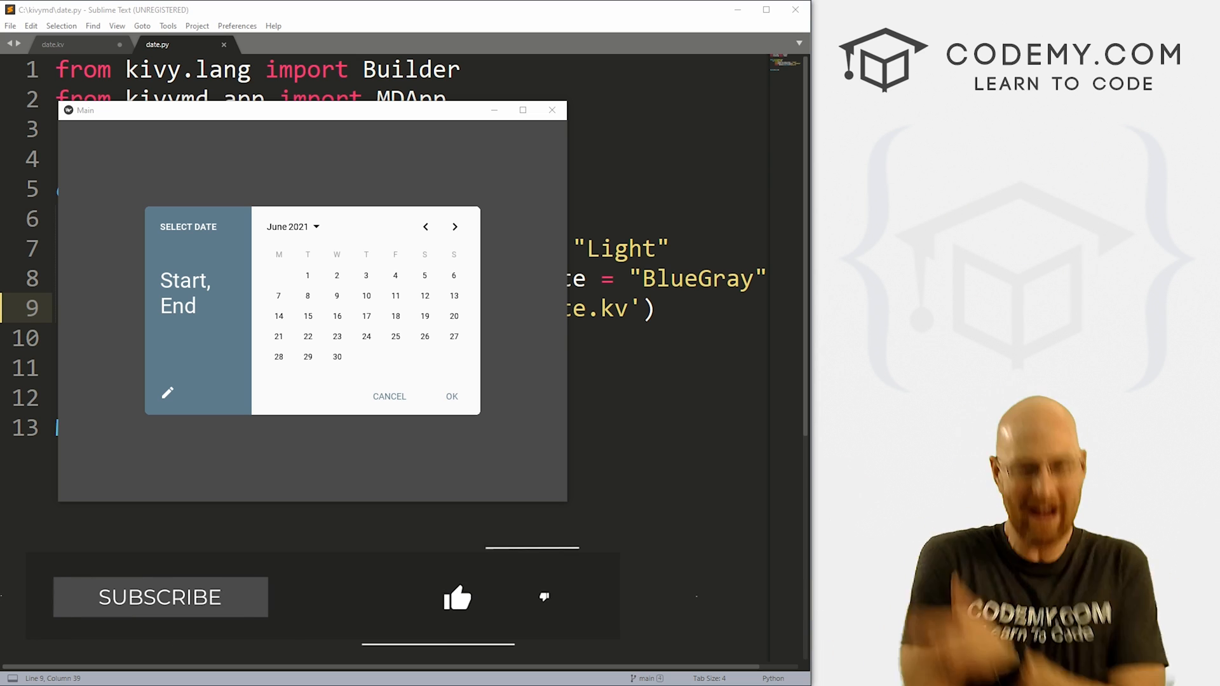
# Cancel the picker, reopen it, confirm June 10 so the label reads 2021-06-10, then close the app.
pyautogui.click(159, 596)
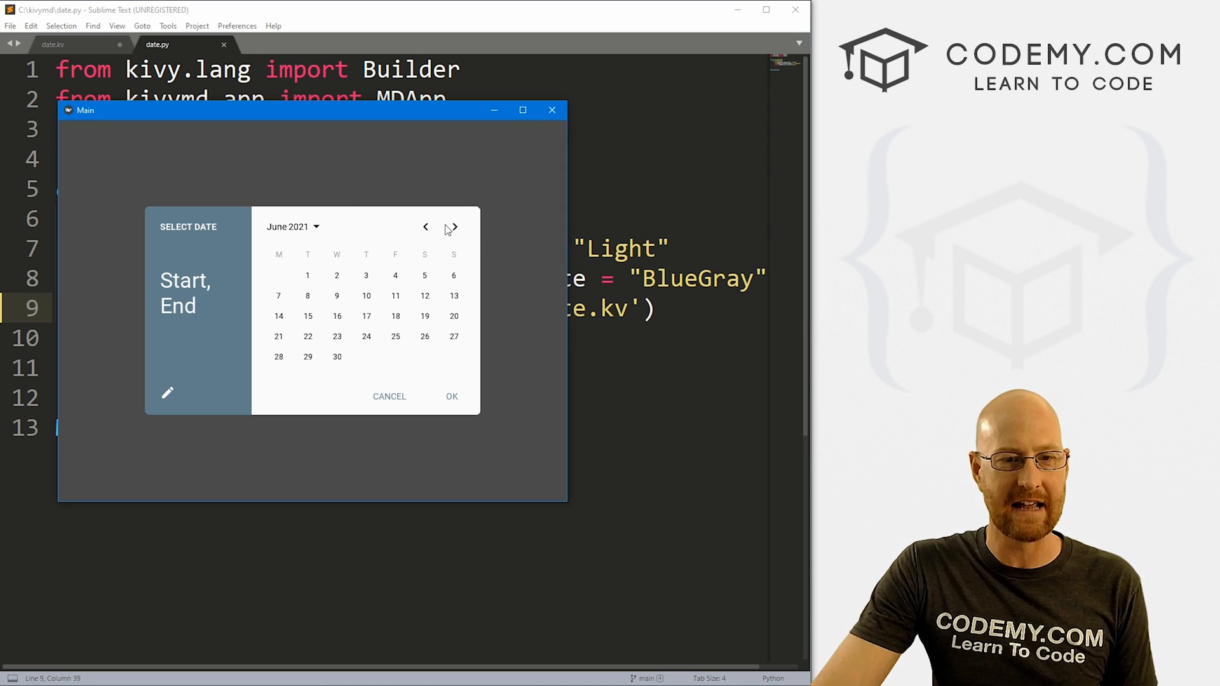
pyautogui.click(389, 396)
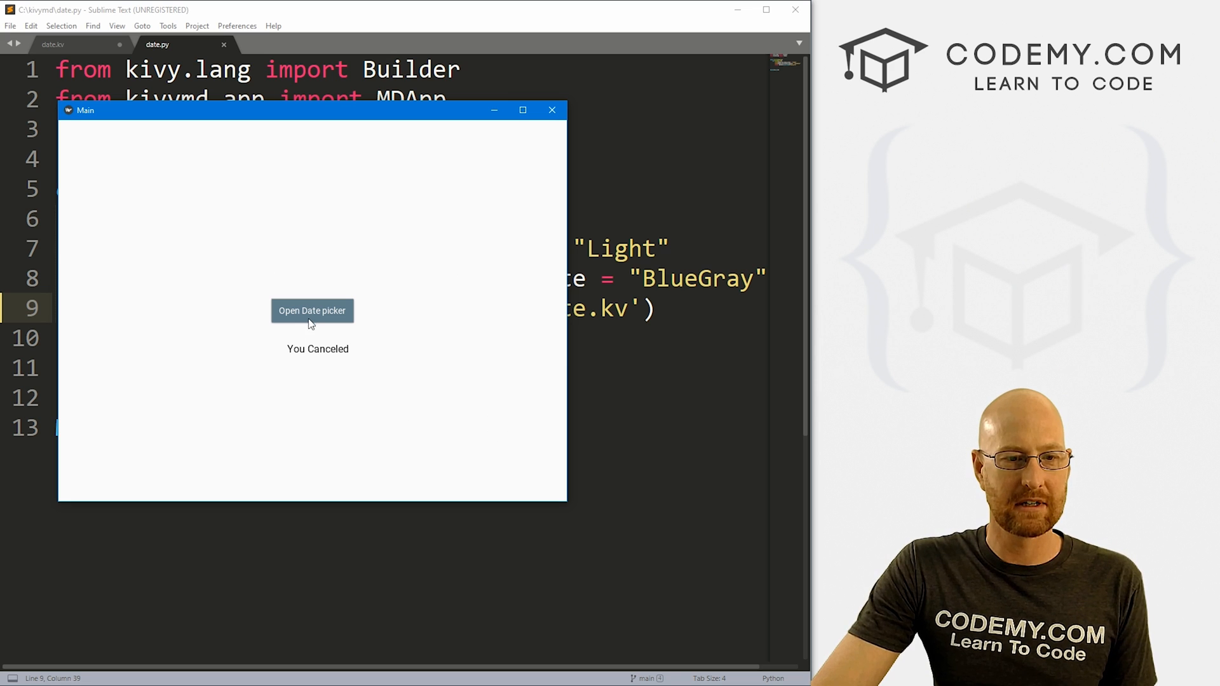
pyautogui.click(312, 311)
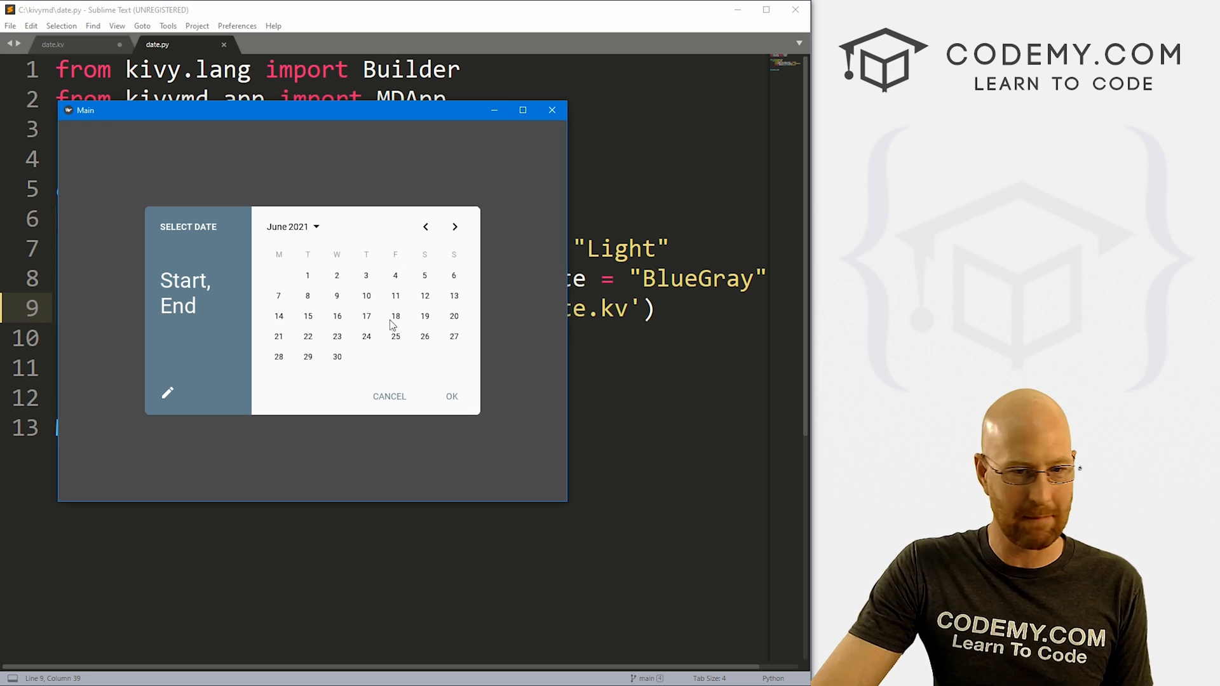
pyautogui.click(366, 296)
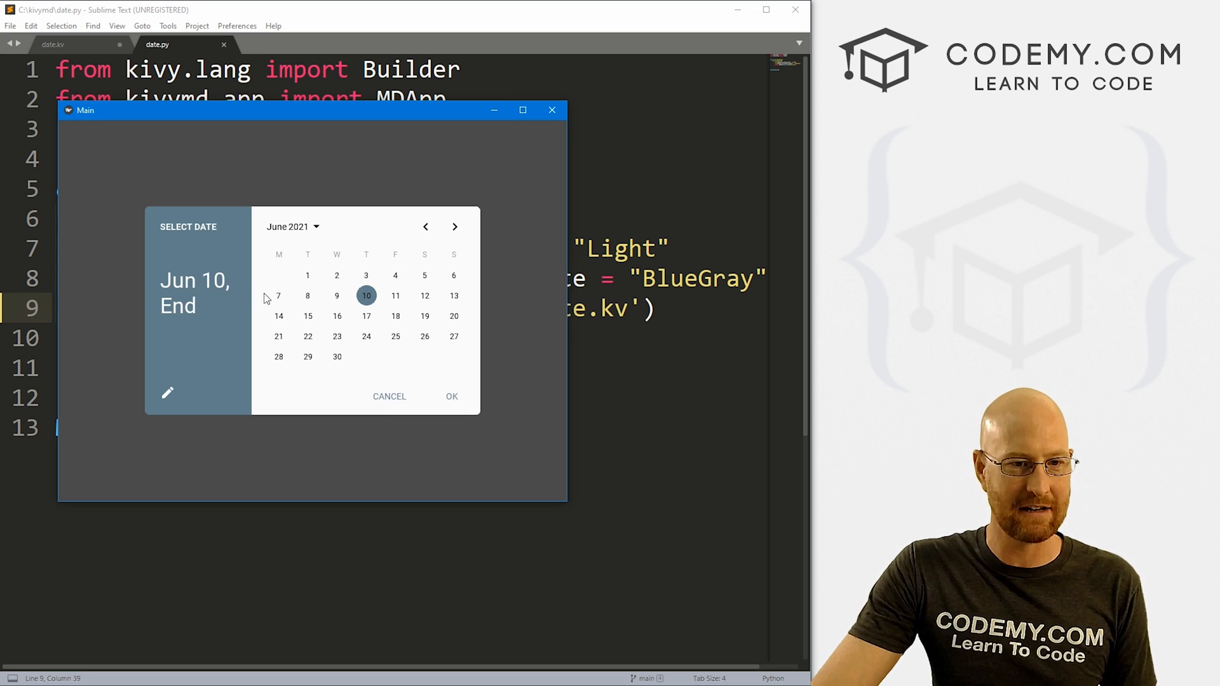
pyautogui.click(451, 396)
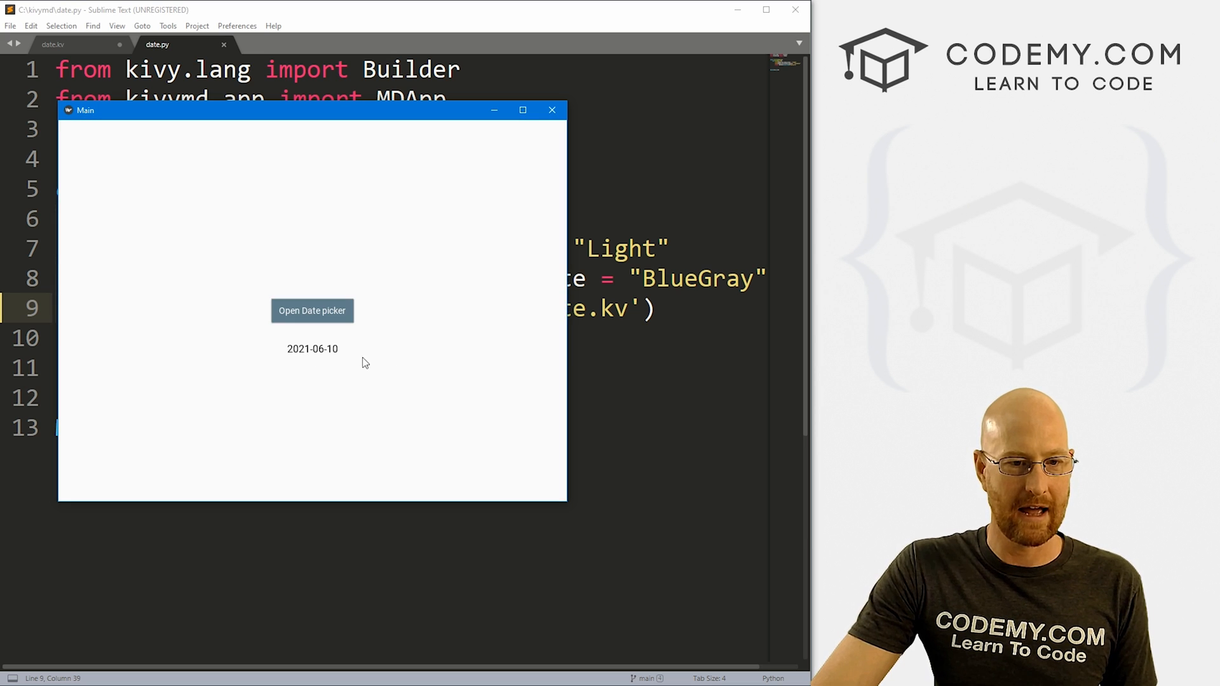
pyautogui.moveTo(503, 198)
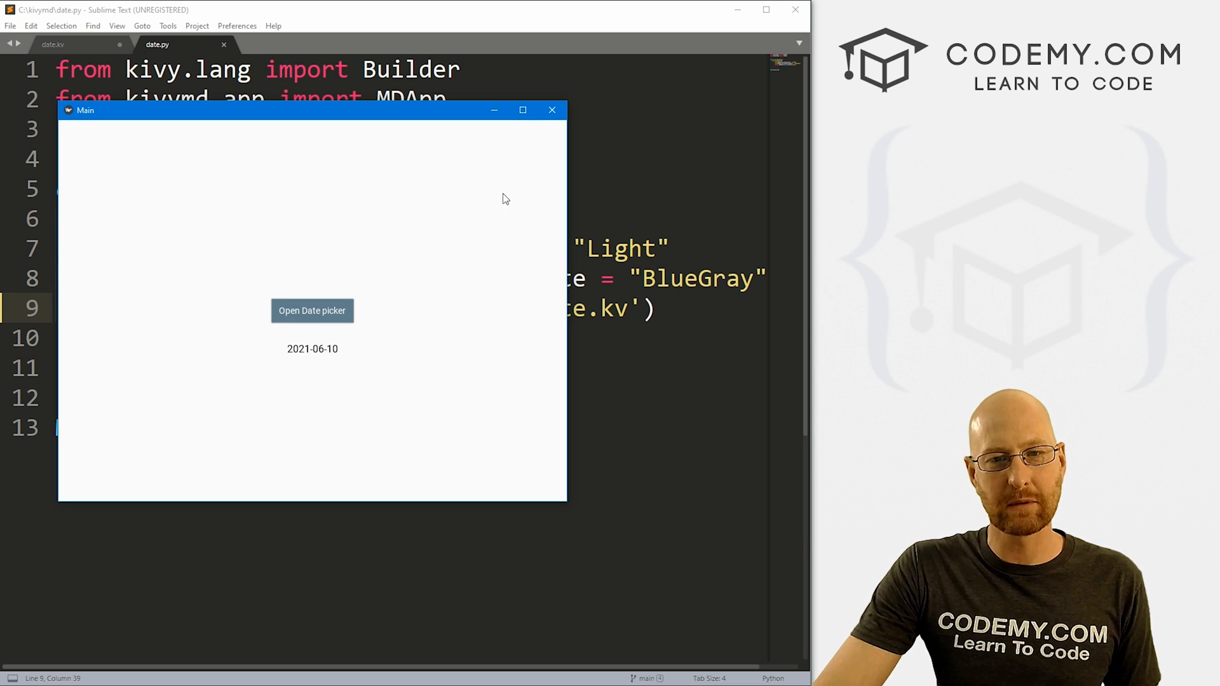
pyautogui.click(551, 110)
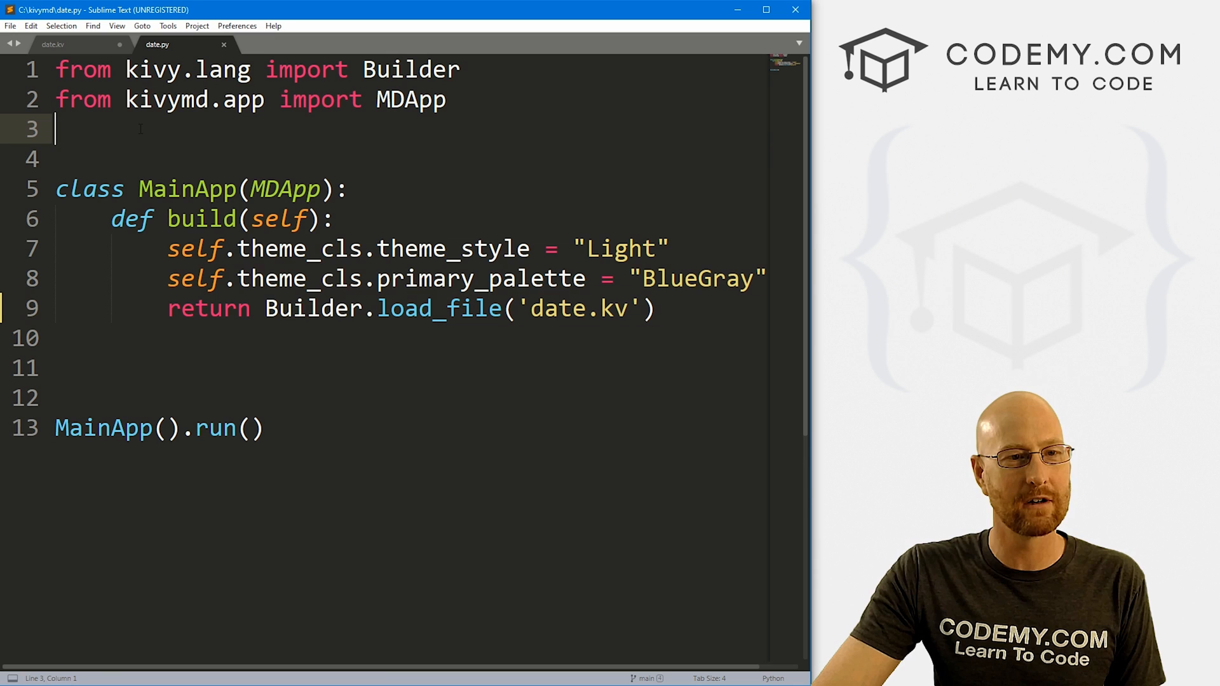
pyautogui.moveTo(158, 45)
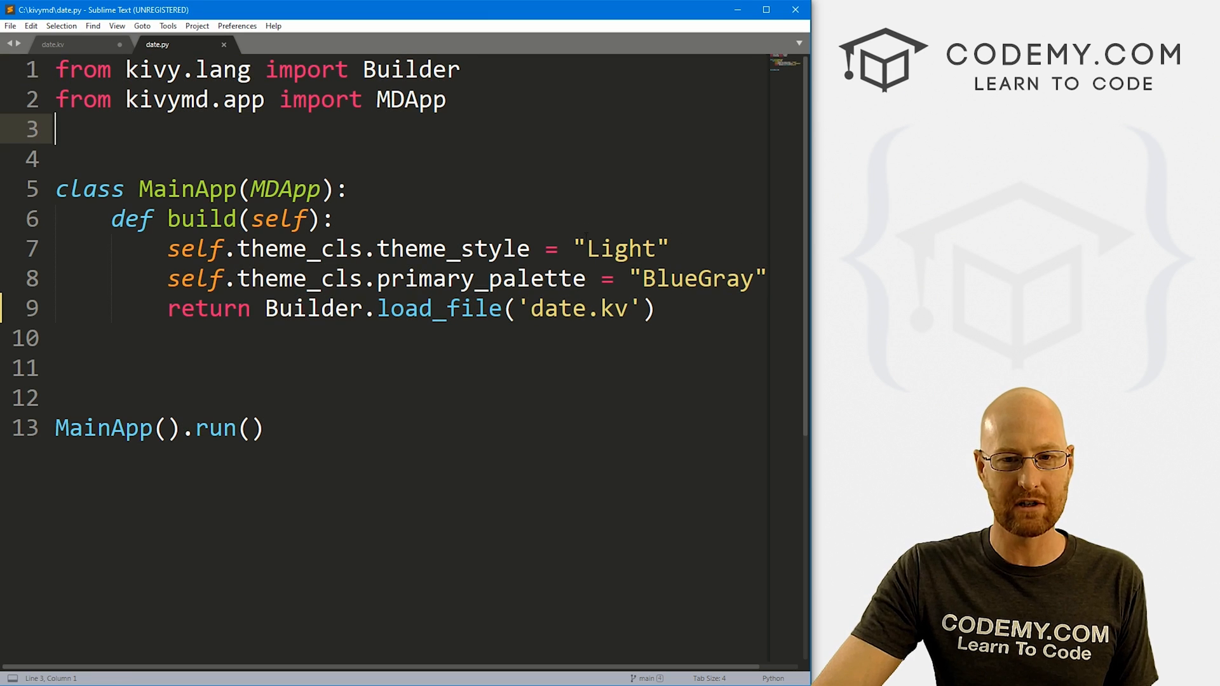
# Review date.py's MainApp build code, then move over to date.kv.
pyautogui.click(335, 218)
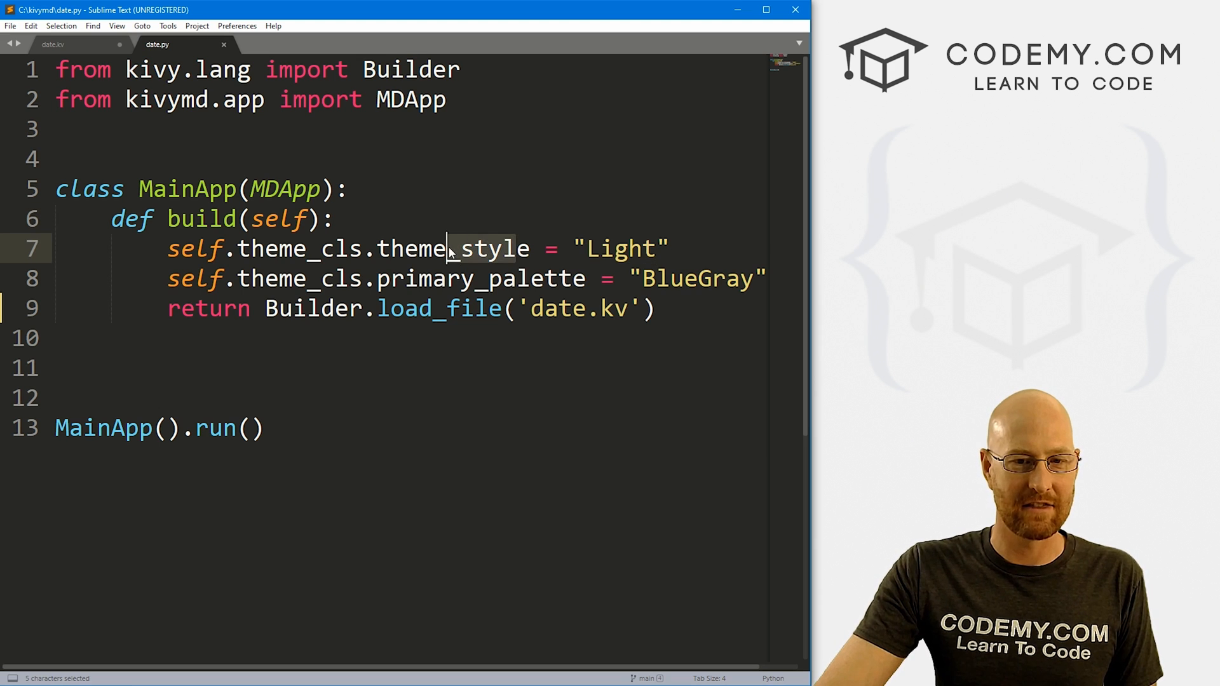
pyautogui.click(52, 45)
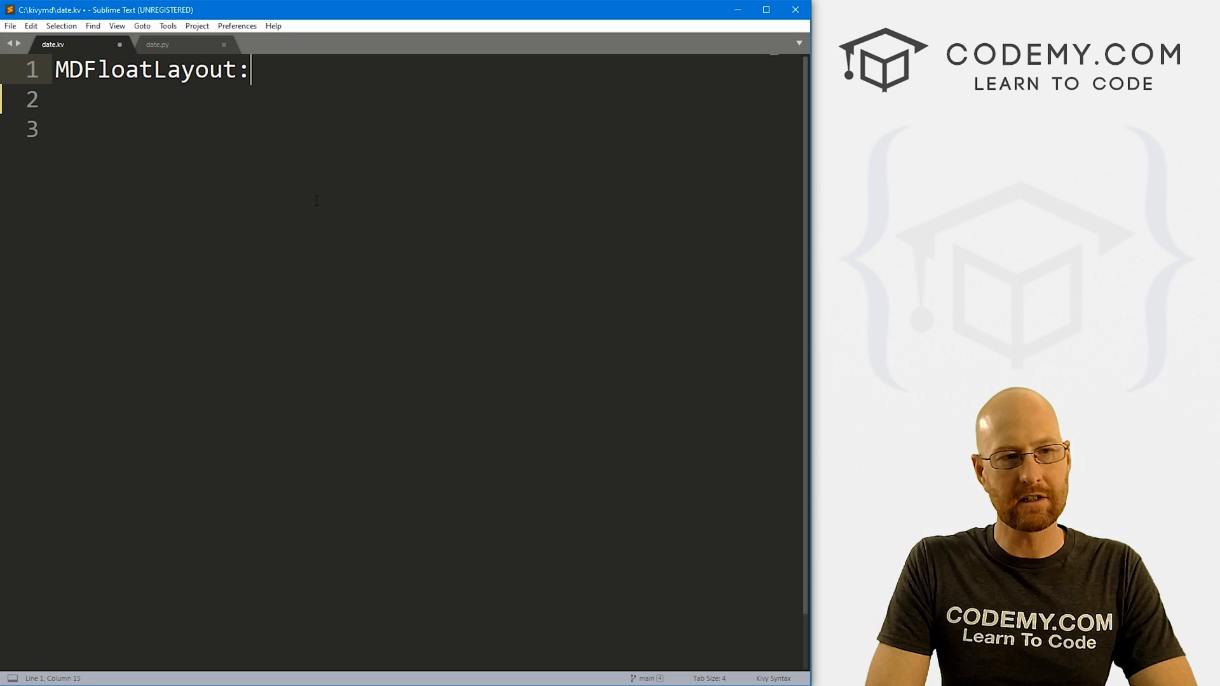
# Add an MDRaisedButton labelled 'Open Date Picker' with pos_hint center_x .5, center_y .5.
pyautogui.press('enter')
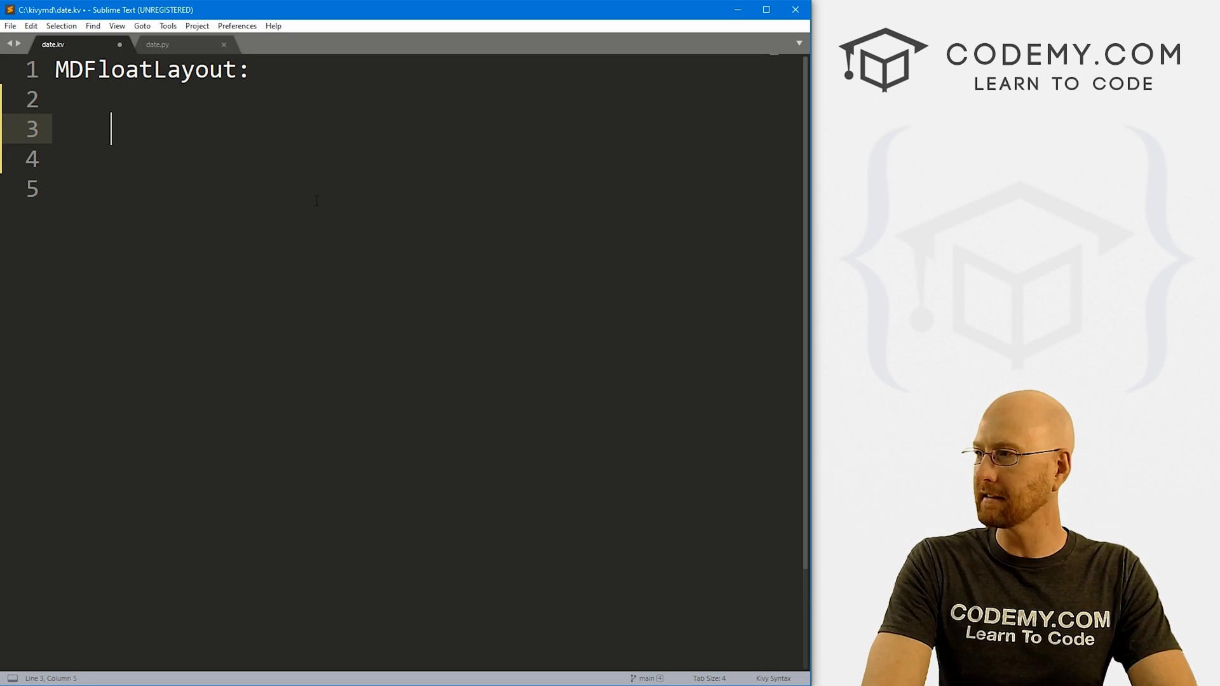
pyautogui.write('MDRaisedButt')
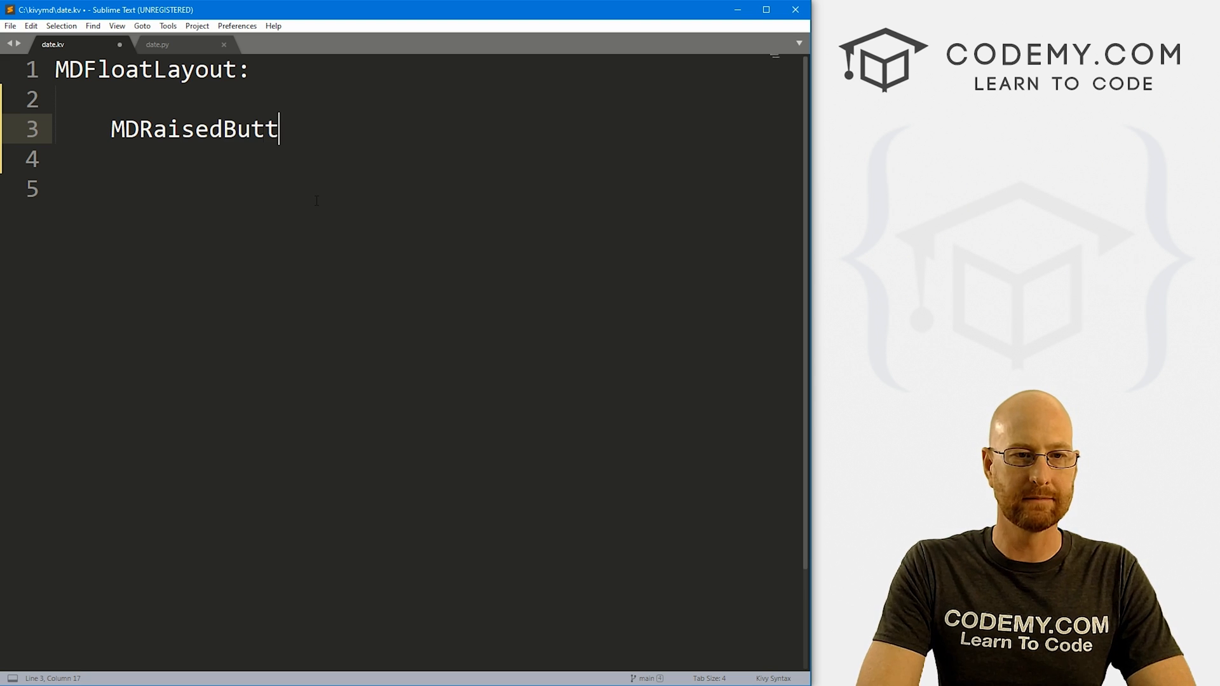
pyautogui.write('on:')
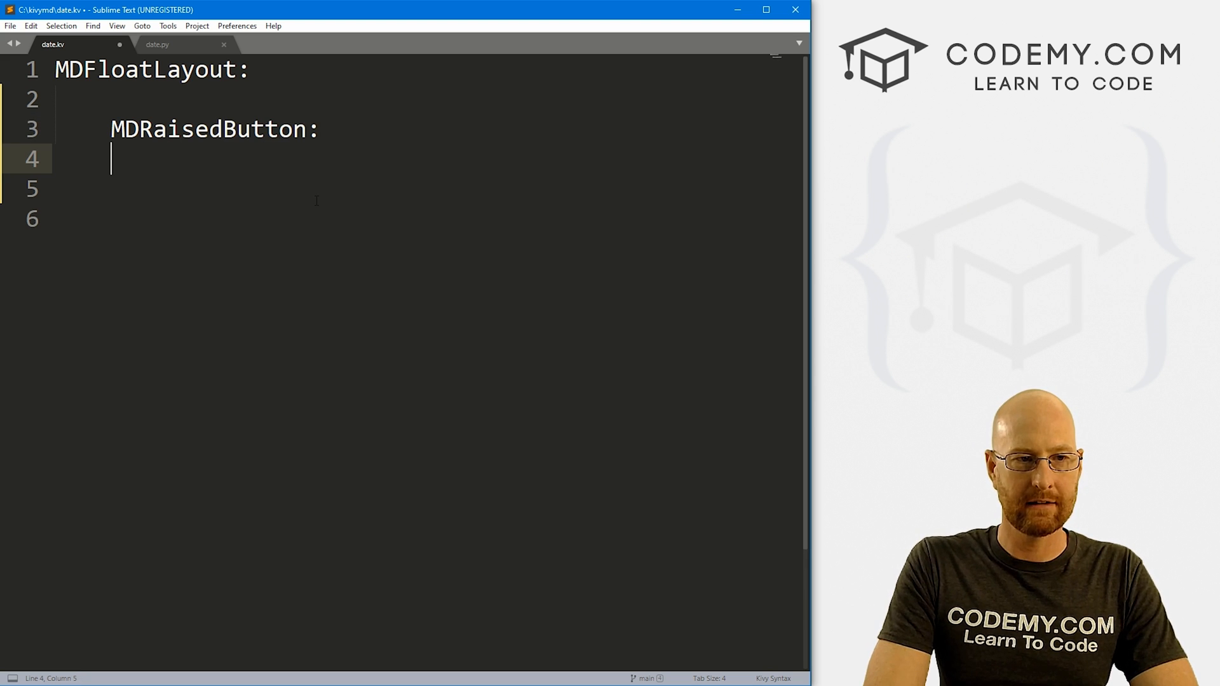
pyautogui.write('text: "')
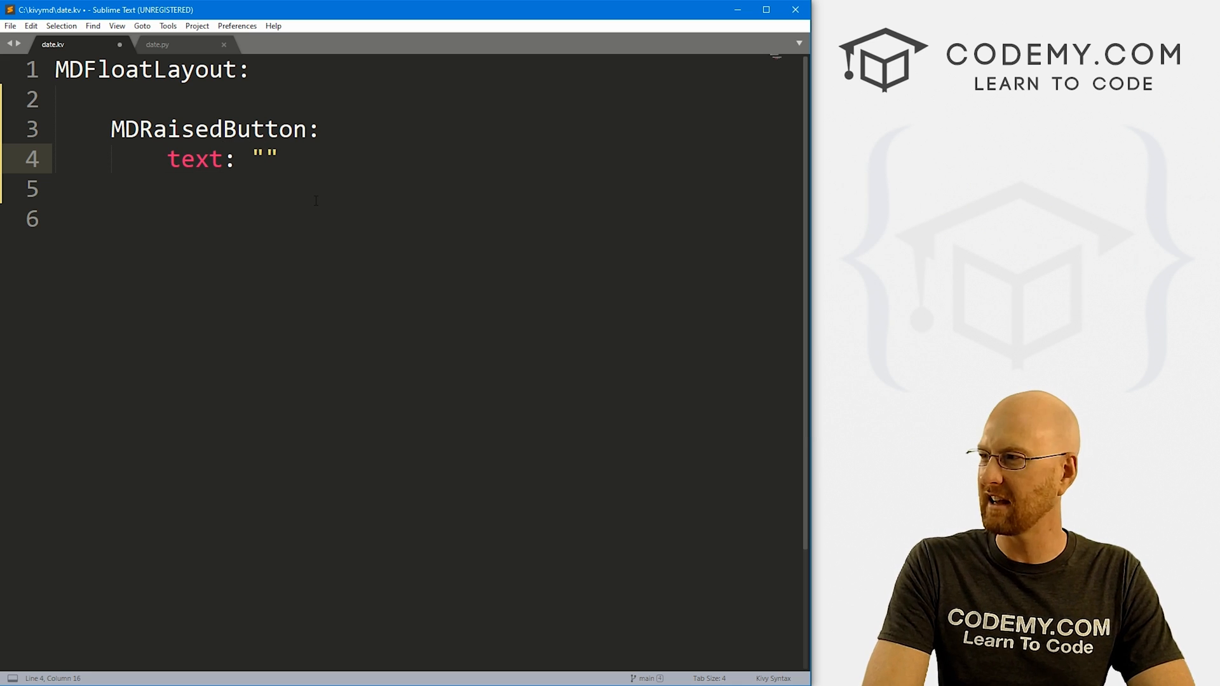
pyautogui.write('Open Date P')
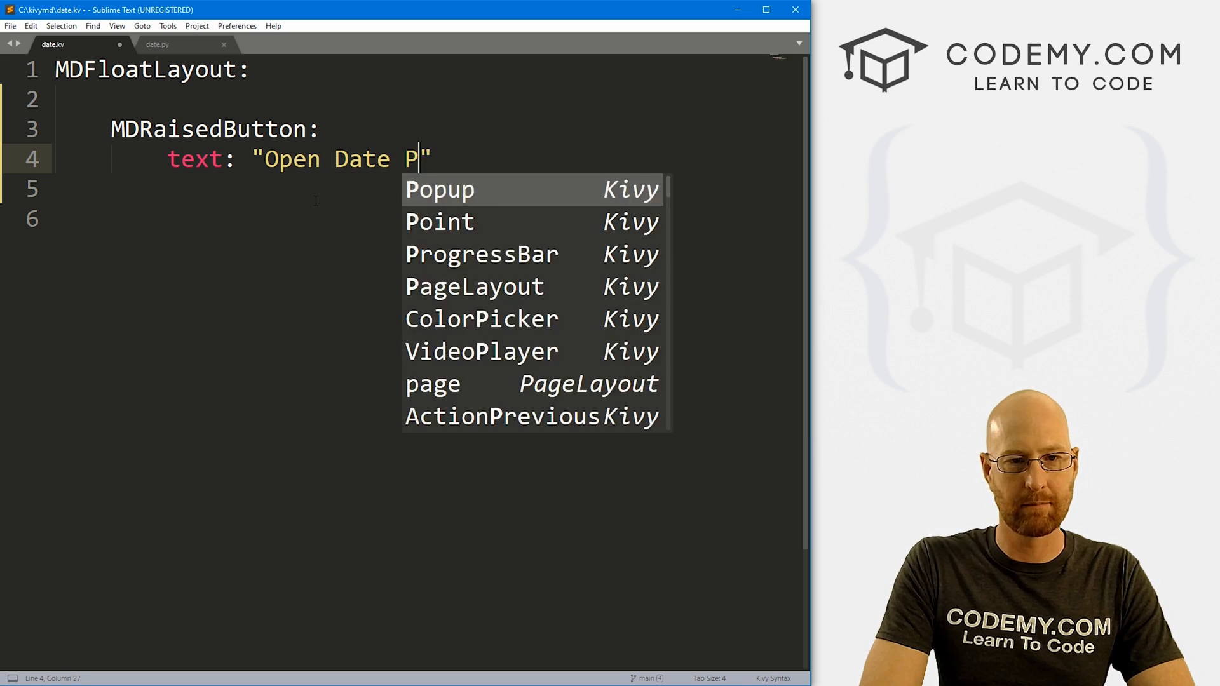
pyautogui.write('icker"')
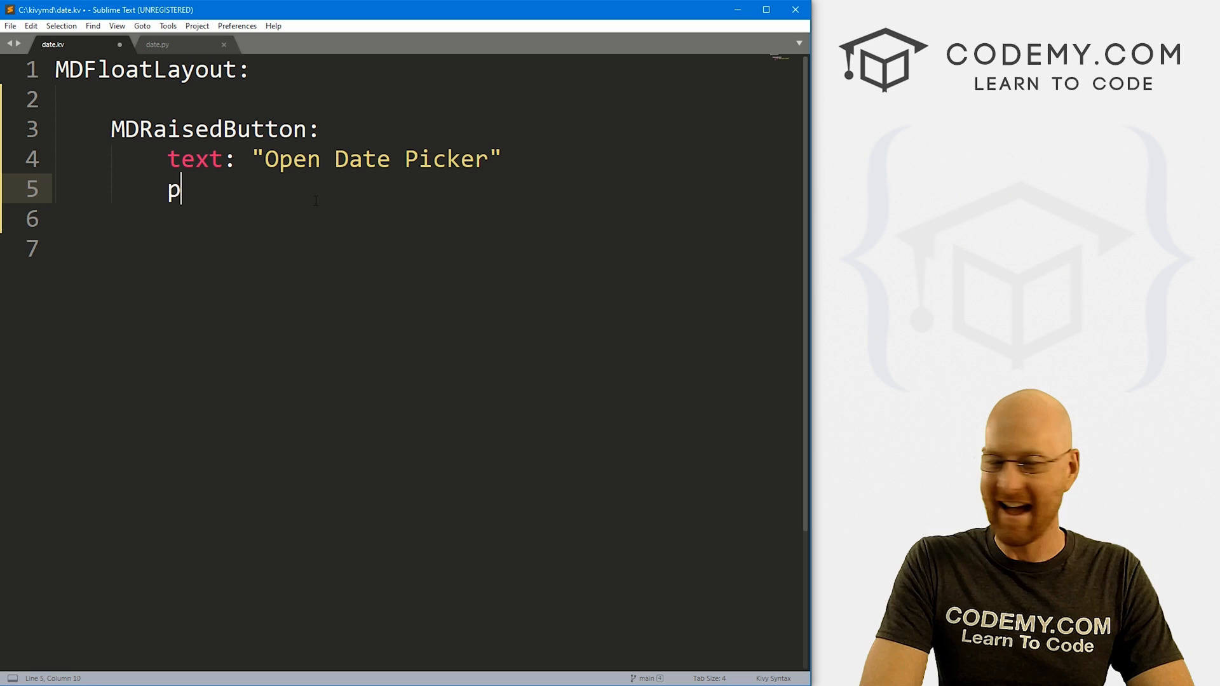
pyautogui.write("os_hint: {'None': None}")
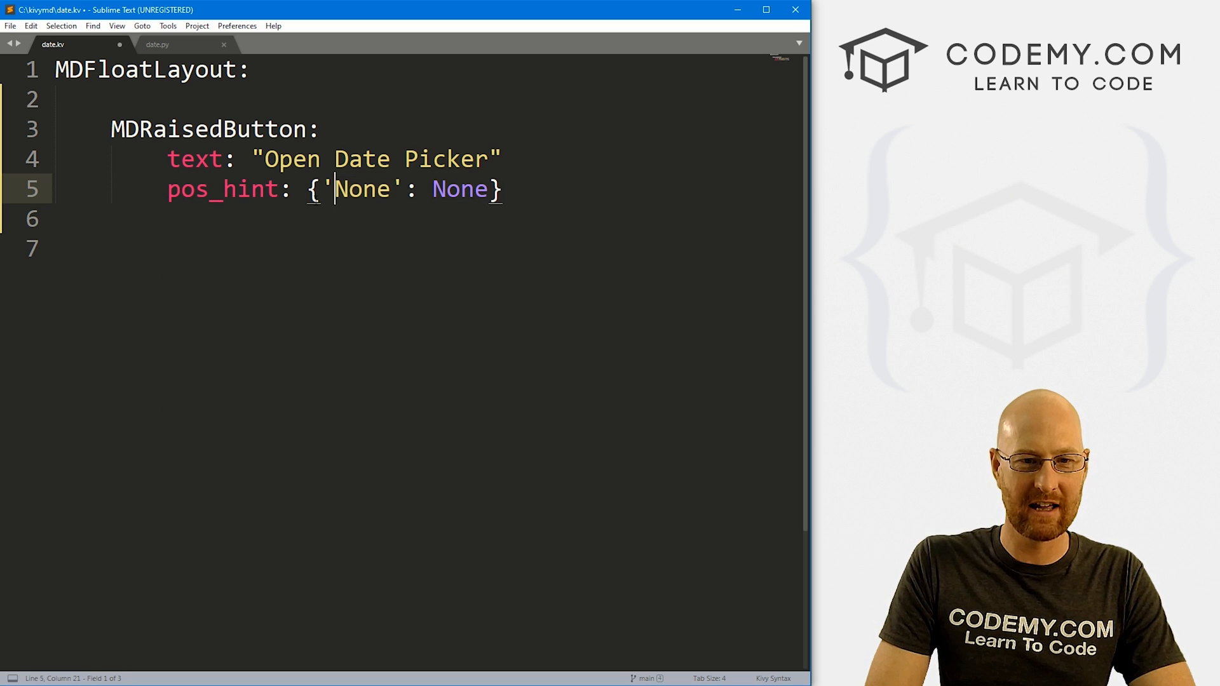
pyautogui.write('center_x')
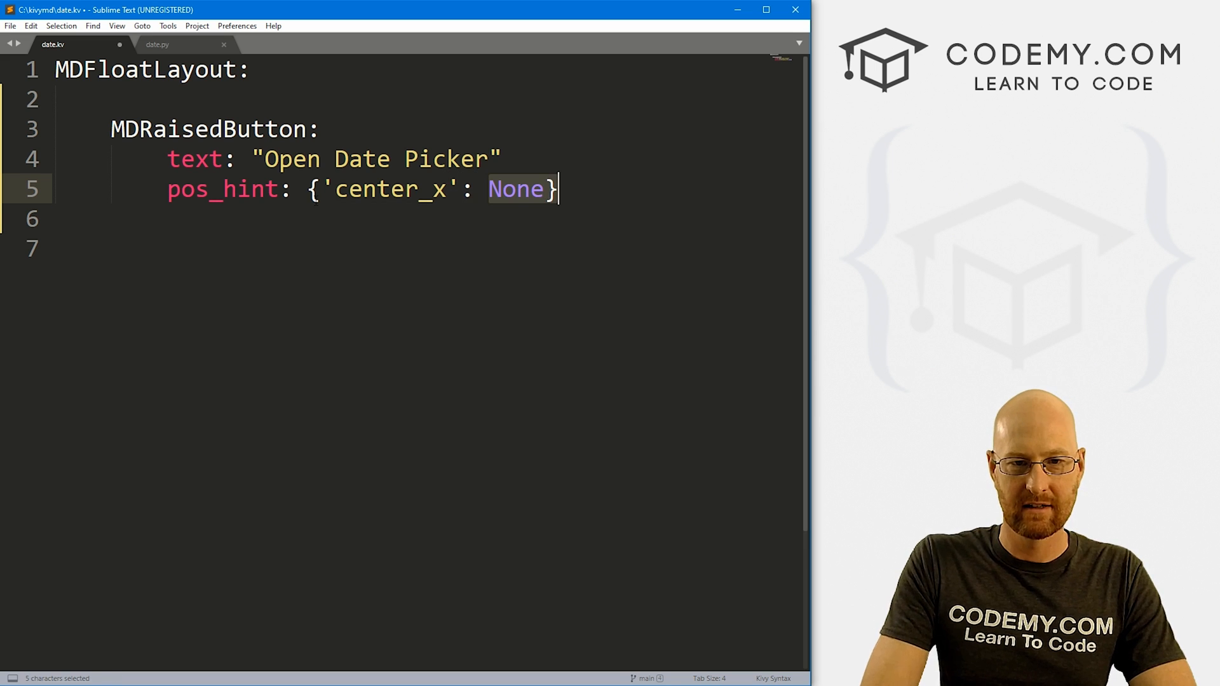
pyautogui.write('.5')
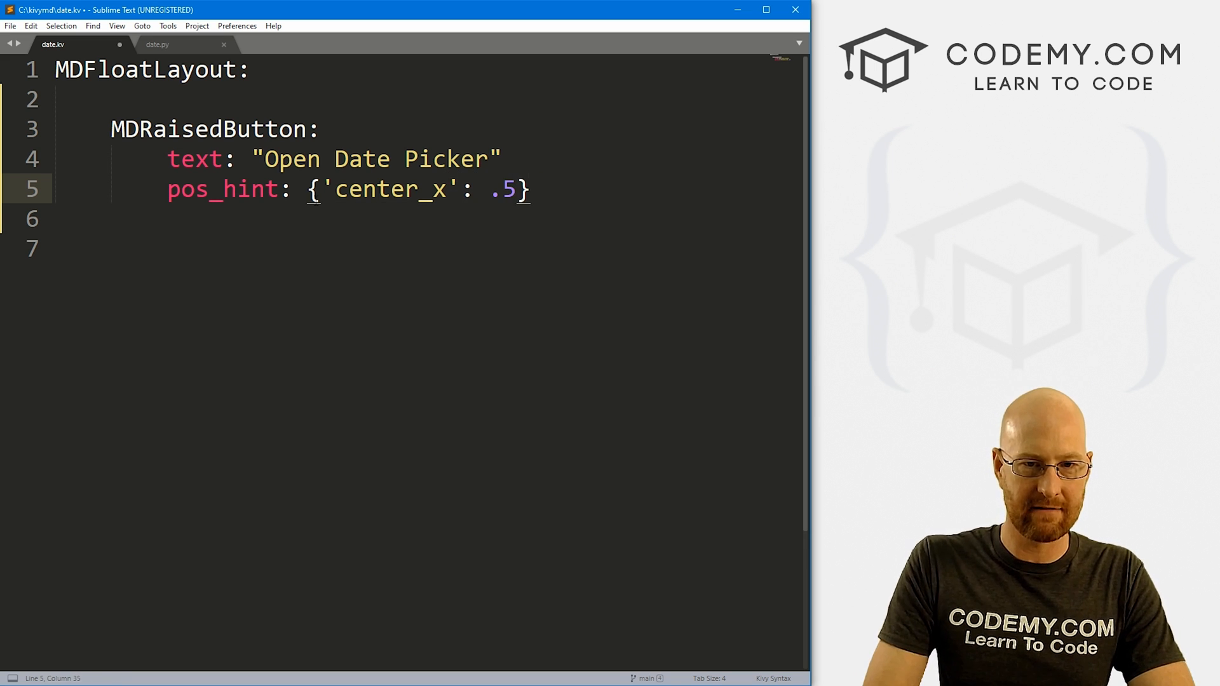
pyautogui.write(", 'center_y")
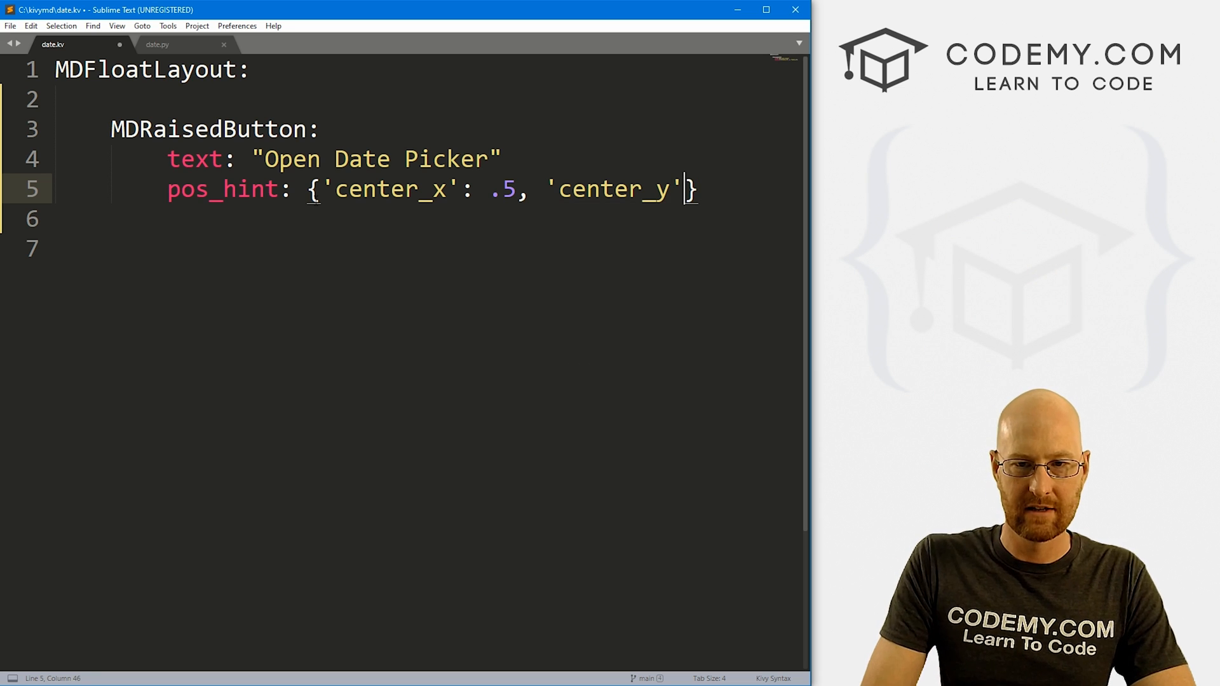
pyautogui.write(': .5')
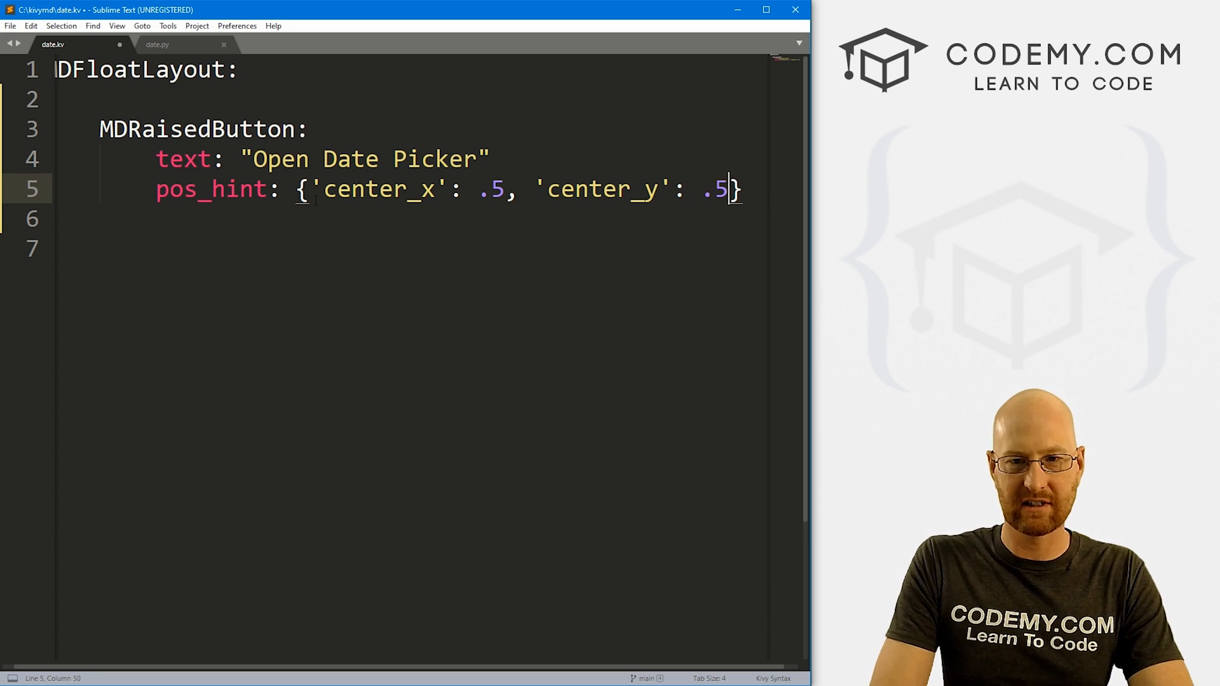
# Make the button call app.show_date_picker() on release.
pyautogui.write('on')
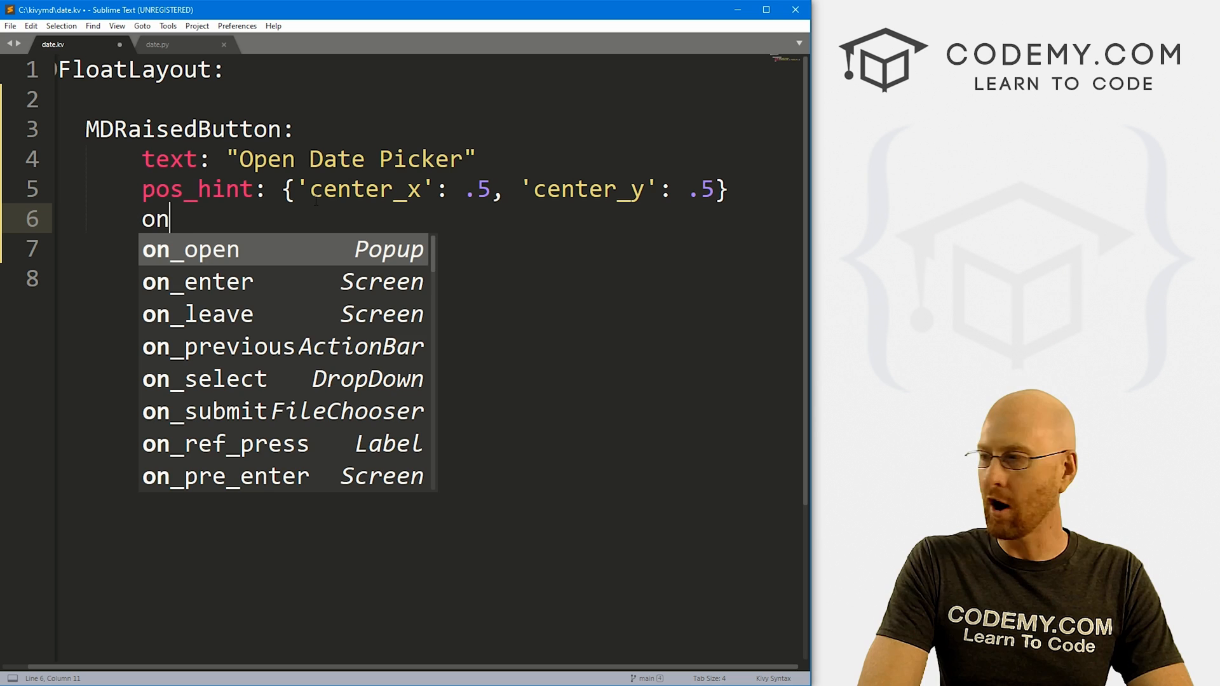
pyautogui.write('_release:')
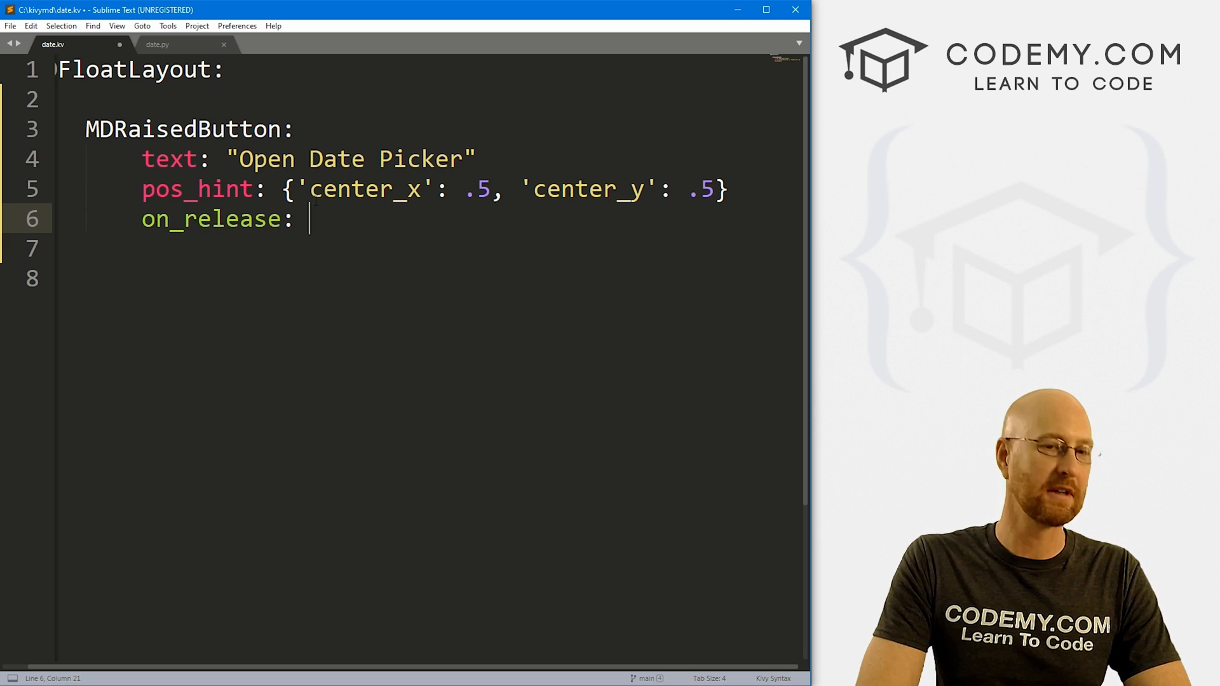
pyautogui.write('app.')
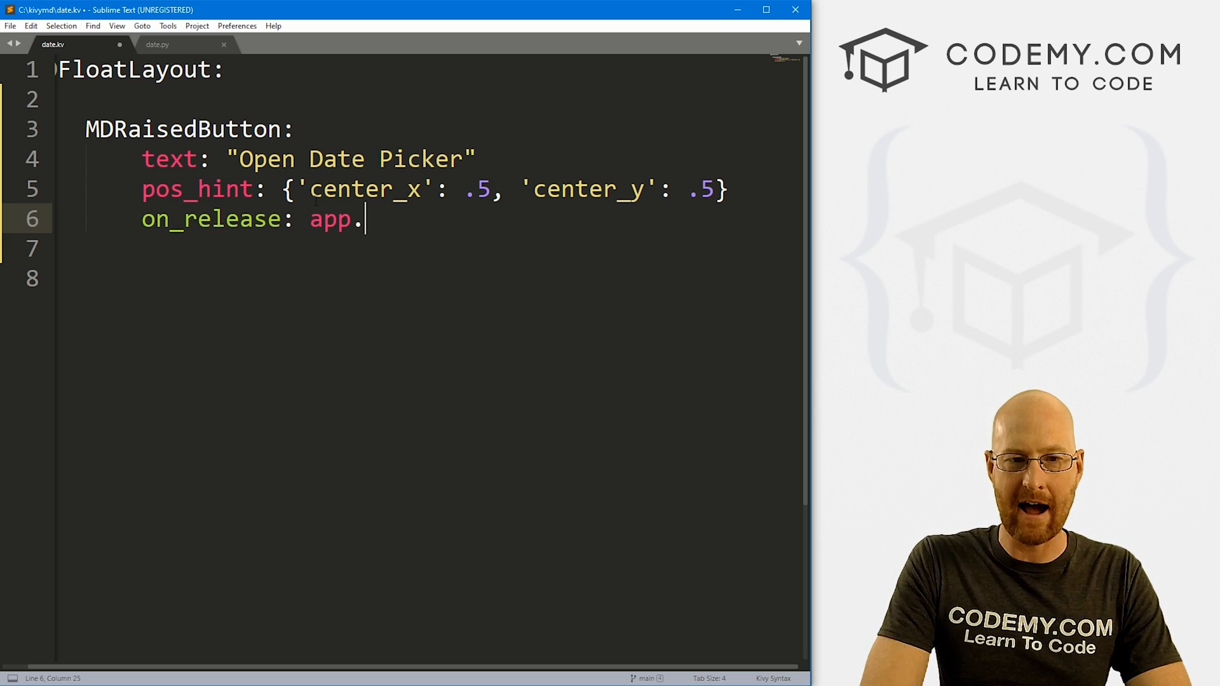
pyautogui.write('show_da')
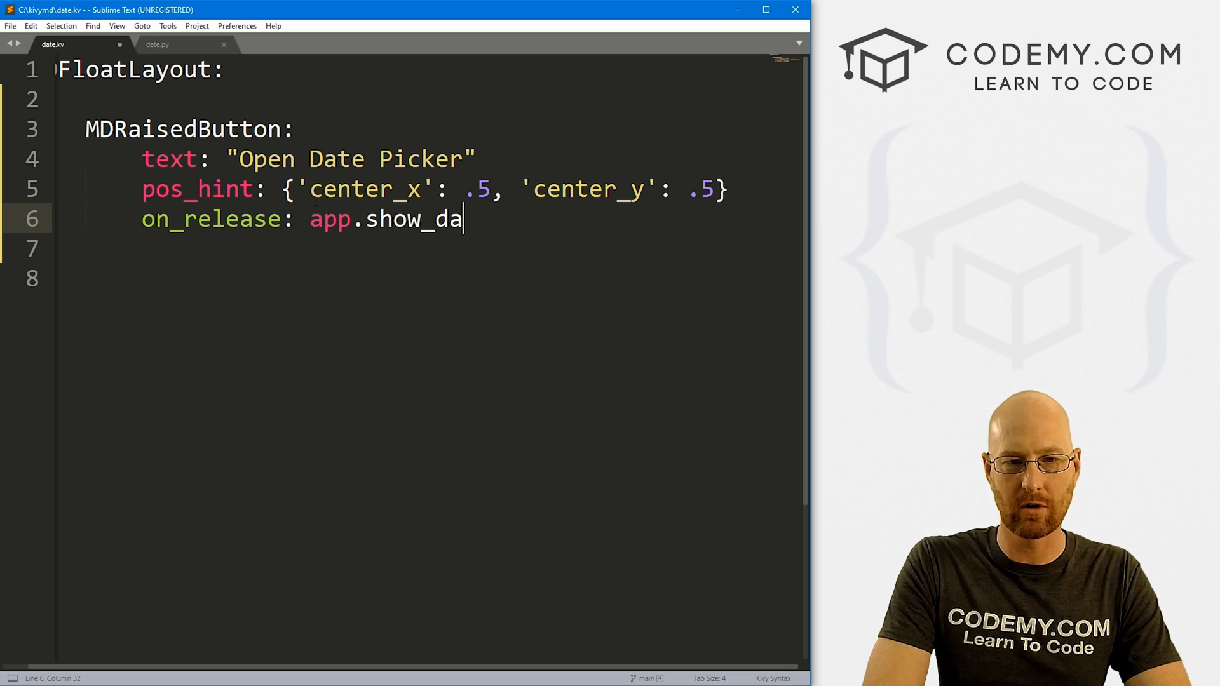
pyautogui.write('te_picker()')
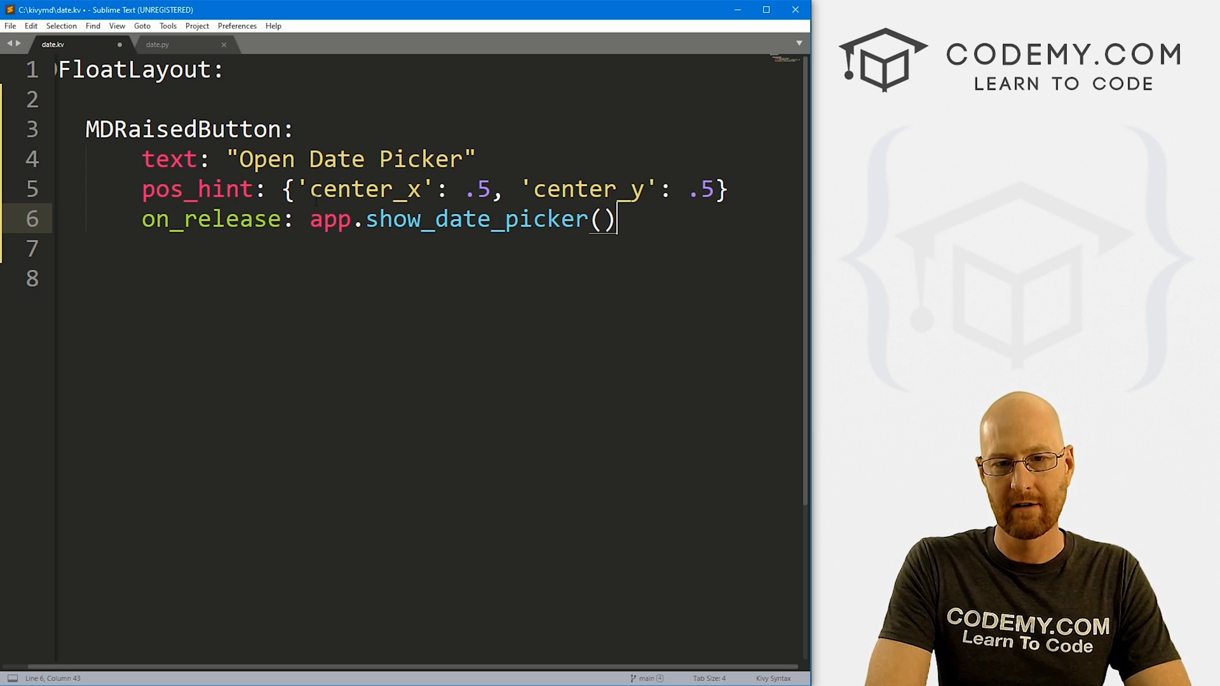
pyautogui.press('enter')
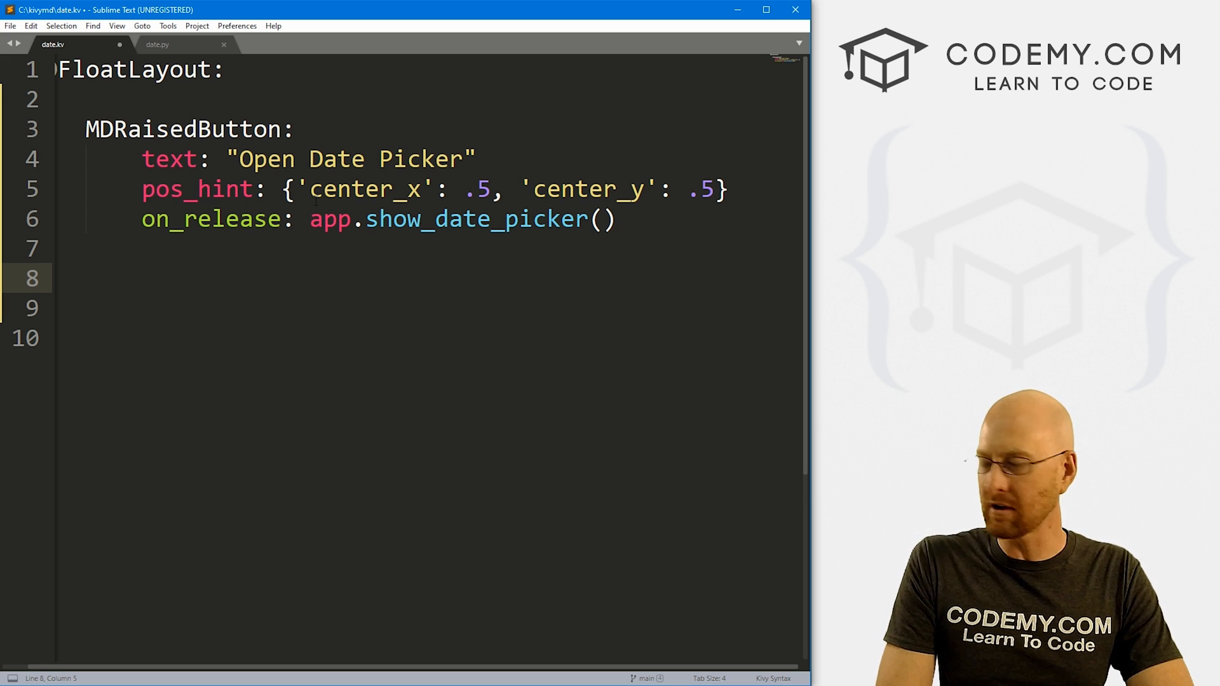
# Add an MDLabel with id date_label and text 'Some Stuff!'.
pyautogui.write('MDL')
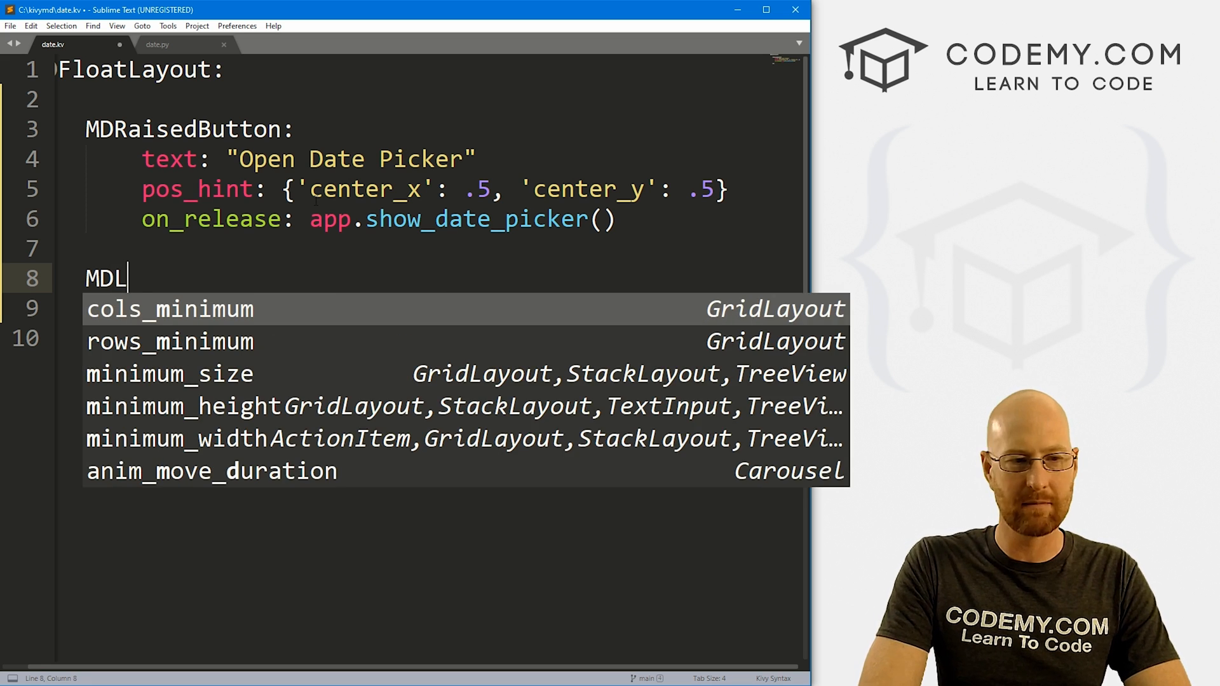
pyautogui.write('abel:')
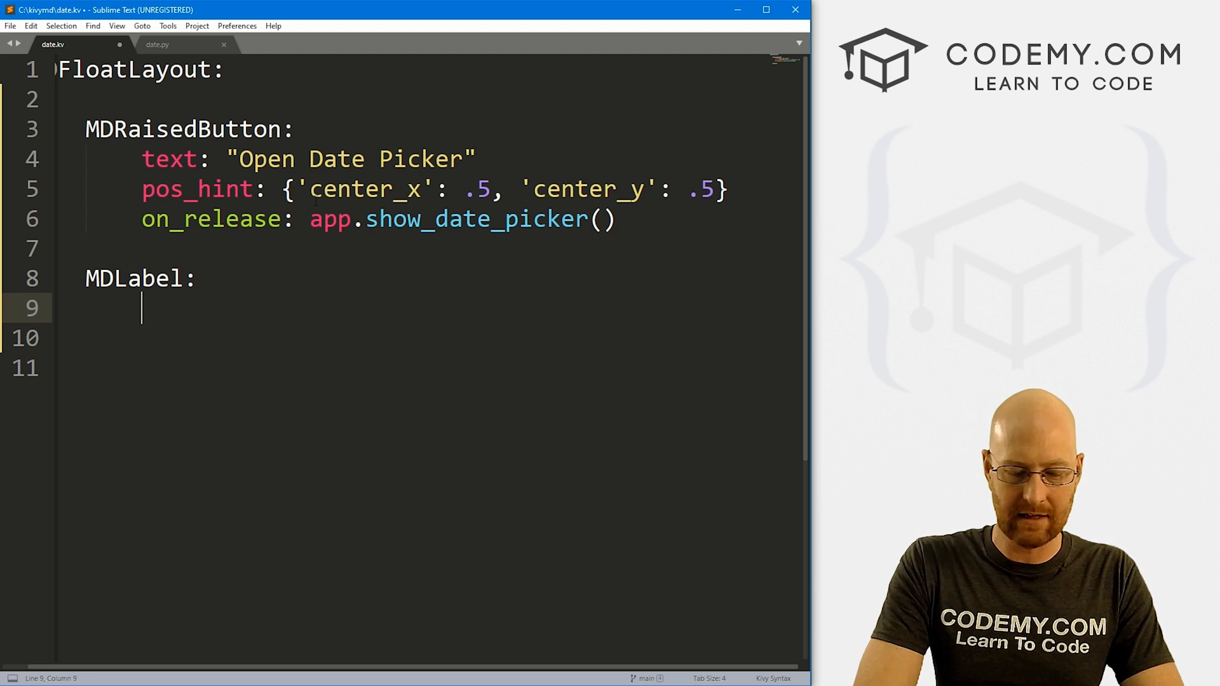
pyautogui.write('id: date_l')
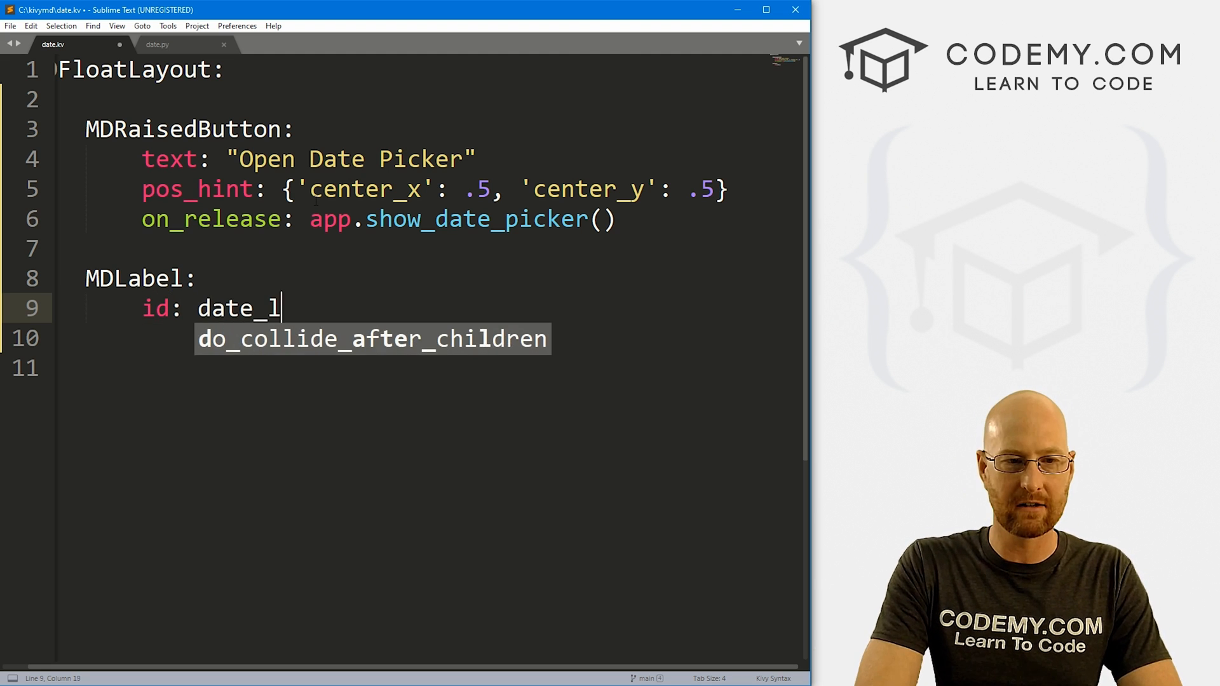
pyautogui.write('abel')
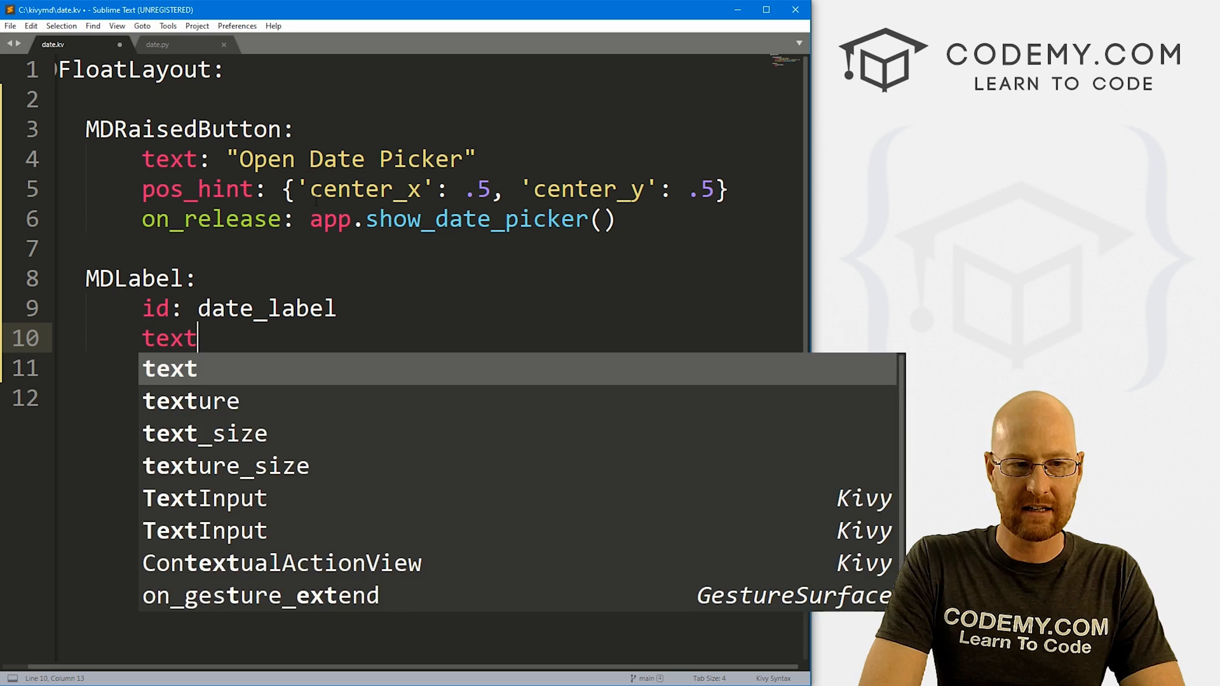
pyautogui.write(': "Some "')
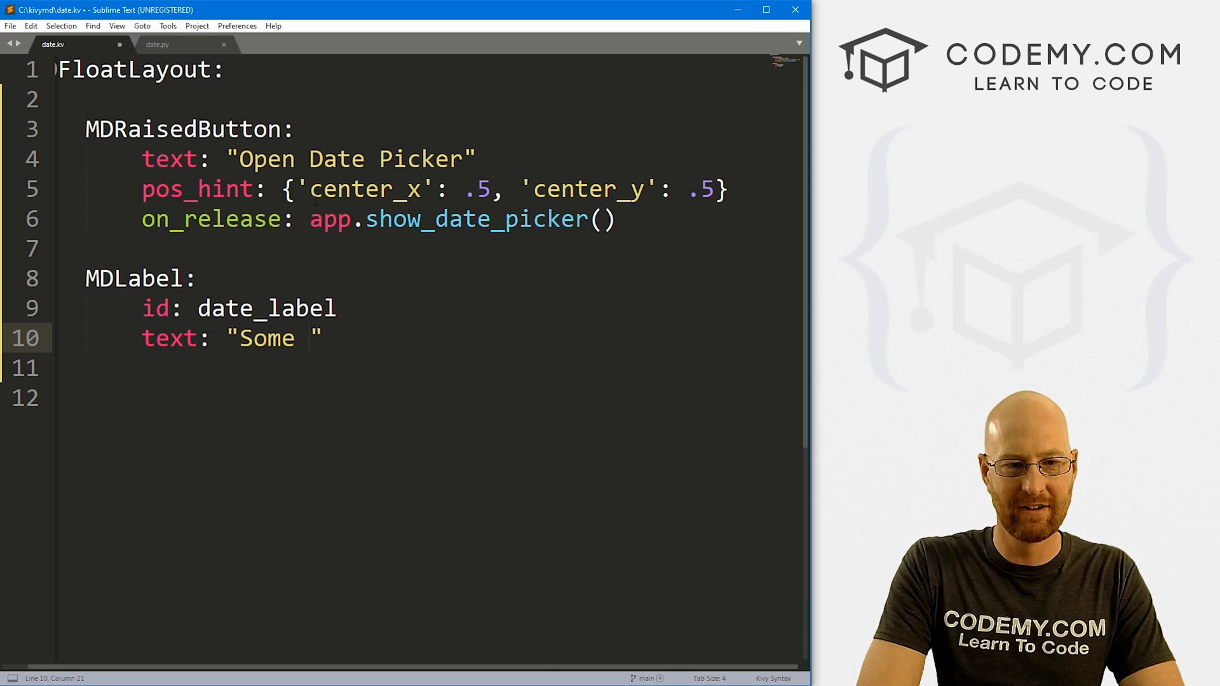
pyautogui.write('Stuff!')
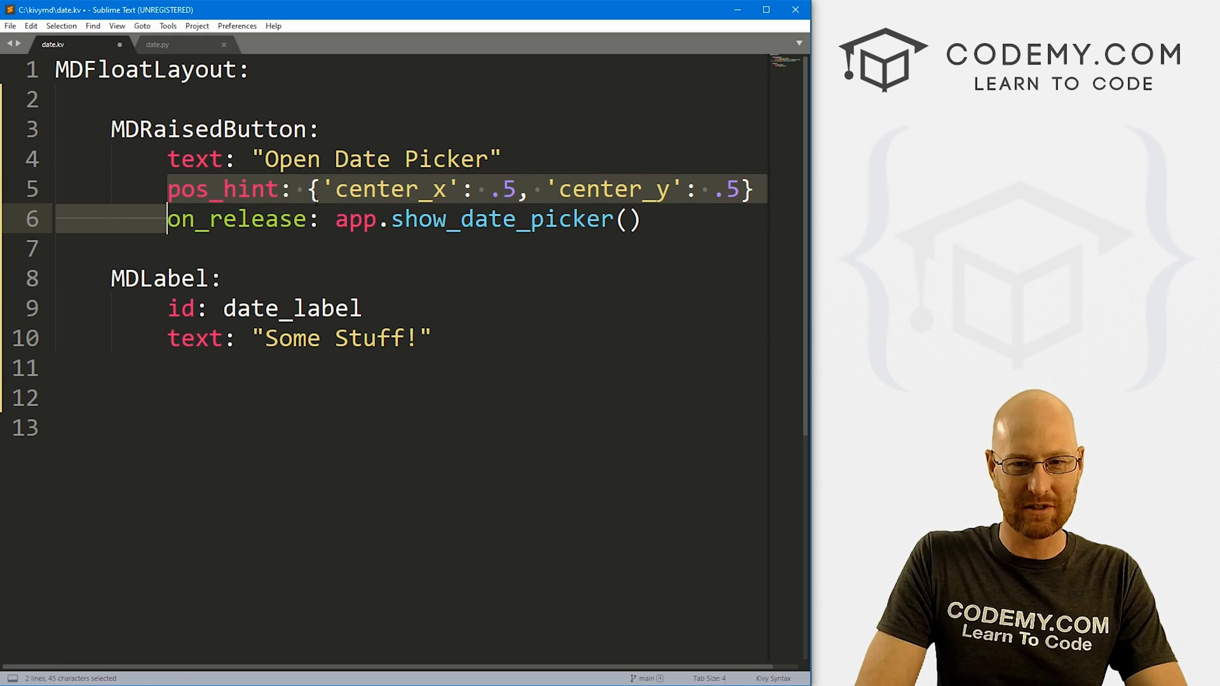
# Paste the button's pos_hint onto the label, change it to .4, and copy the show_date_picker() call.
pyautogui.press('ctrl+v')
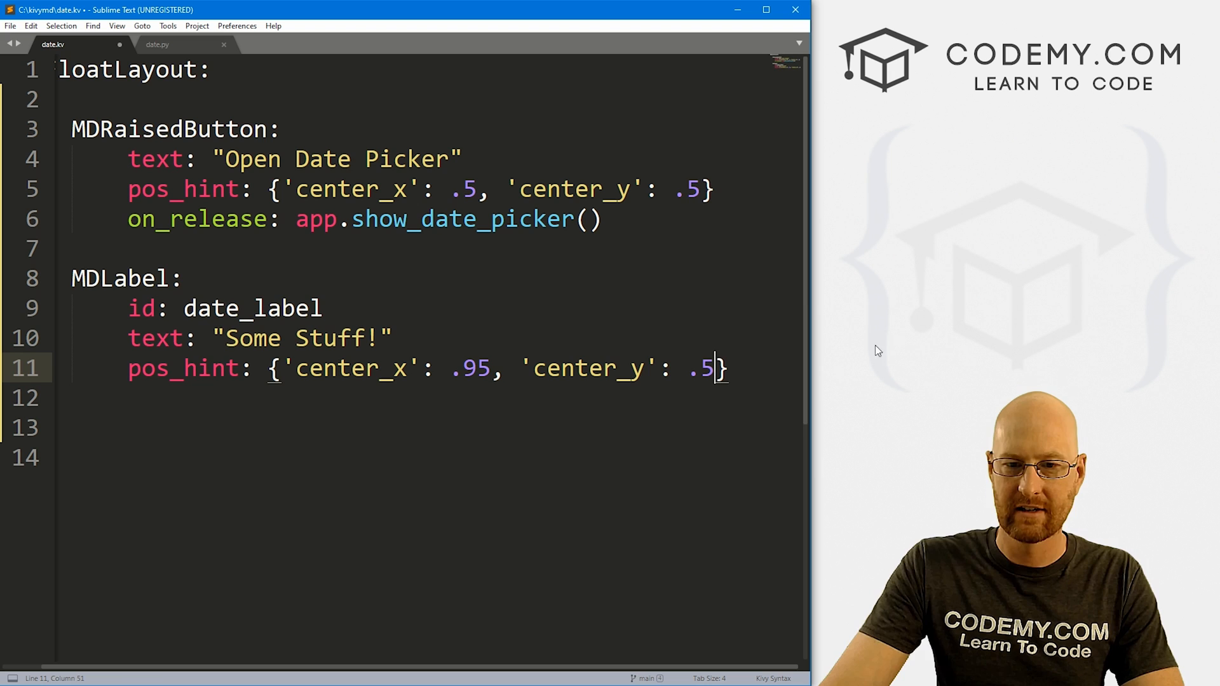
pyautogui.write('4')
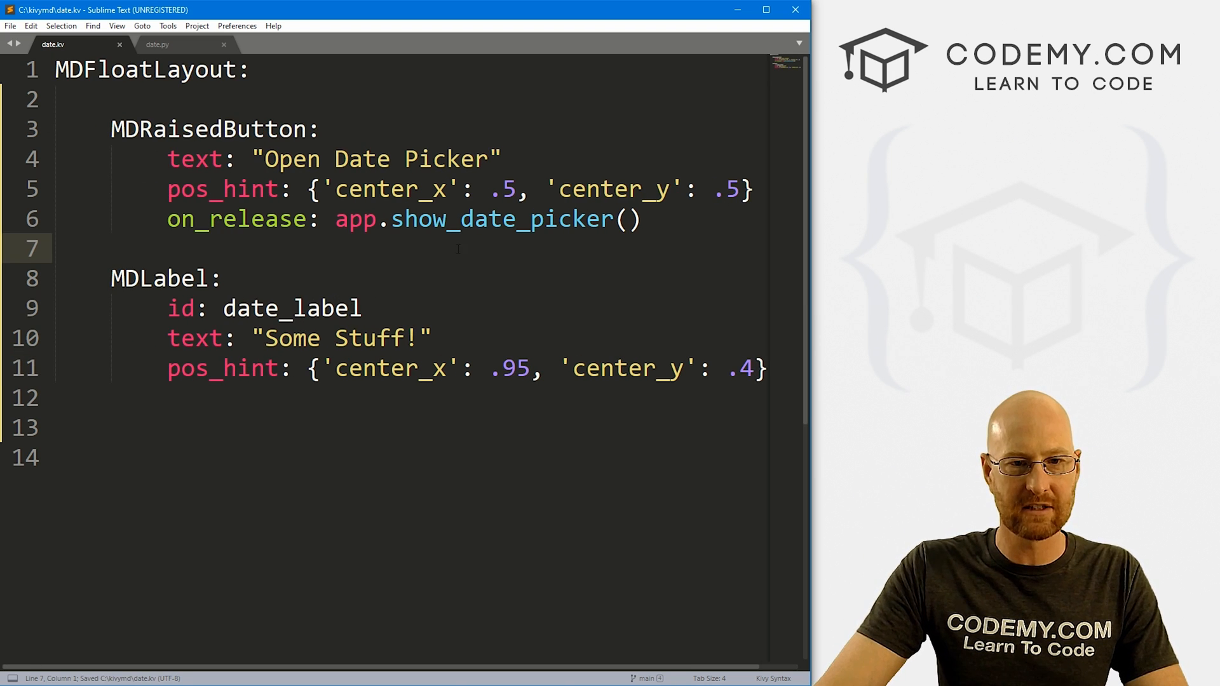
pyautogui.doubleClick(502, 219)
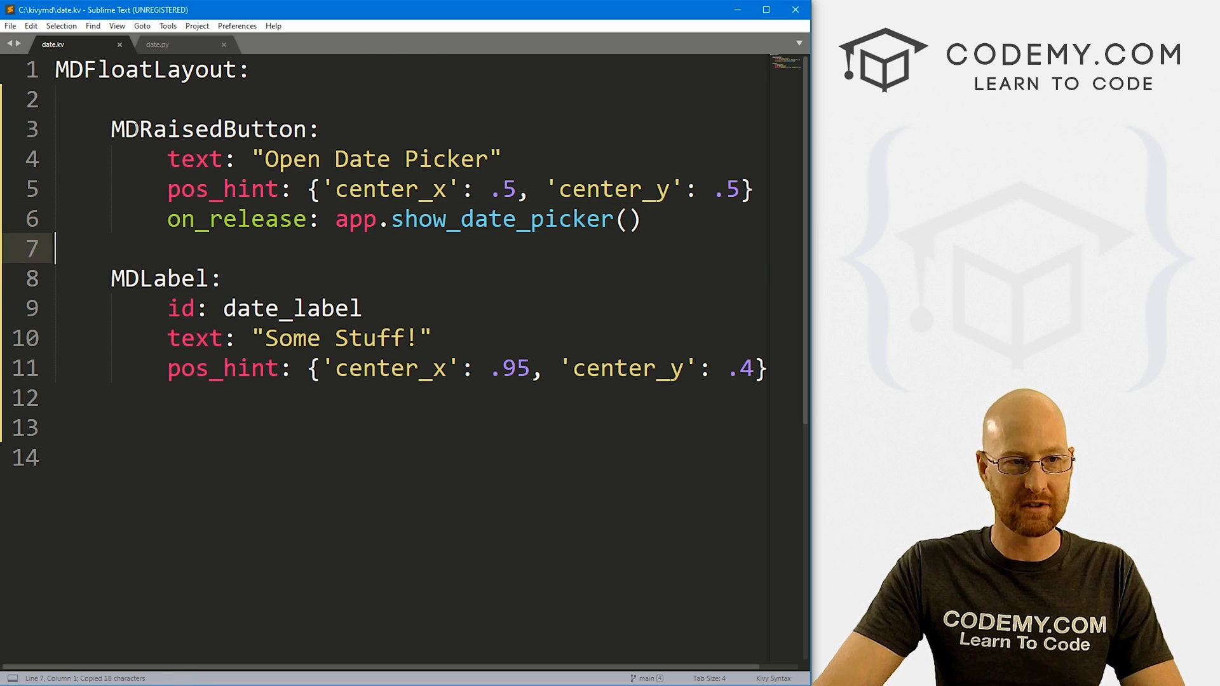
pyautogui.click(157, 45)
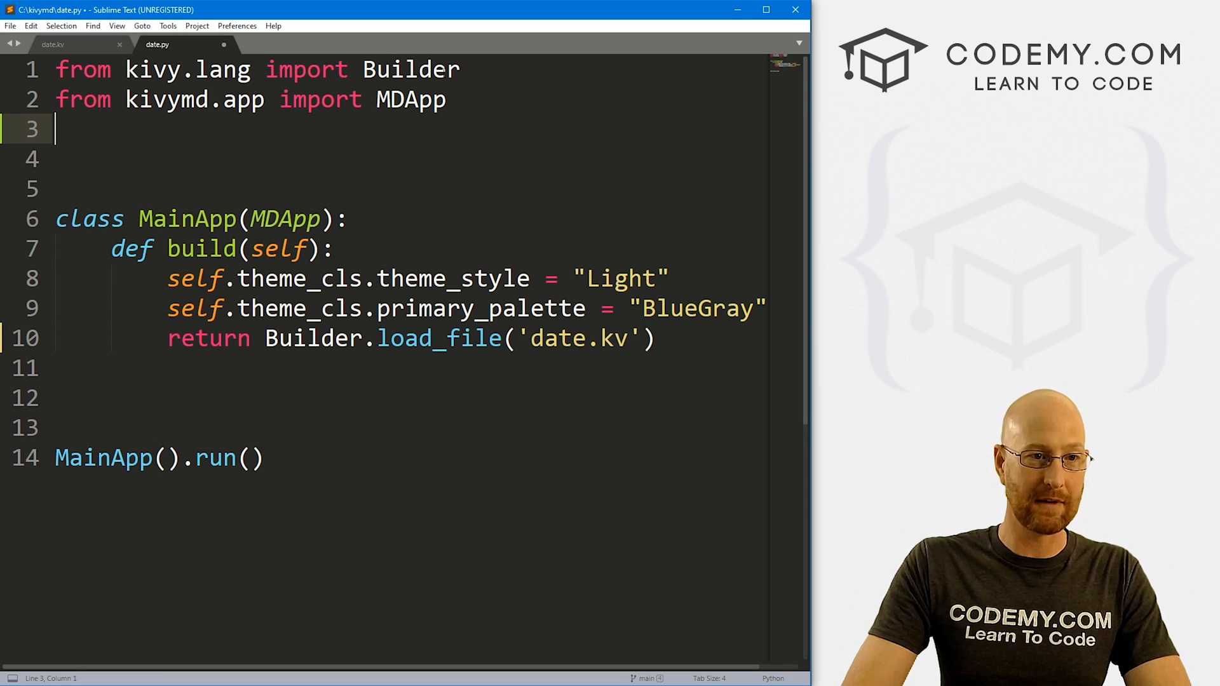
# Import MDDatePicker from kivymd.uix.picker in date.py.
pyautogui.write('from')
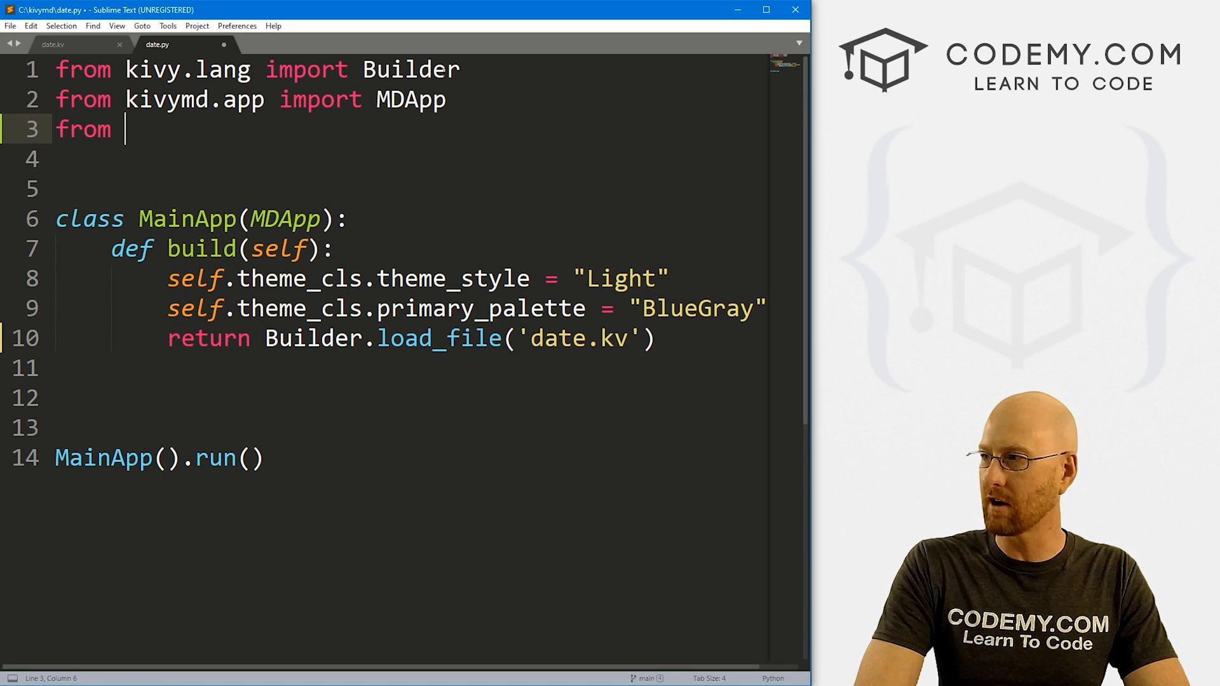
pyautogui.write('kivymd.')
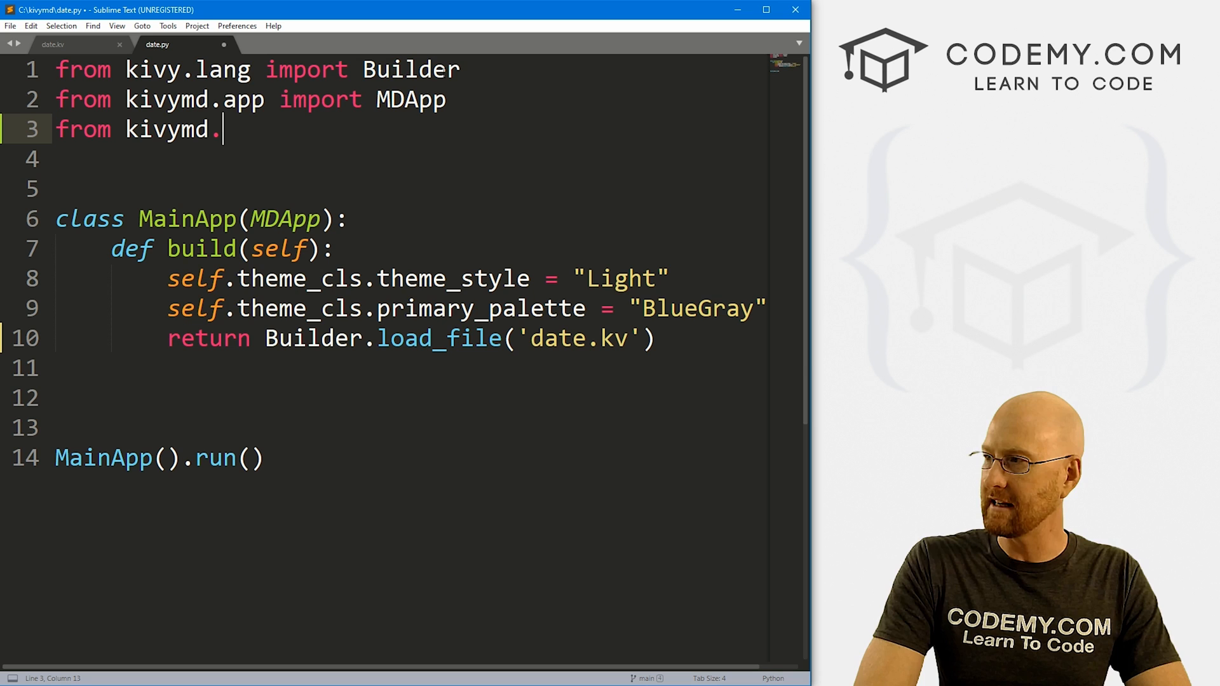
pyautogui.write('uix')
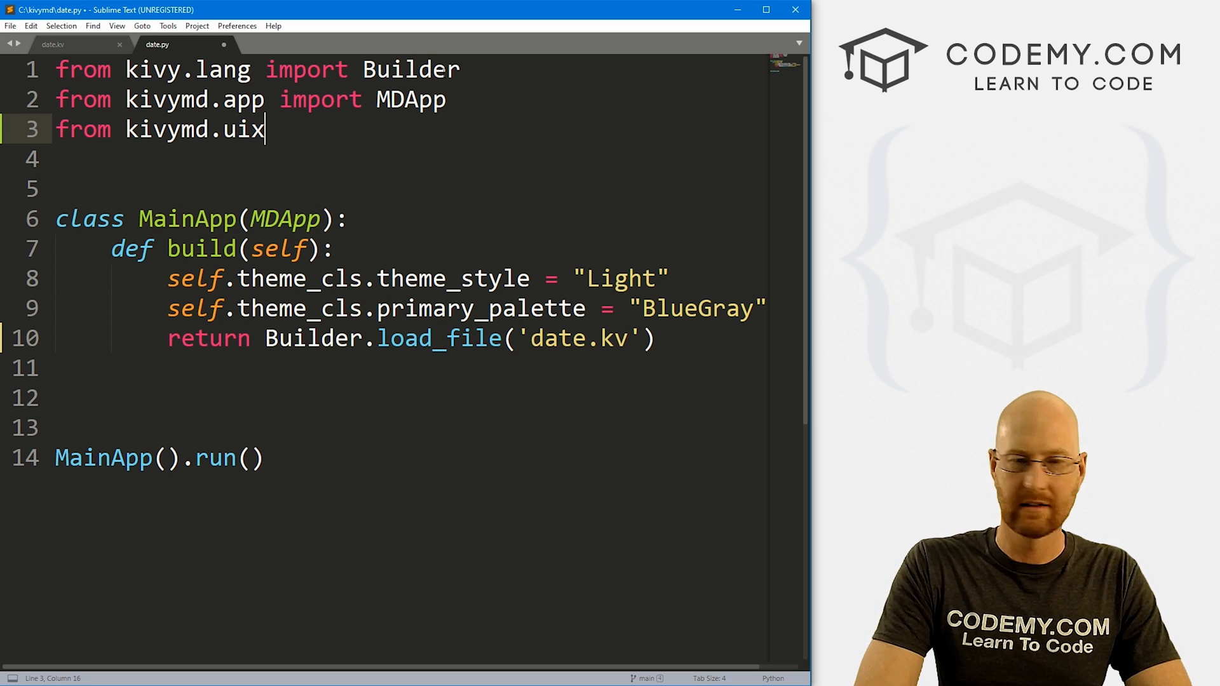
pyautogui.write('.picker')
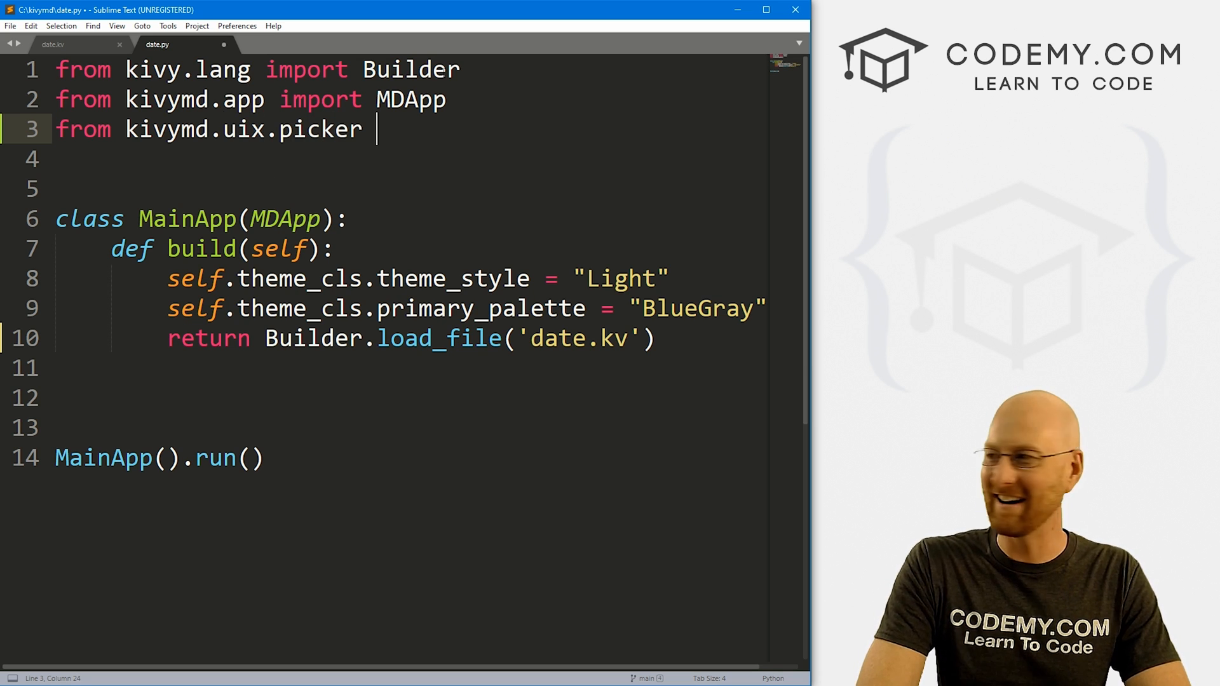
pyautogui.write('import D')
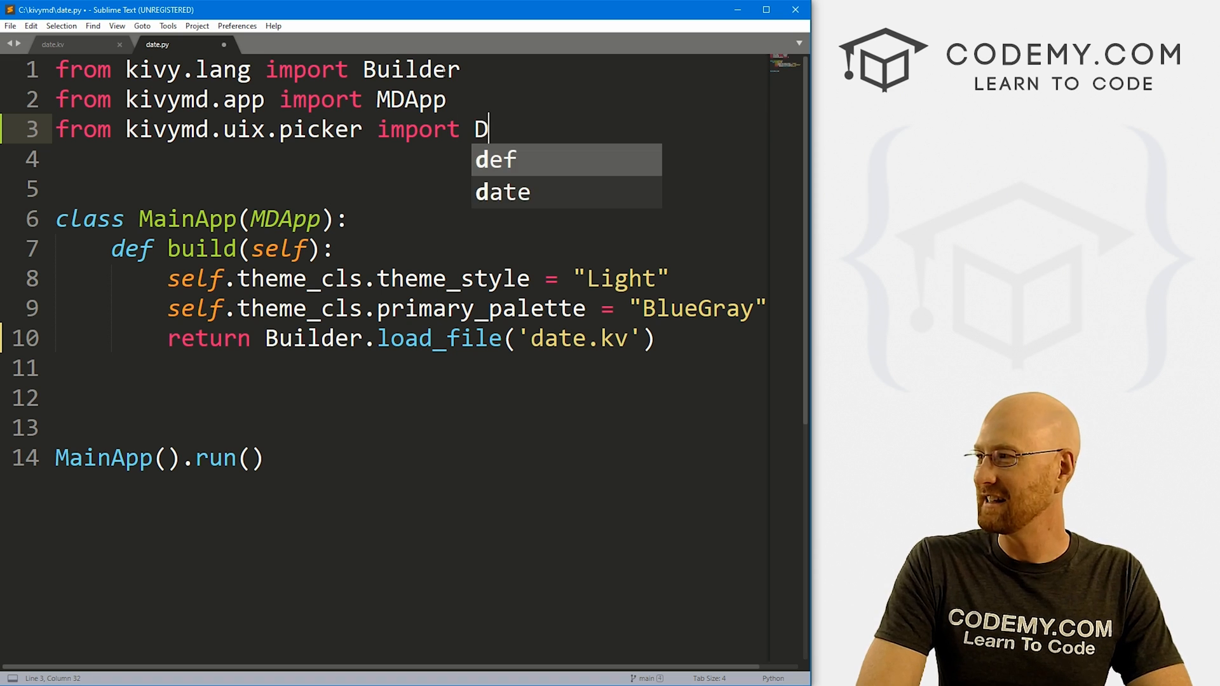
pyautogui.write('DDatePic')
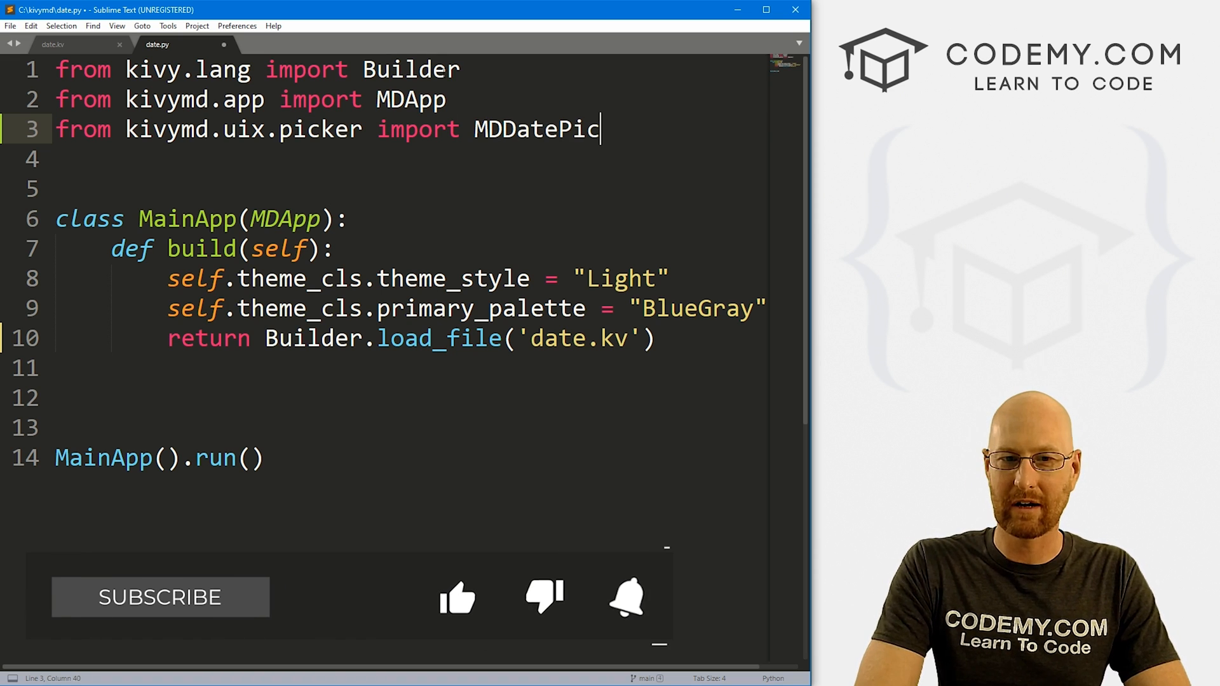
pyautogui.write('ker')
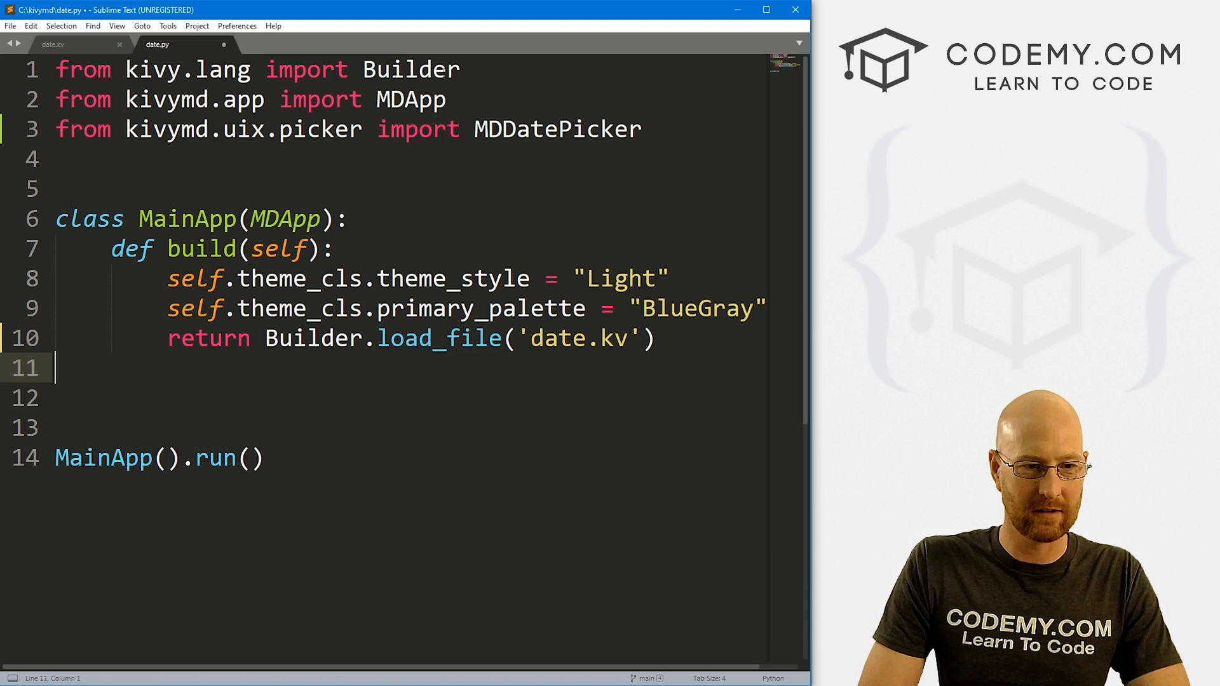
# Define show_date_picker creating date_dialog = MDDatePicker() and calling open(), then save.
pyautogui.write('def')
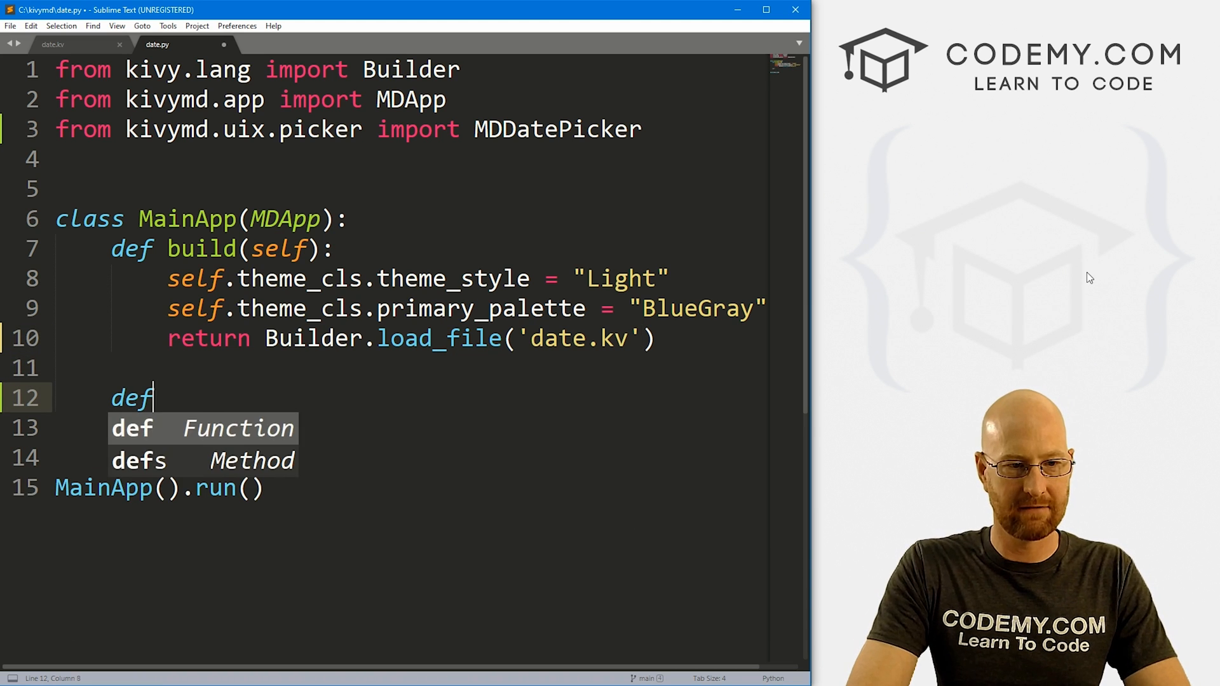
pyautogui.write('show_date_picker()')
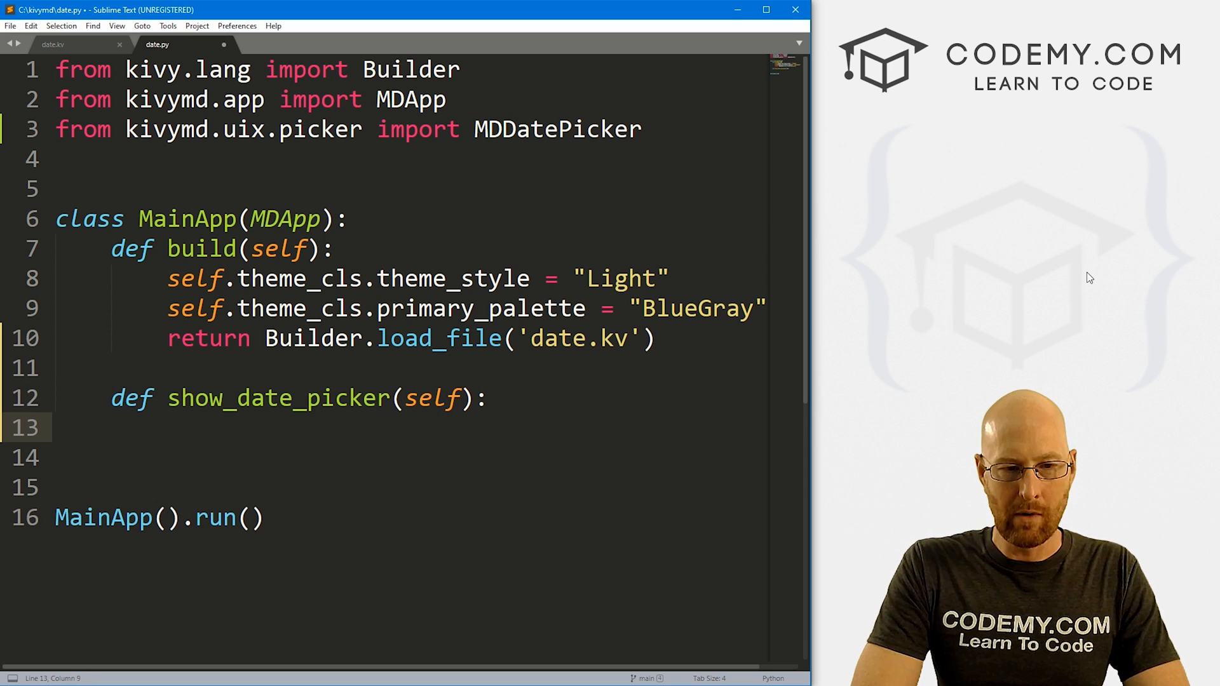
pyautogui.write('date_d')
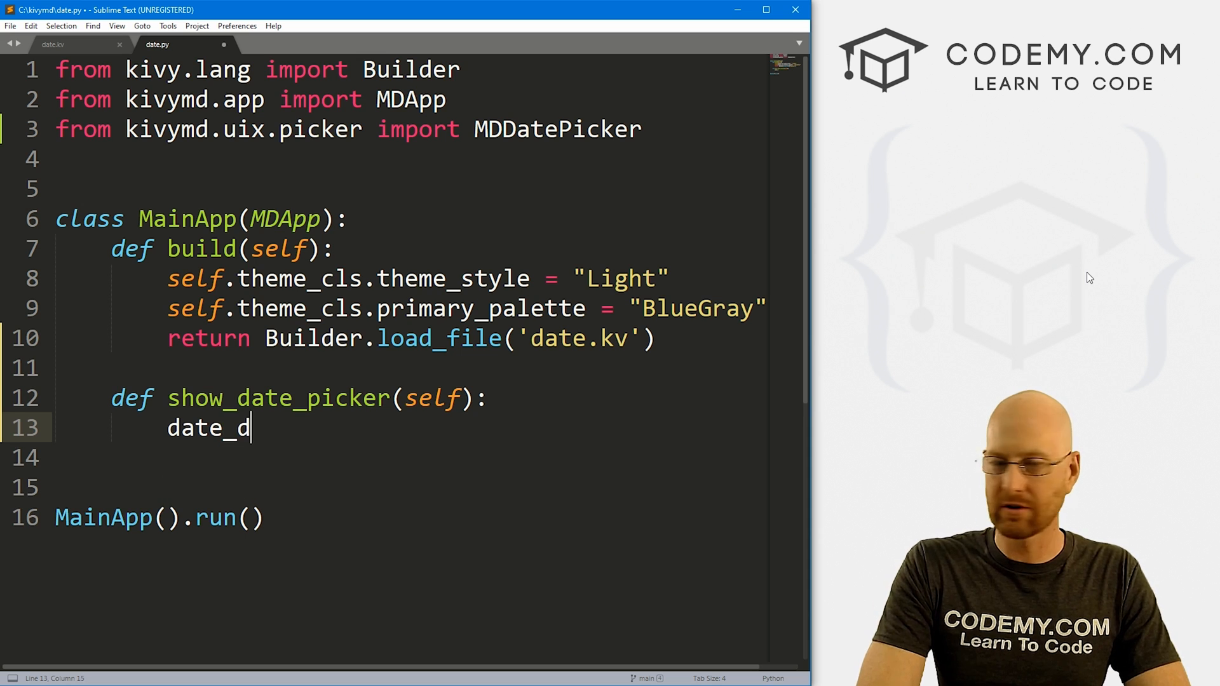
pyautogui.write('ialog =')
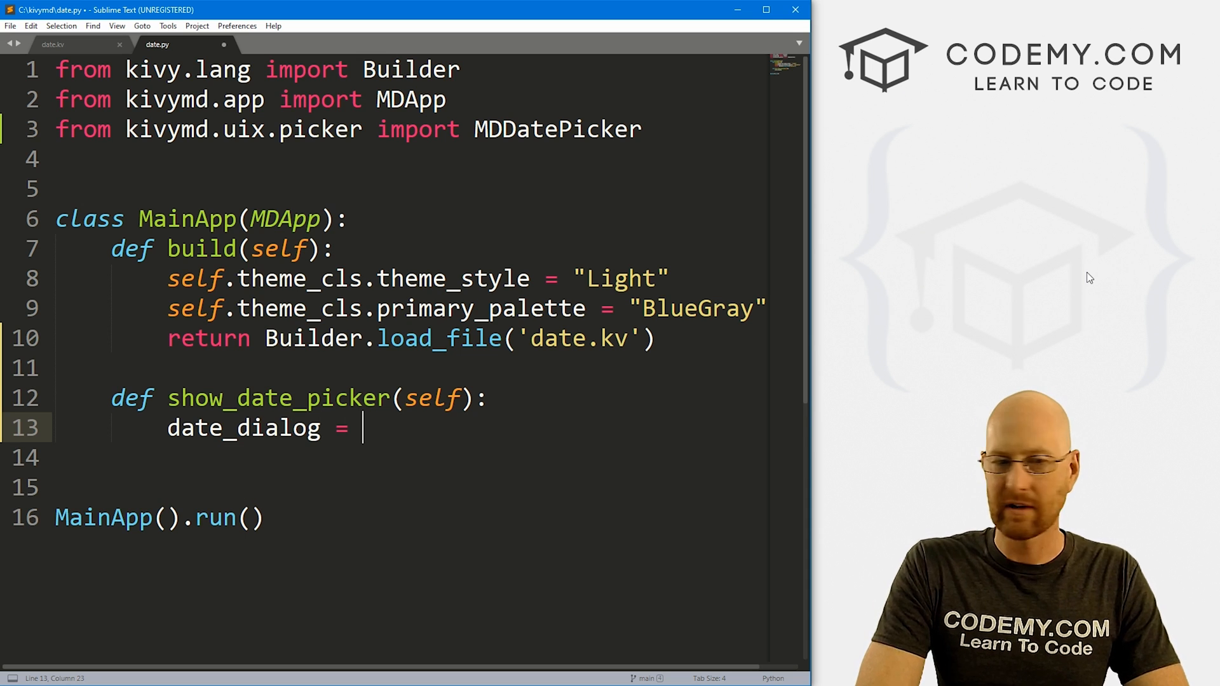
pyautogui.write('MDDatePicker(')
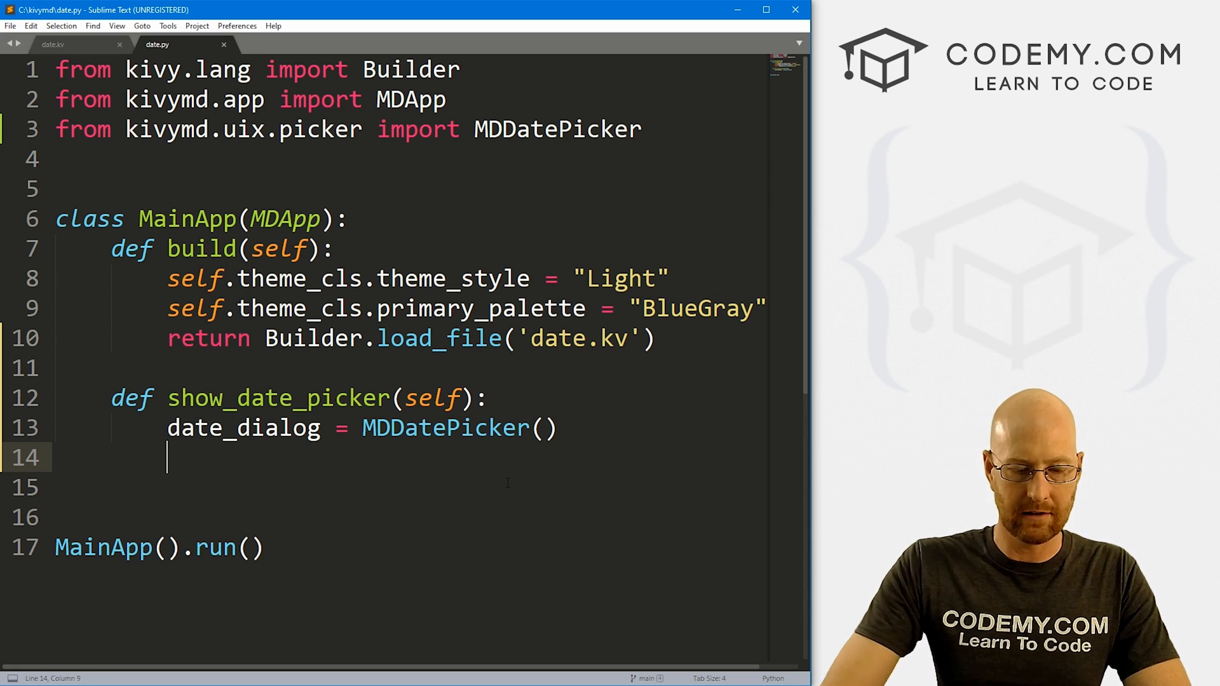
pyautogui.write('date_dialog')
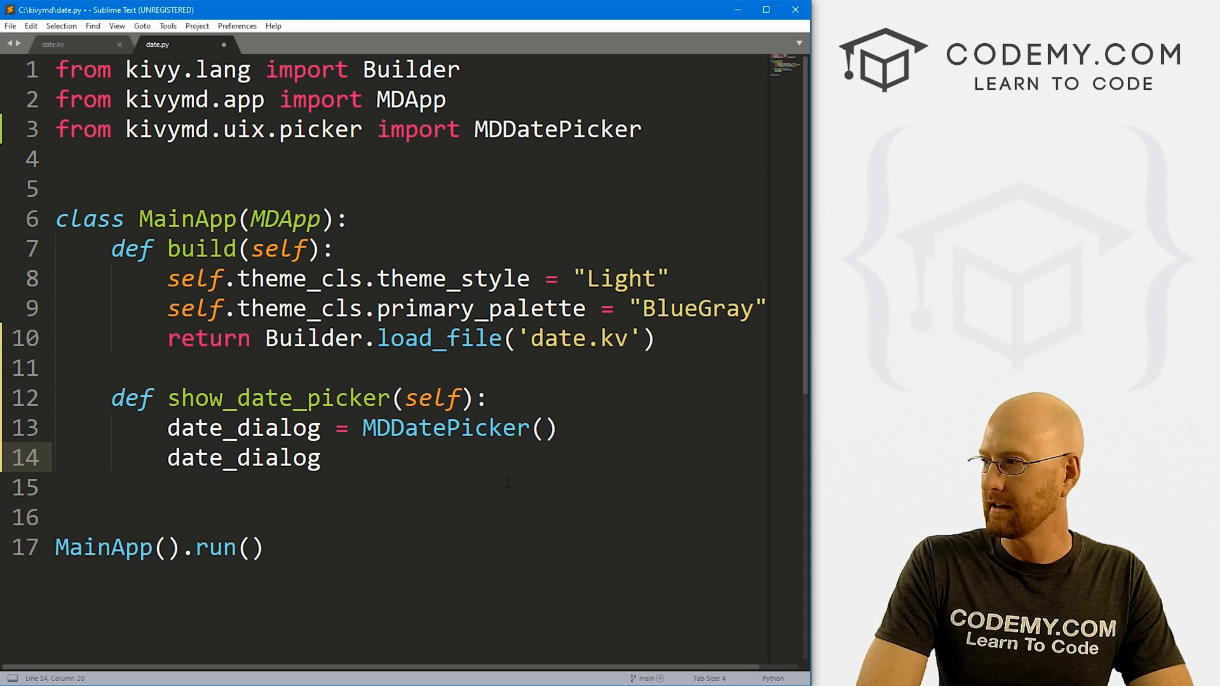
pyautogui.write('.open')
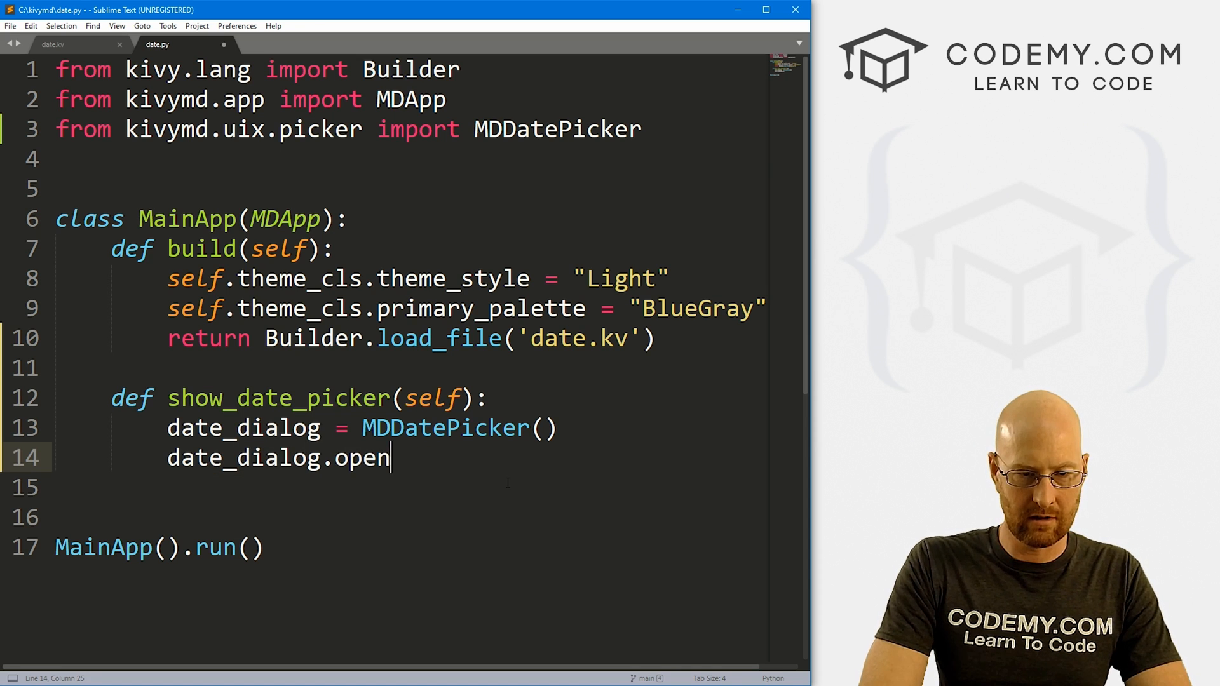
pyautogui.write('()')
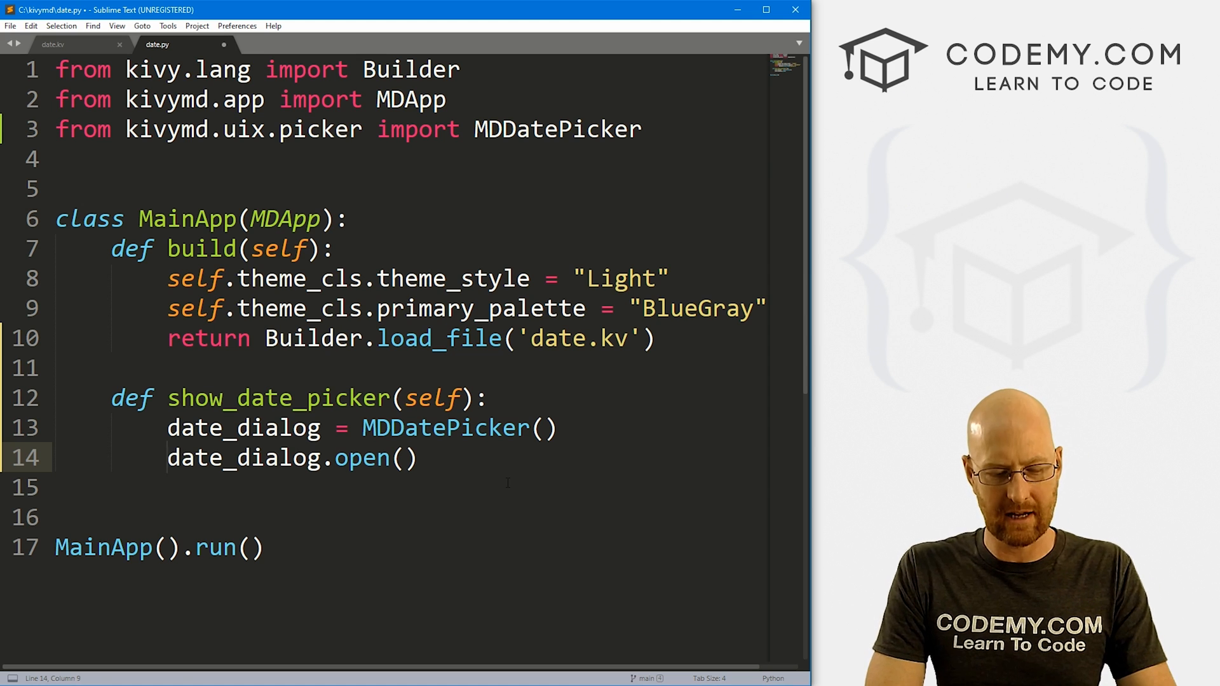
pyautogui.press('ctrl+s')
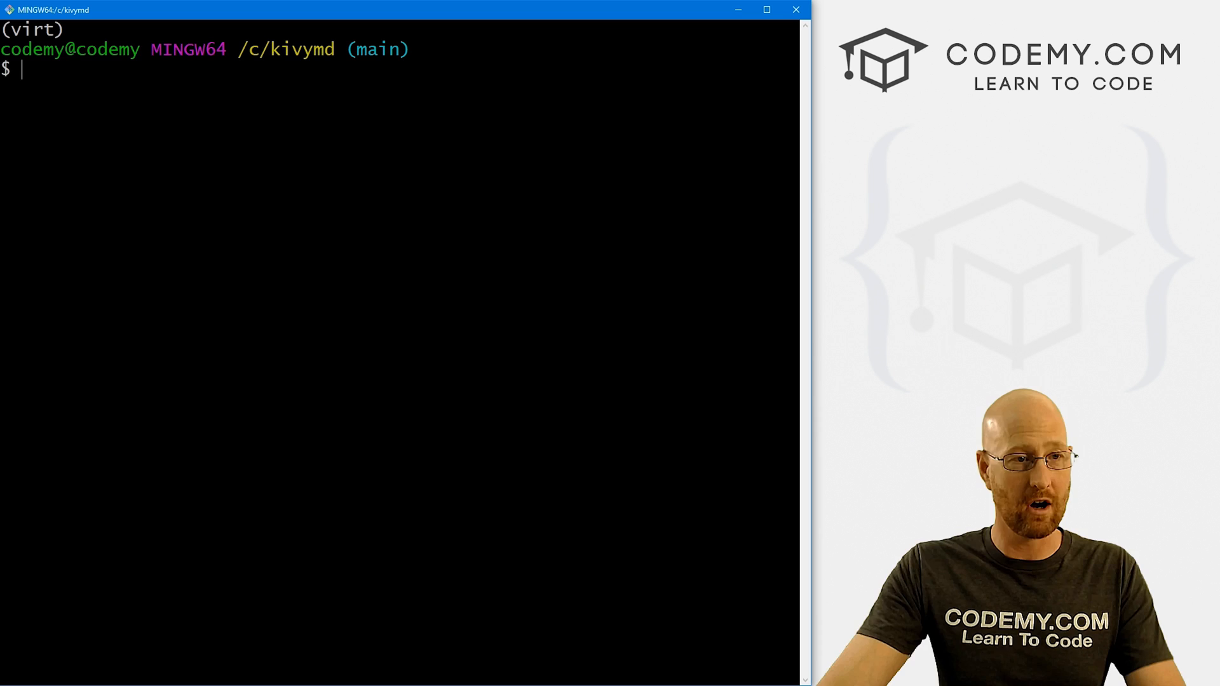
# Run python date.py, open and dismiss the picker, then reopen it and pick June 5.
pyautogui.write('python date.py')
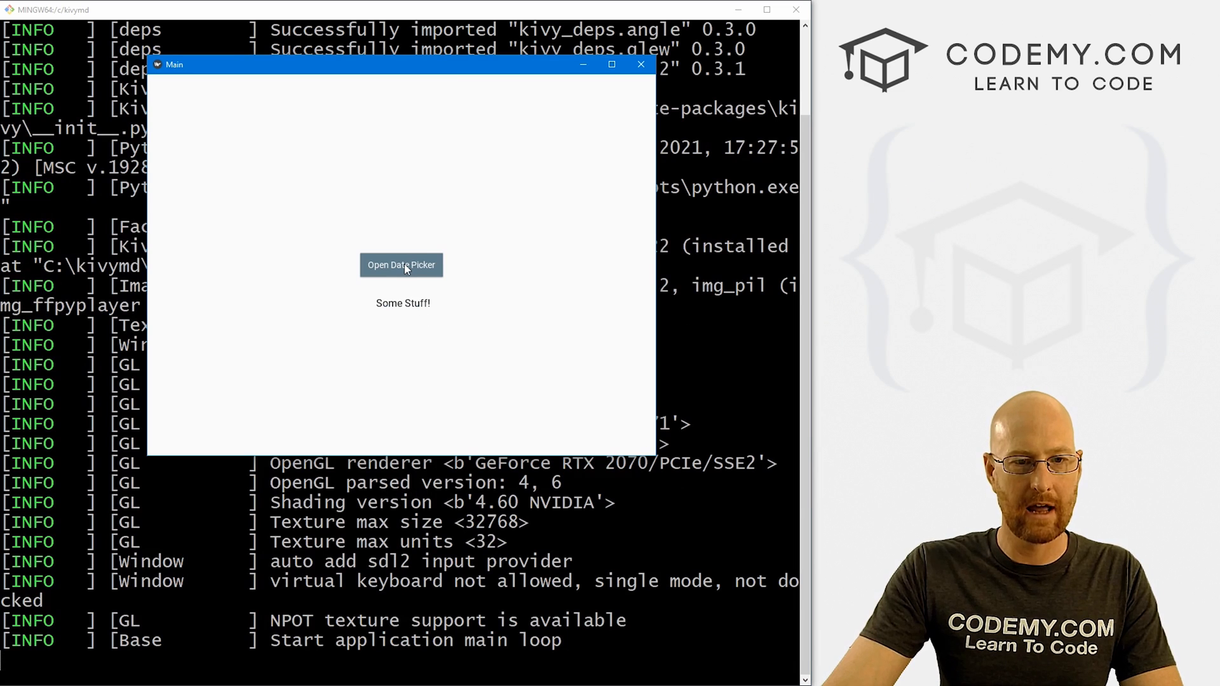
pyautogui.click(401, 264)
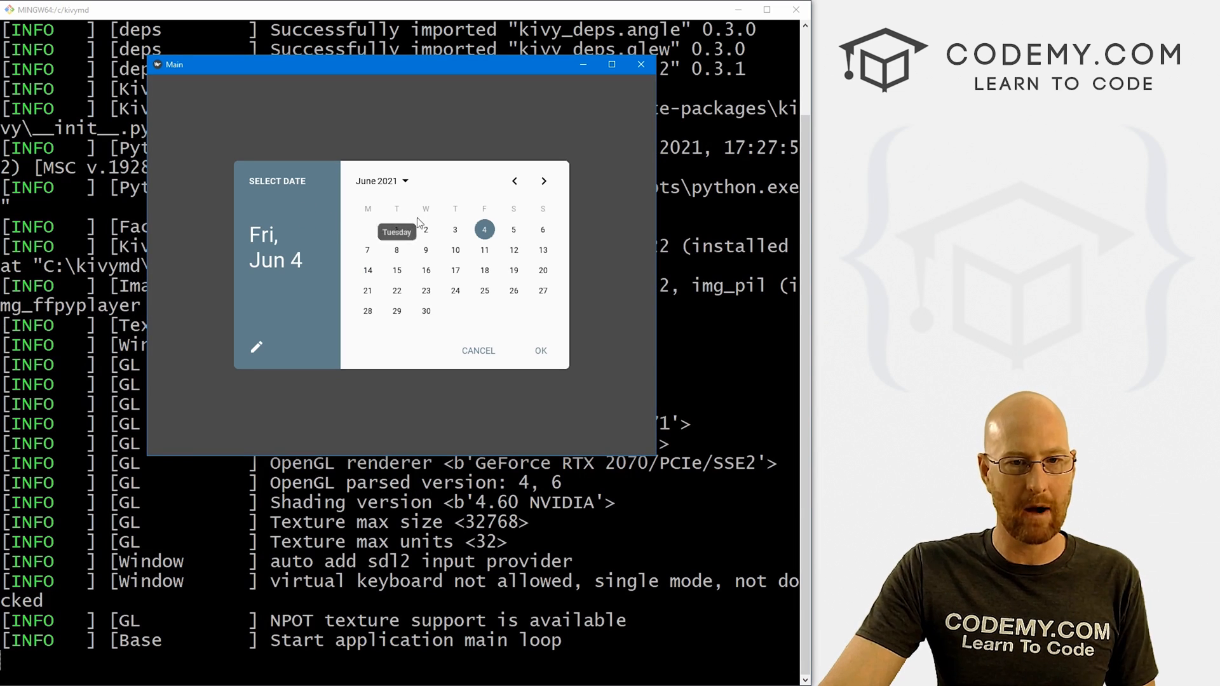
pyautogui.click(514, 270)
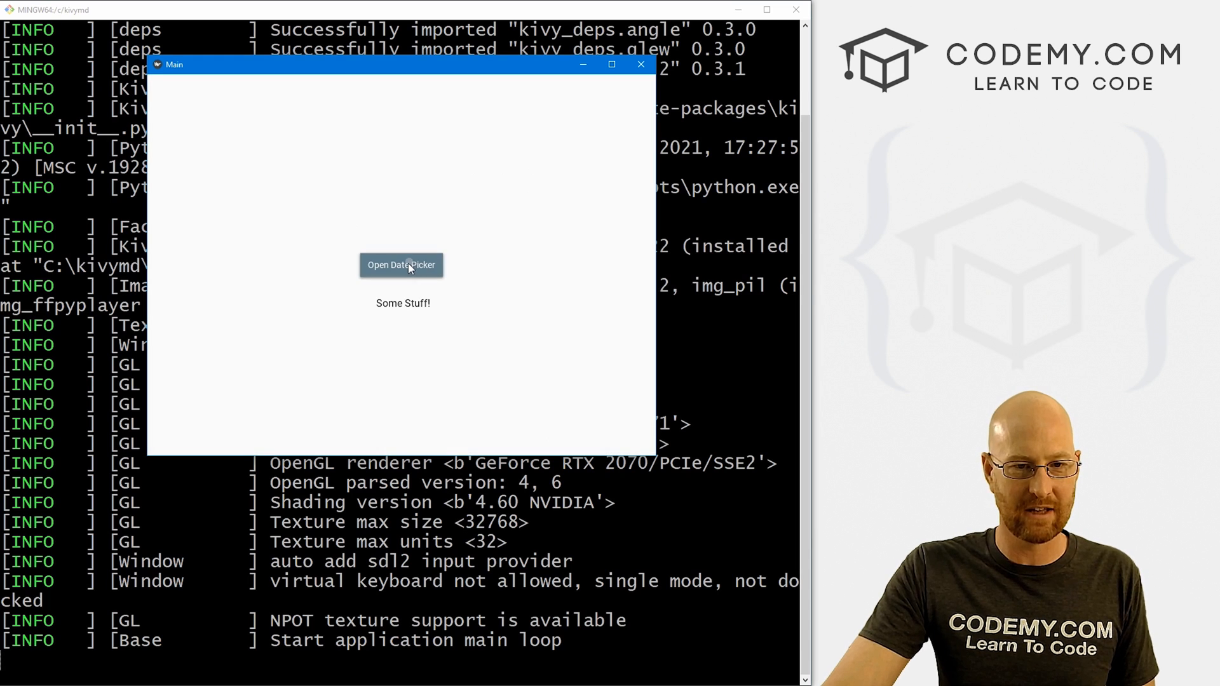
pyautogui.click(402, 265)
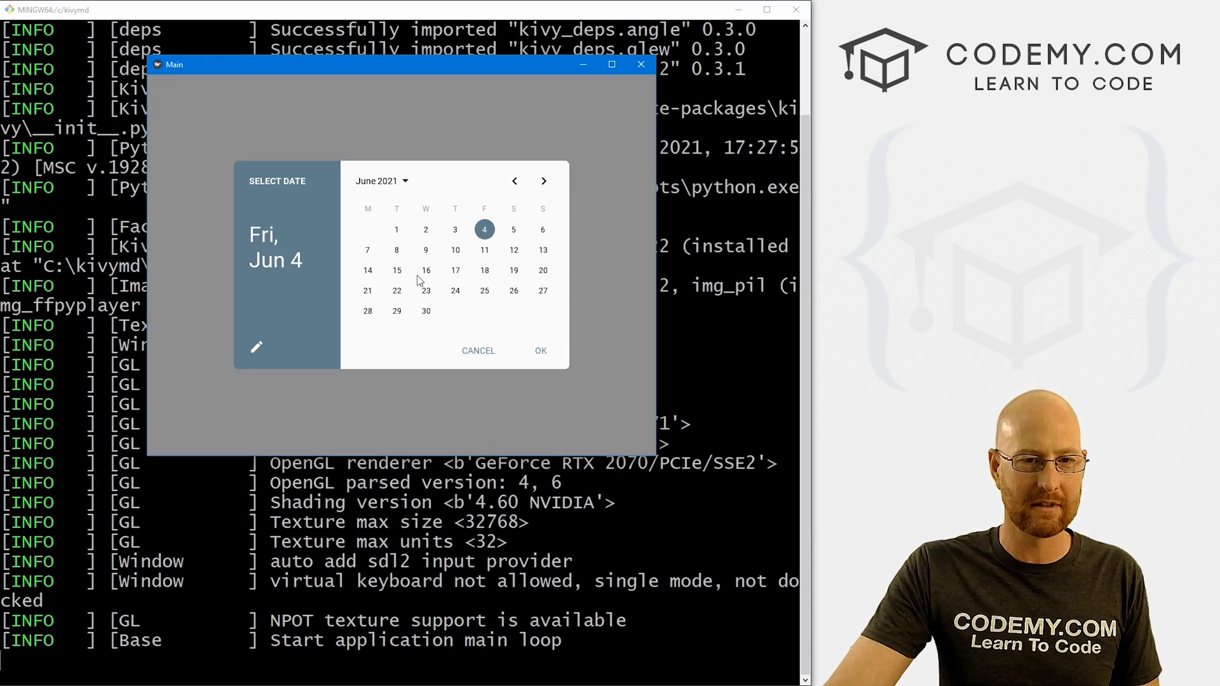
pyautogui.click(513, 229)
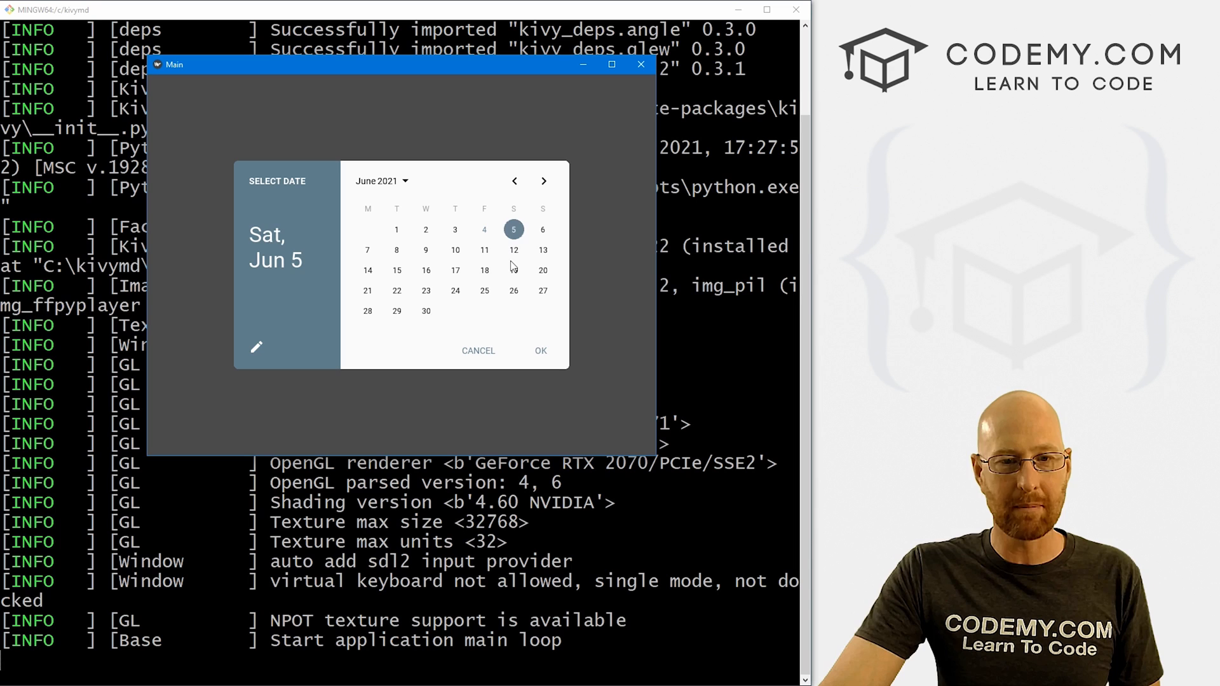
# Pick June 25, advance to August 2021, choose year 1919, then close the picker and app.
pyautogui.click(485, 290)
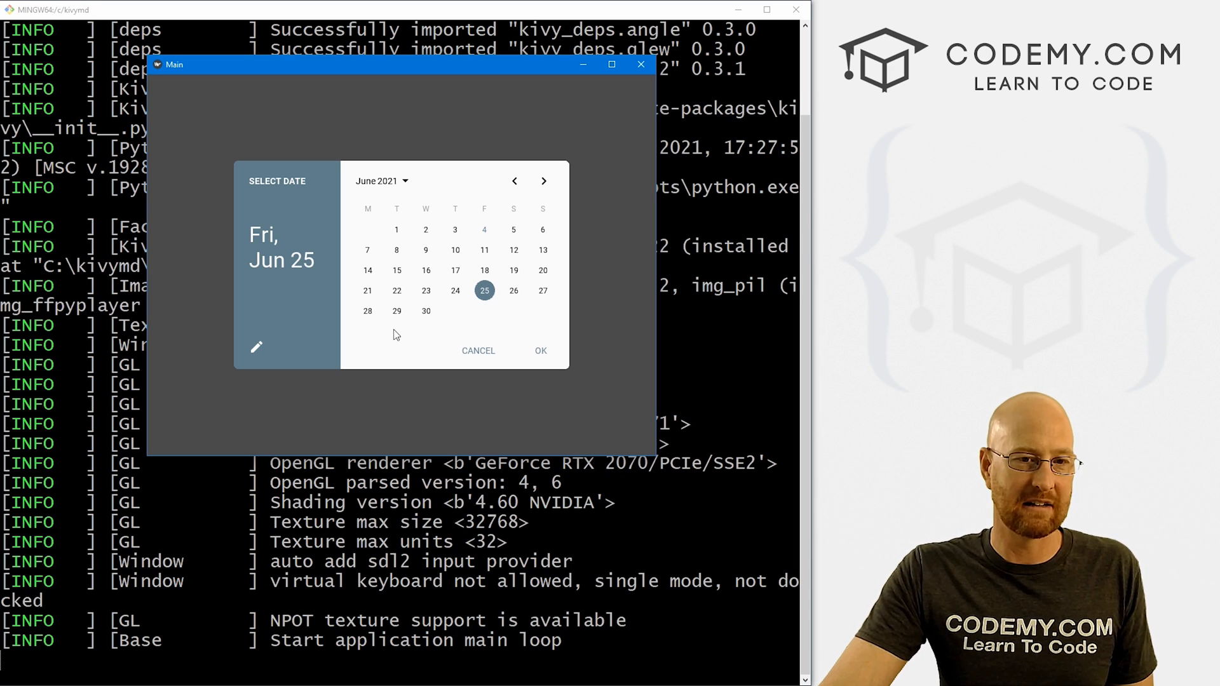
pyautogui.moveTo(533, 191)
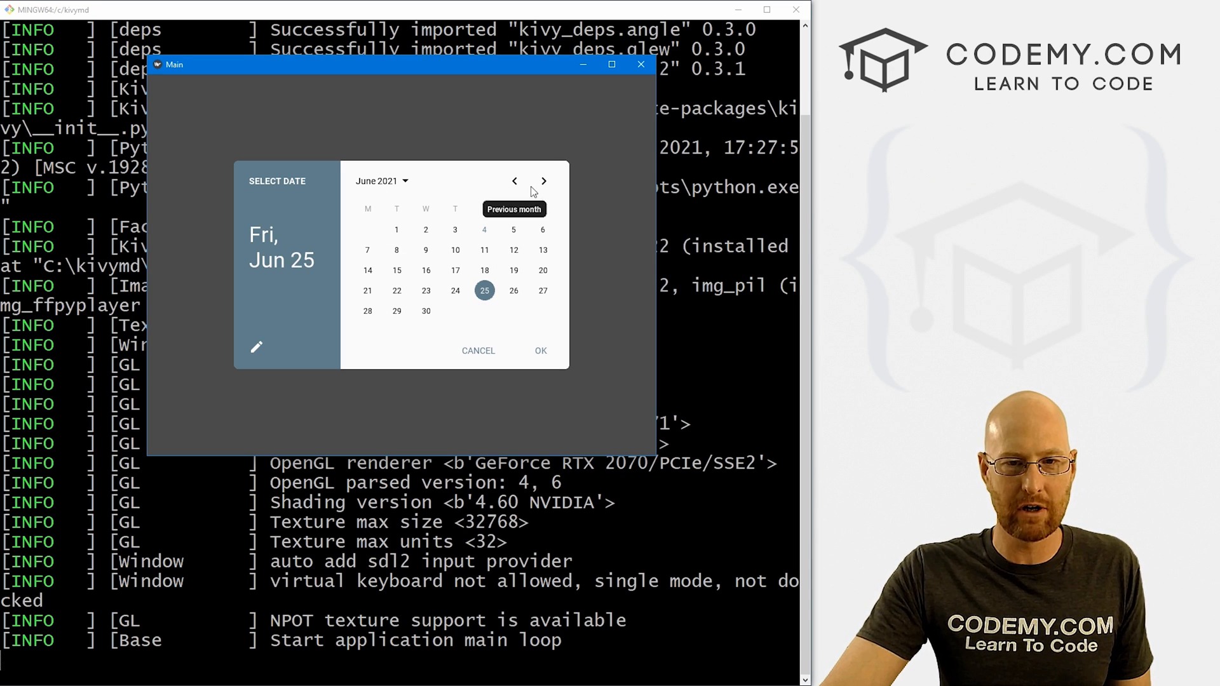
pyautogui.click(544, 181)
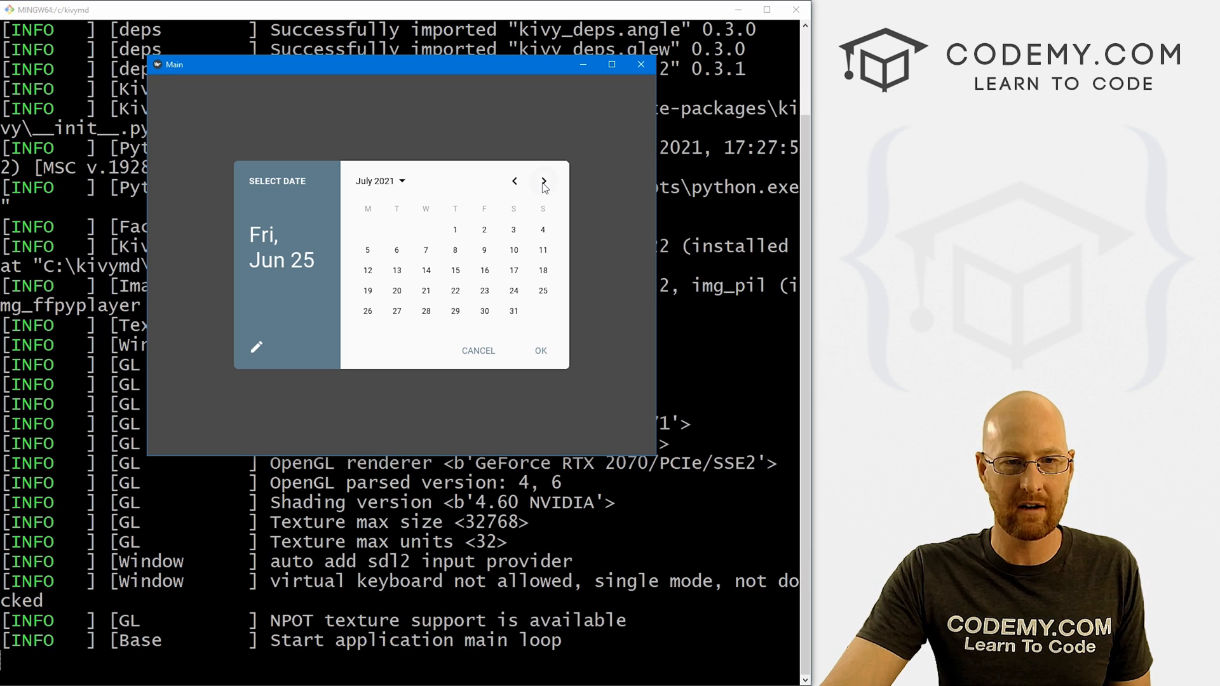
pyautogui.click(543, 180)
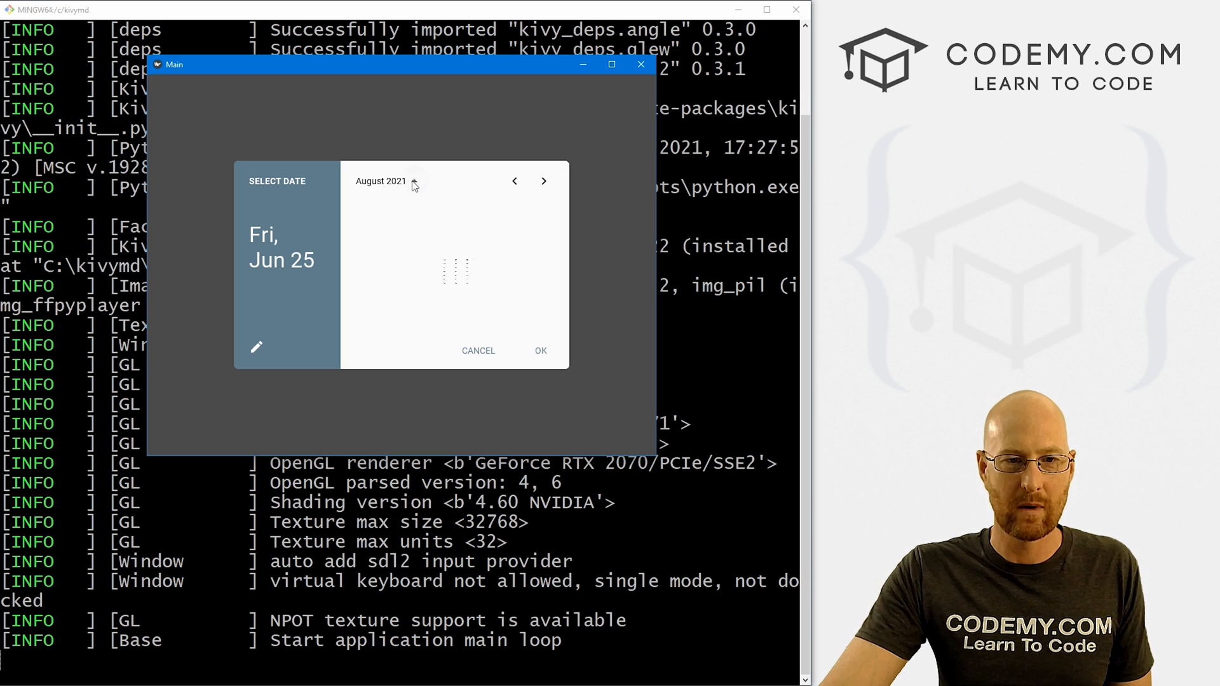
pyautogui.click(387, 180)
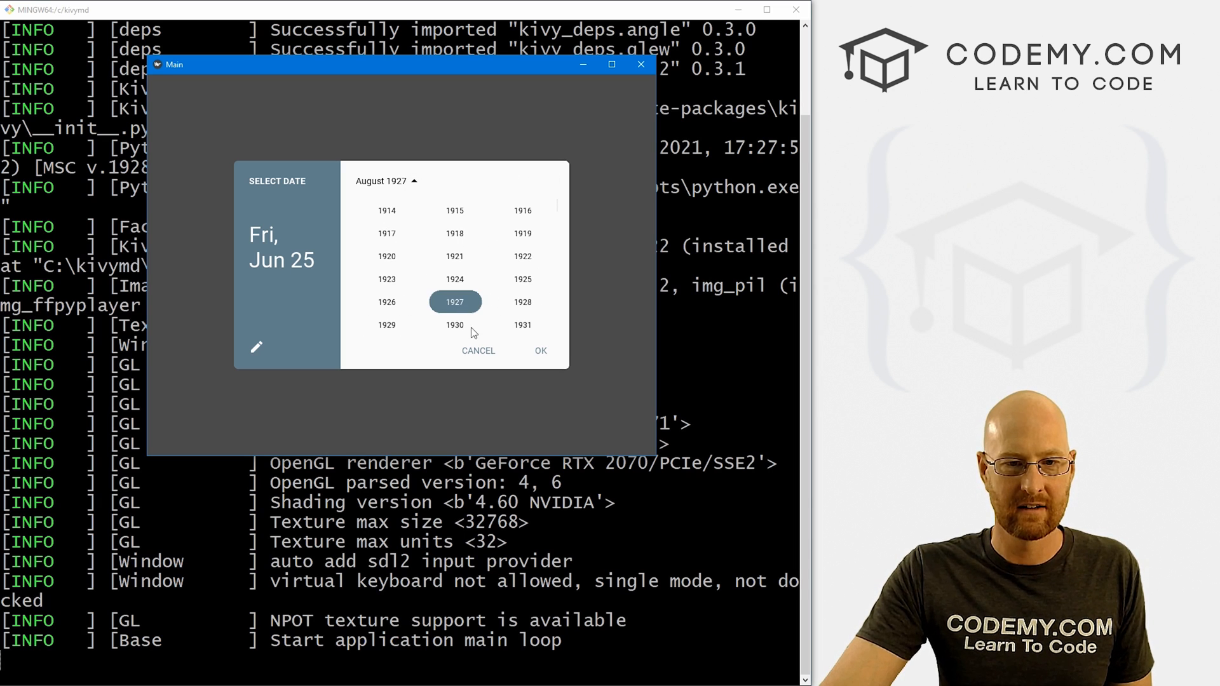
pyautogui.click(522, 233)
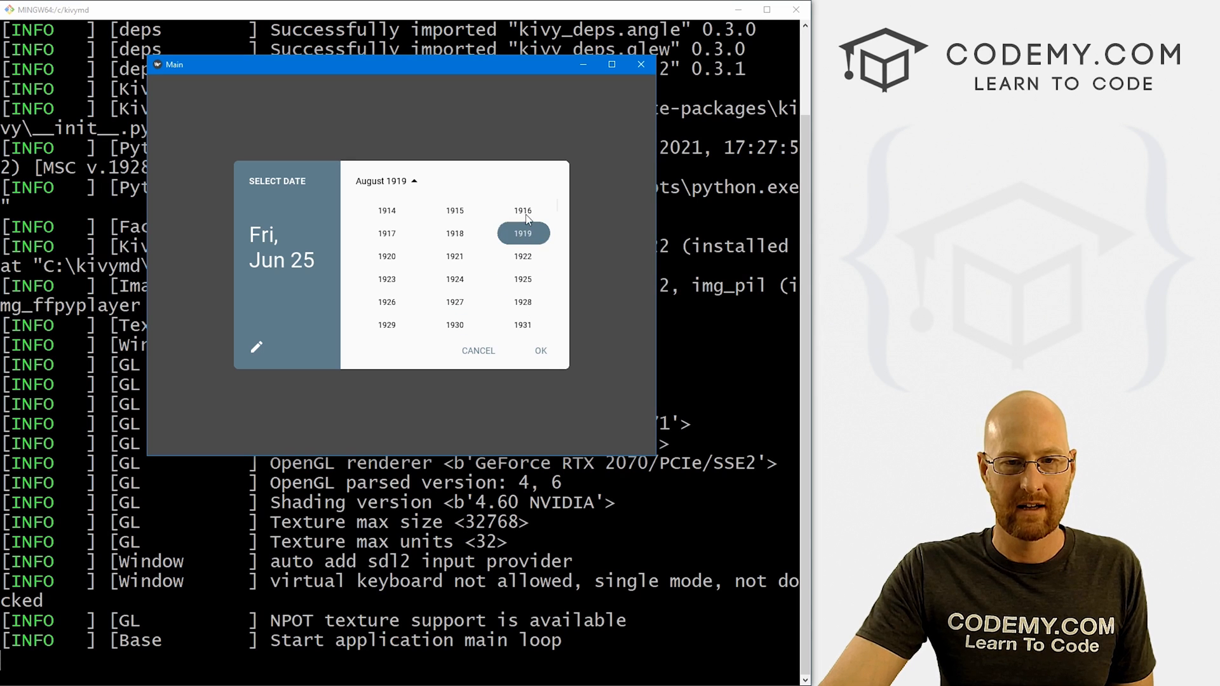
pyautogui.click(478, 350)
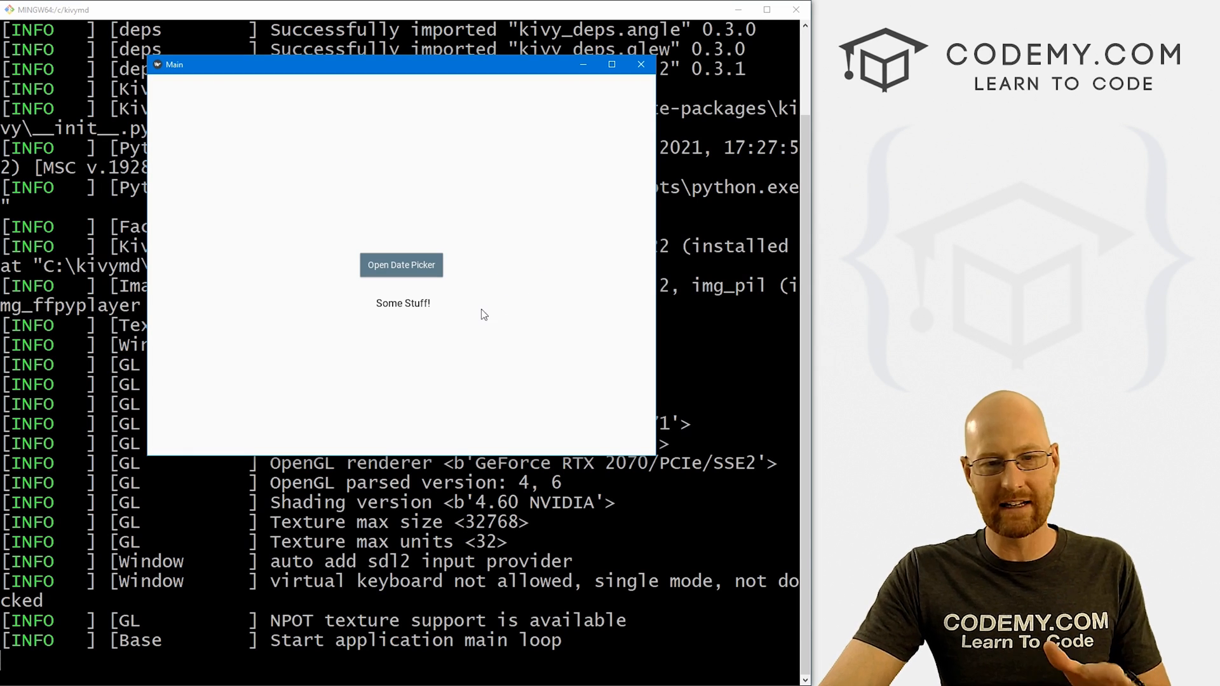
pyautogui.moveTo(610, 295)
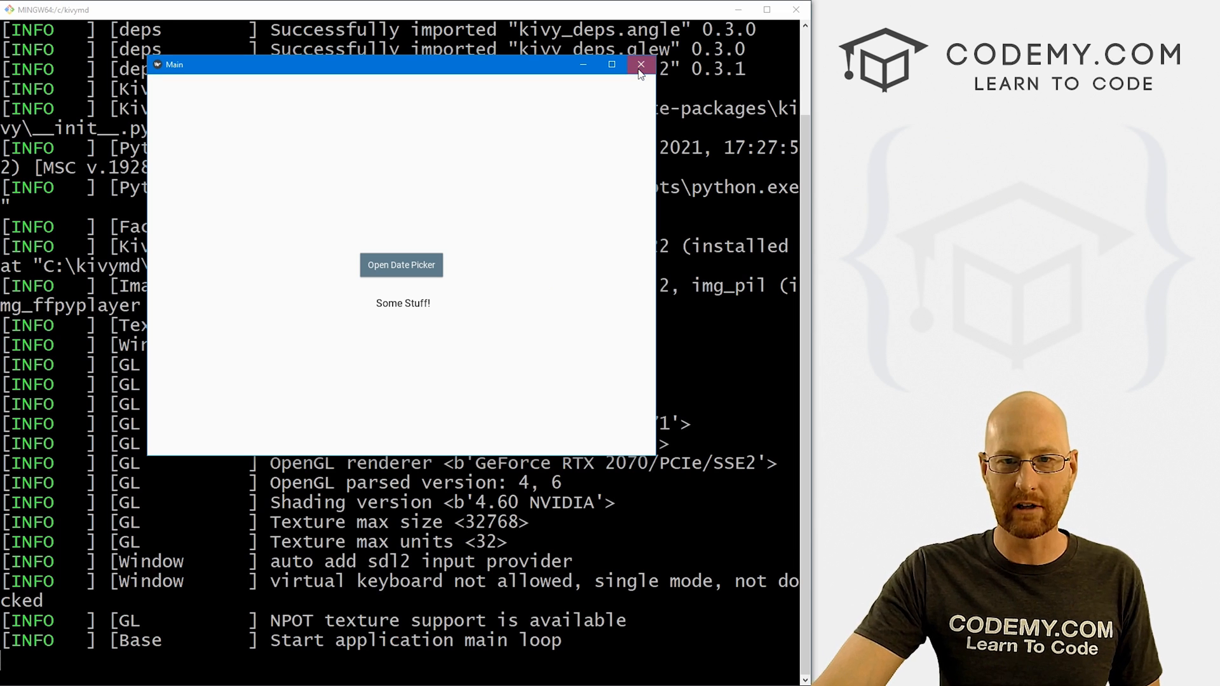
pyautogui.click(641, 64)
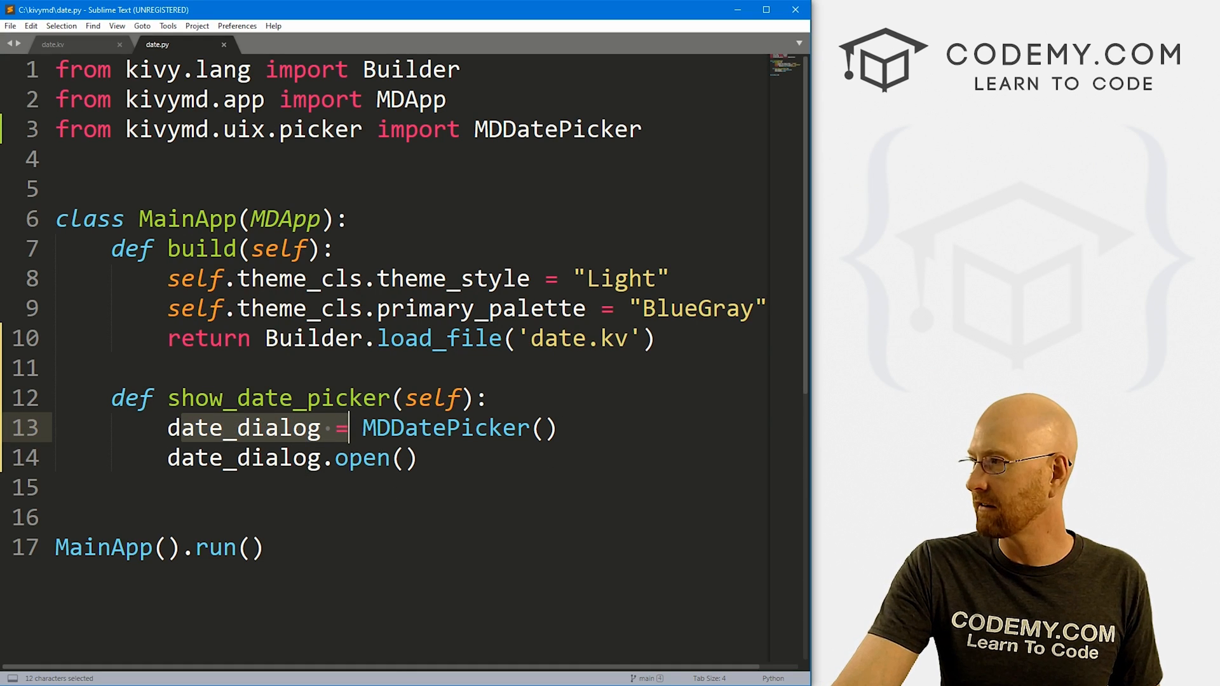
# Give date_dialog's MDDatePicker() the arguments year=2000, month=2, day=14.
pyautogui.click(547, 427)
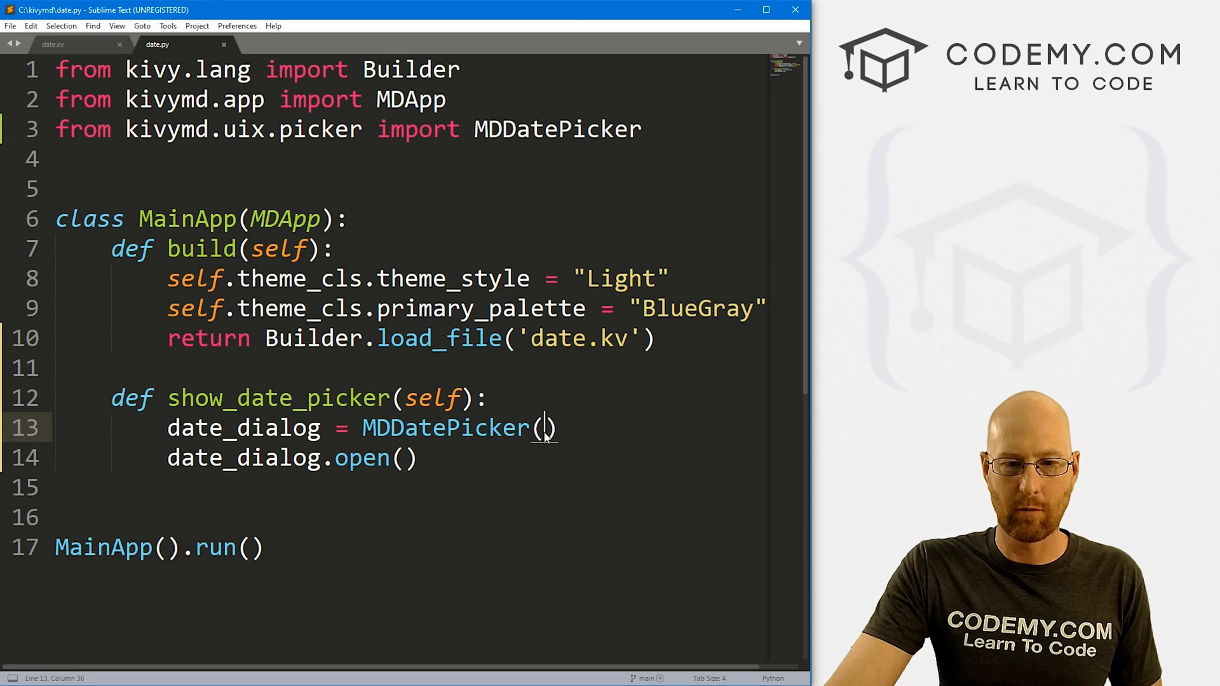
pyautogui.write('year')
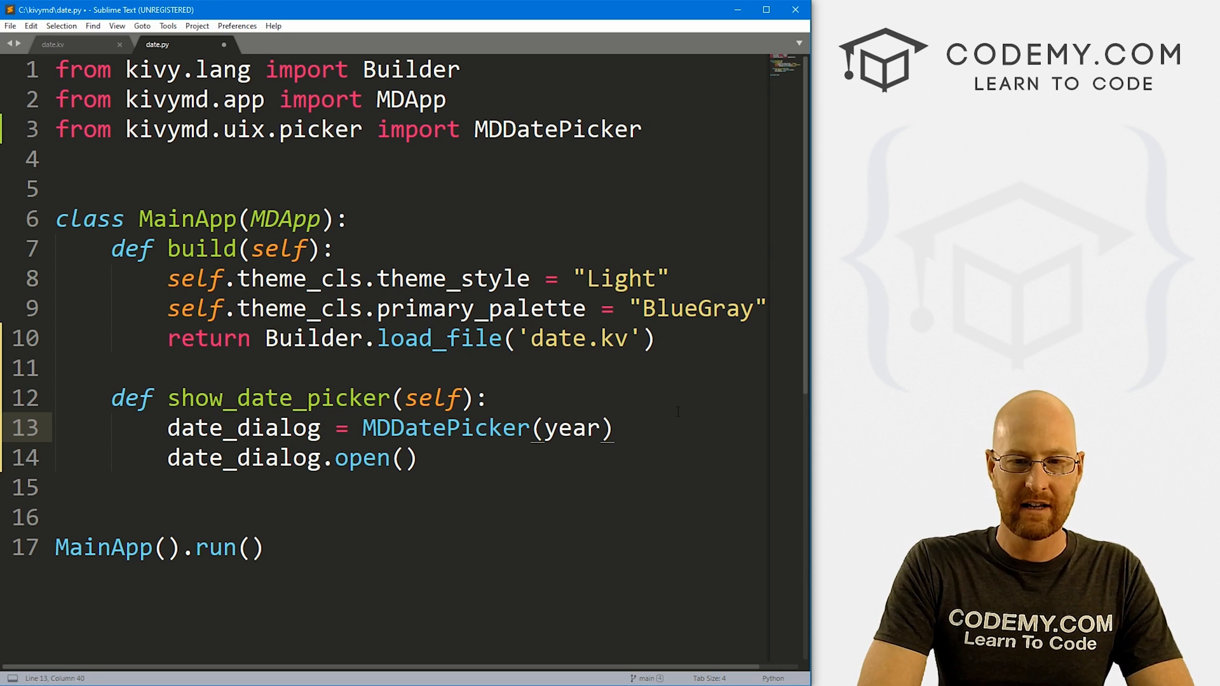
pyautogui.write('=2000')
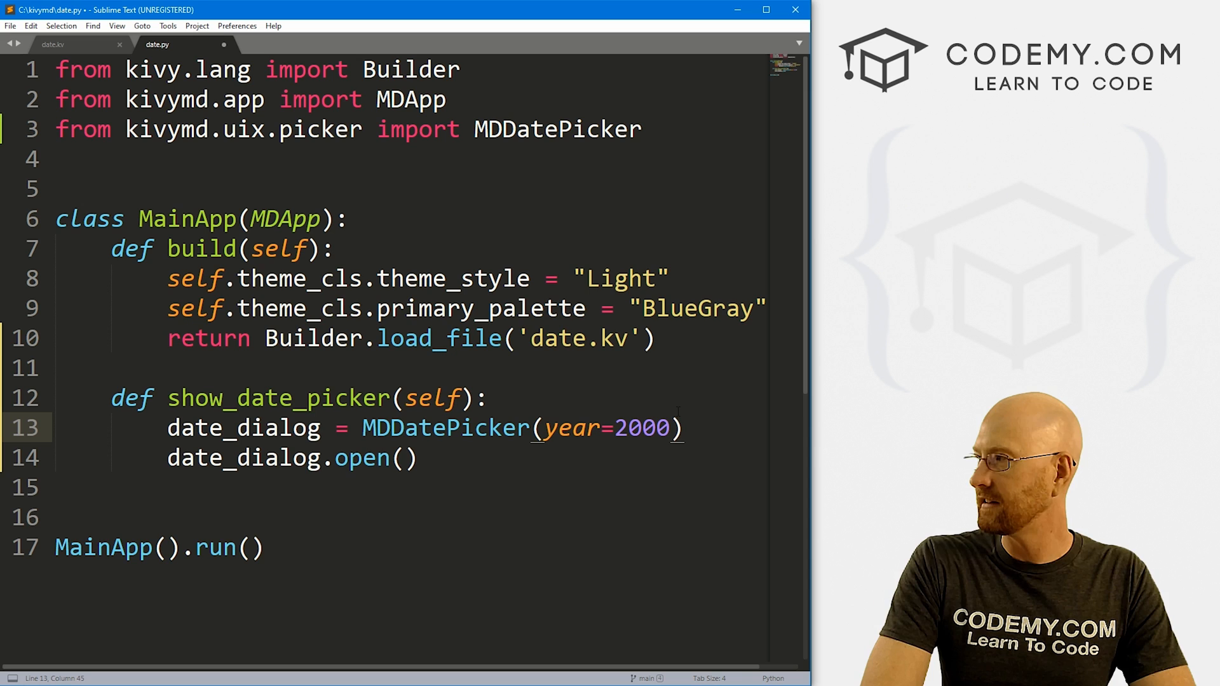
pyautogui.write(', month=2,')
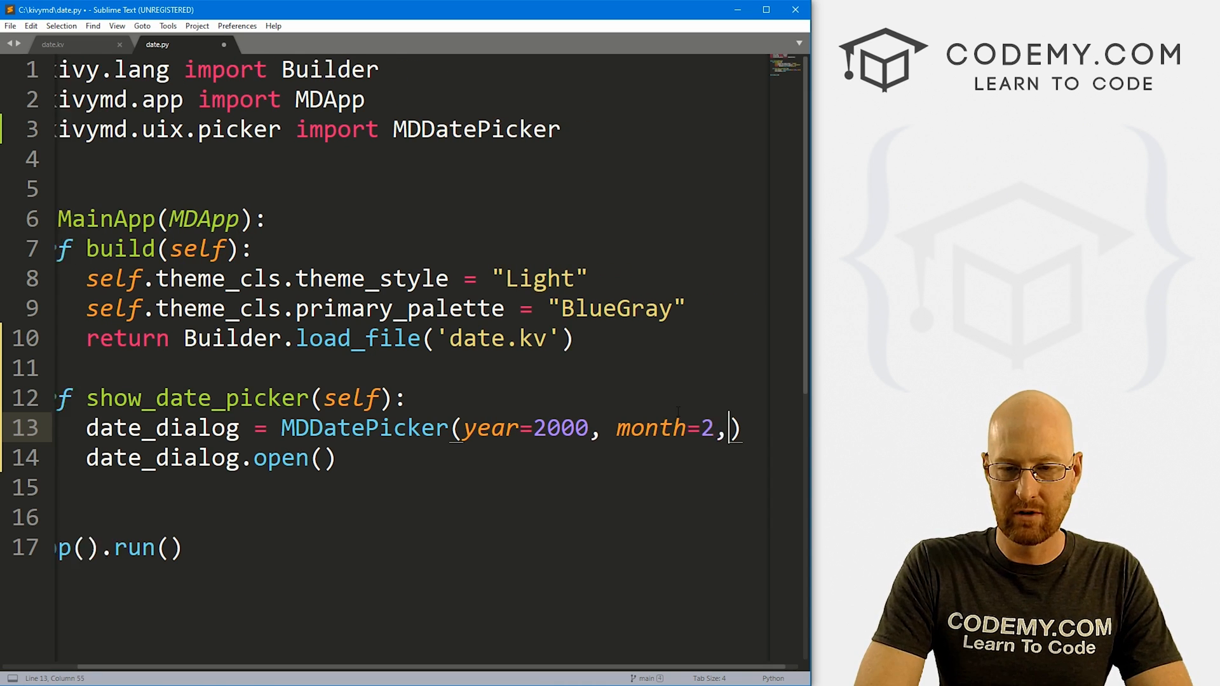
pyautogui.write('day=')
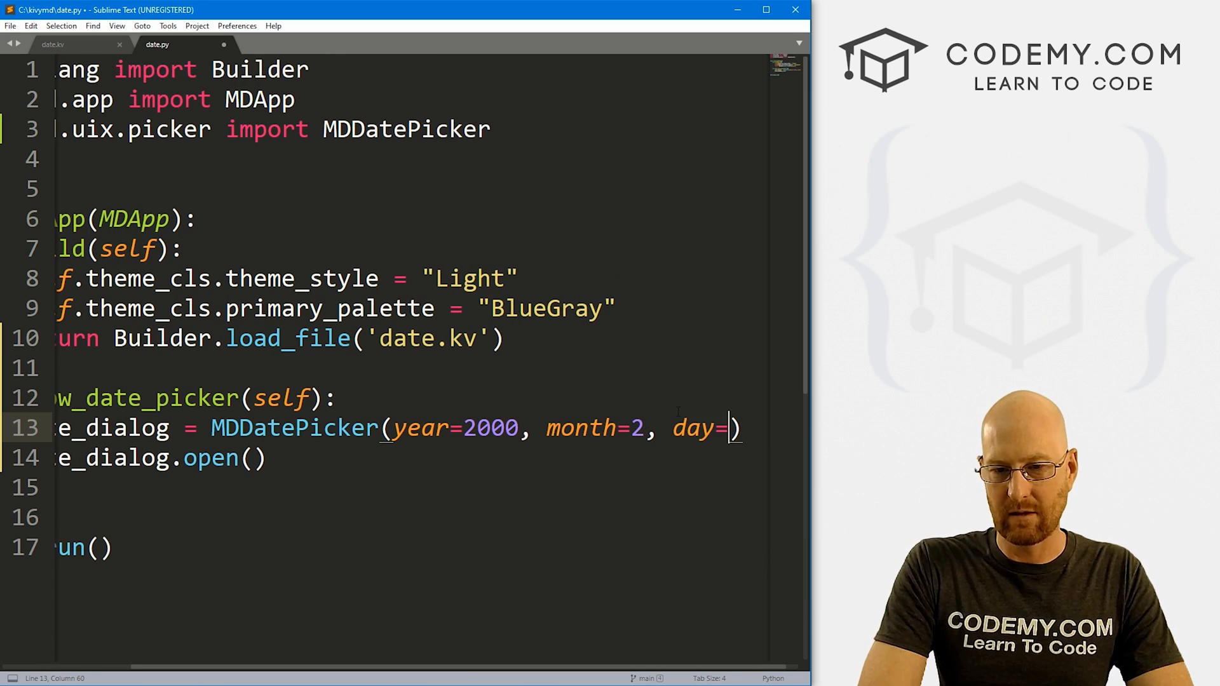
pyautogui.write('14')
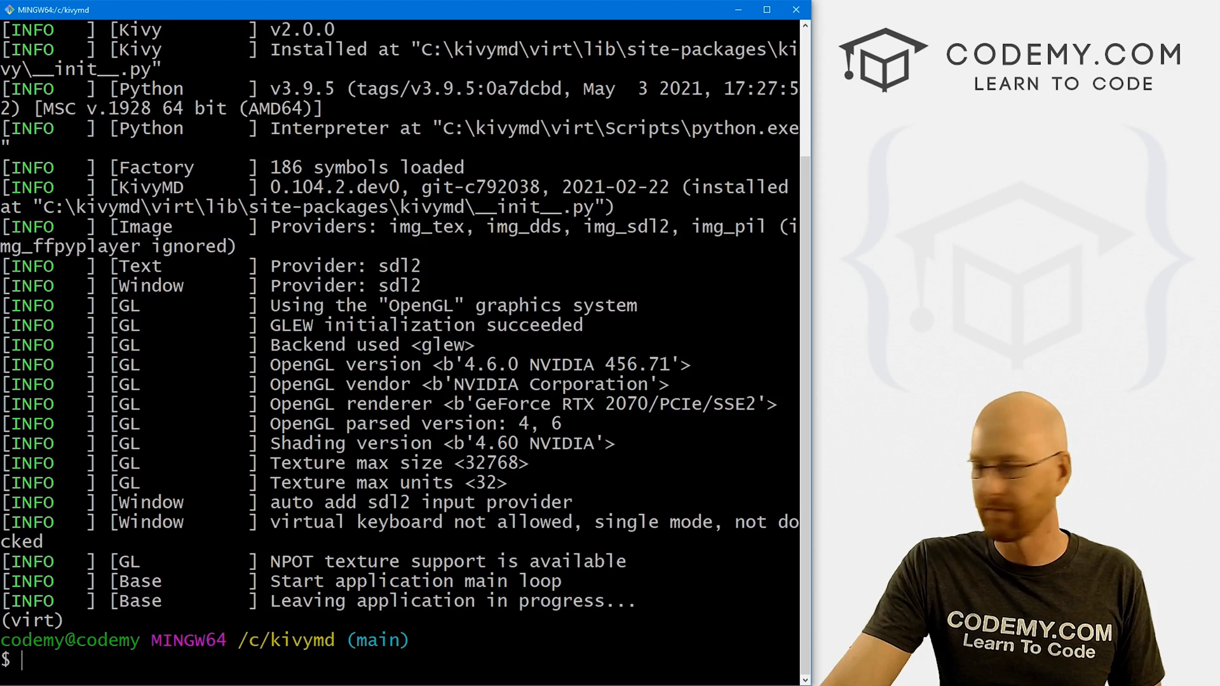
# Check the picker opens on February 14, 2000, then dismiss it and close the app.
pyautogui.scroll(3)
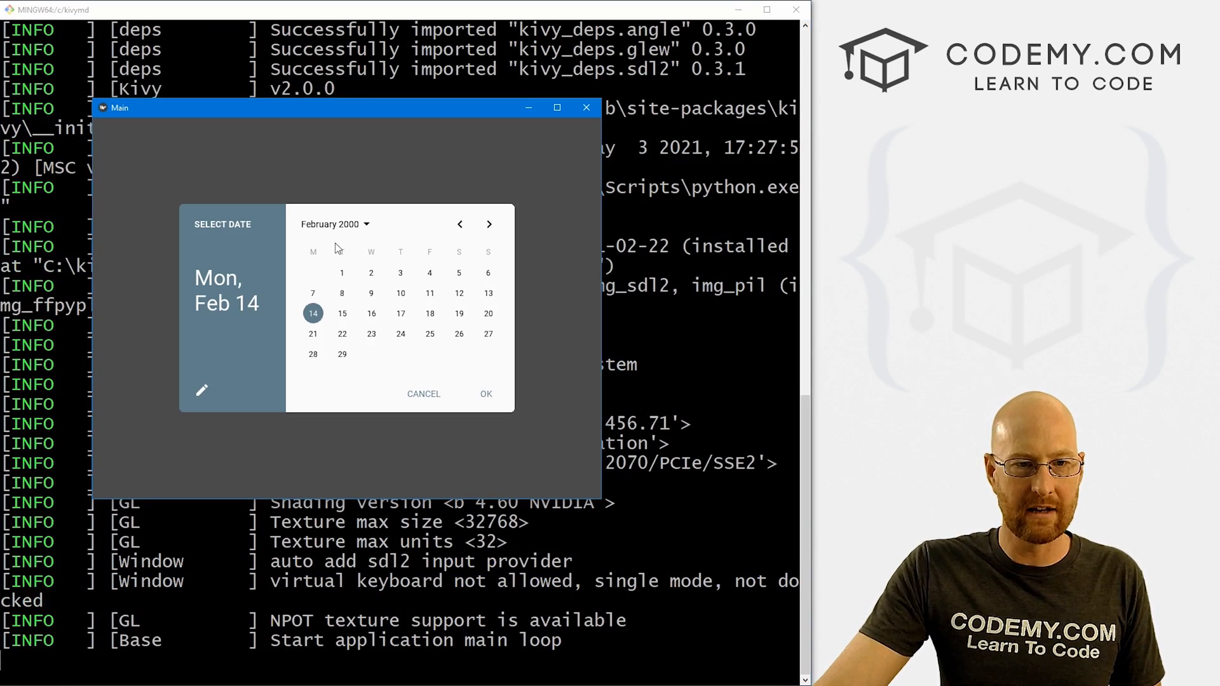
pyautogui.moveTo(313, 313)
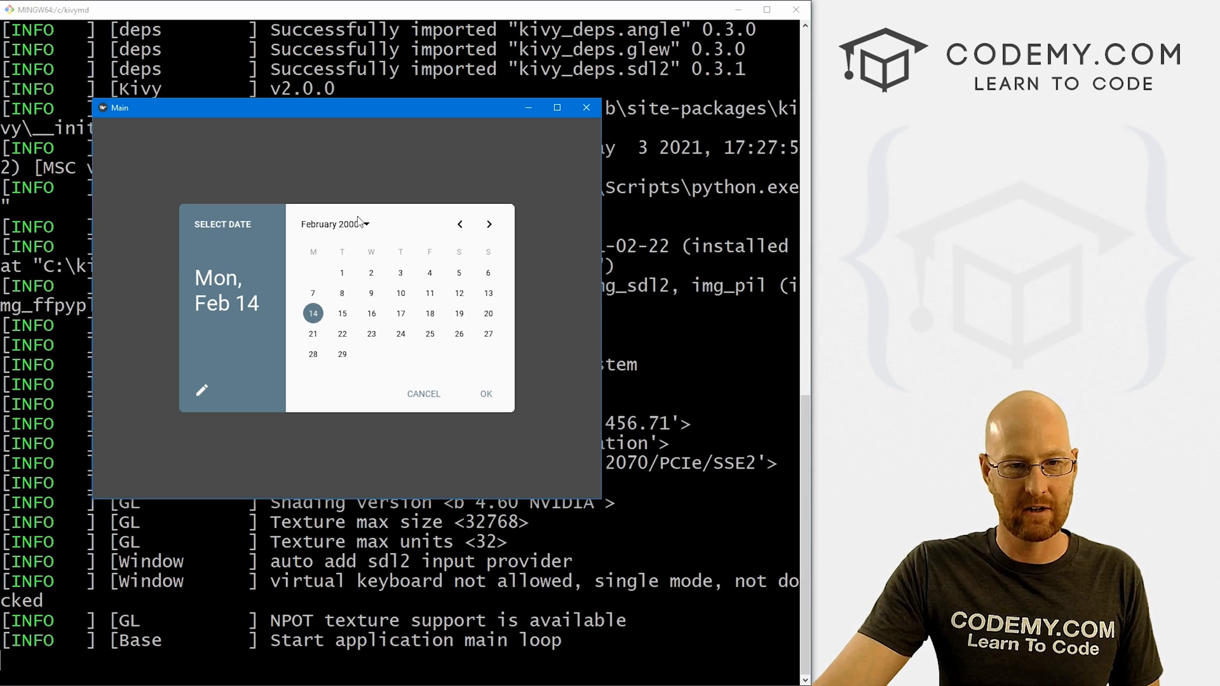
pyautogui.click(423, 394)
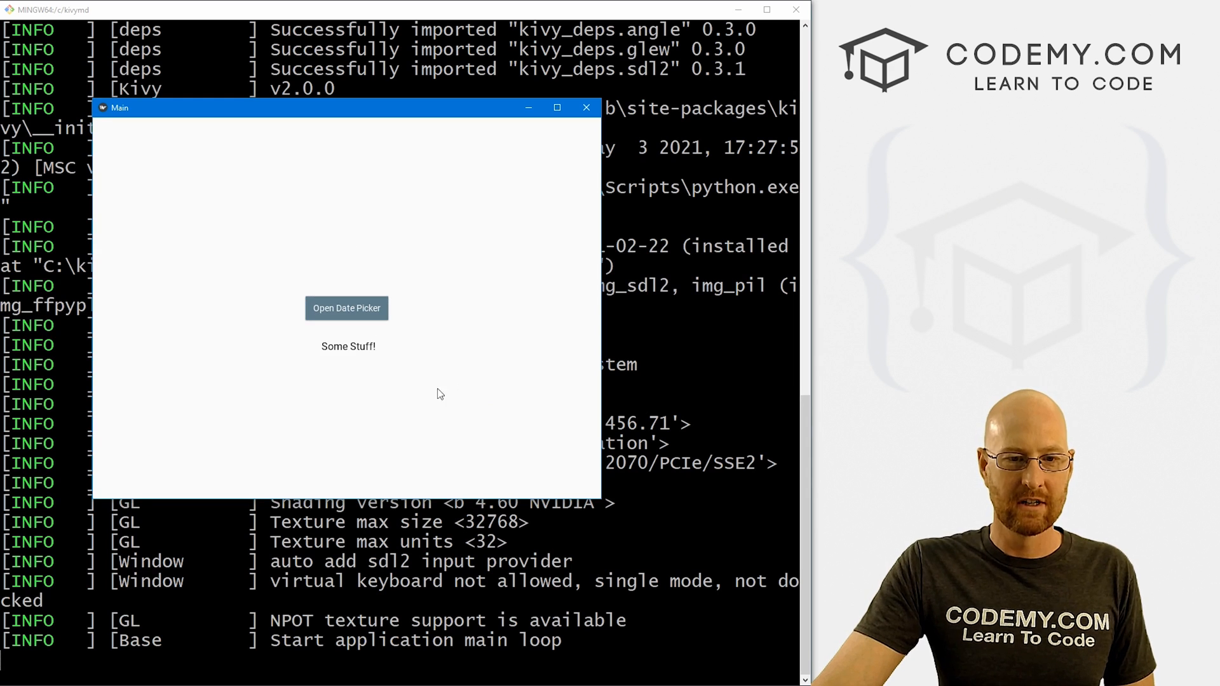
pyautogui.click(586, 107)
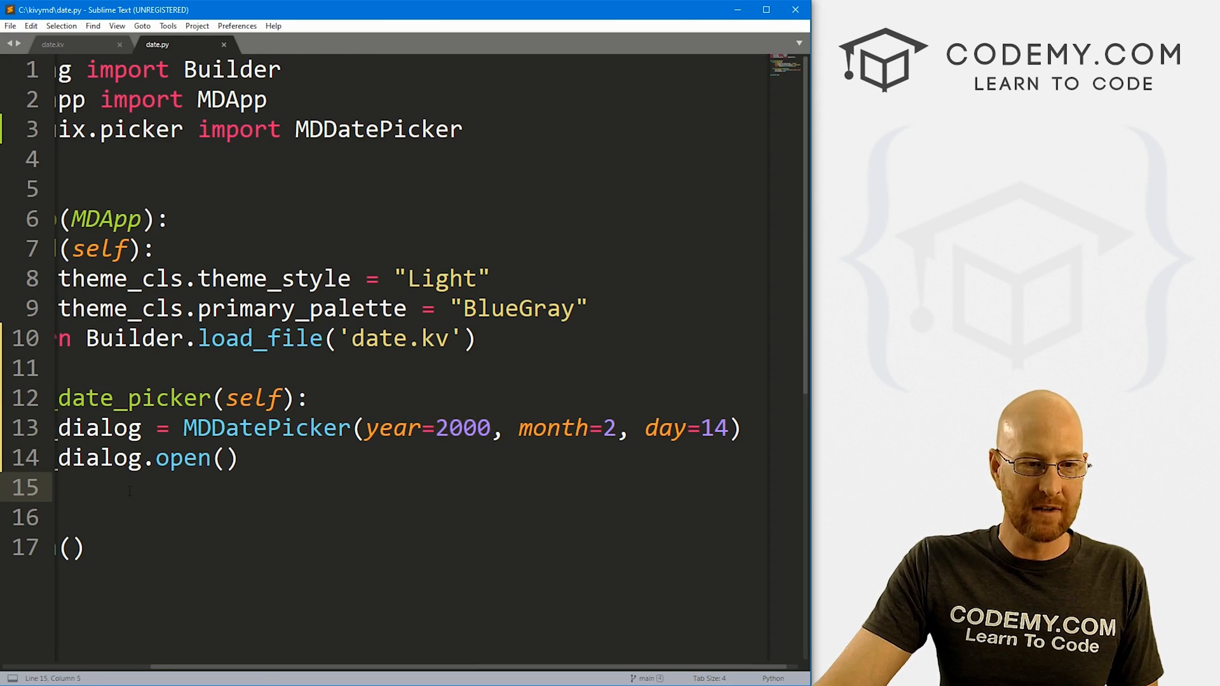
# Write date_dialog.bind(on_save=self.on_save, on_cancel=self.on_canel) below the MDDatePicker line.
pyautogui.hscroll(3)
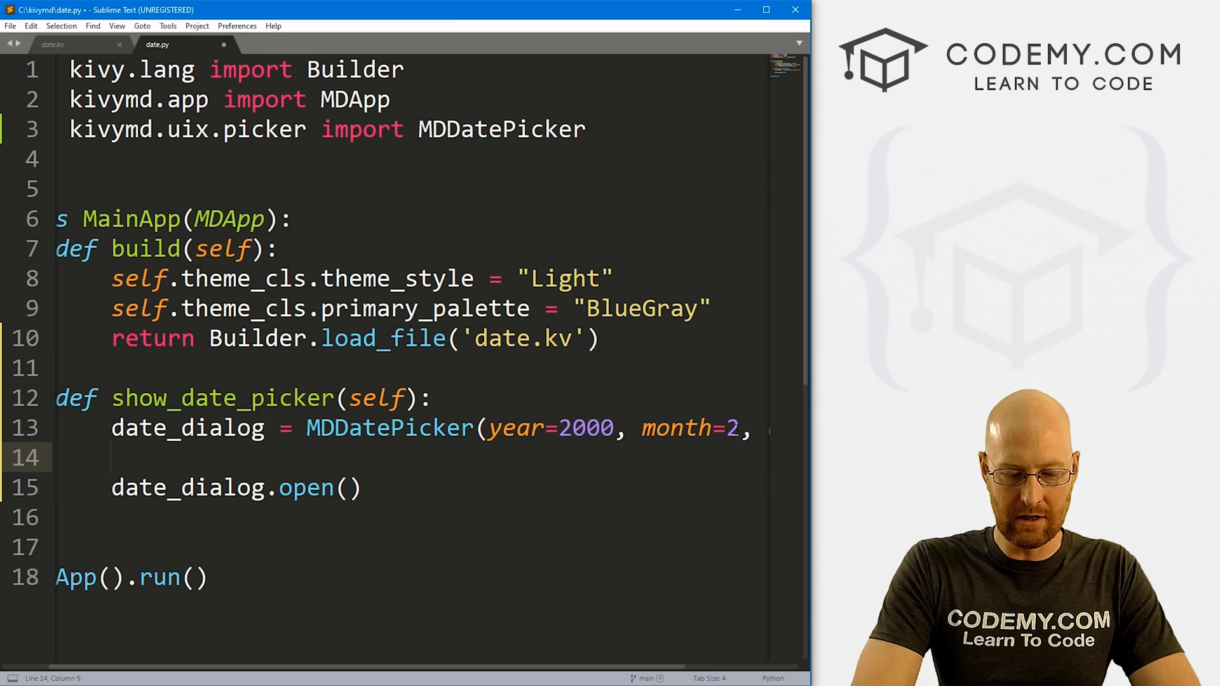
pyautogui.write('date_dialog')
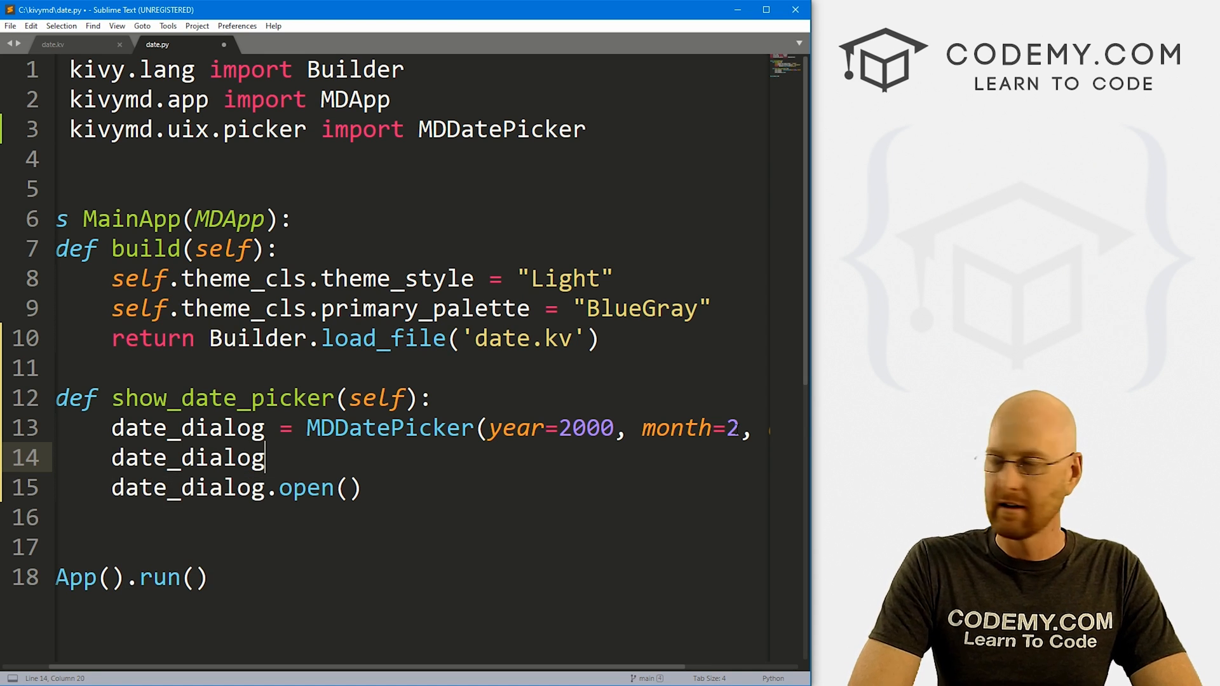
pyautogui.write('.bind()')
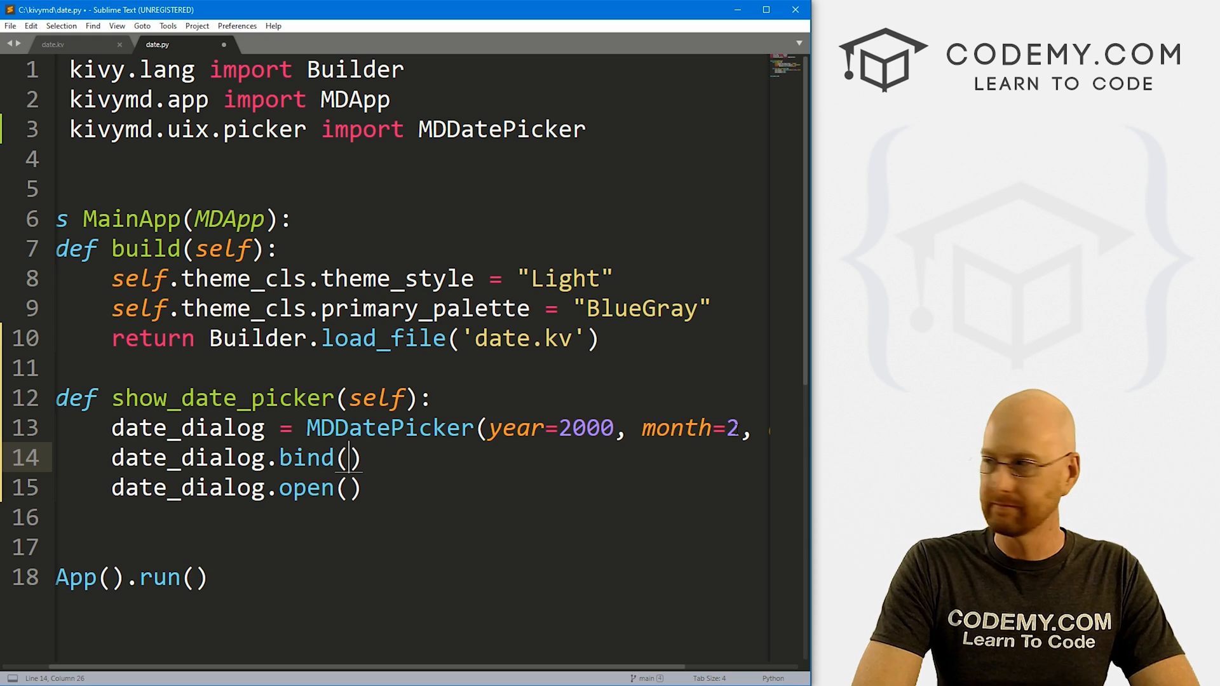
pyautogui.write('on_save=sel')
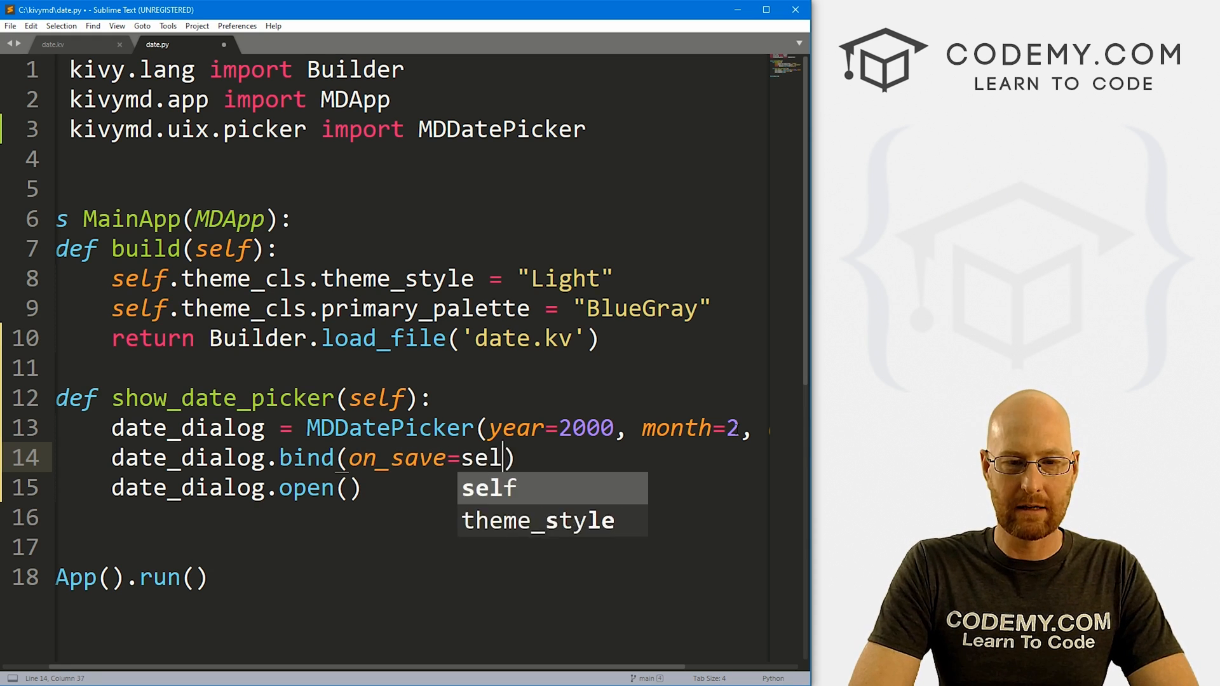
pyautogui.write('f.on_save,')
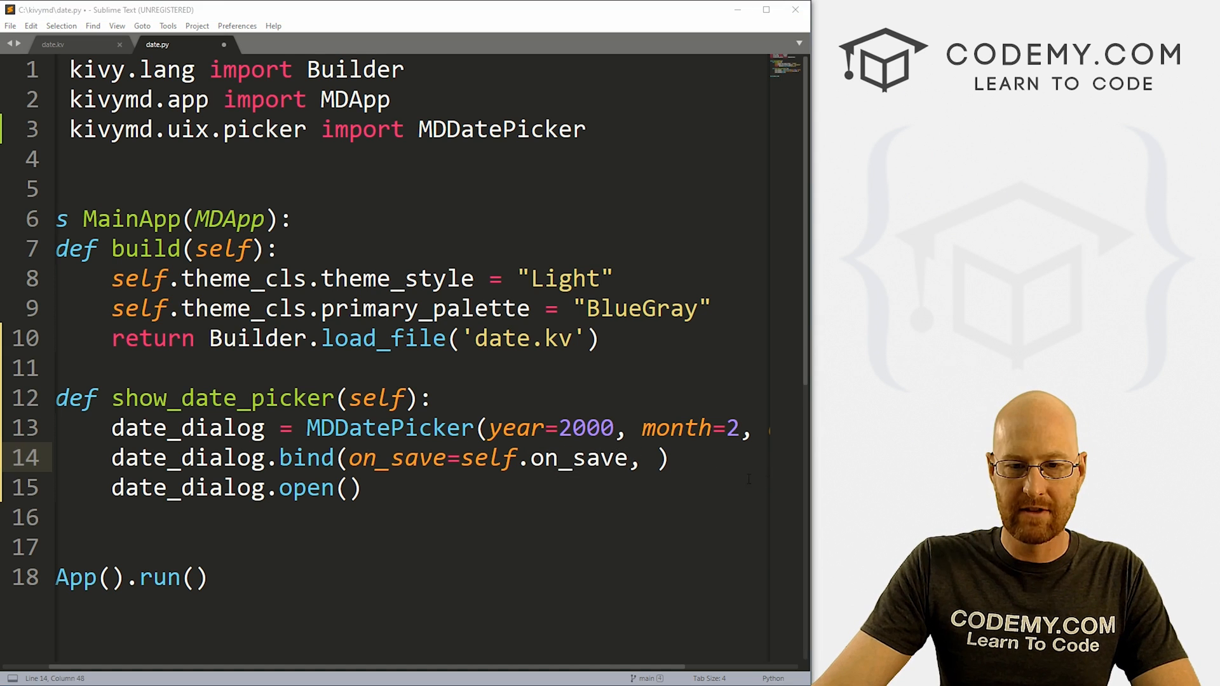
pyautogui.write('on_cancel=self.on_canel')
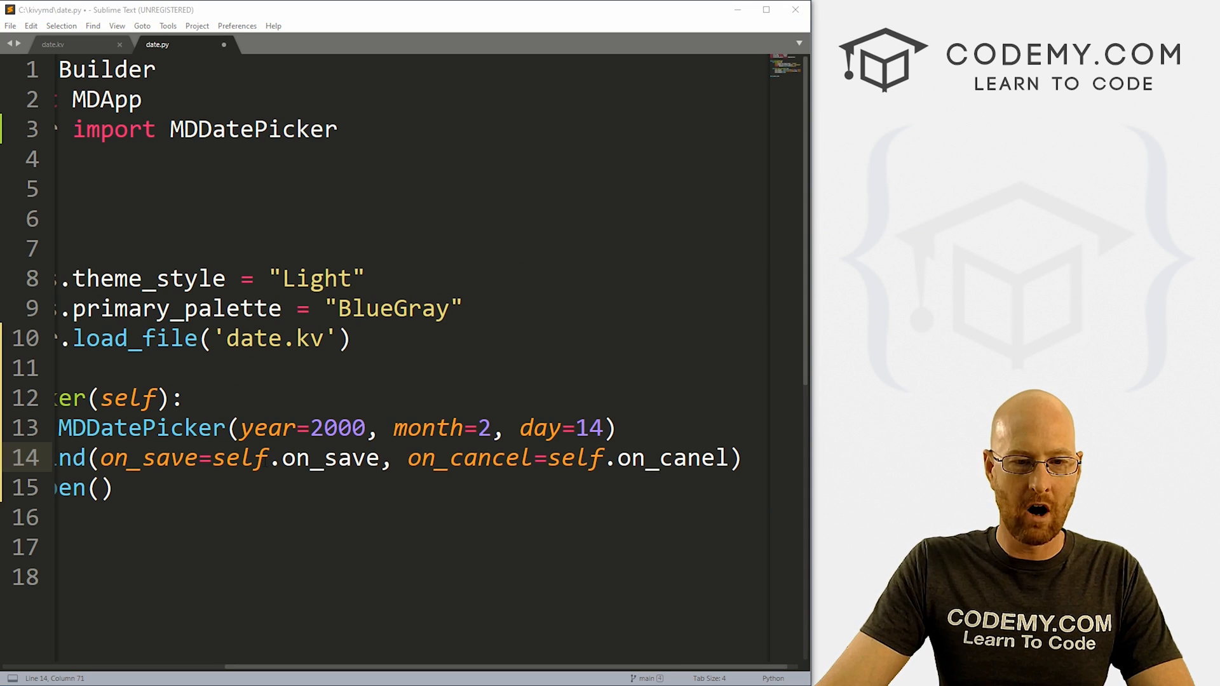
# Add '# Click OK' and '# Click Cancel' comments and begin an on_save() method.
pyautogui.doubleClick(148, 458)
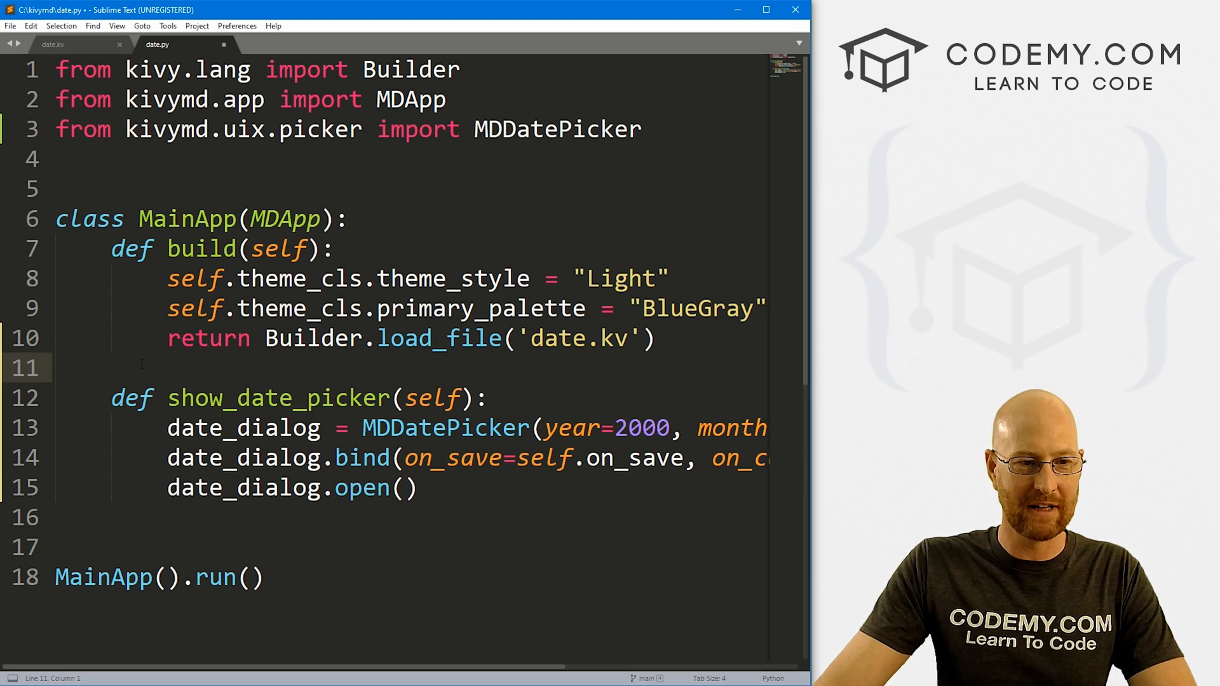
pyautogui.press('enter')
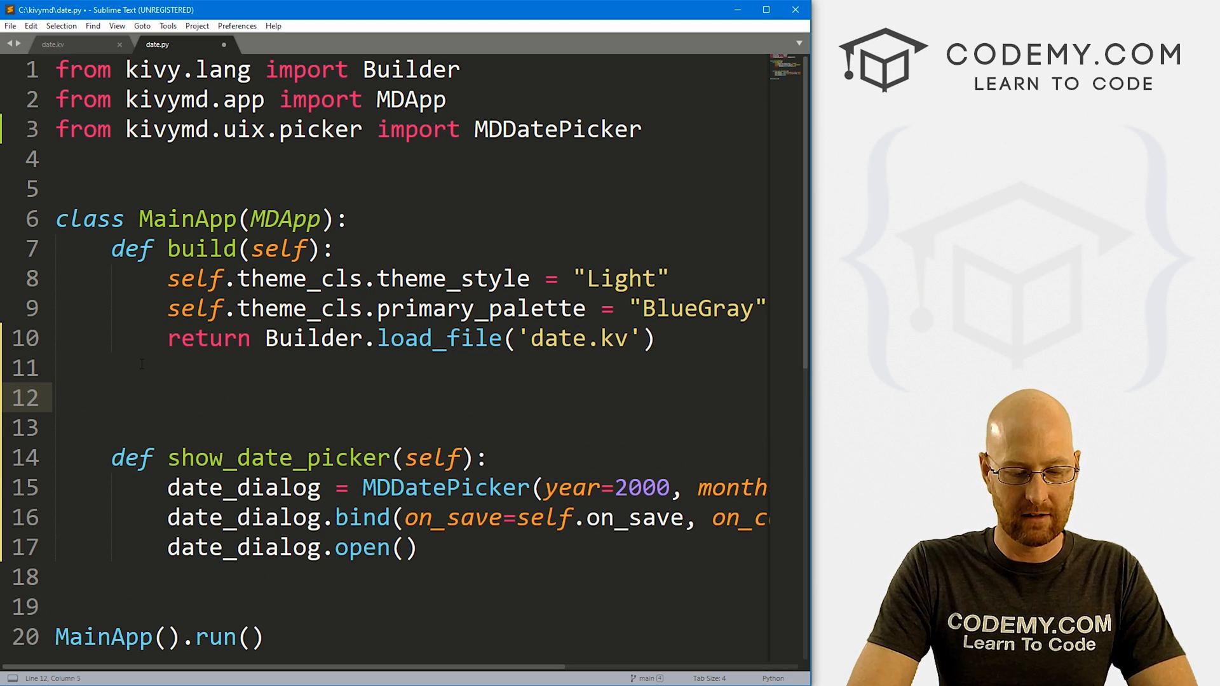
pyautogui.write('# Click OK')
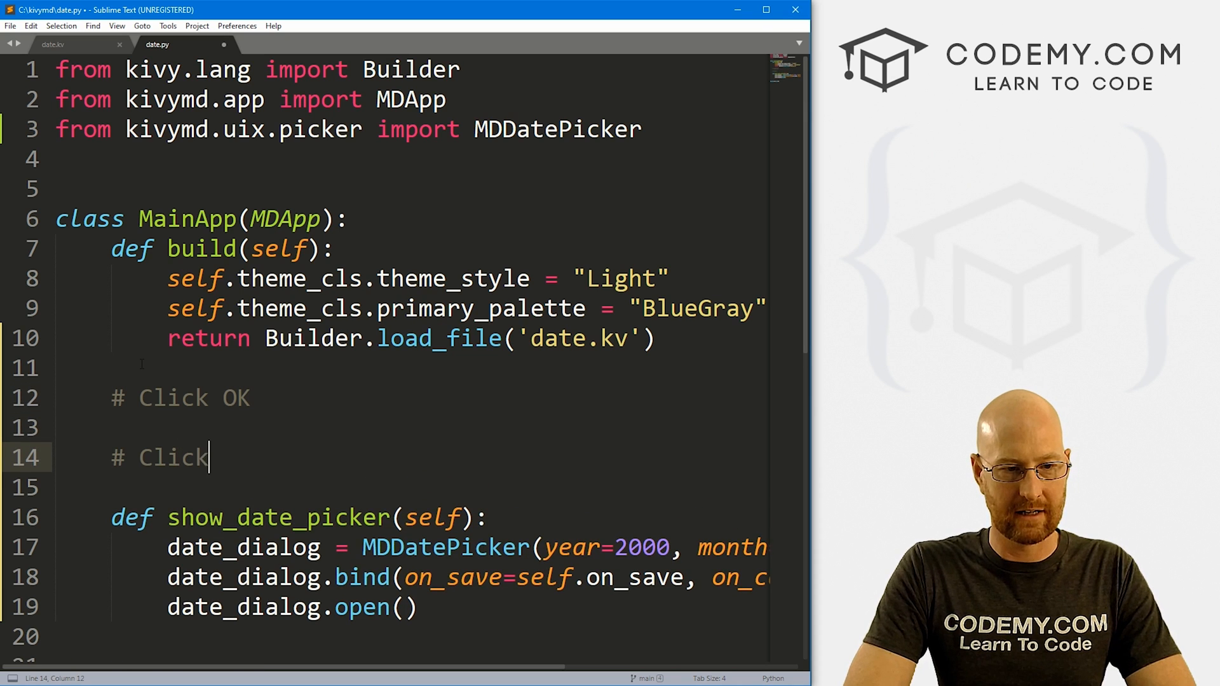
pyautogui.write('Cancel')
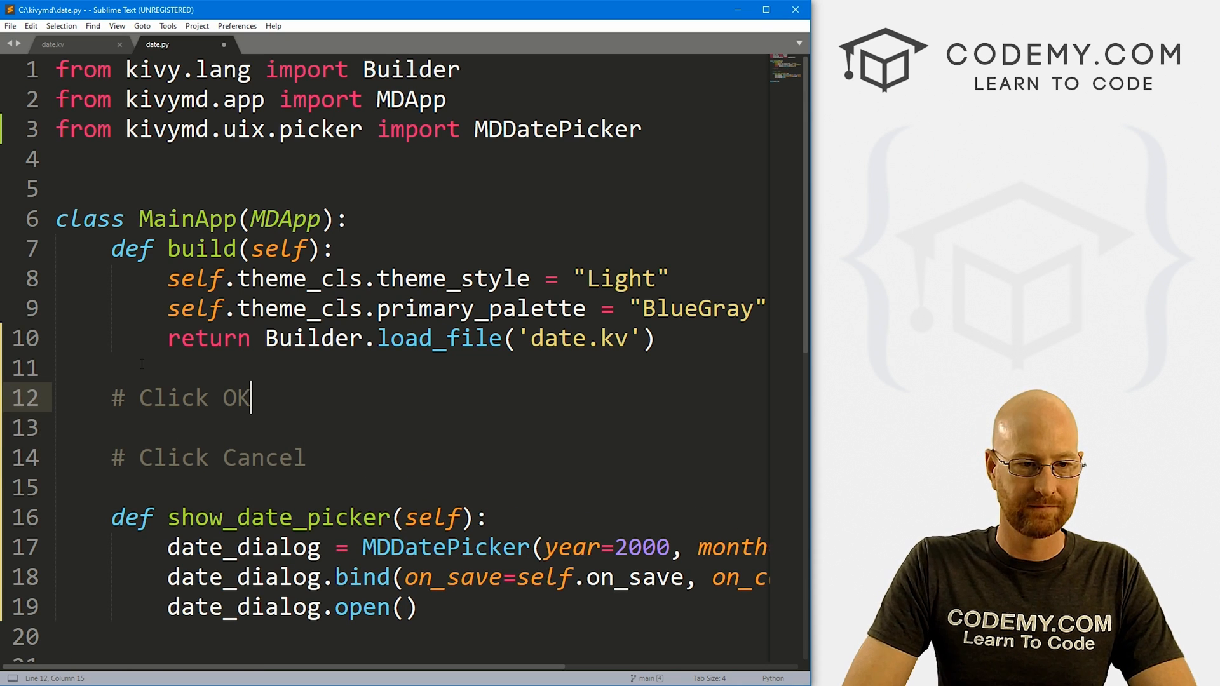
pyautogui.write('def')
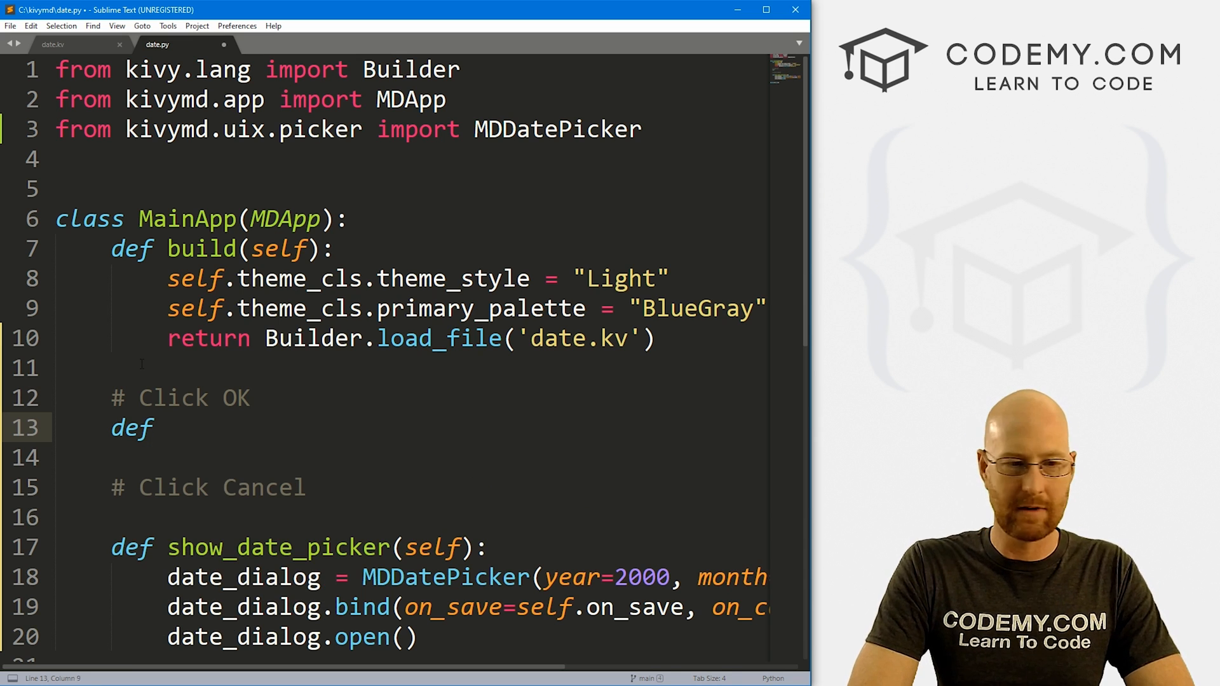
pyautogui.write('on_save()')
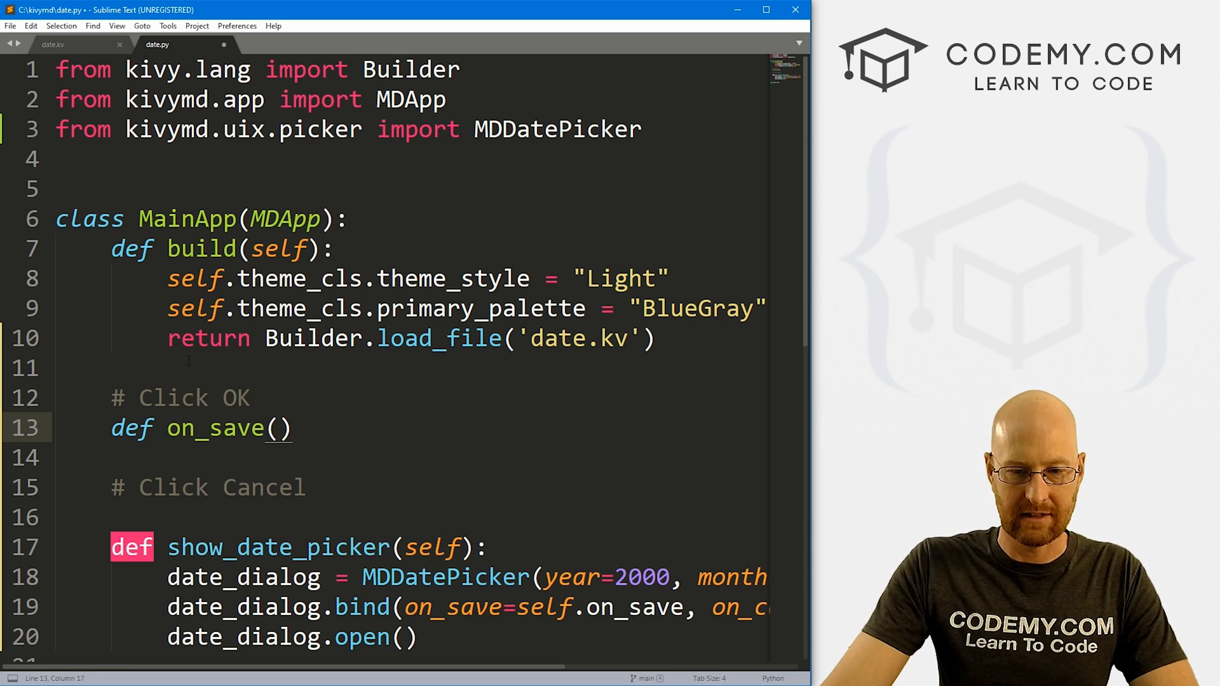
# Give on_save parameters self, instance, value, date_range and print instance, value, date_range.
pyautogui.doubleClick(214, 427)
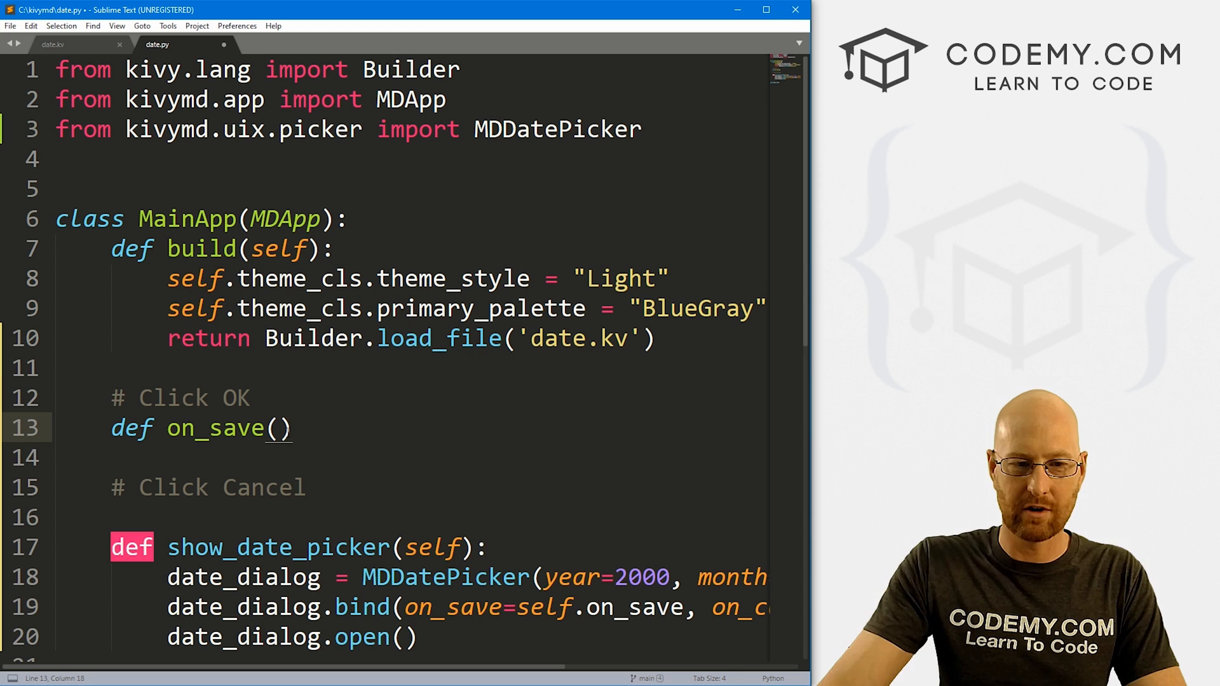
pyautogui.write('self):')
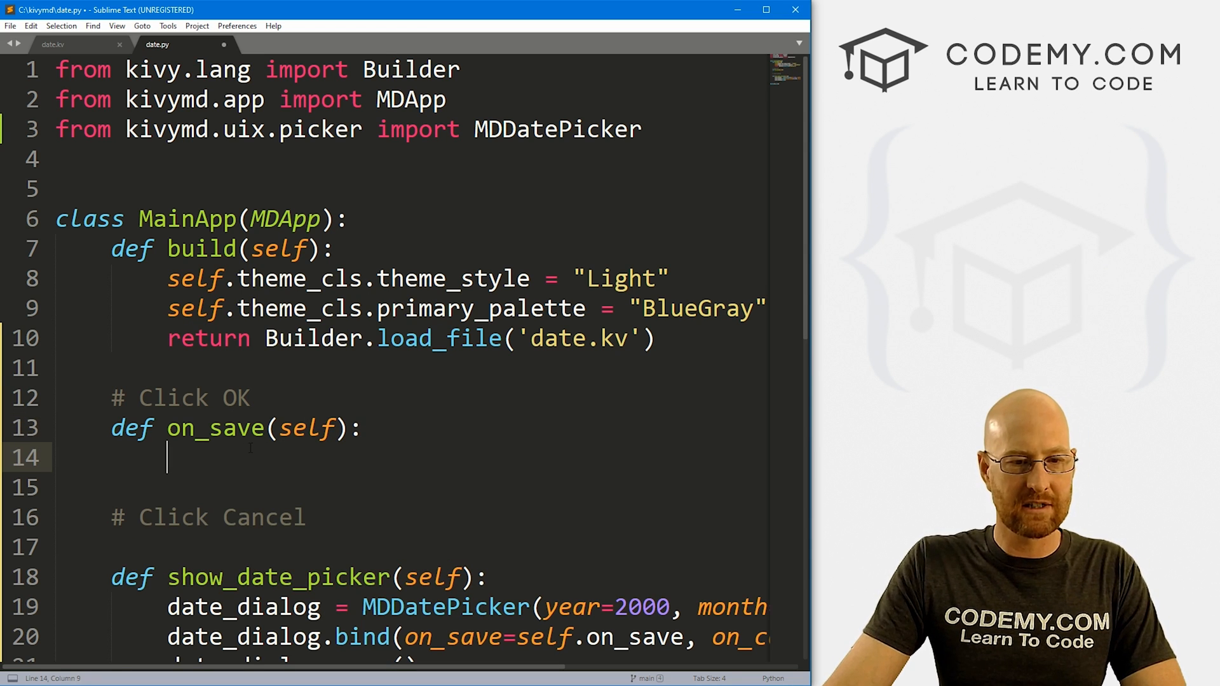
pyautogui.write('print()')
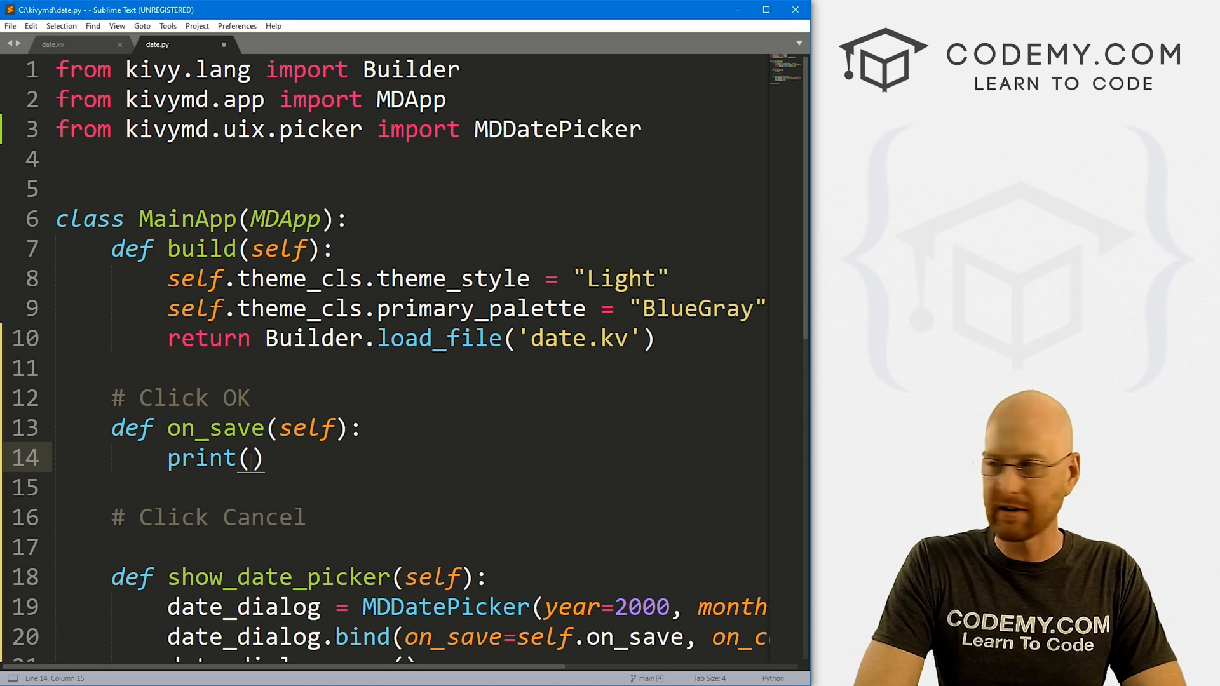
pyautogui.write('instance, value, date_range')
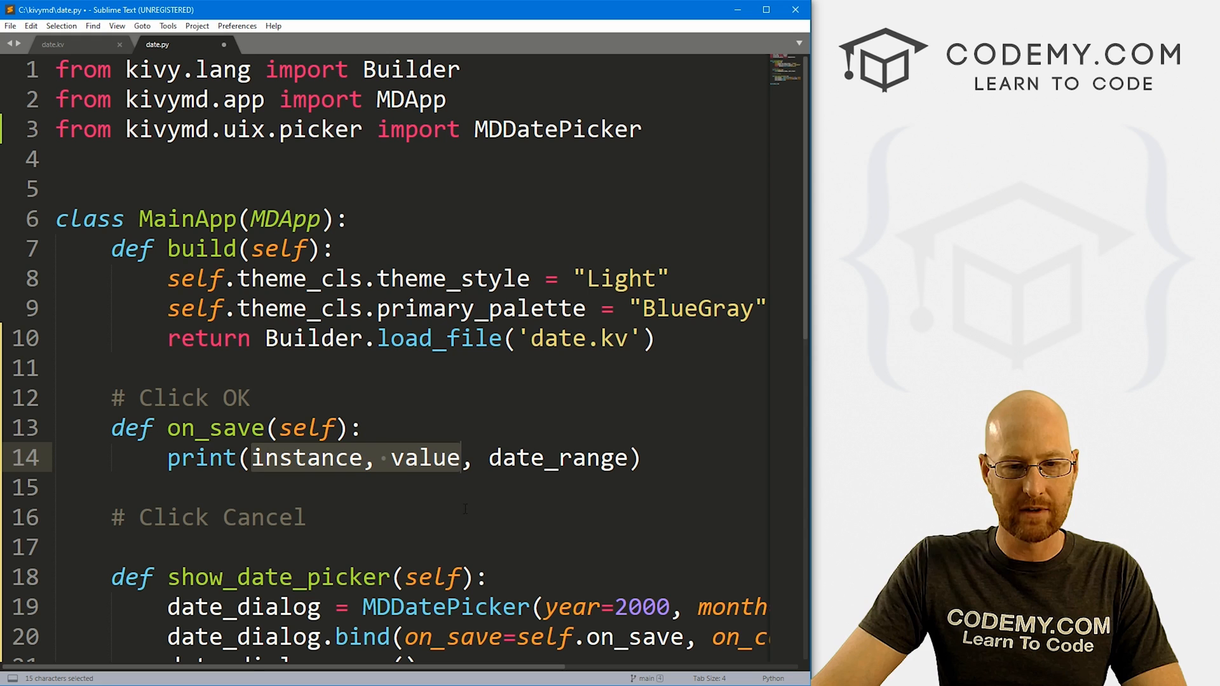
pyautogui.click(305, 517)
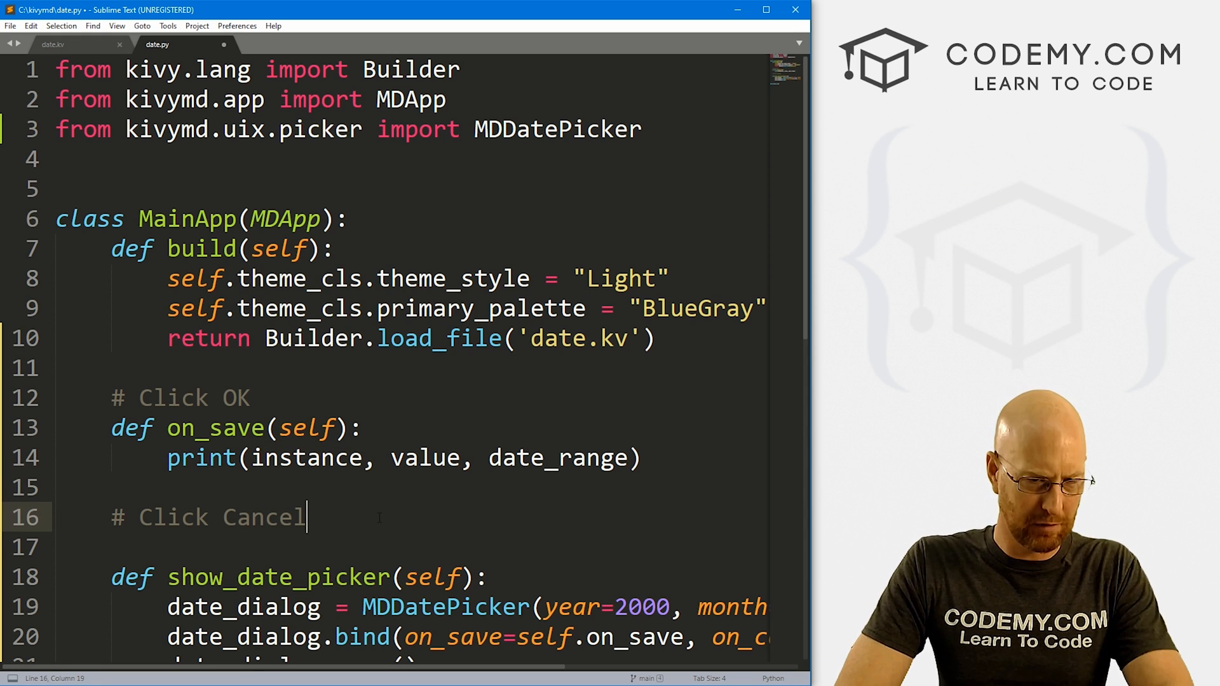
pyautogui.click(292, 458)
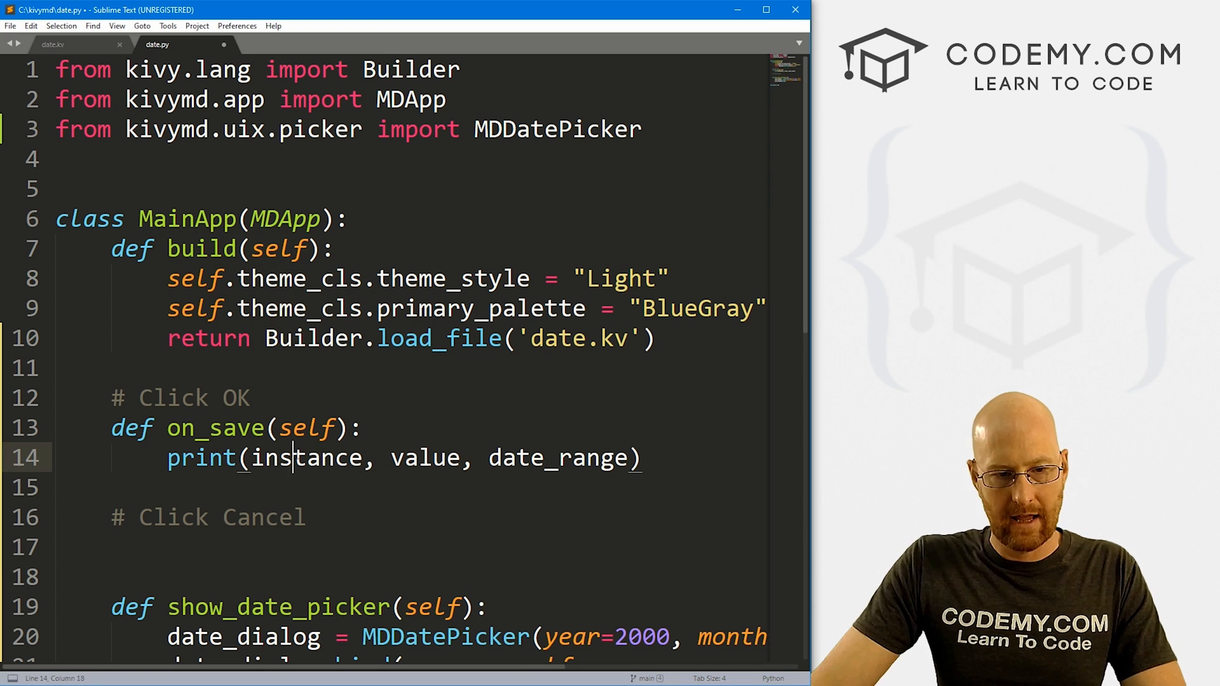
pyautogui.doubleClick(516, 458)
pyautogui.write(', ')
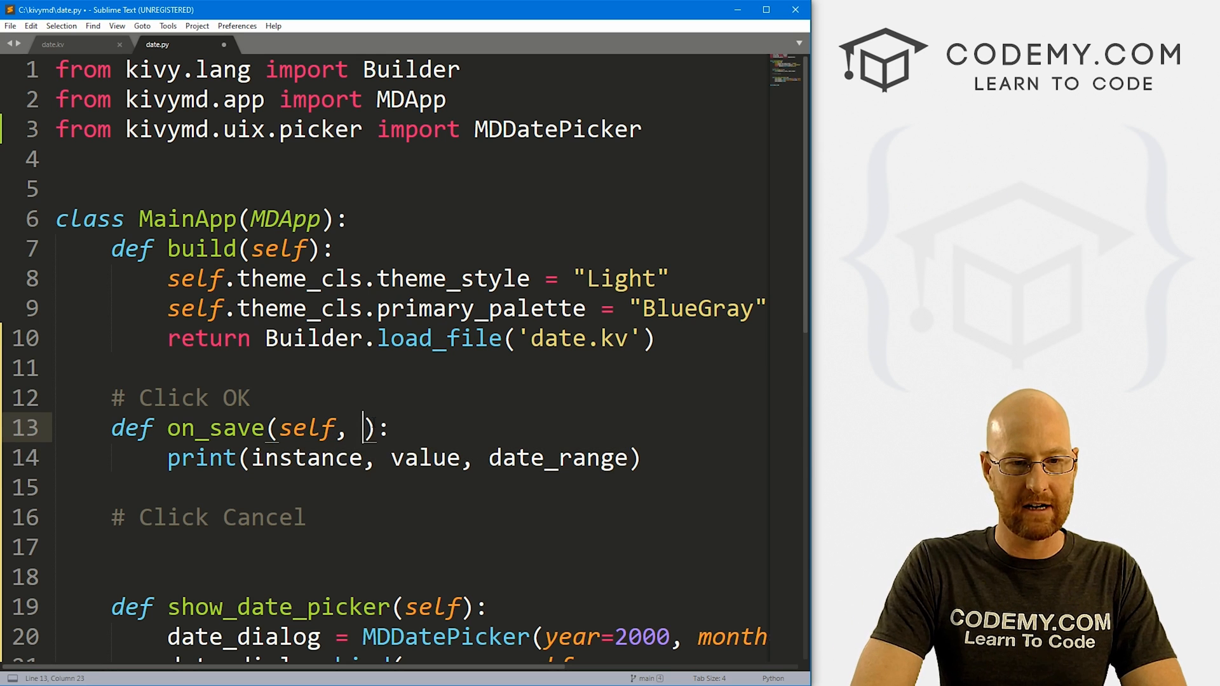
pyautogui.write('instance,')
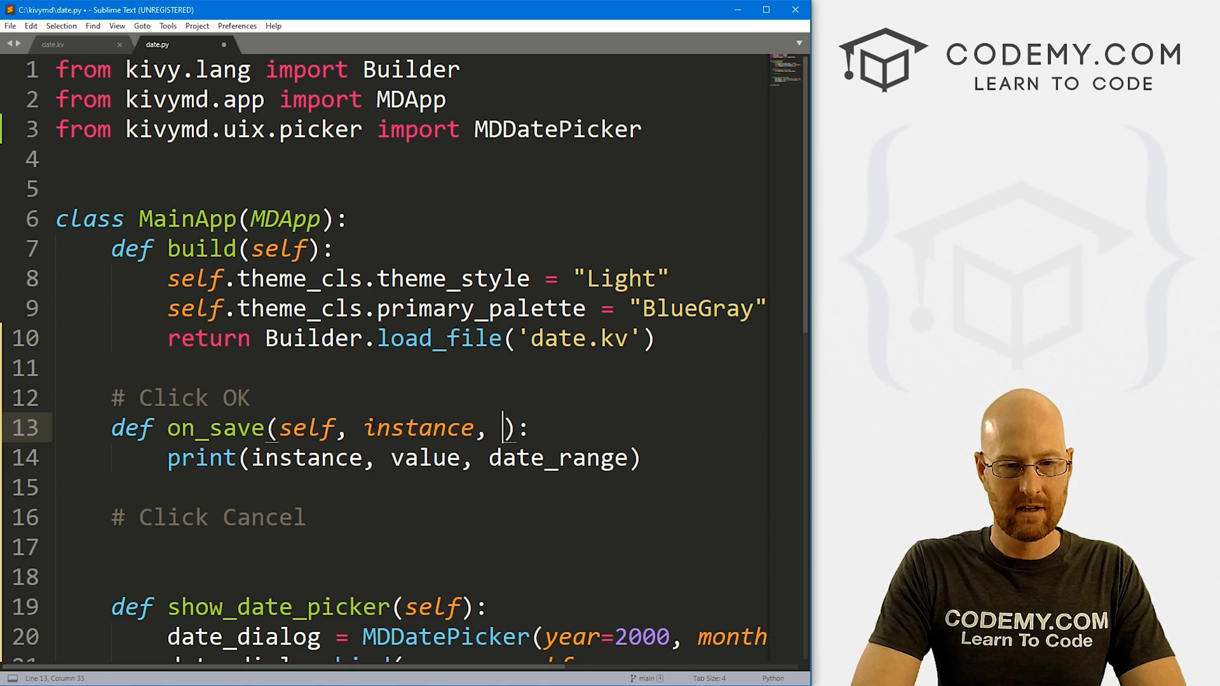
pyautogui.write('value, date_range')
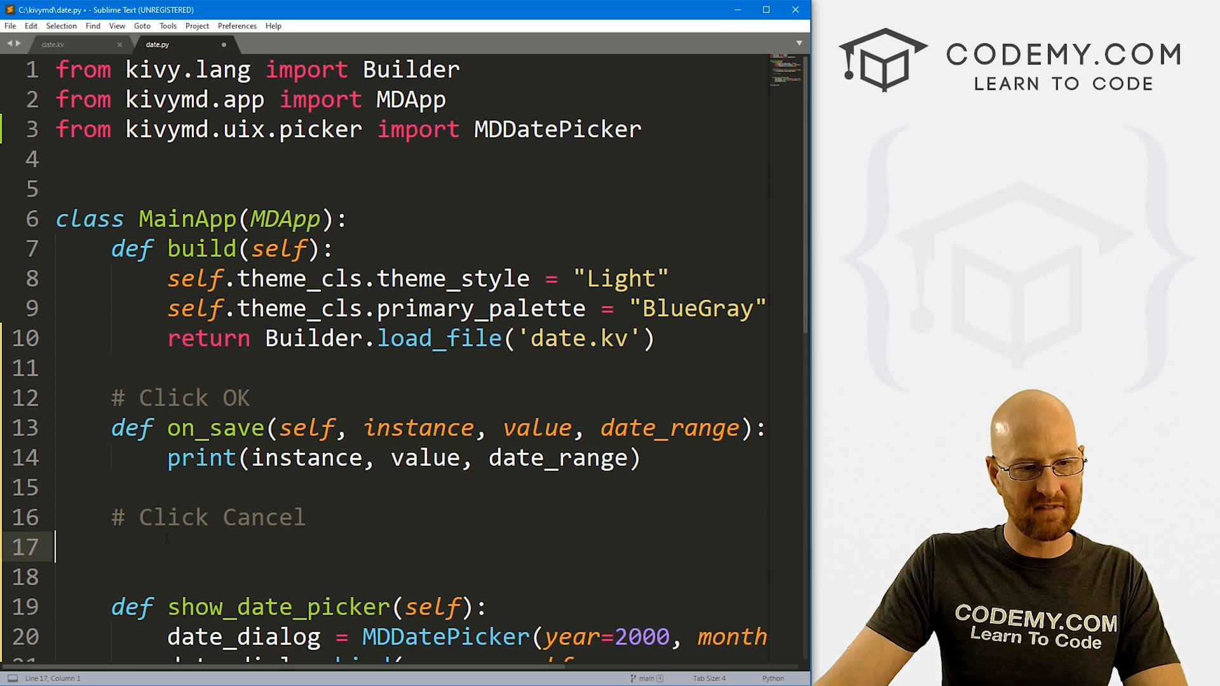
# Add an empty on_cancel(self, instance, value) method header below the # Click Cancel comment.
pyautogui.write('def on_cal')
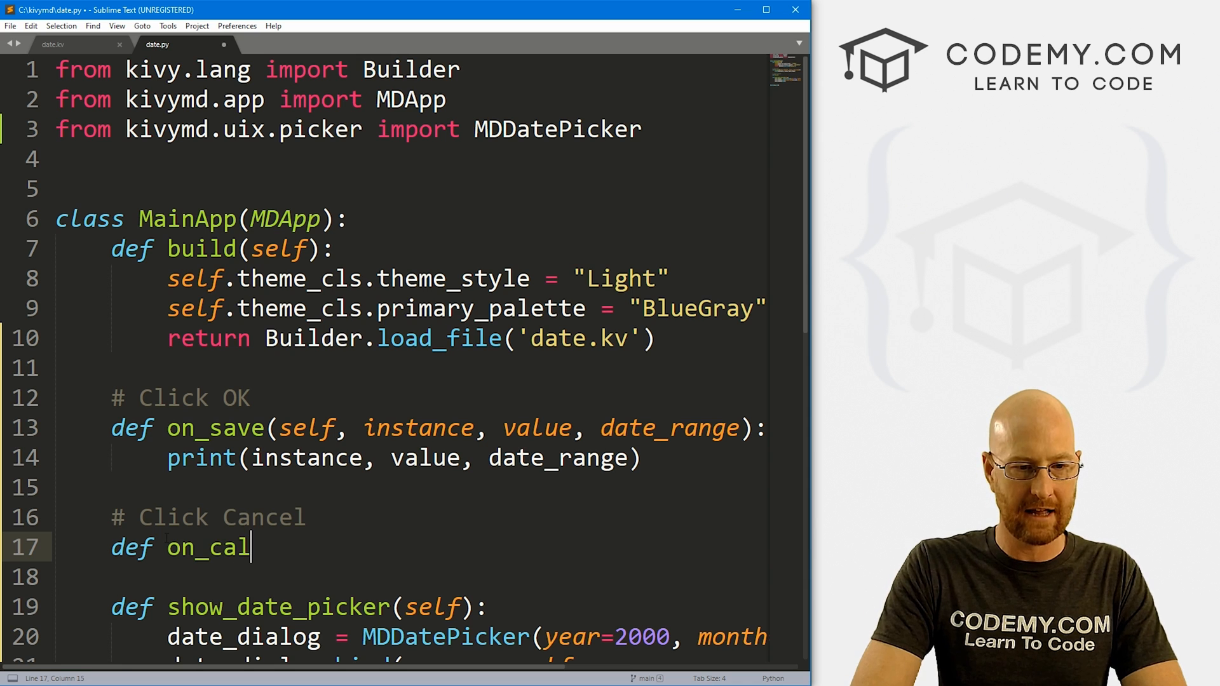
pyautogui.write('cel)')
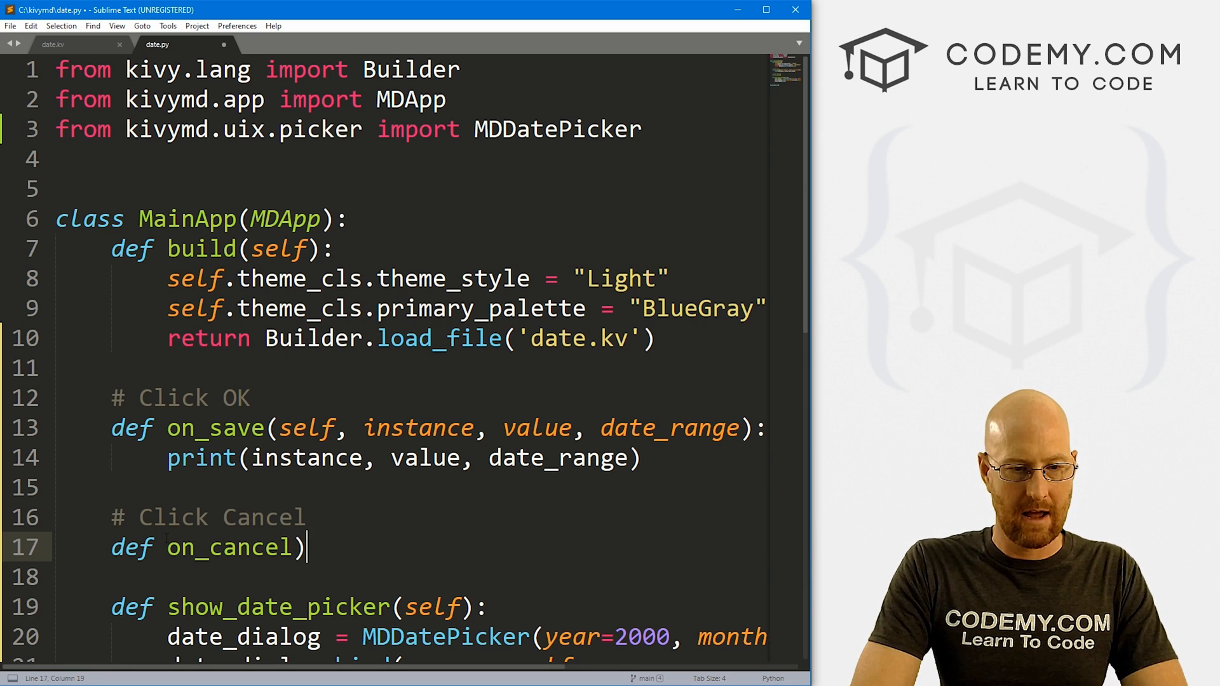
pyautogui.write('self,')
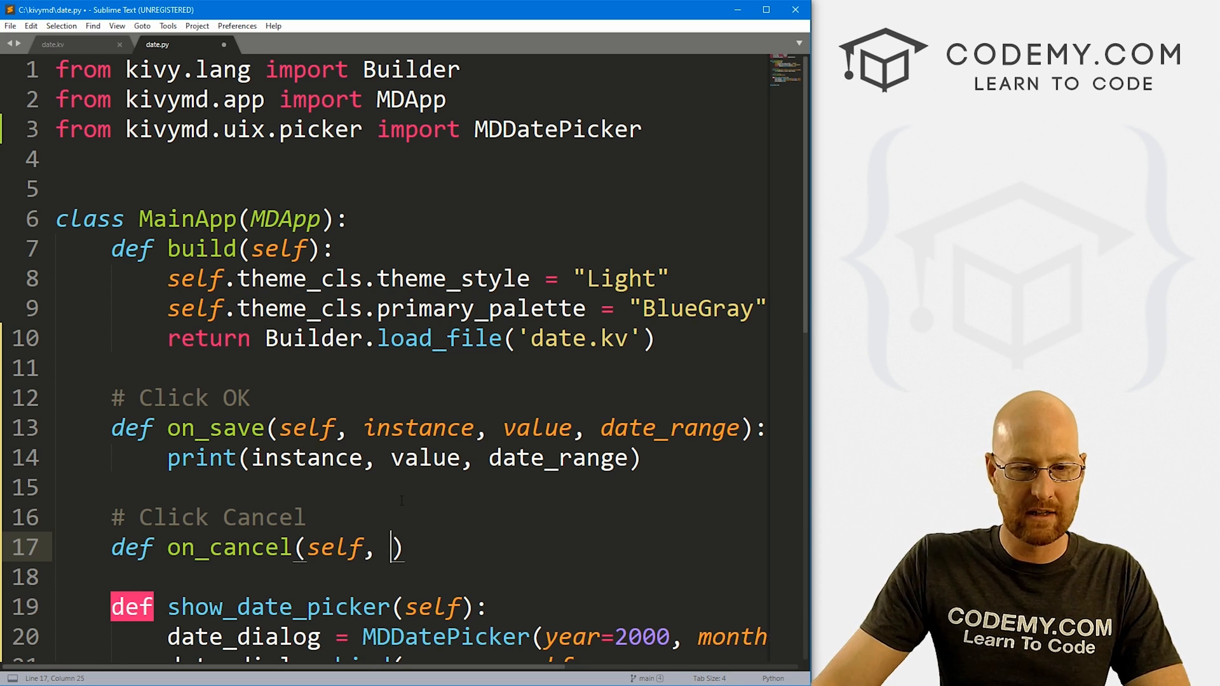
pyautogui.write('instance, value')
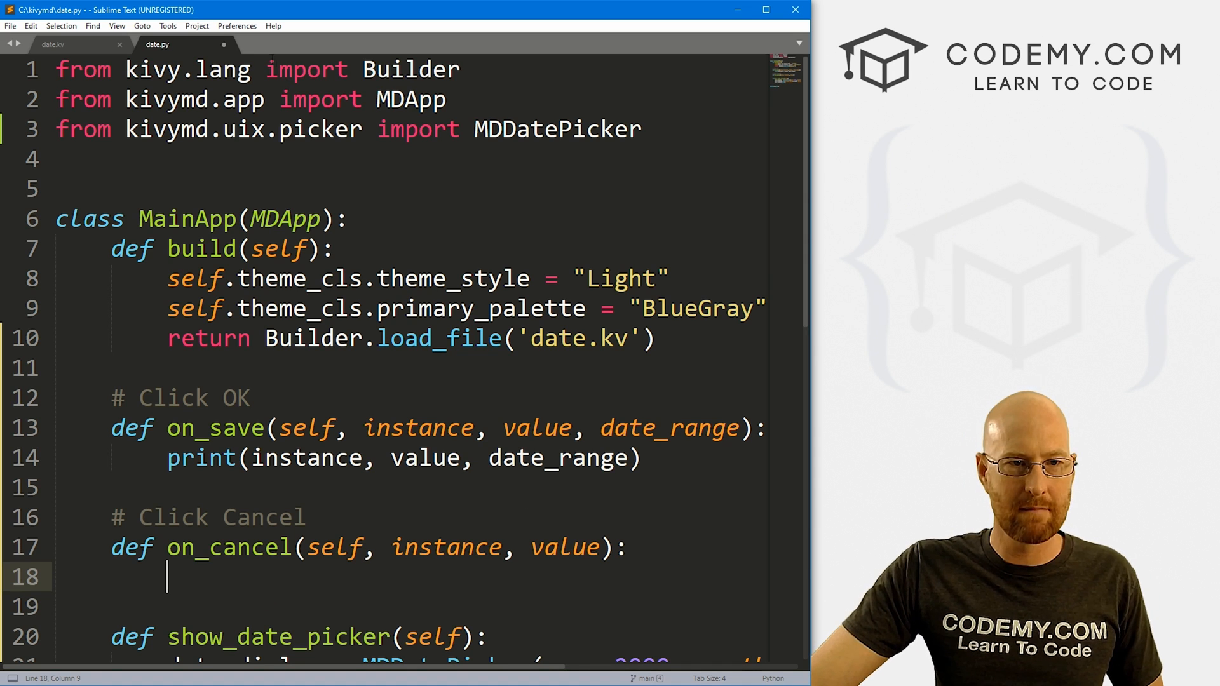
# Check the date_label id in date.kv, then make on_cancel set its text to 'You Clicked Cancel'.
pyautogui.click(52, 44)
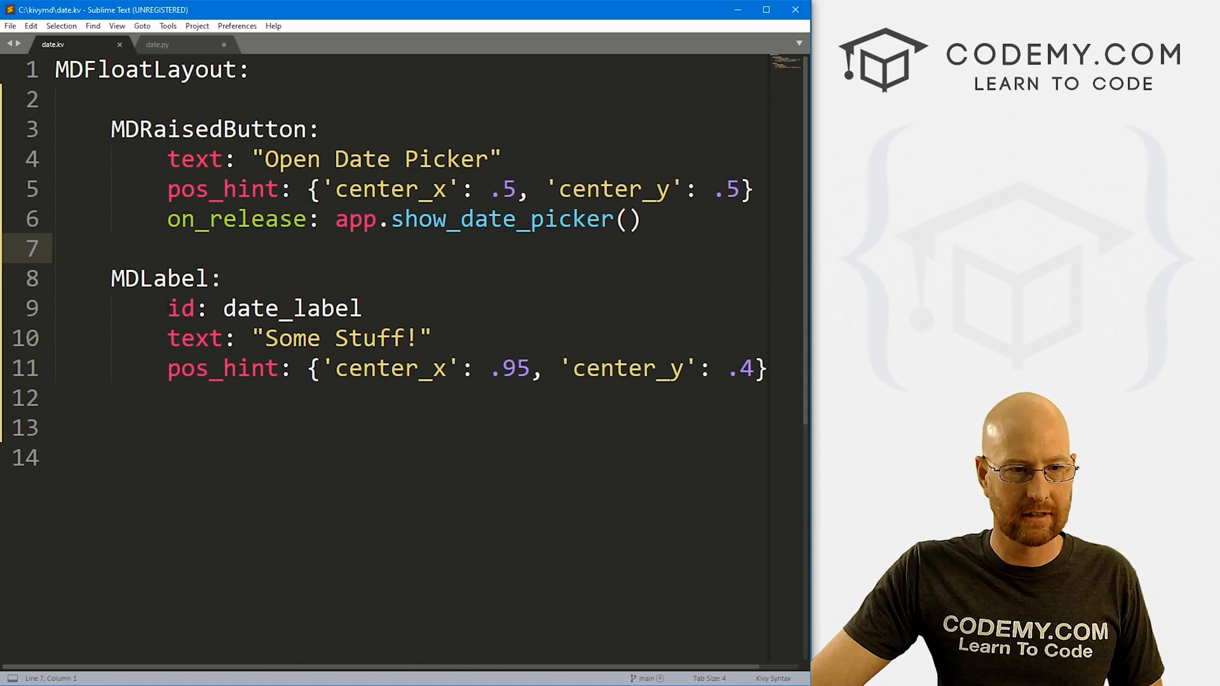
pyautogui.doubleClick(291, 309)
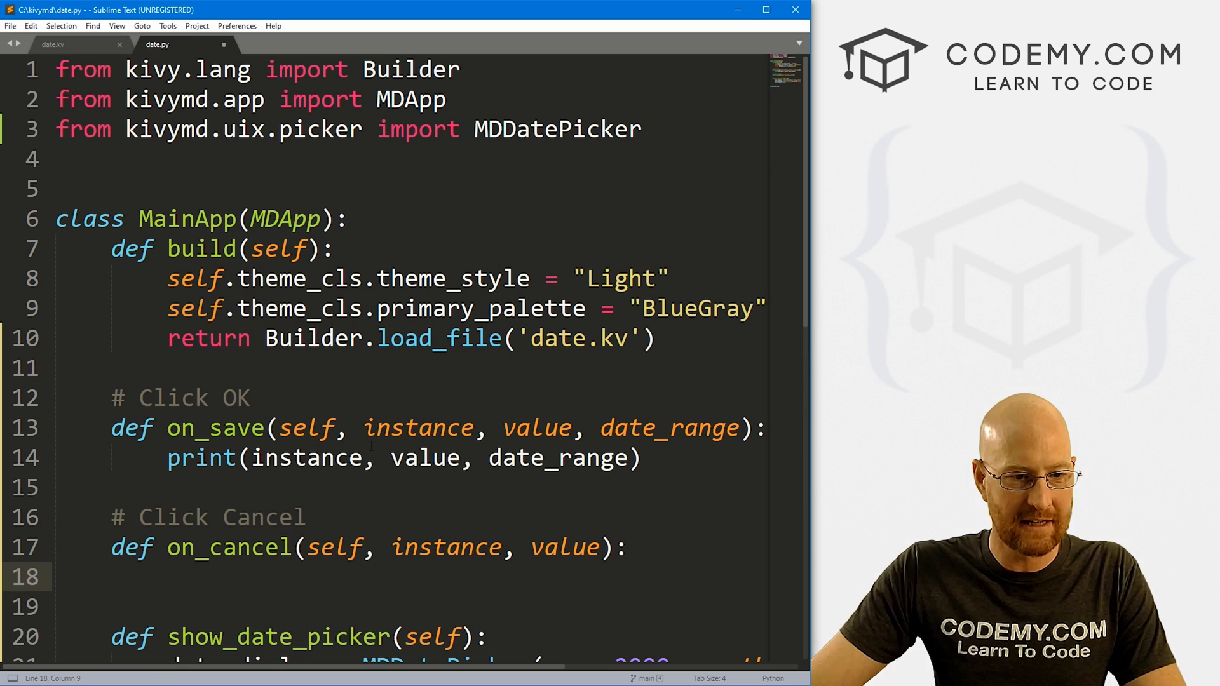
pyautogui.write('self.ro')
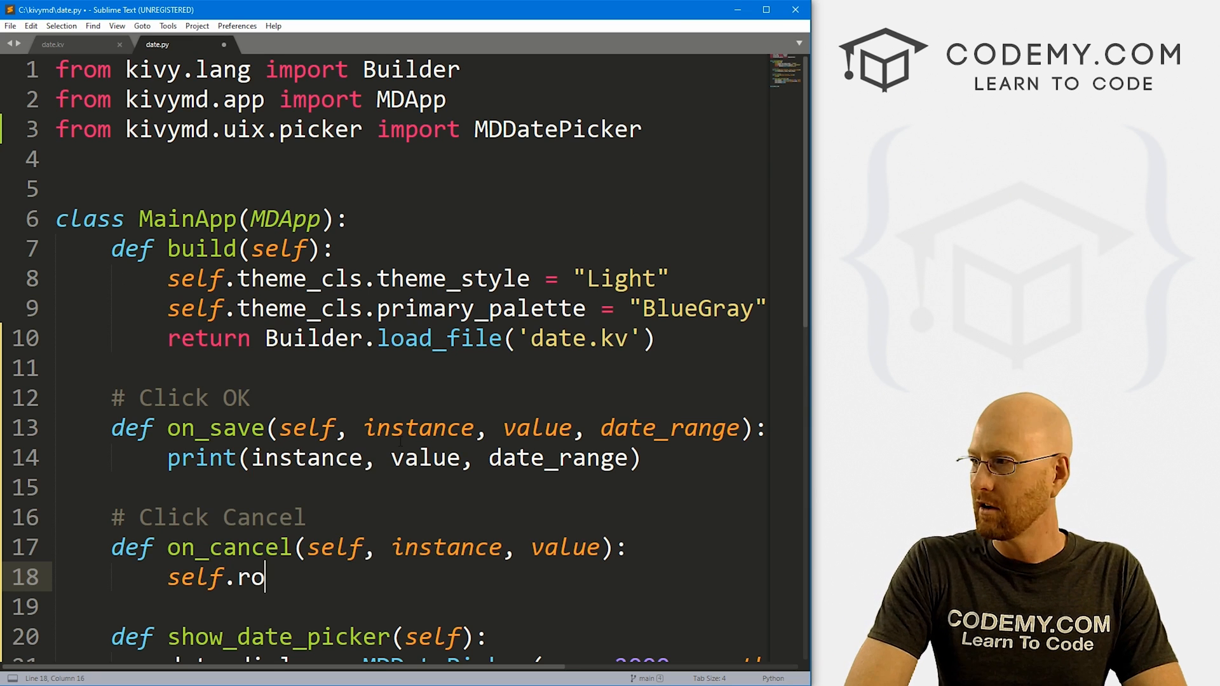
pyautogui.write('ot.ids./')
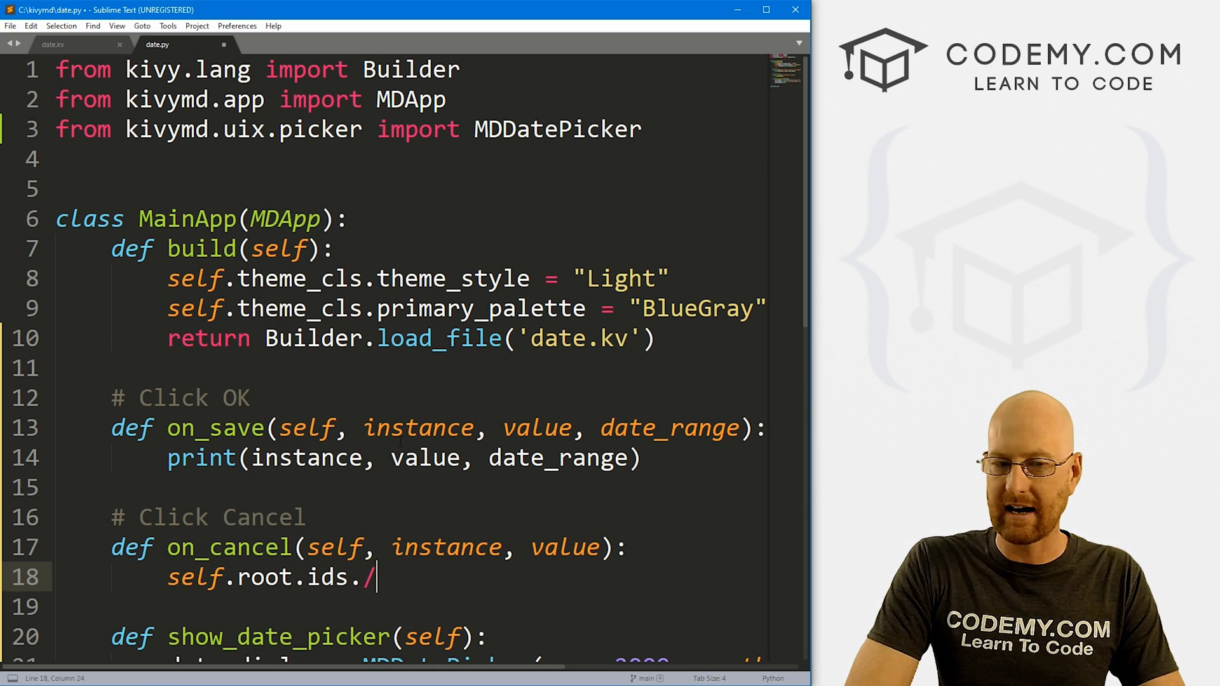
pyautogui.write('date_label.')
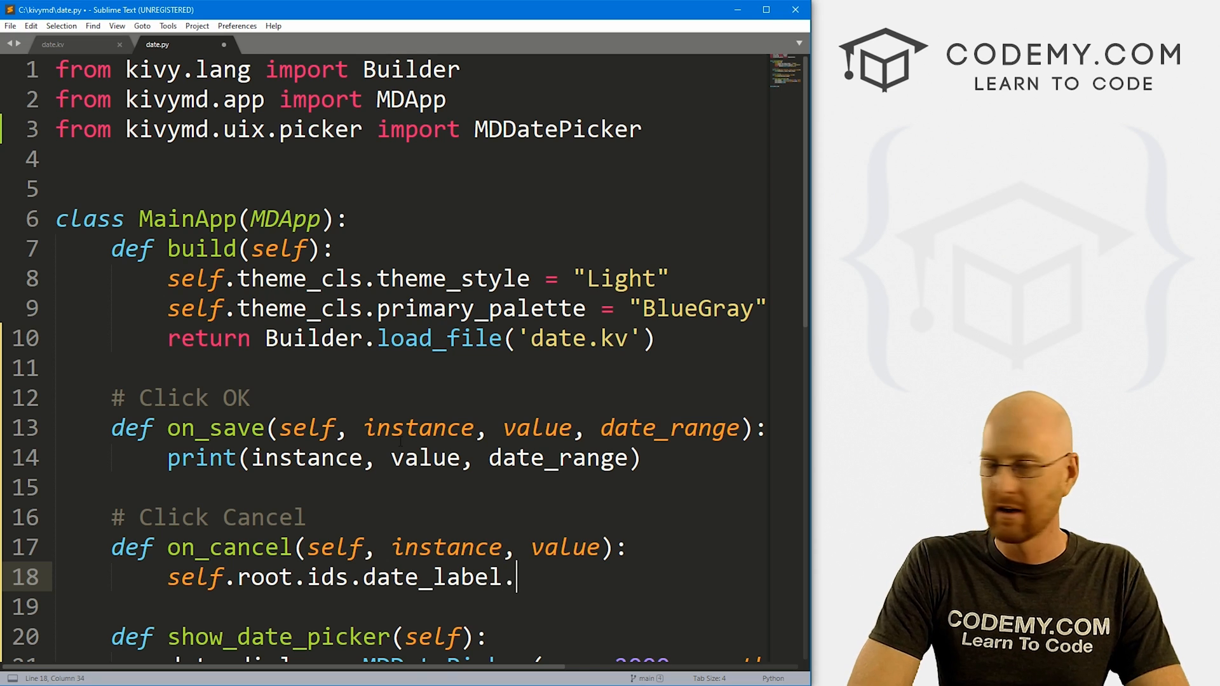
pyautogui.write('text = "Upi"')
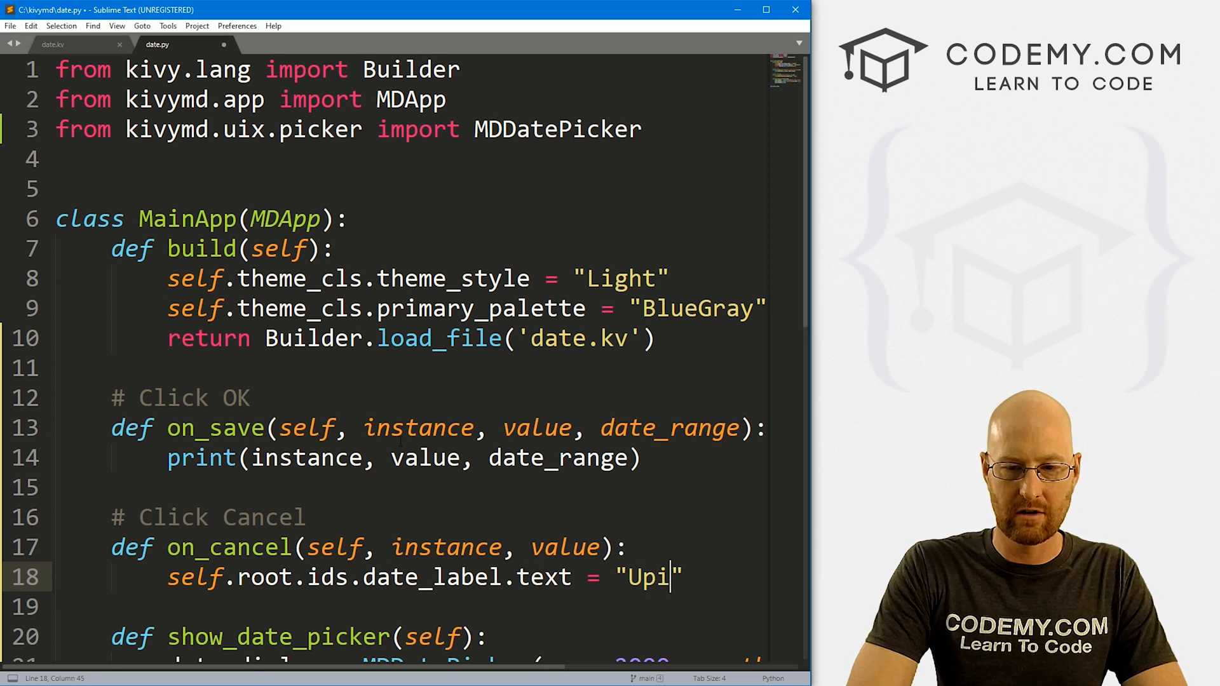
pyautogui.write('ou Clicked Cancel')
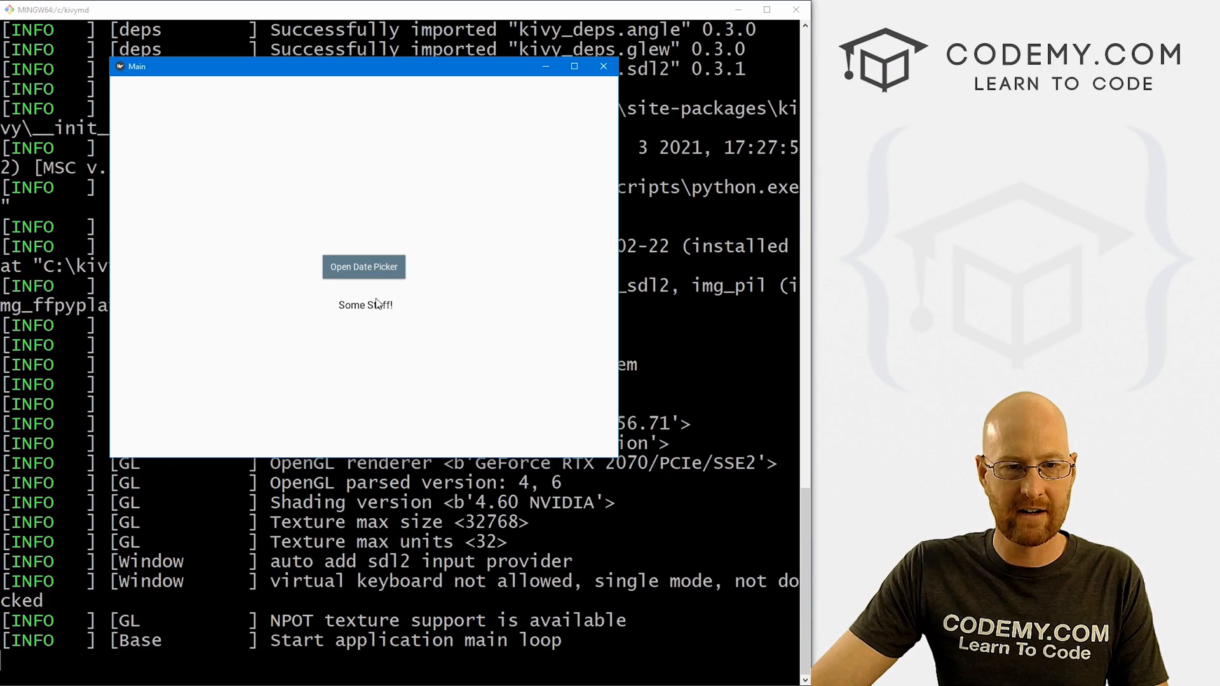
# Open the date picker, triggering the on_canel AttributeError traceback in the terminal.
pyautogui.click(364, 267)
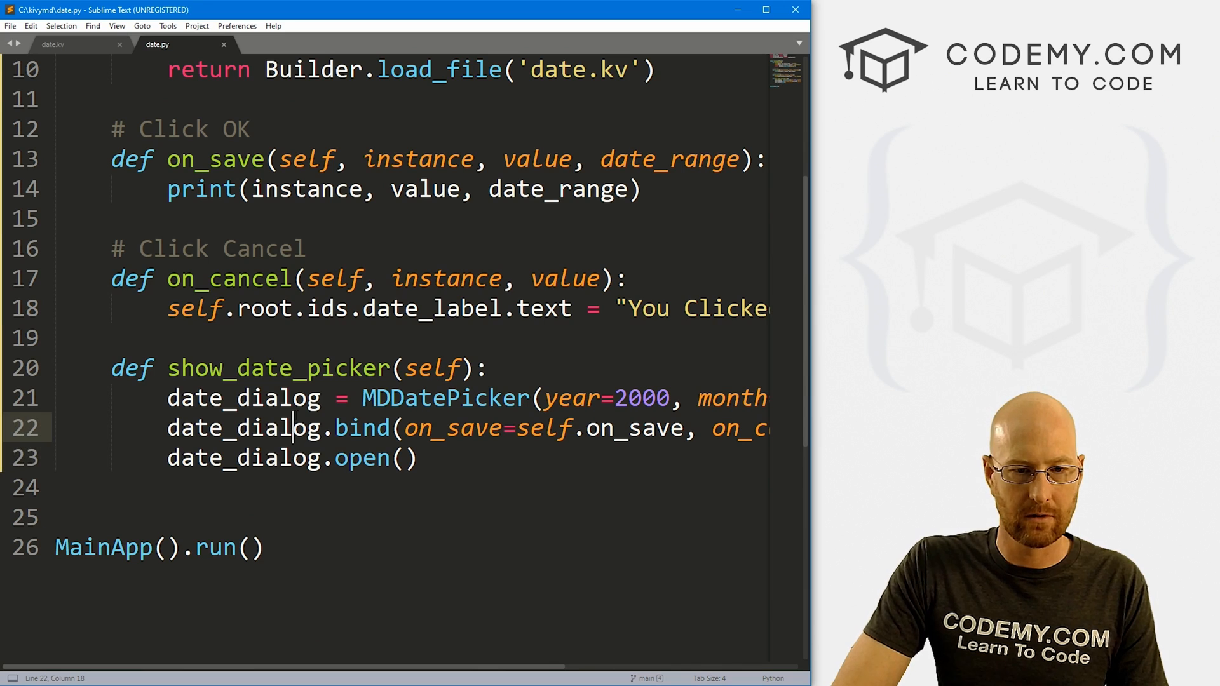
pyautogui.hscroll(3)
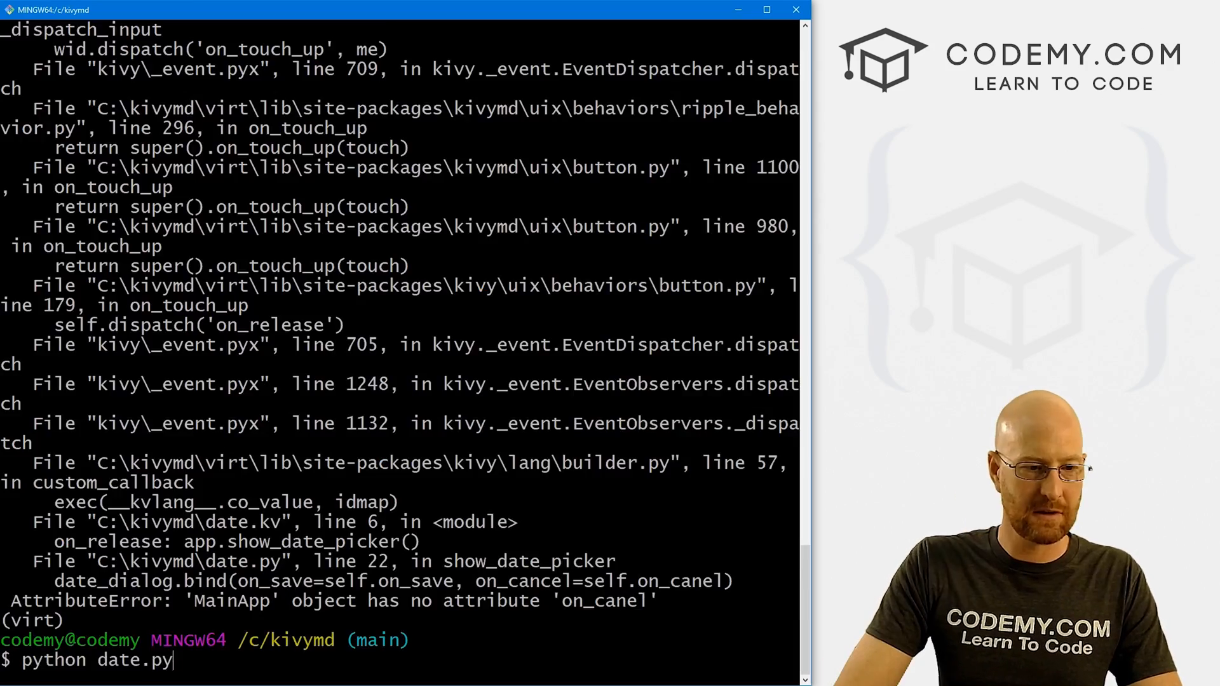
# Relaunch the app and cancel the picker to see 'You Clicked Cancel' on the label.
pyautogui.press('Return')
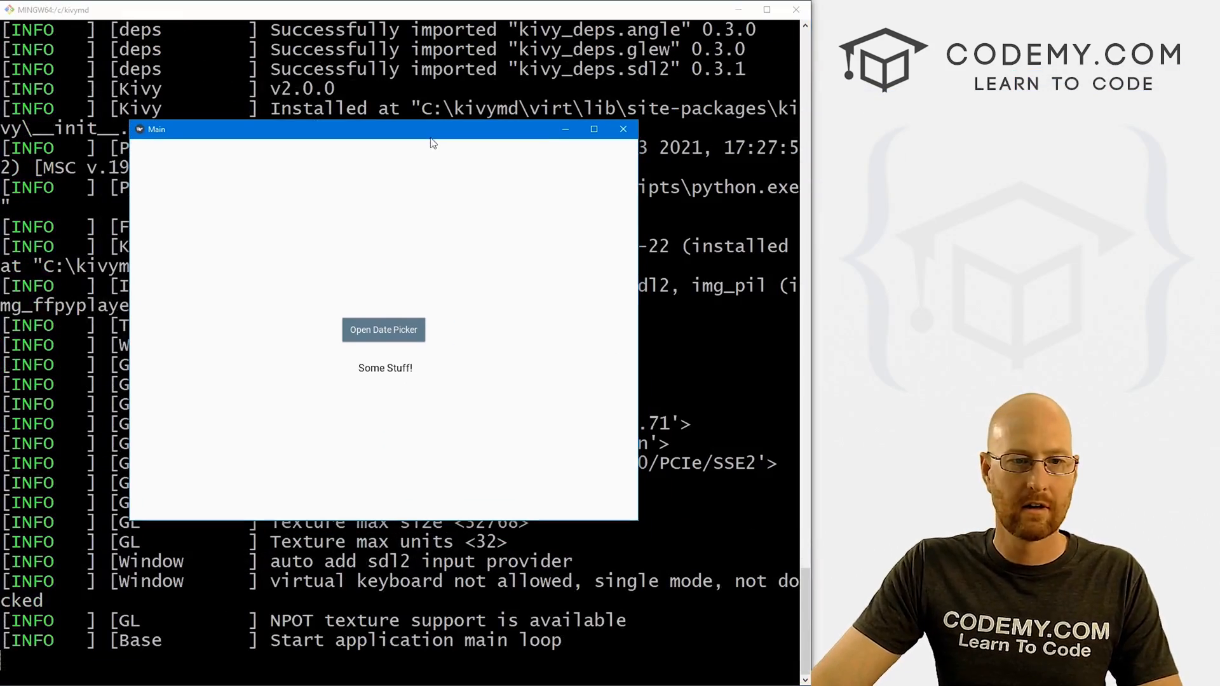
pyautogui.click(382, 329)
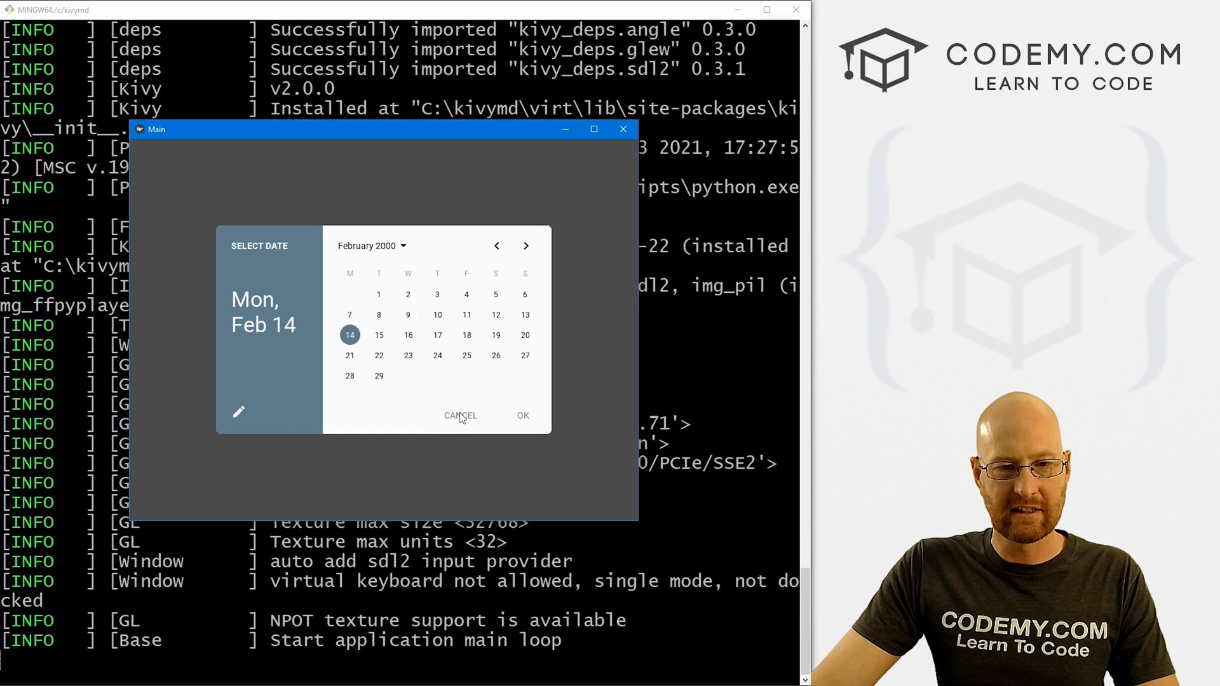
pyautogui.click(460, 415)
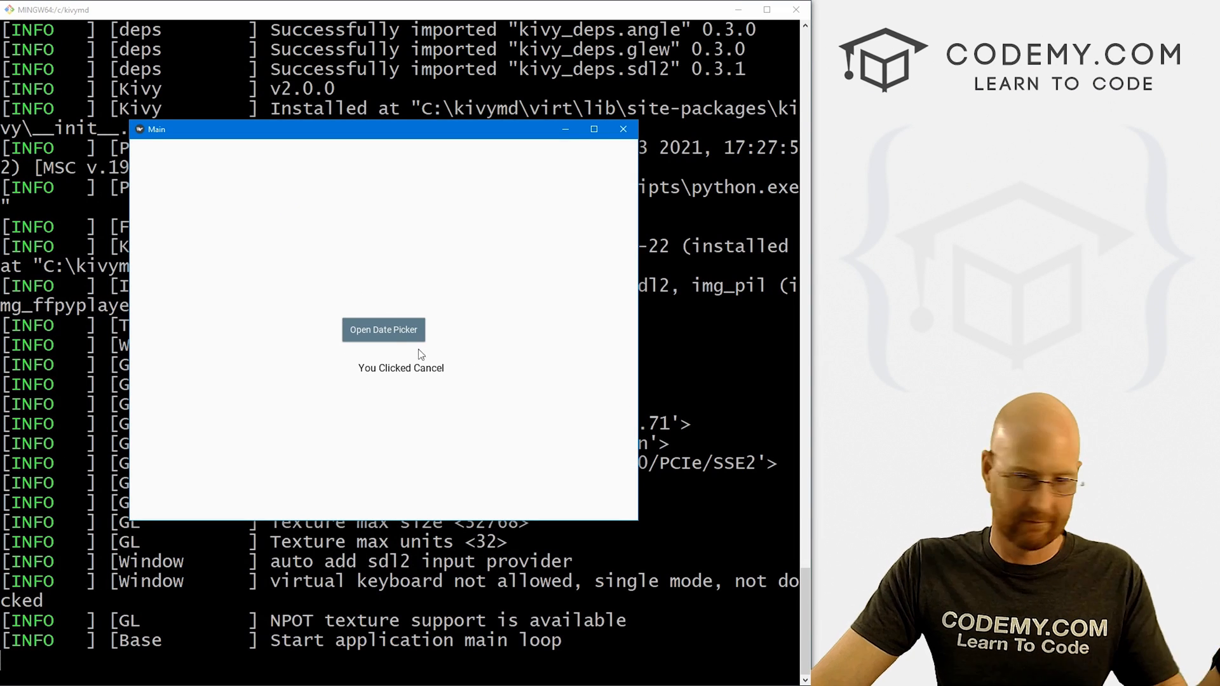
# Pick February 15, confirm with OK, and close the app window.
pyautogui.click(383, 329)
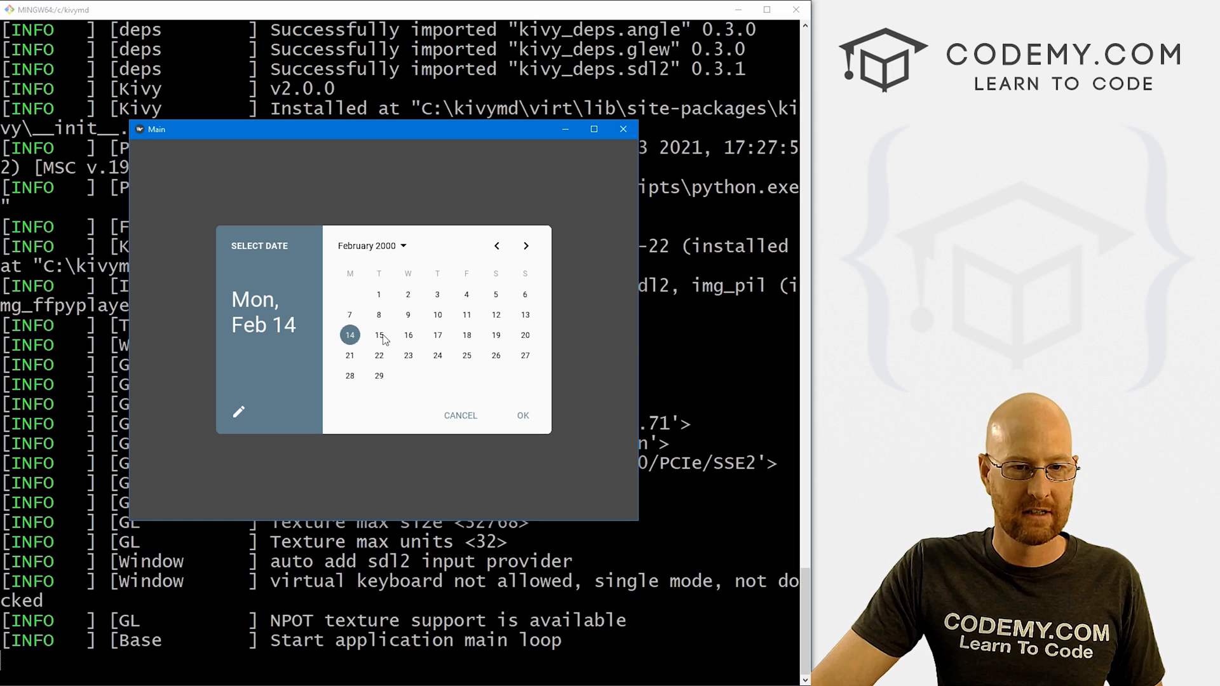
pyautogui.click(378, 335)
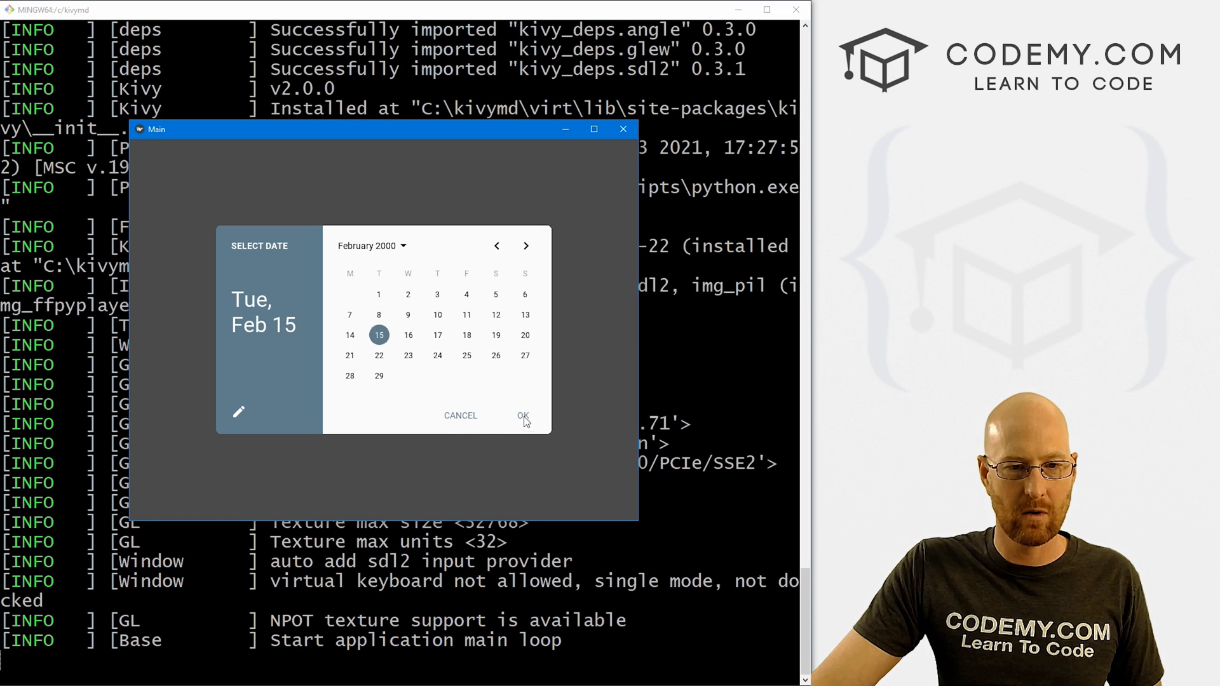
pyautogui.click(461, 415)
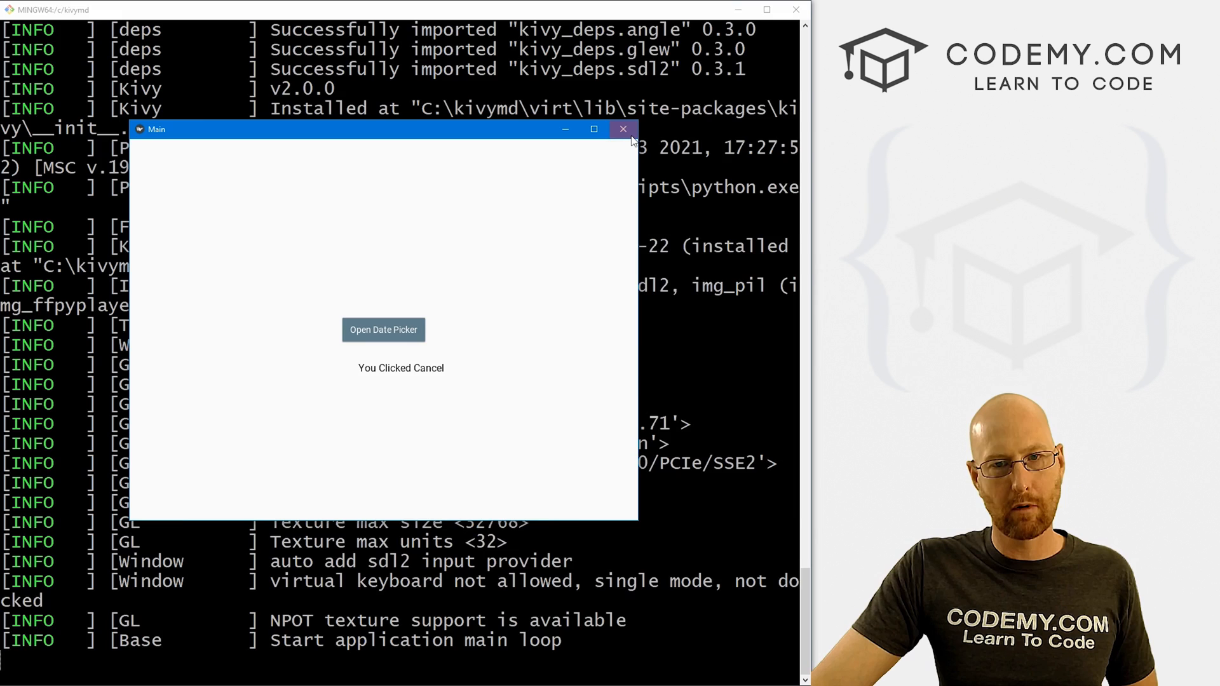
pyautogui.click(624, 129)
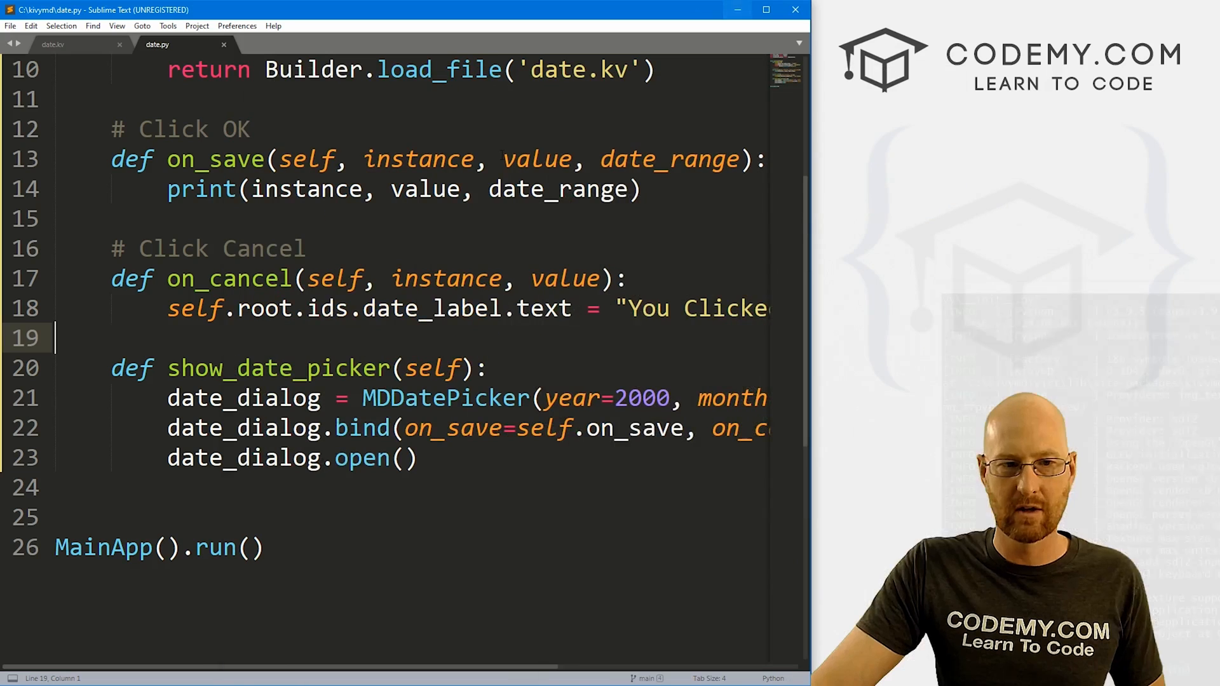
# Make on_save set date_label's text to str(value), with the print line commented out.
pyautogui.click(166, 188)
pyautogui.write('self.root.ids.date_label.text =')
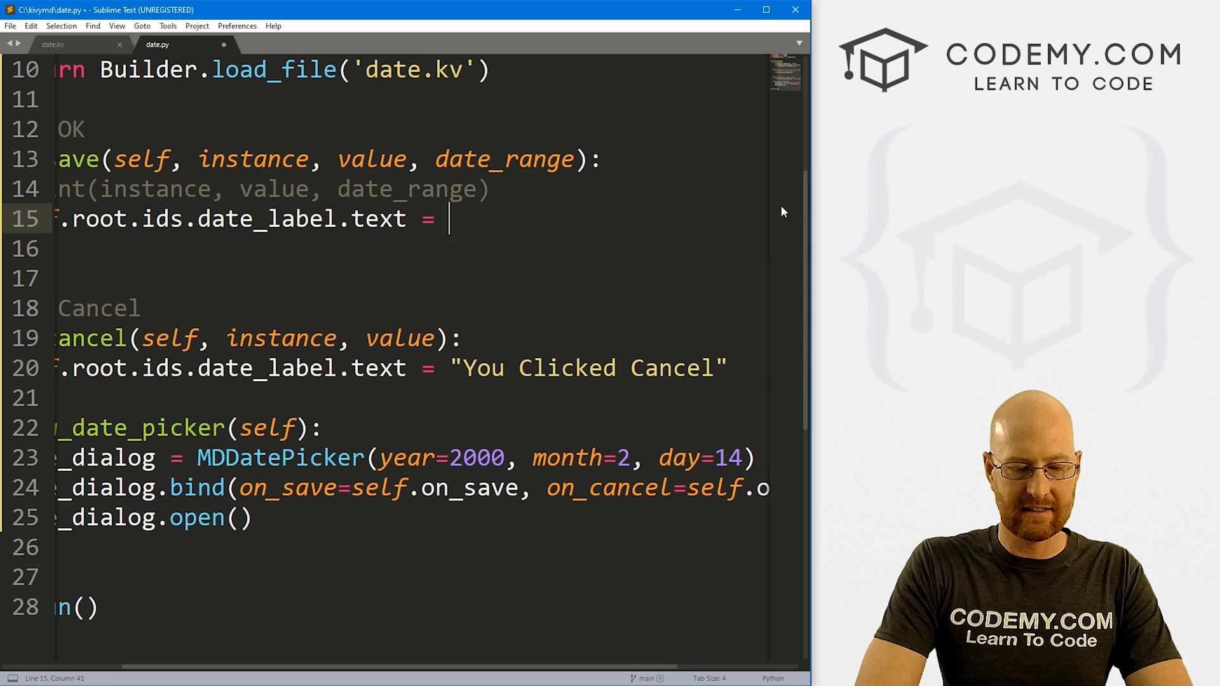
pyautogui.write('value')
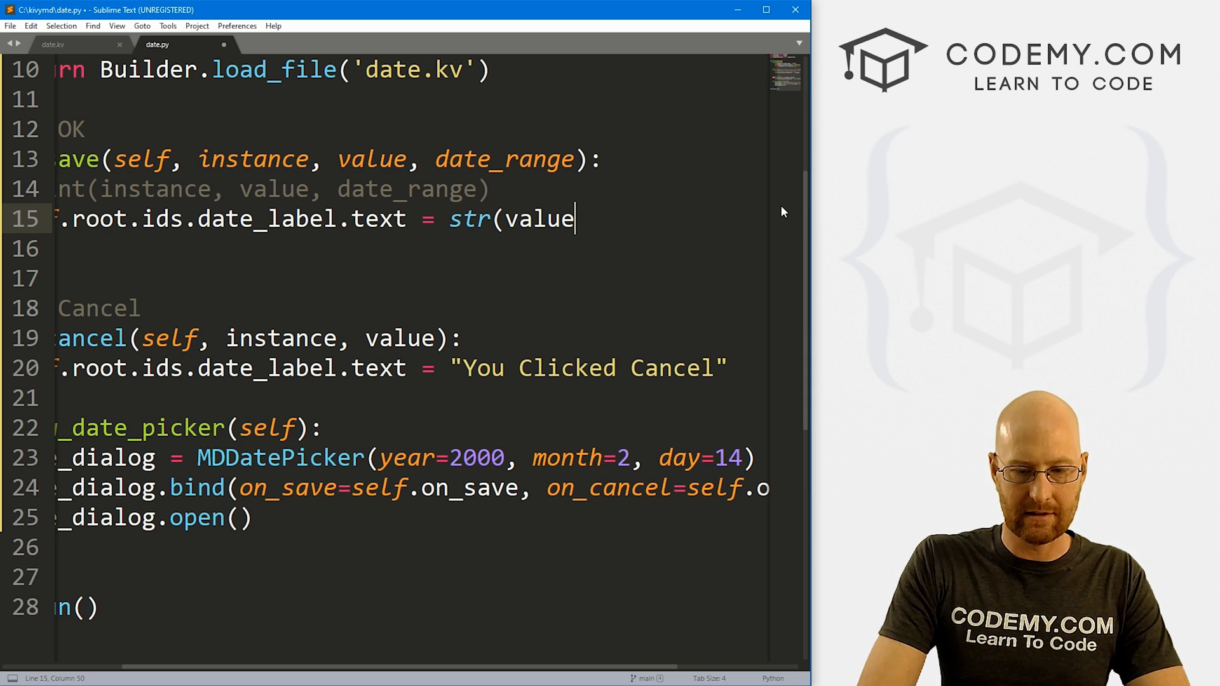
pyautogui.hscroll(-3)
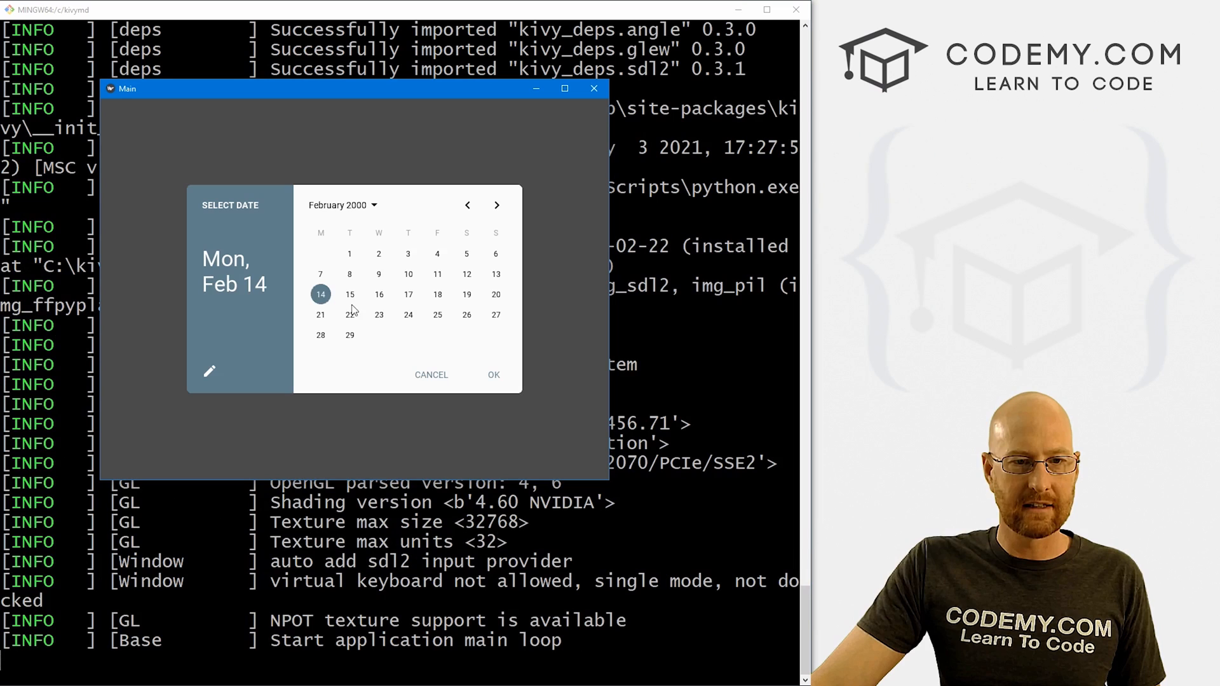
# Test the label by picking February 15 and 16, using both OK and Cancel.
pyautogui.click(494, 374)
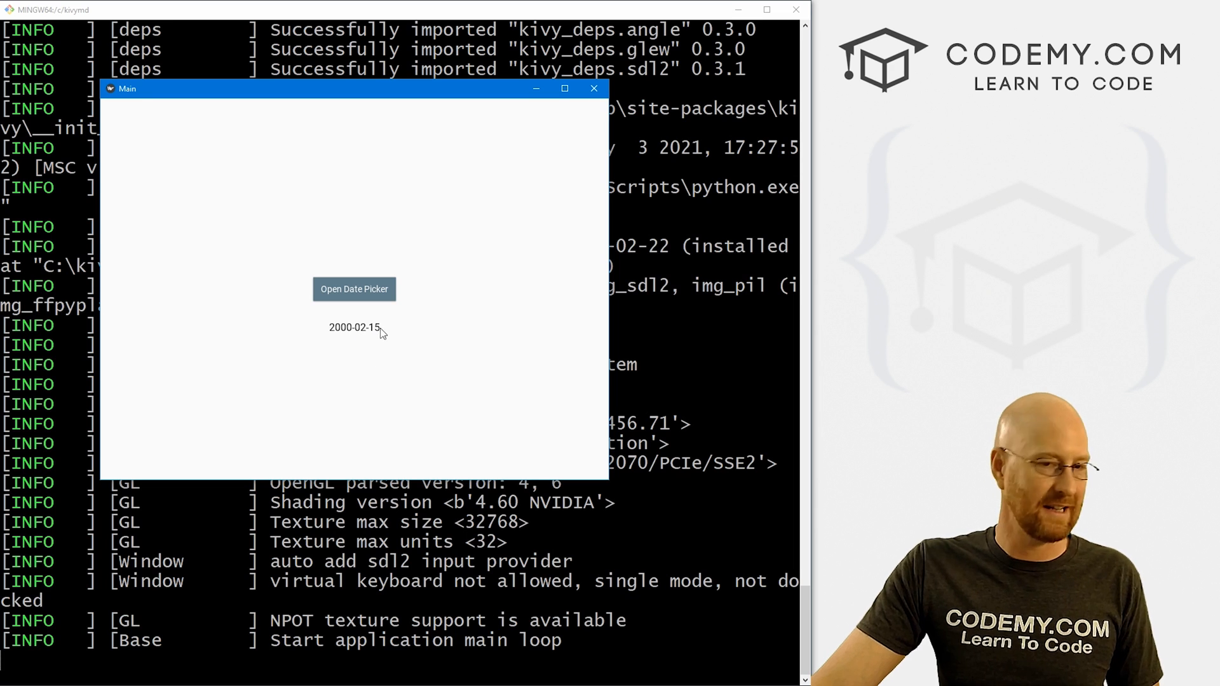
pyautogui.moveTo(389, 346)
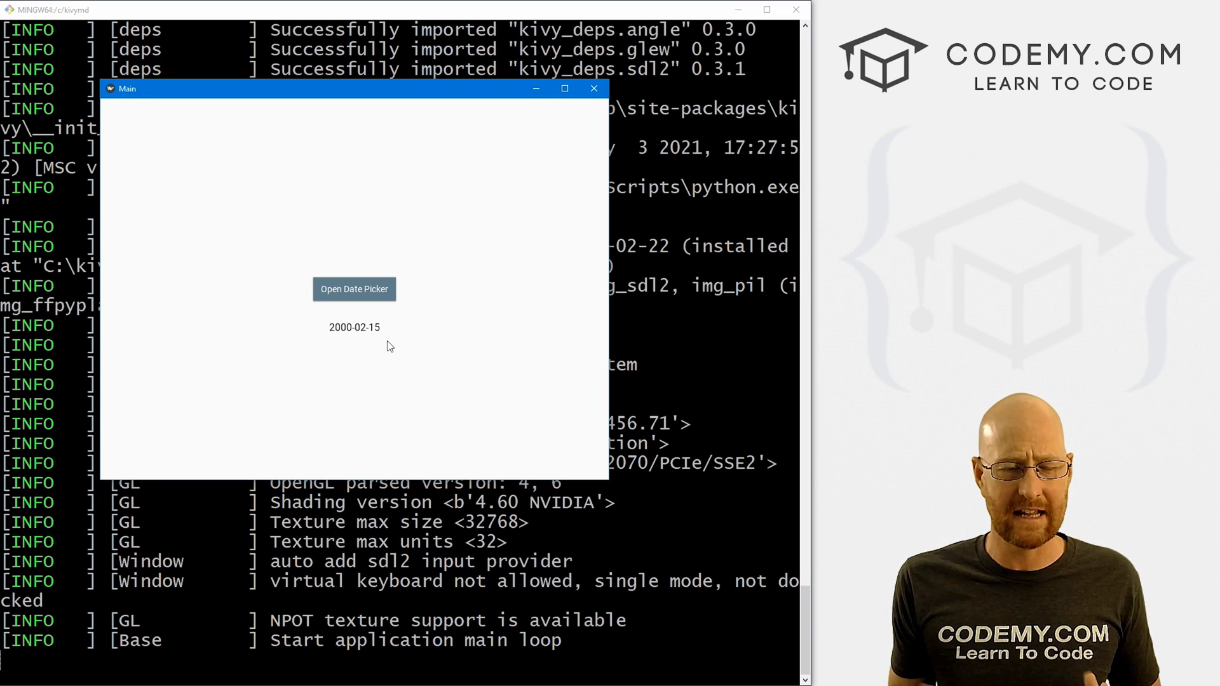
pyautogui.moveTo(394, 336)
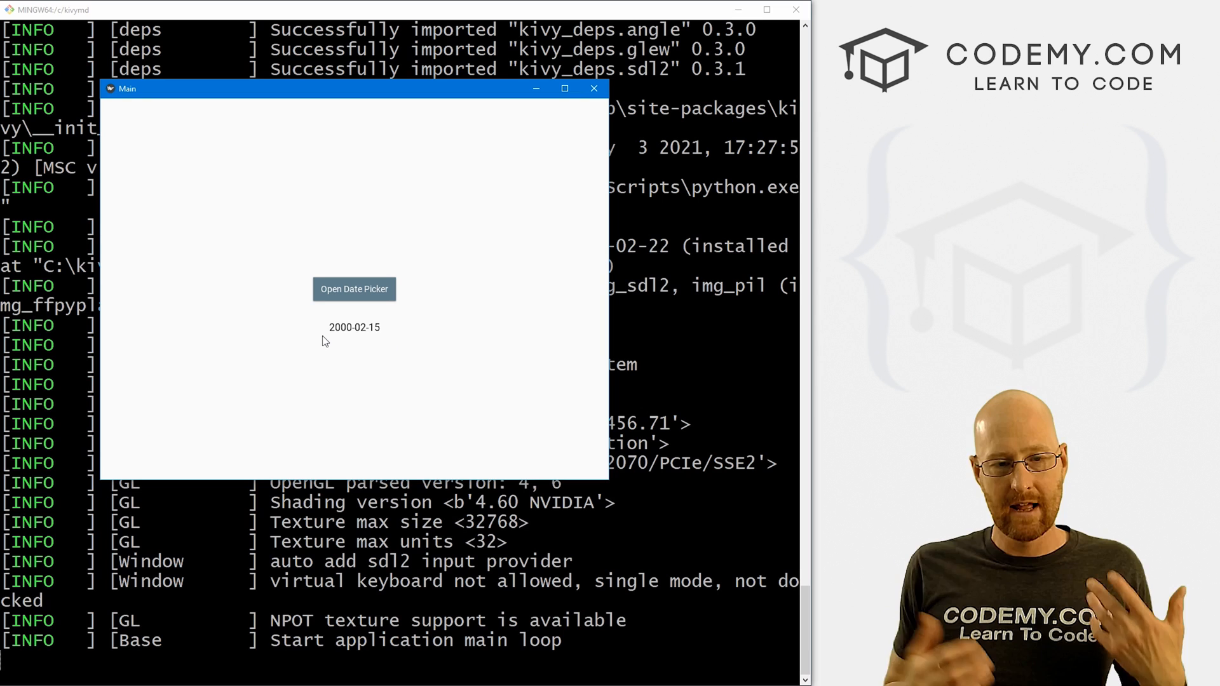
pyautogui.click(354, 289)
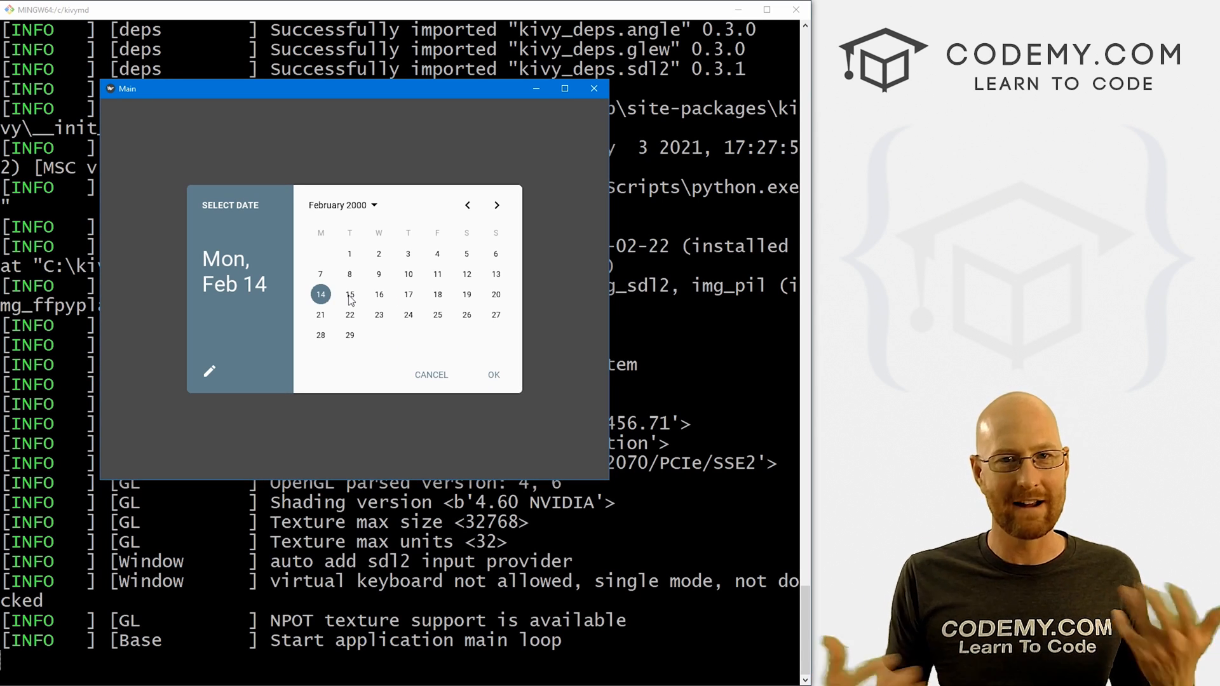
pyautogui.click(378, 294)
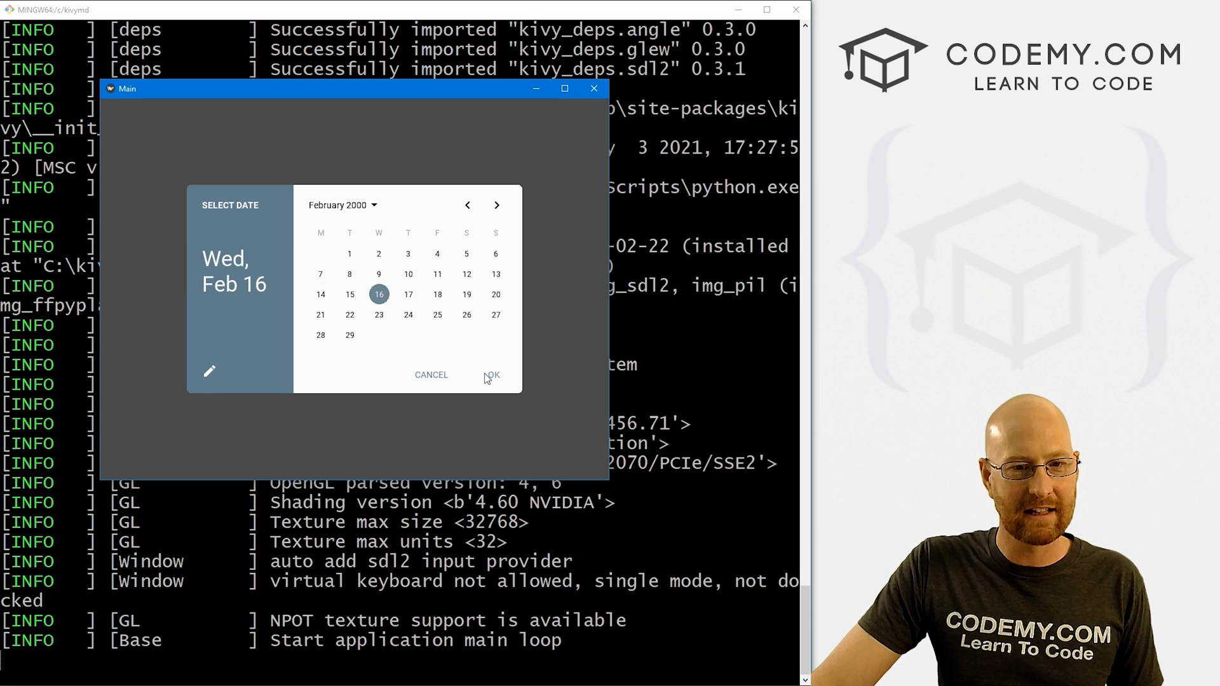
pyautogui.click(320, 294)
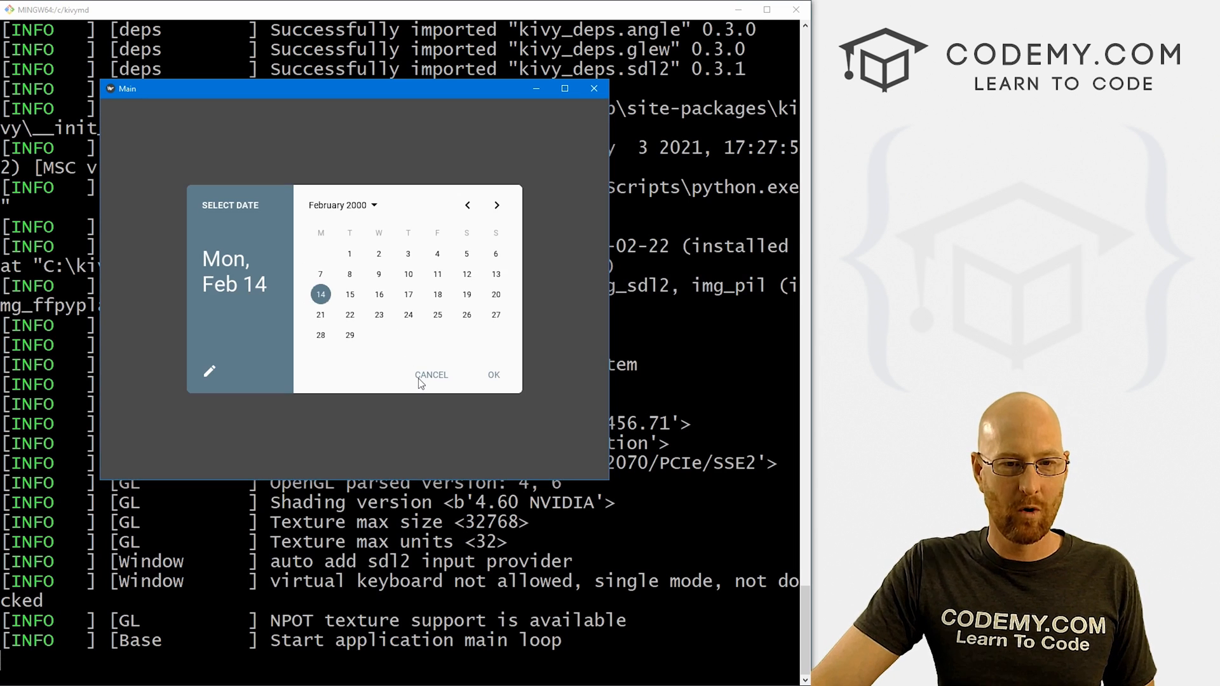
pyautogui.click(431, 375)
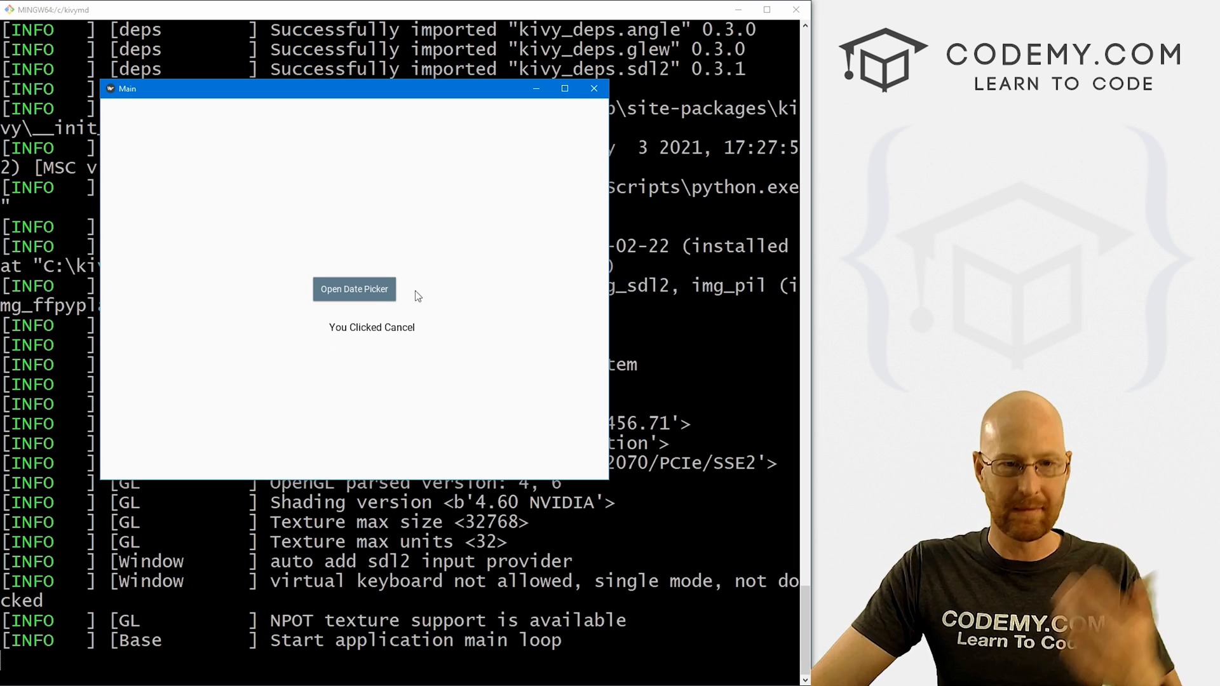
# Pick February 2, confirm it shows 2000-02-02, and close the app.
pyautogui.click(354, 289)
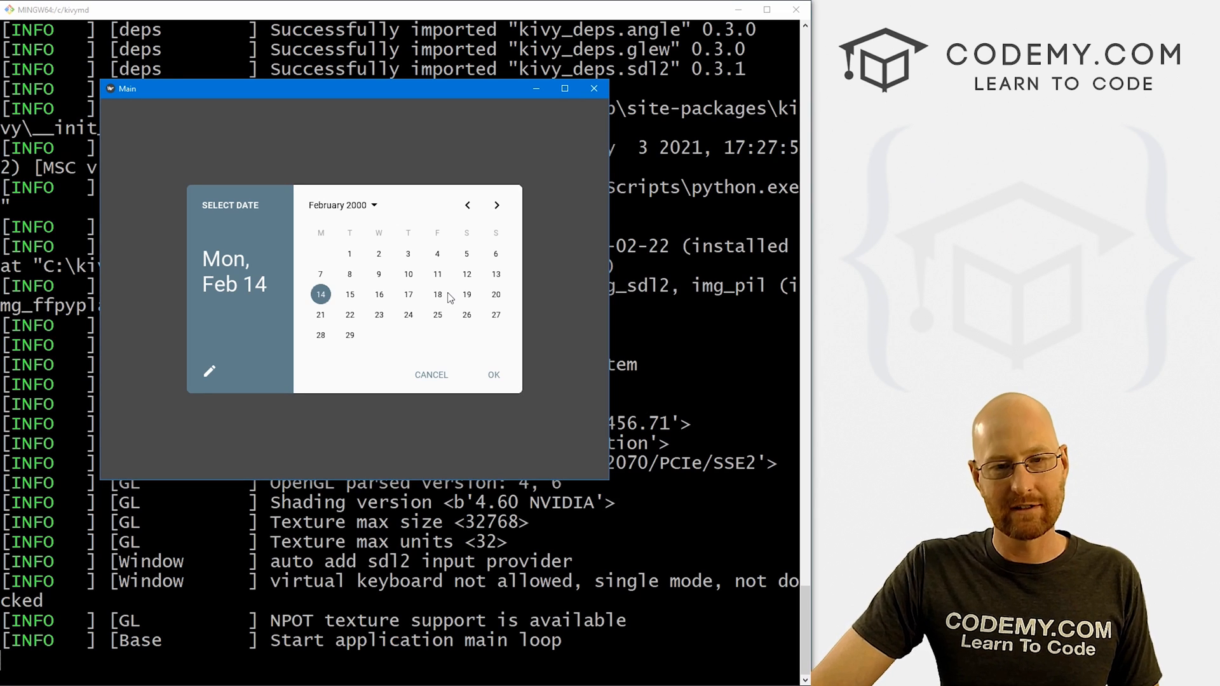
pyautogui.moveTo(371, 256)
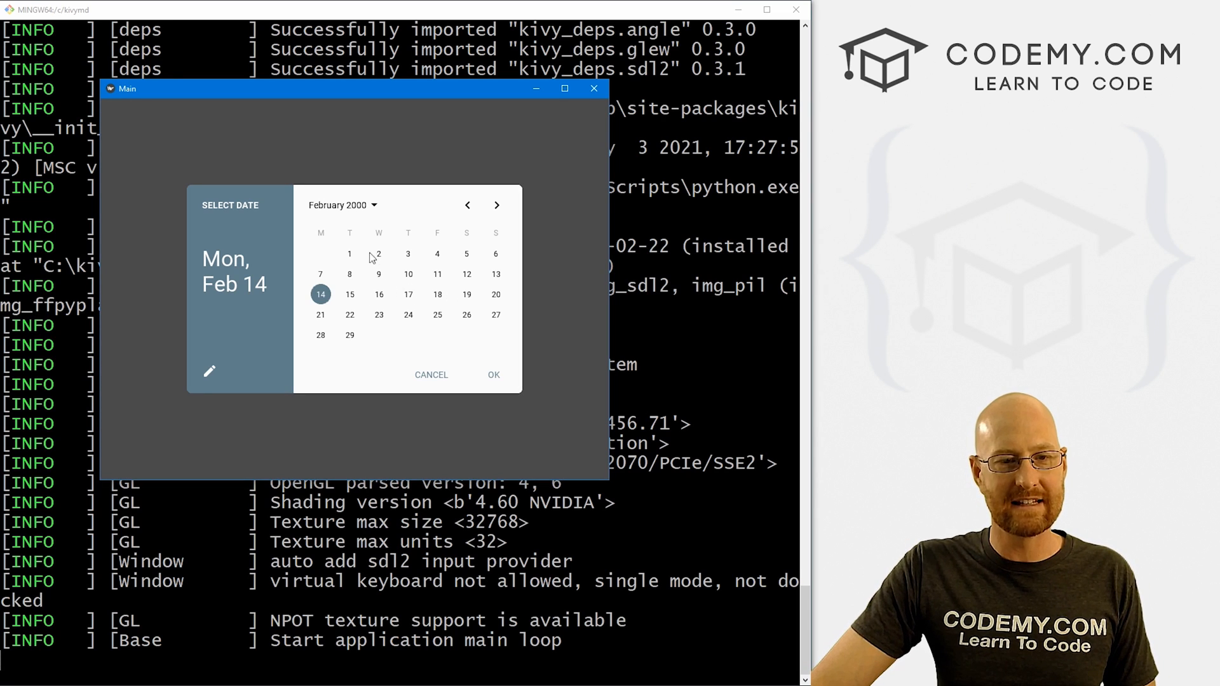
pyautogui.click(379, 254)
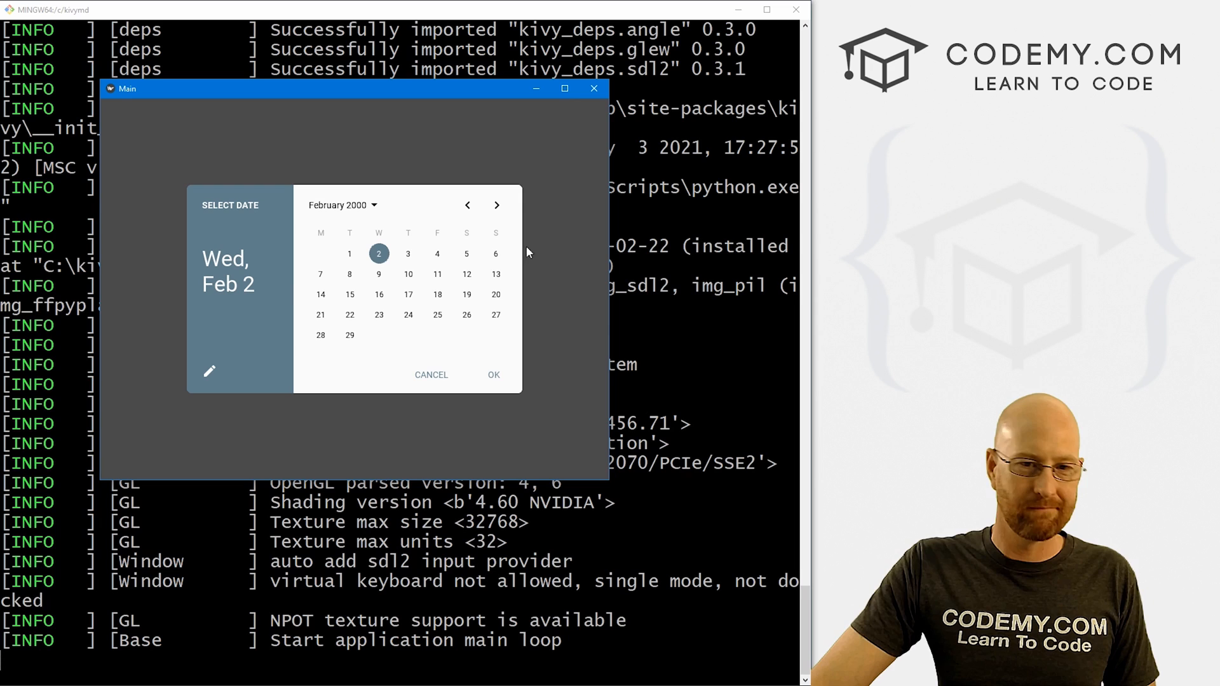
pyautogui.click(493, 374)
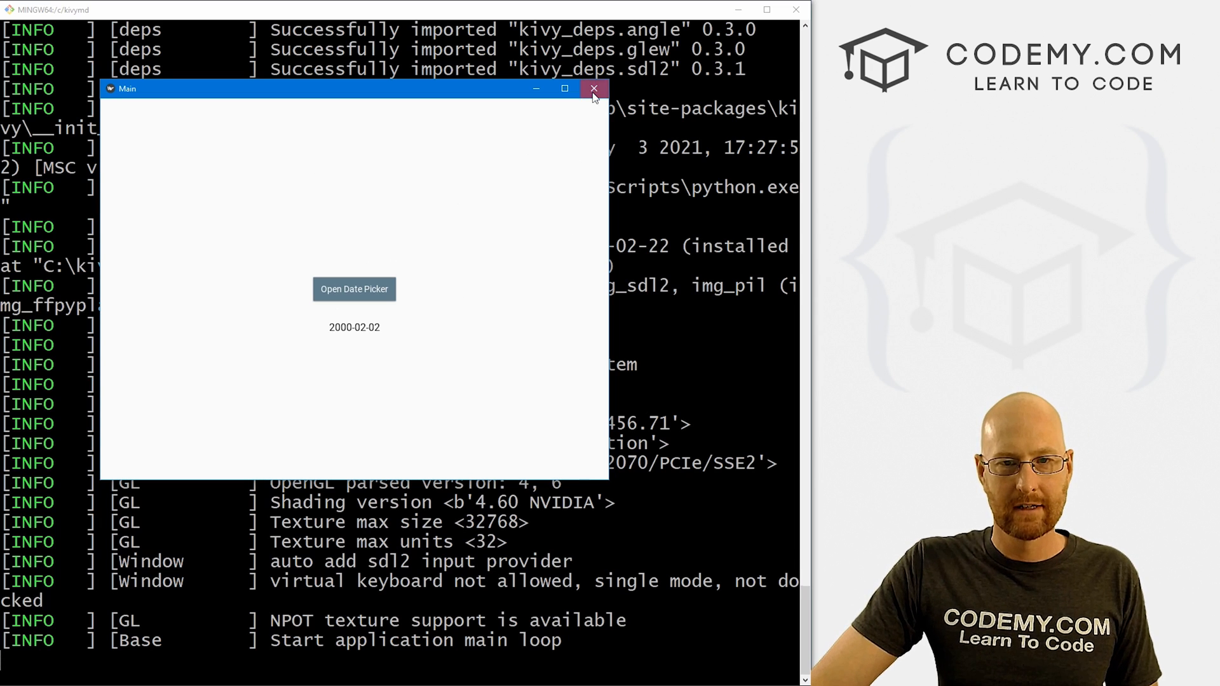
pyautogui.click(594, 88)
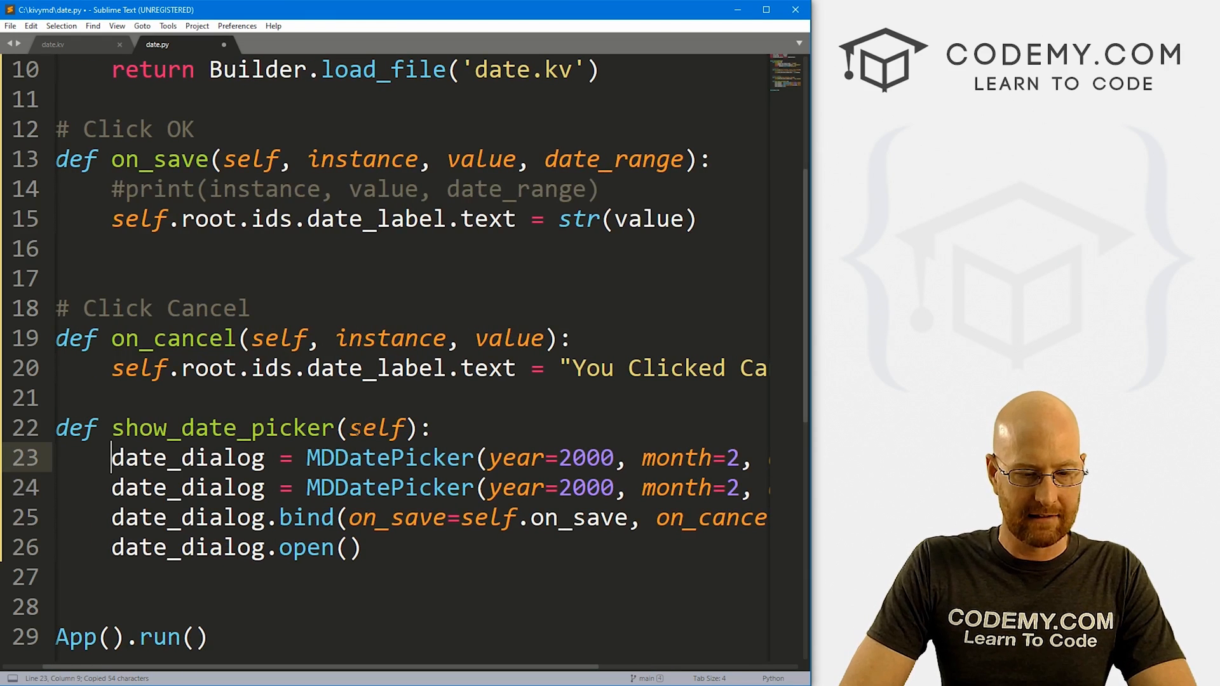
# Switch to MDDatePicker(mode="range"), commenting out the old picker line, and duplicate the label line.
pyautogui.write('#')
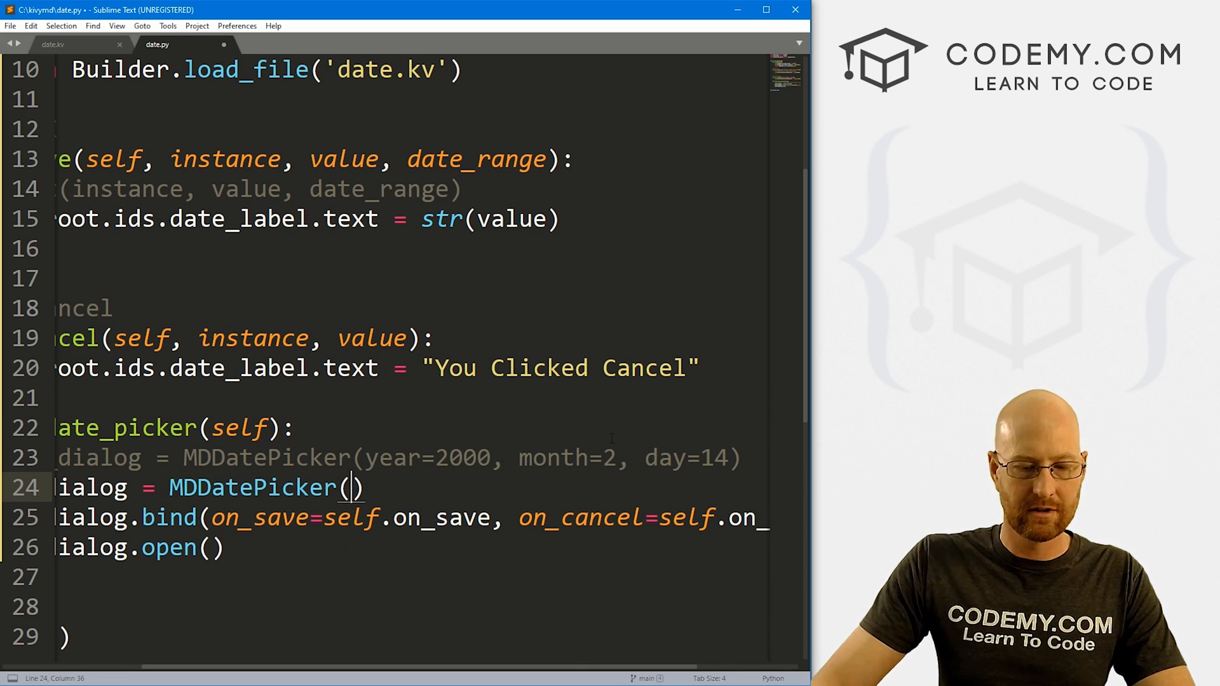
pyautogui.write('mode="range')
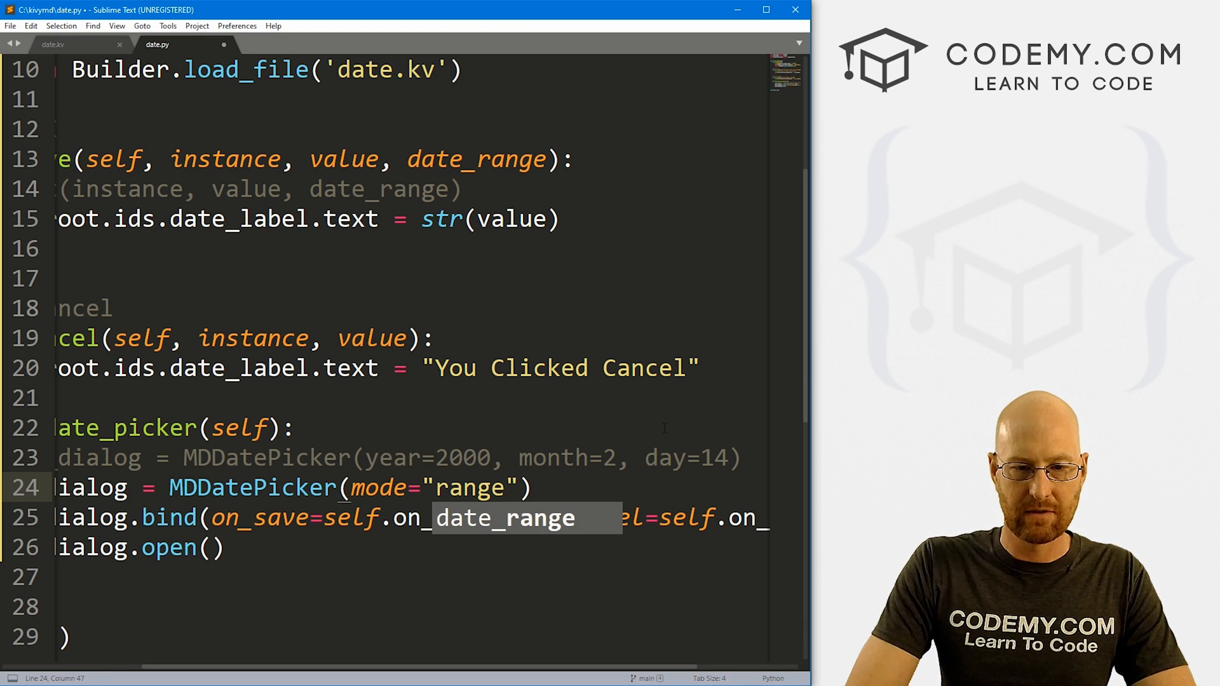
pyautogui.hscroll(-3)
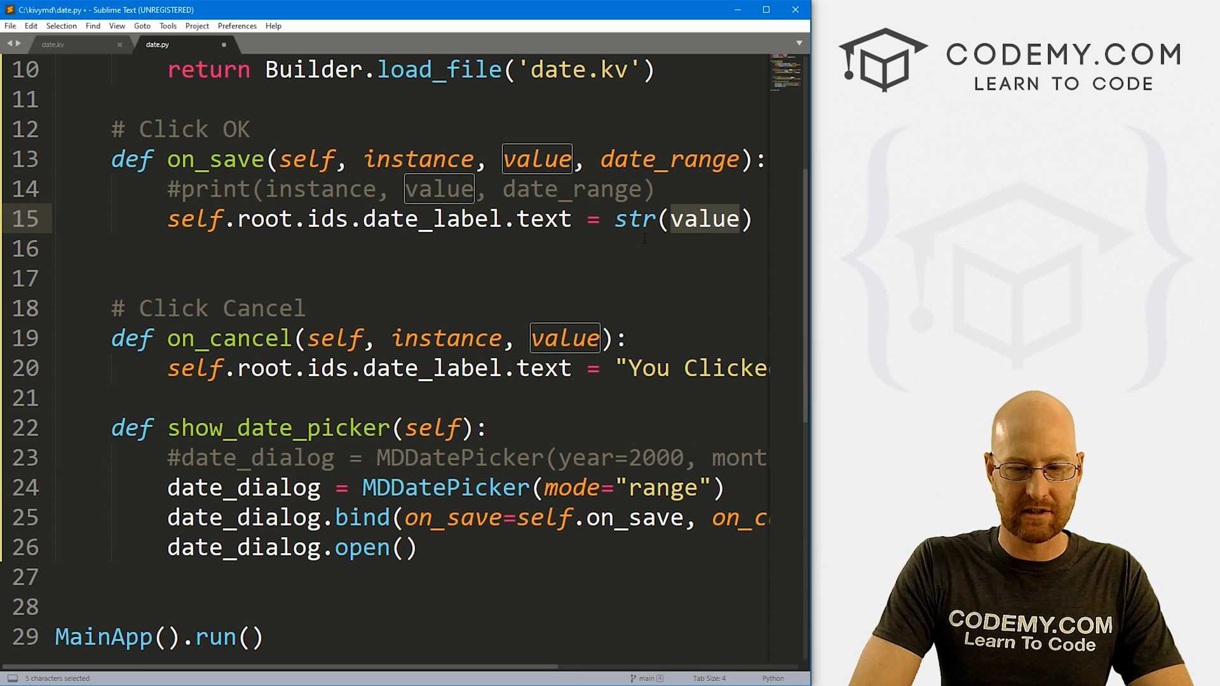
pyautogui.click(167, 218)
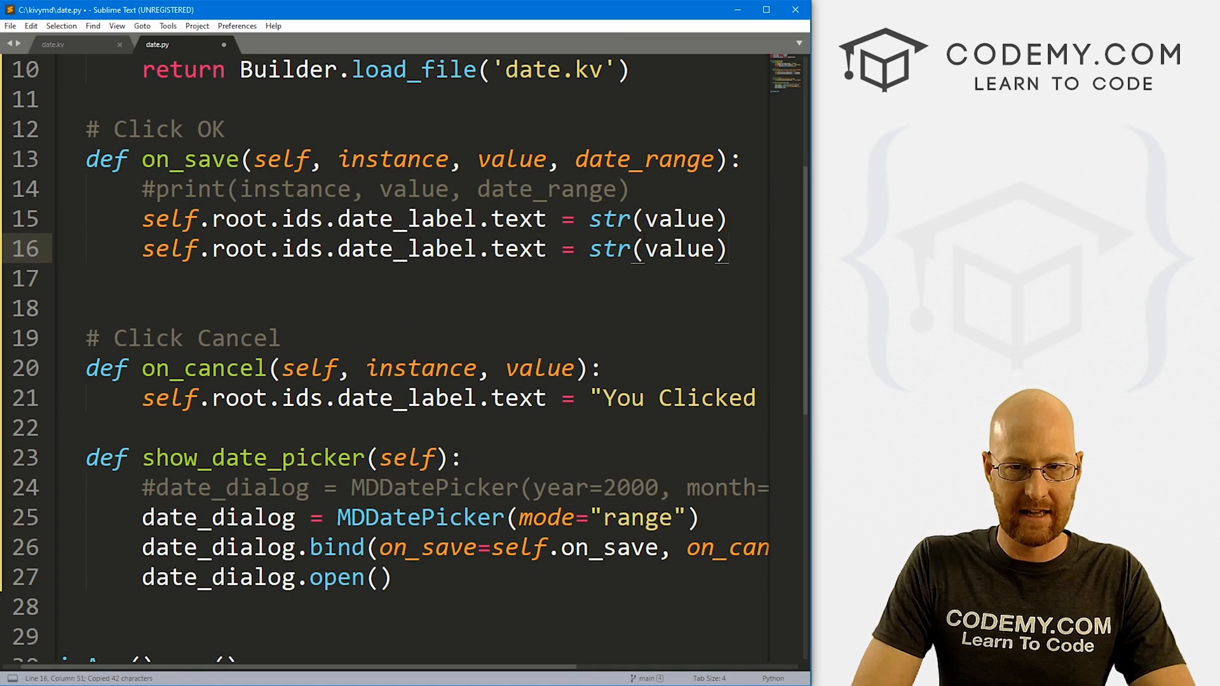
pyautogui.write('date.py')
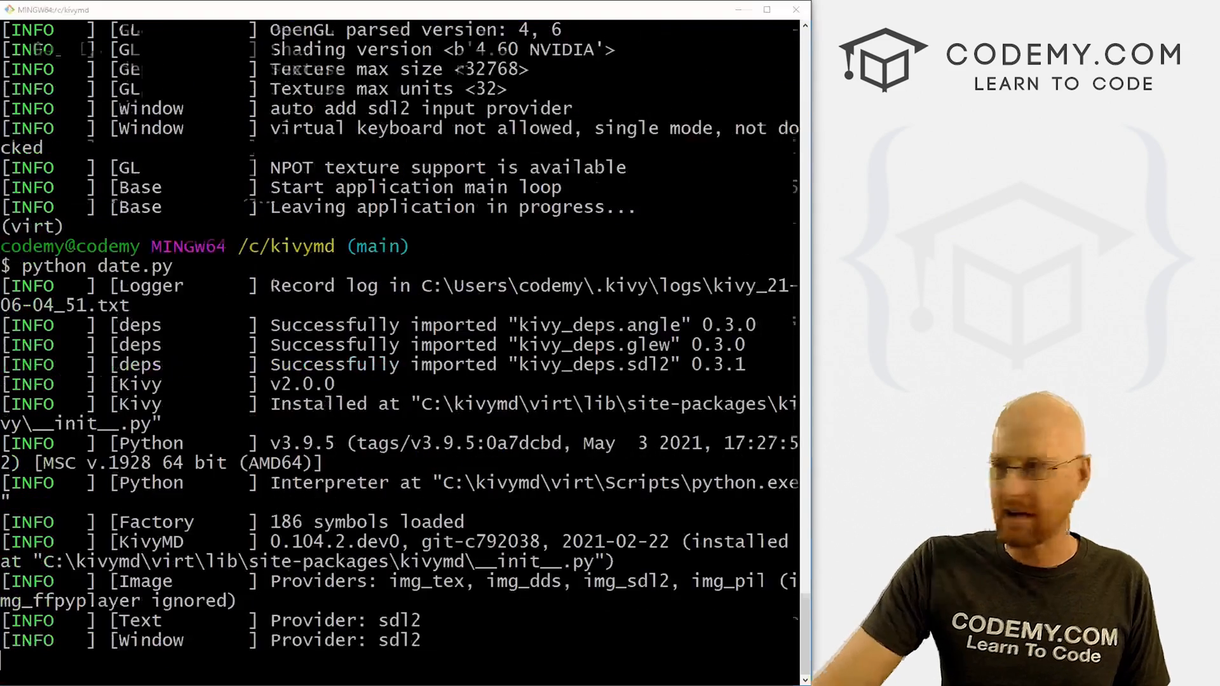
# Confirm the June 1–10 range, review the full date list on the label, and close the app.
pyautogui.scroll(-3)
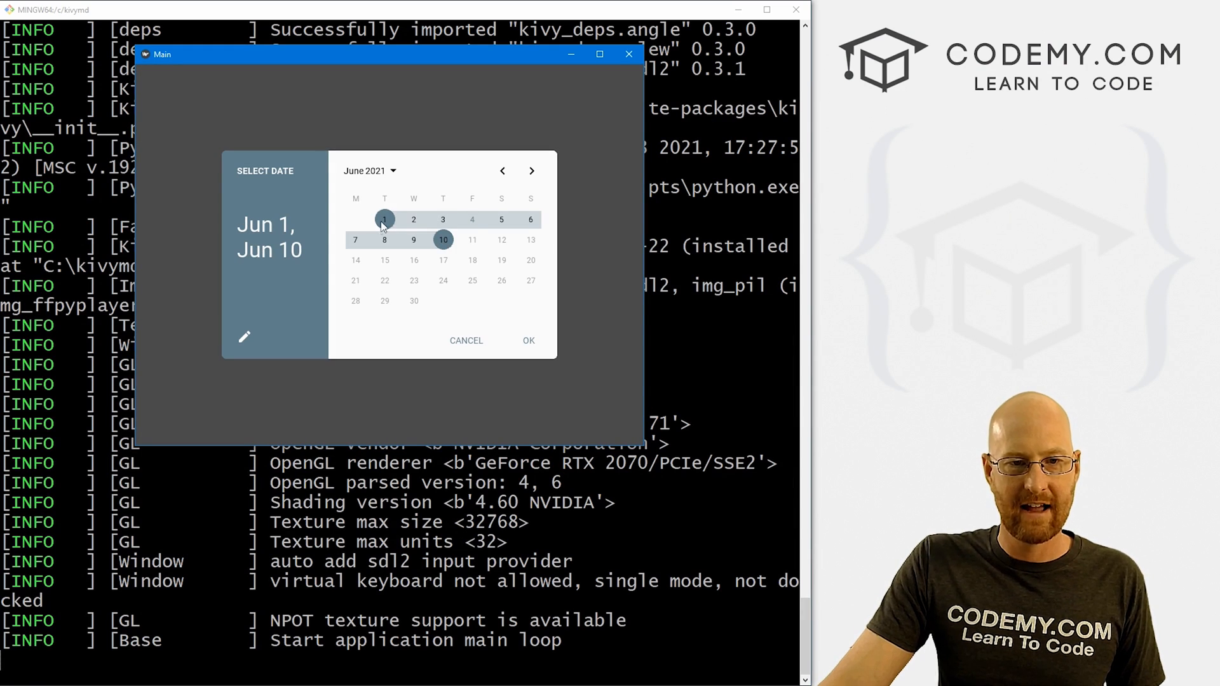
pyautogui.moveTo(326, 231)
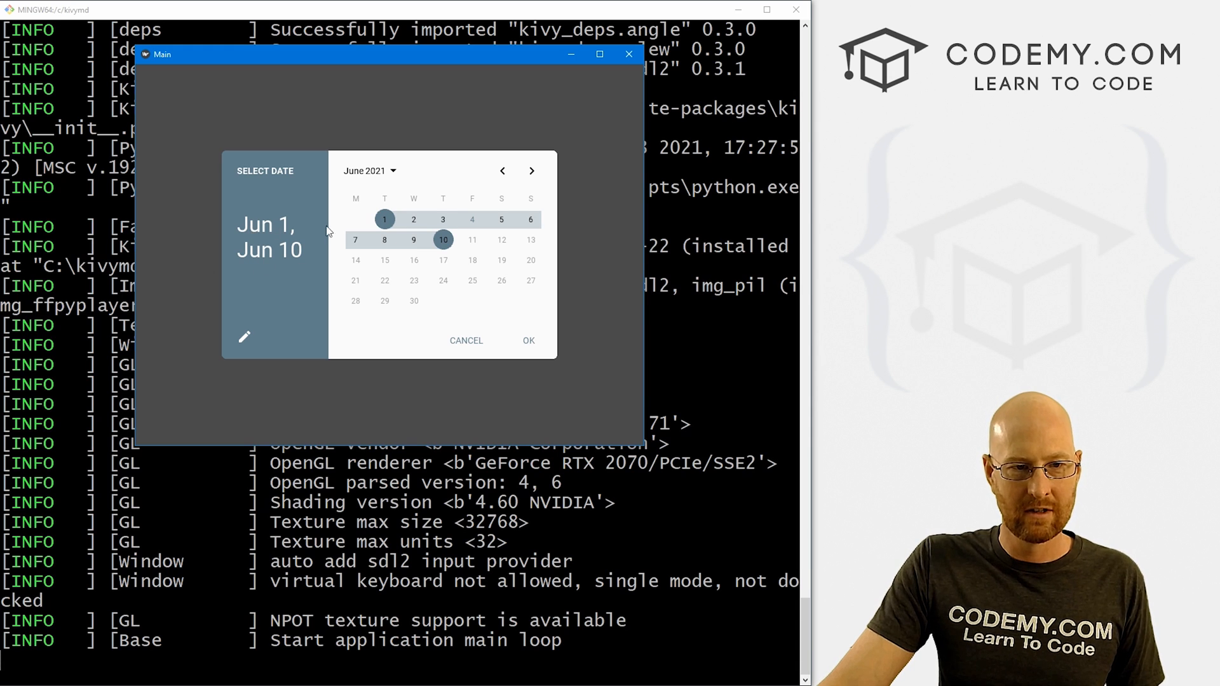
pyautogui.moveTo(526, 330)
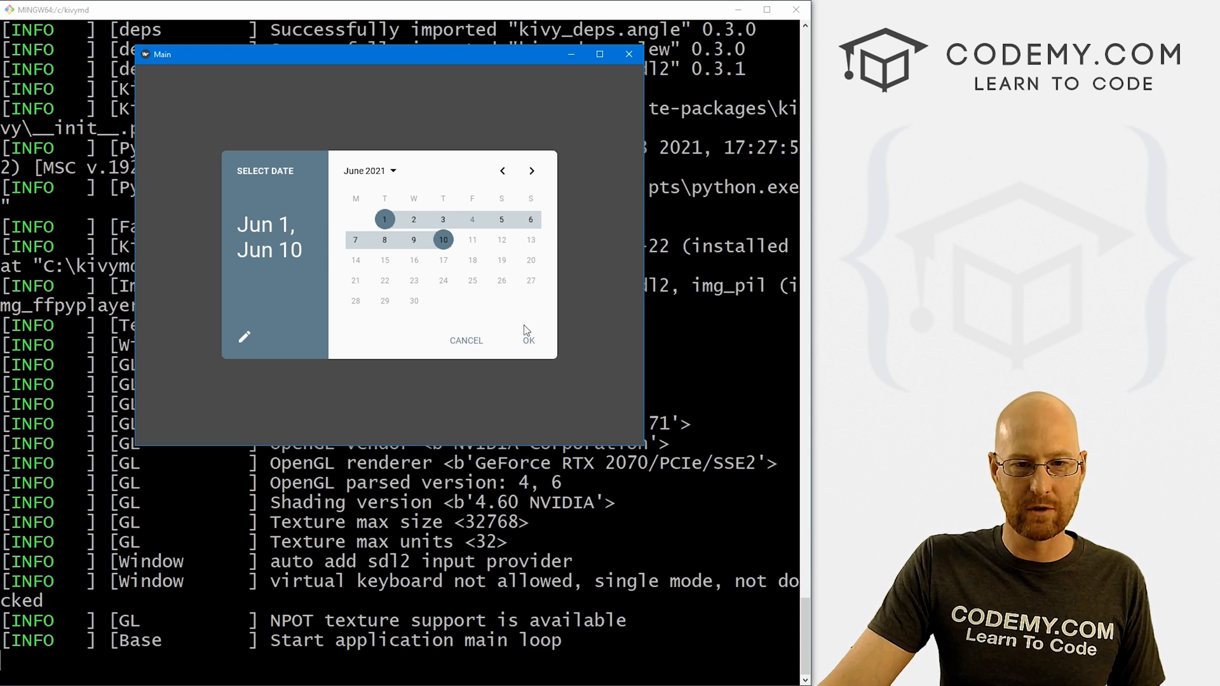
pyautogui.click(529, 340)
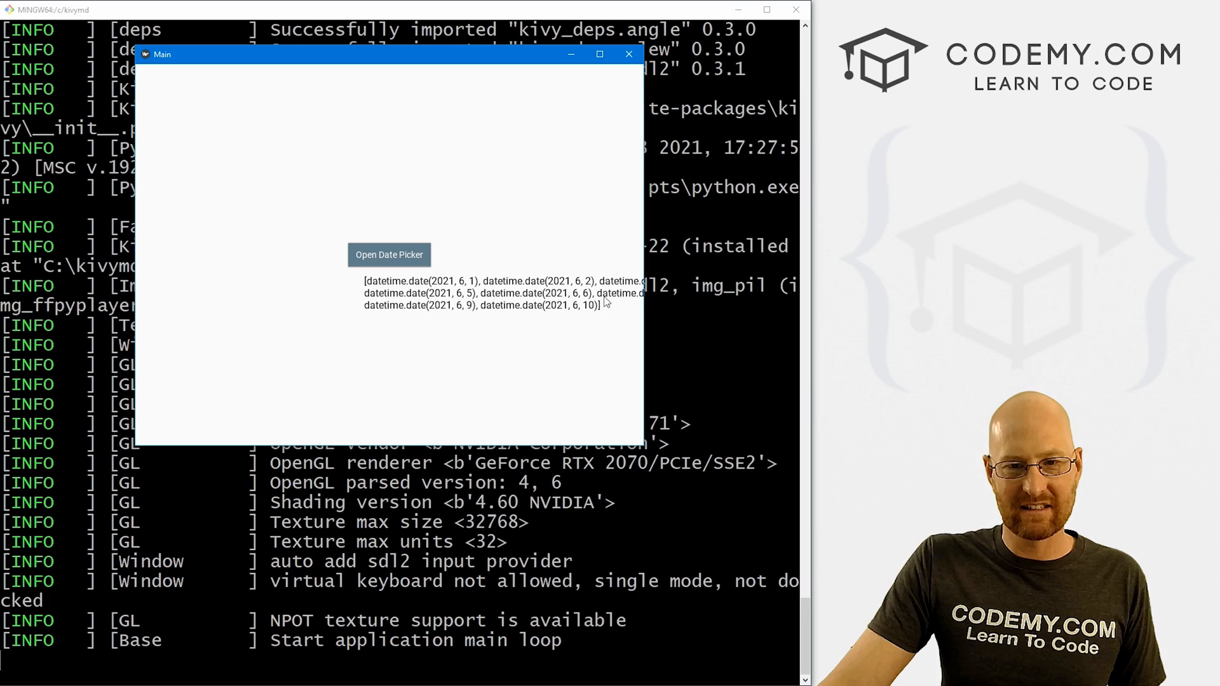
pyautogui.moveTo(372, 284)
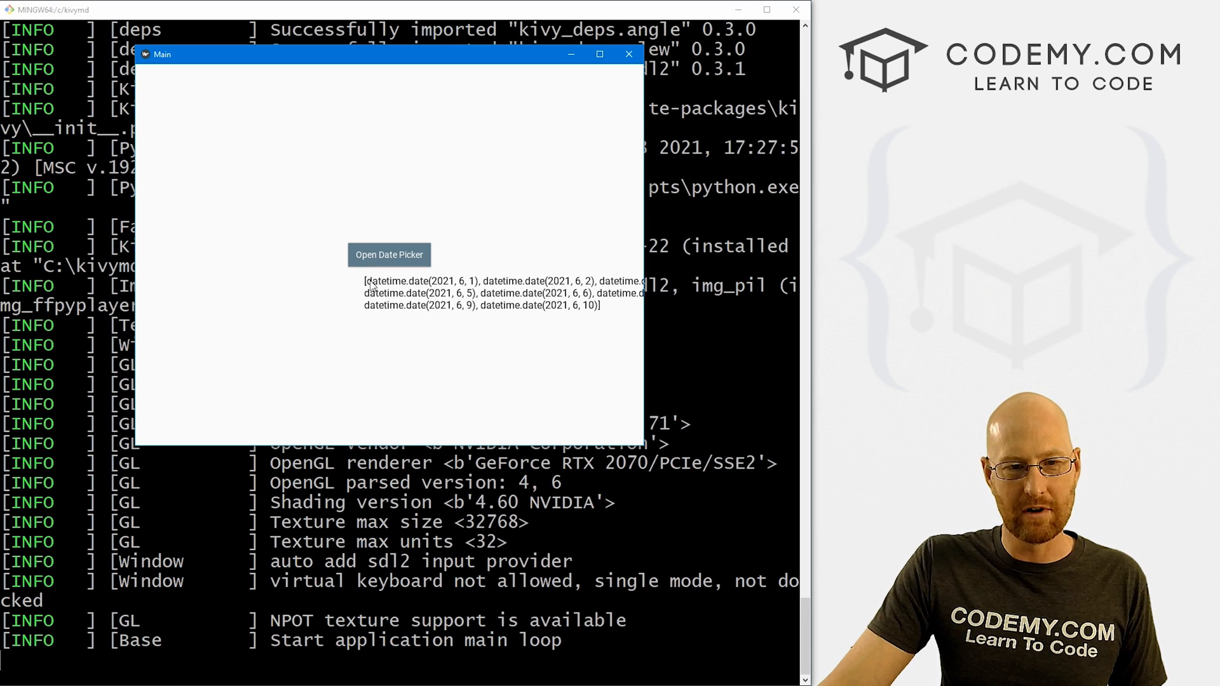
pyautogui.moveTo(566, 314)
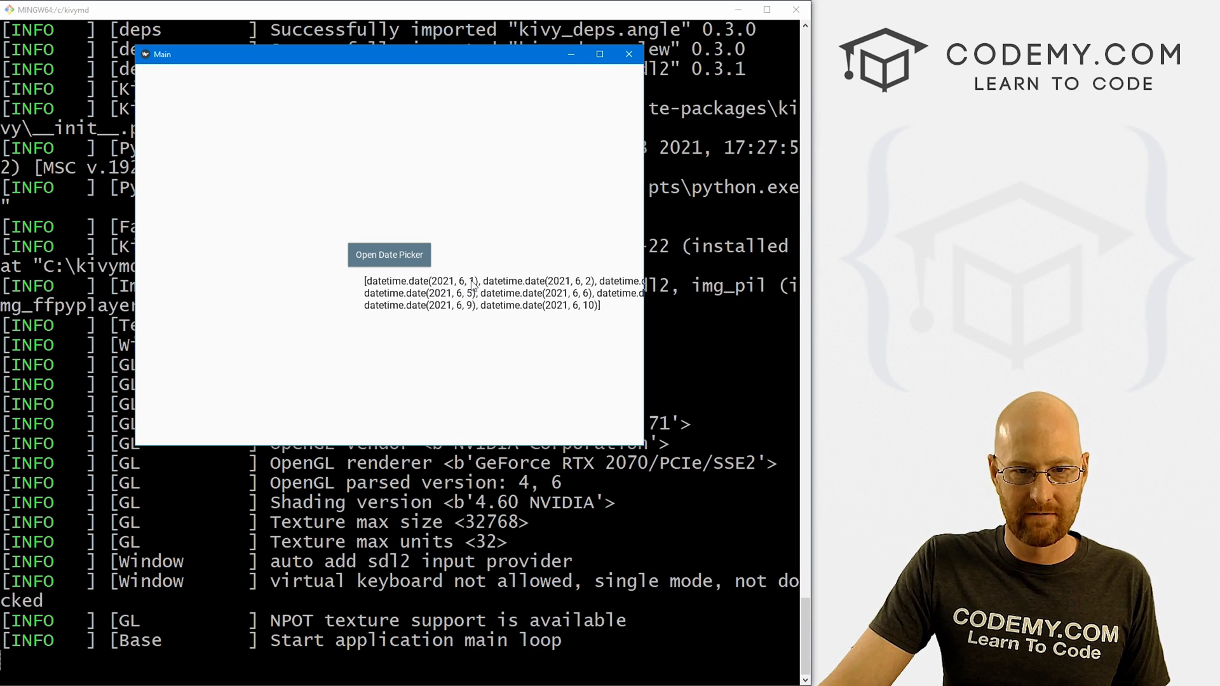
pyautogui.moveTo(642, 84)
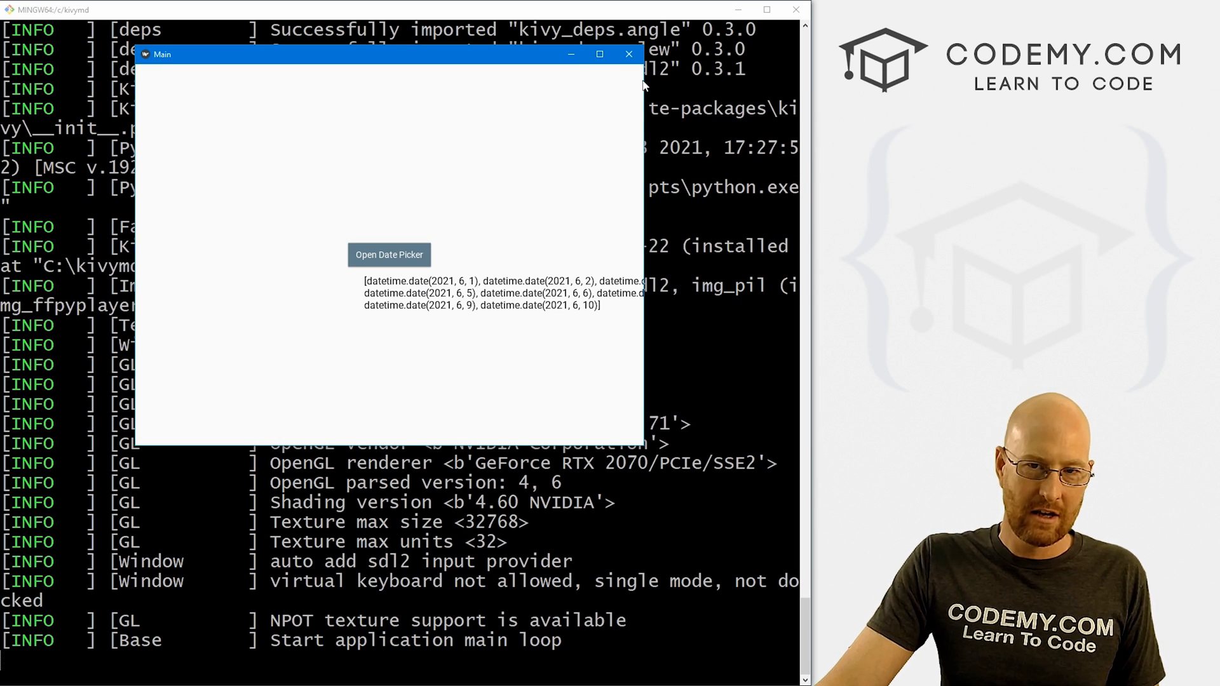
pyautogui.click(628, 53)
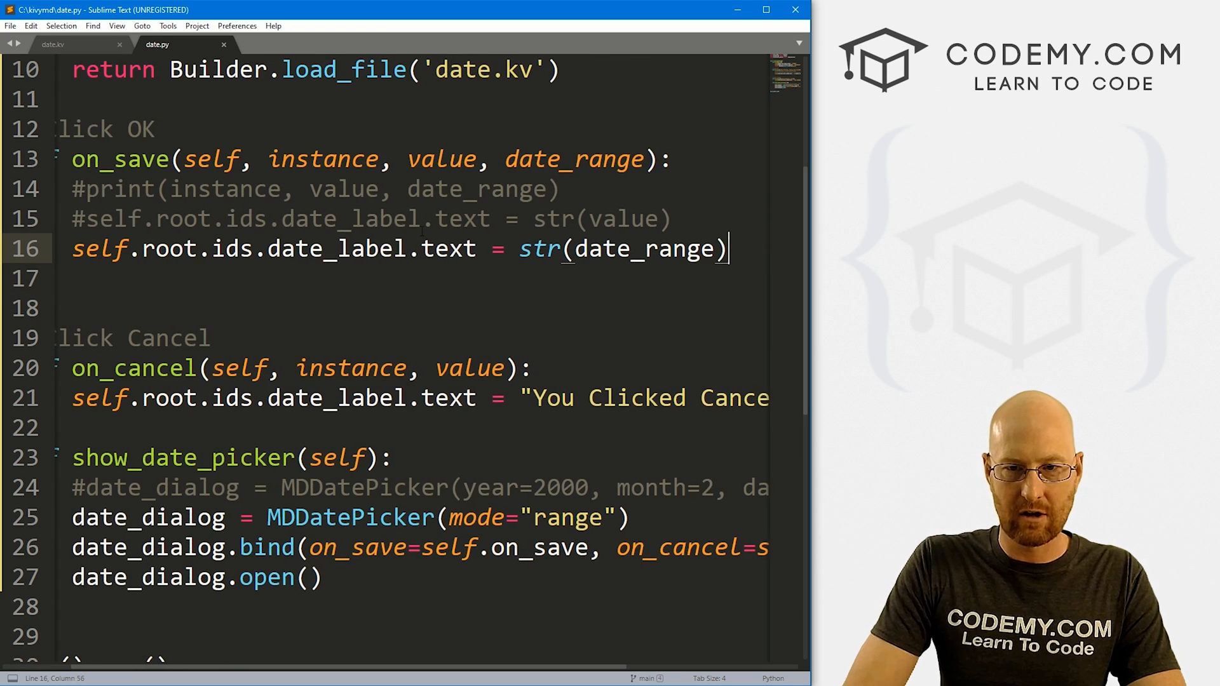
# Change the label expression to str(date_range[0]) and save date.py.
pyautogui.write('[]')
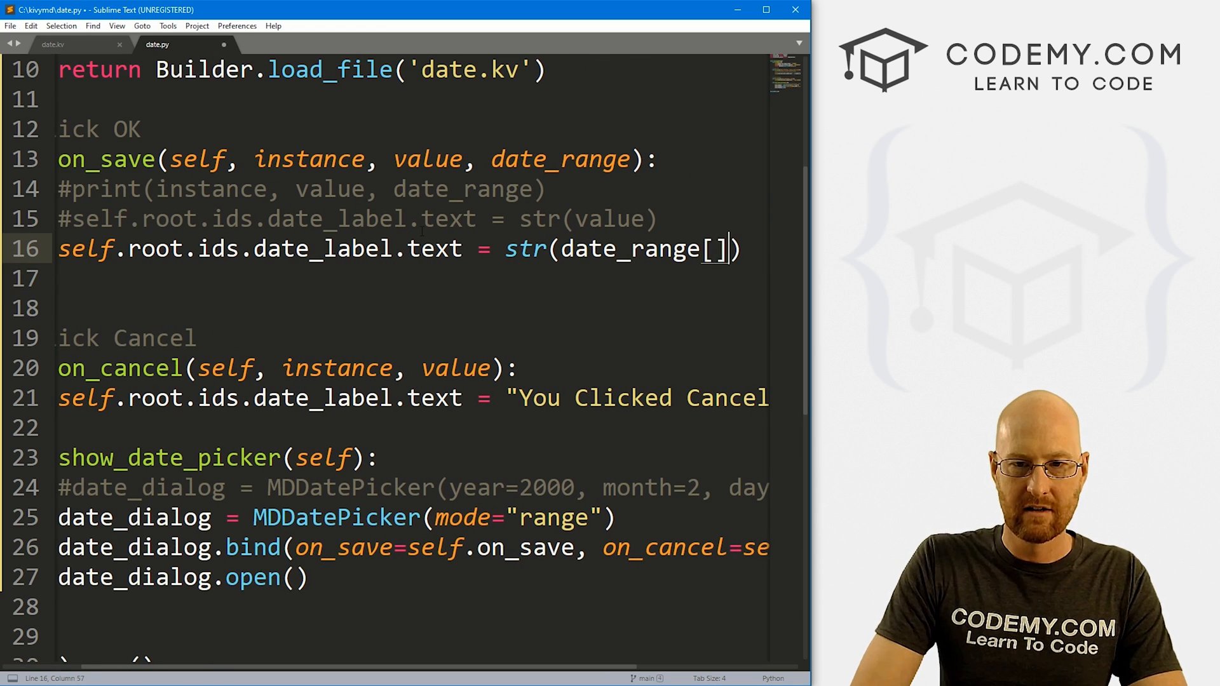
pyautogui.write('0')
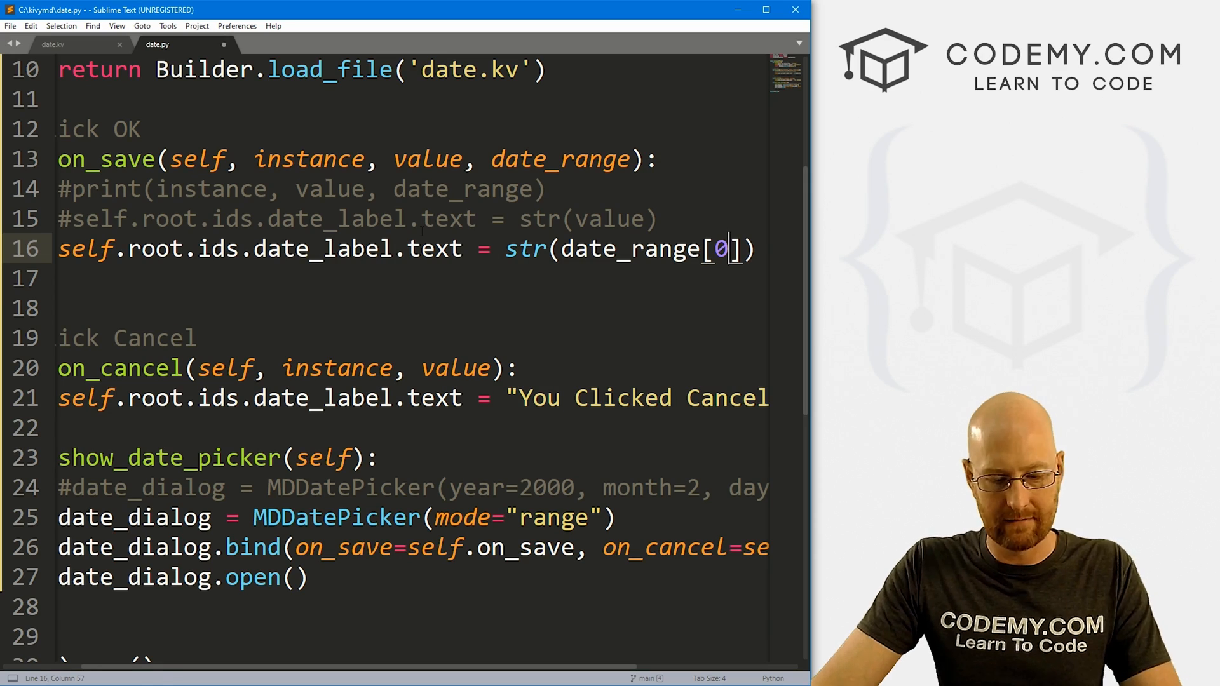
pyautogui.press('ctrl+s')
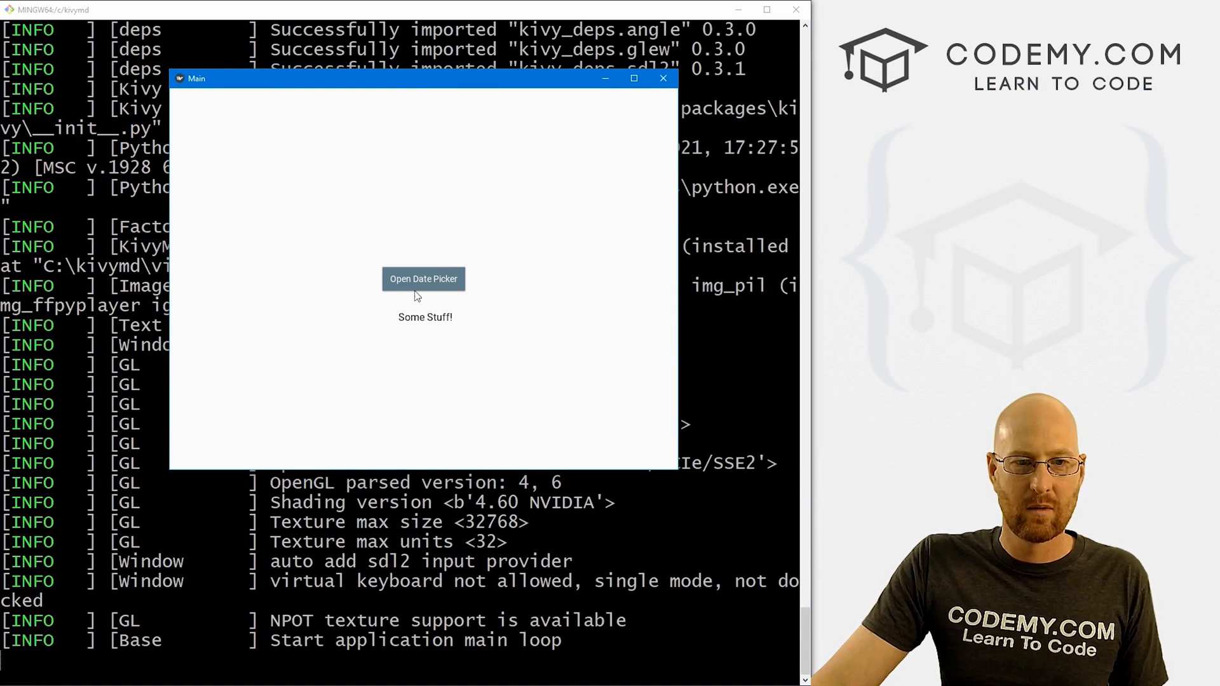
# Choose the June 1–10 range, confirm that the label shows 2021-06-01, then close the app.
pyautogui.click(423, 278)
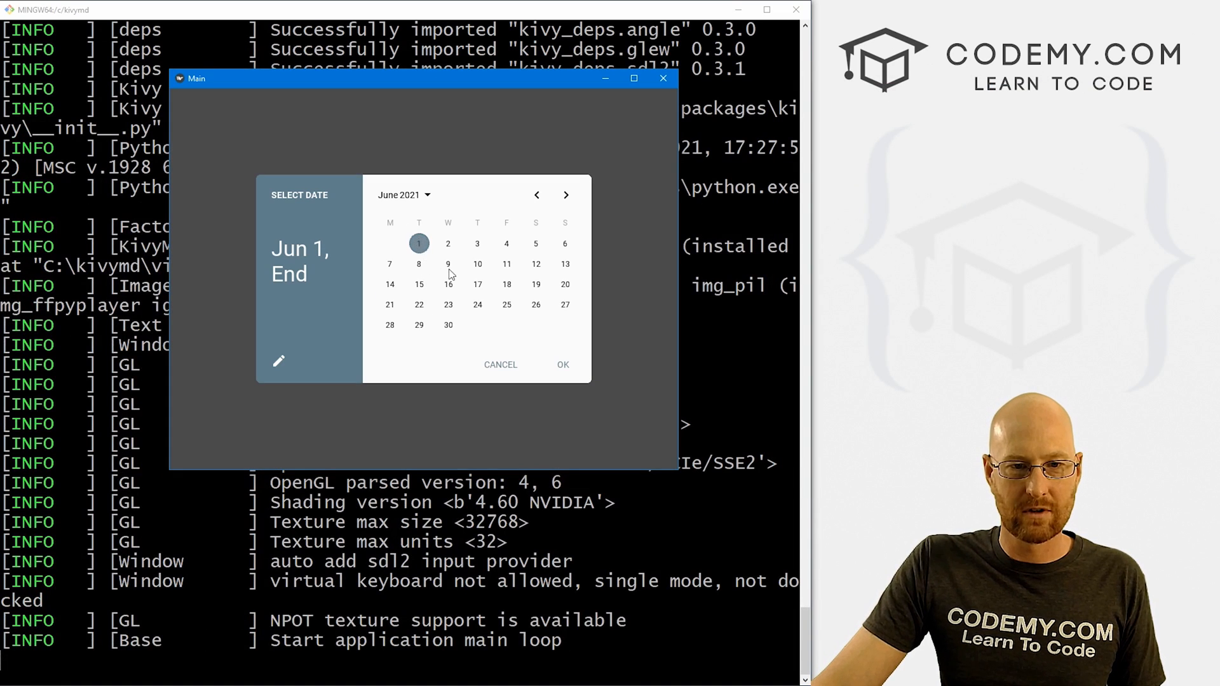
pyautogui.click(477, 263)
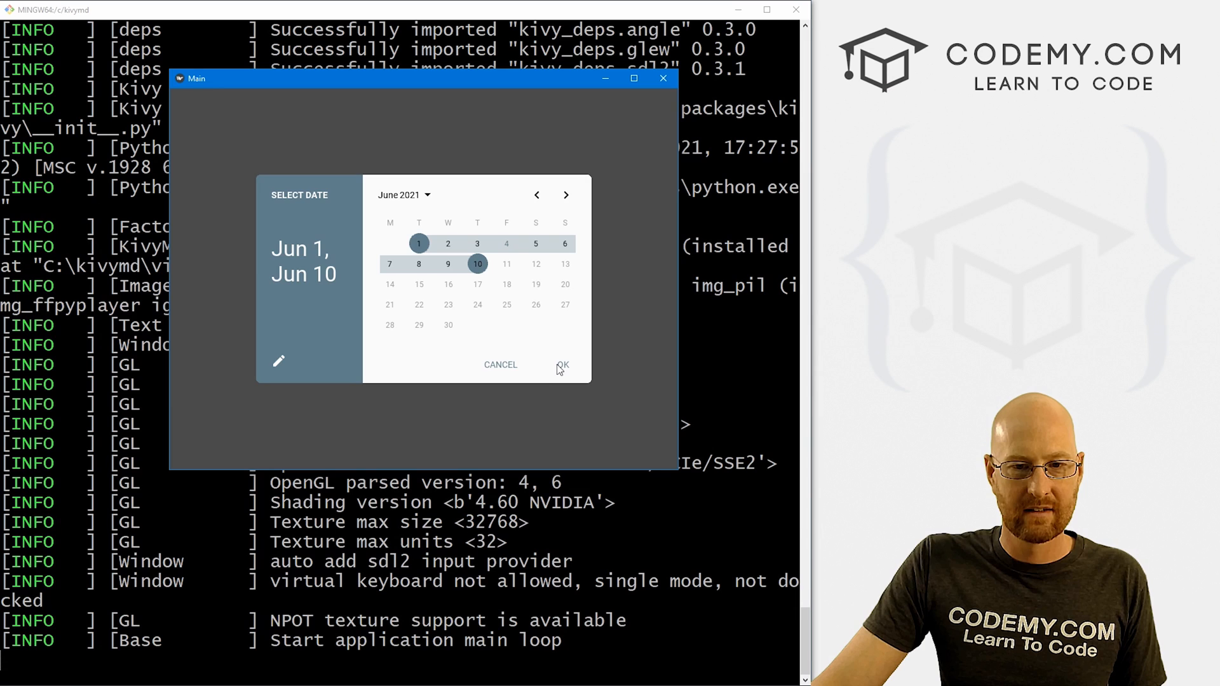
pyautogui.click(562, 365)
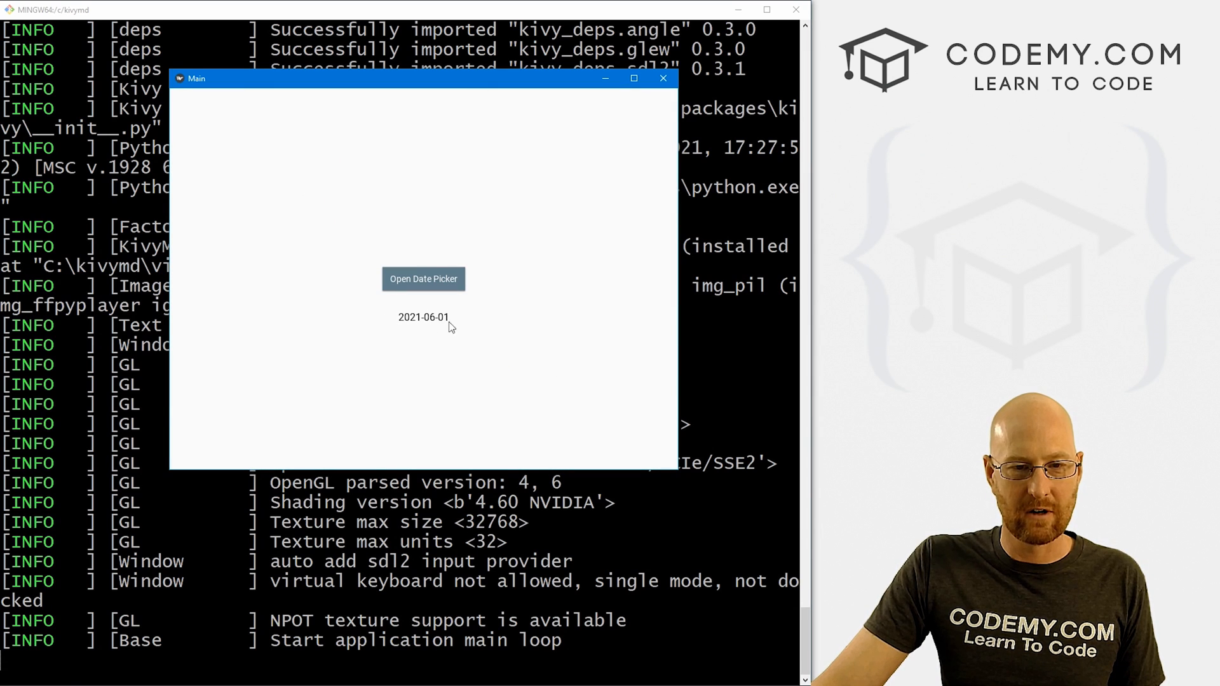
pyautogui.moveTo(663, 78)
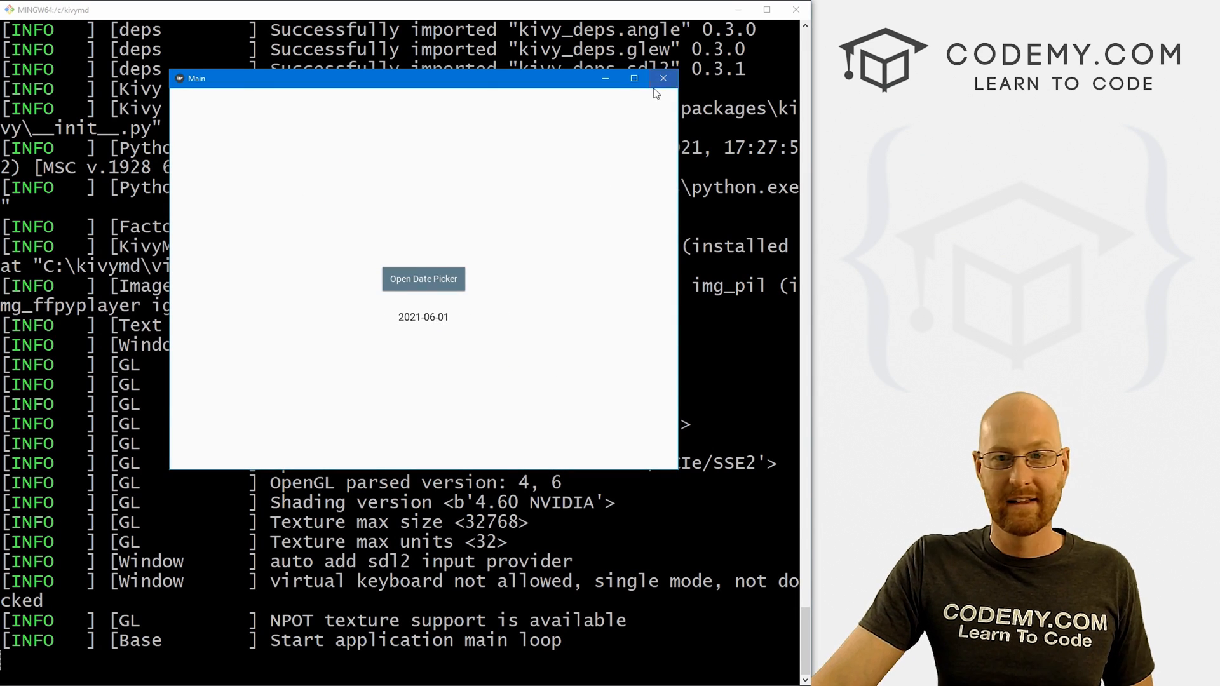
pyautogui.click(662, 78)
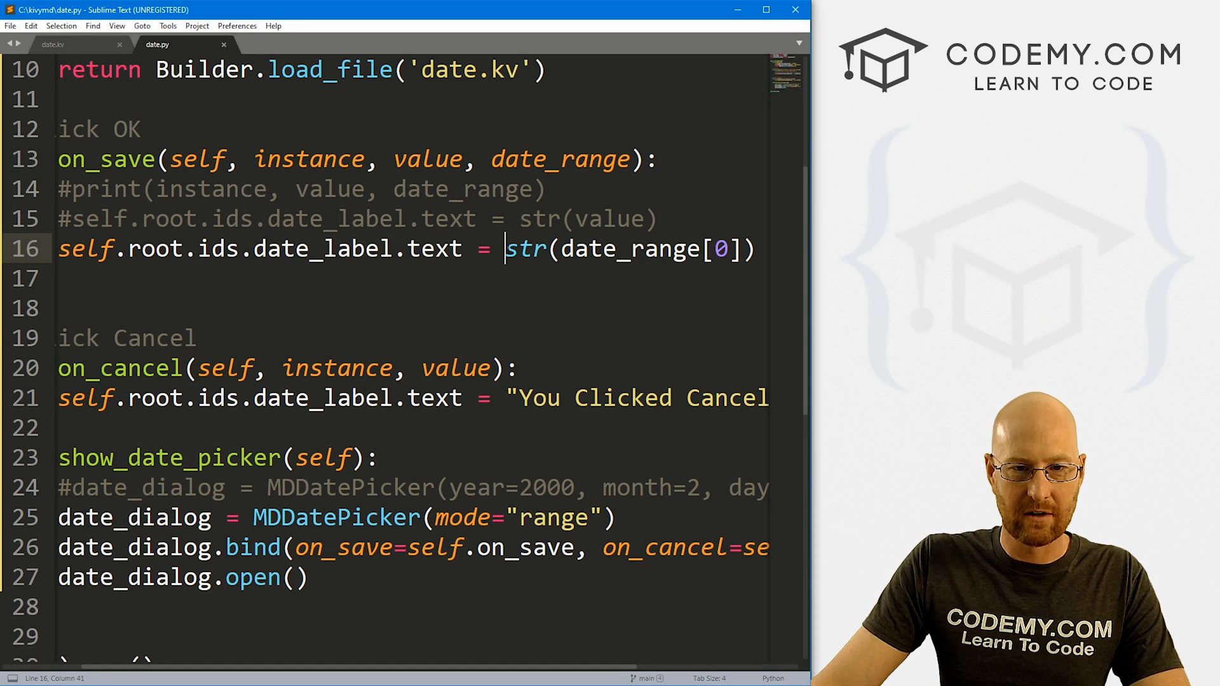
# Change line 16 to f'{str(date_range[0])} - {str(date_range[-1])}' and save the script.
pyautogui.write("f'")
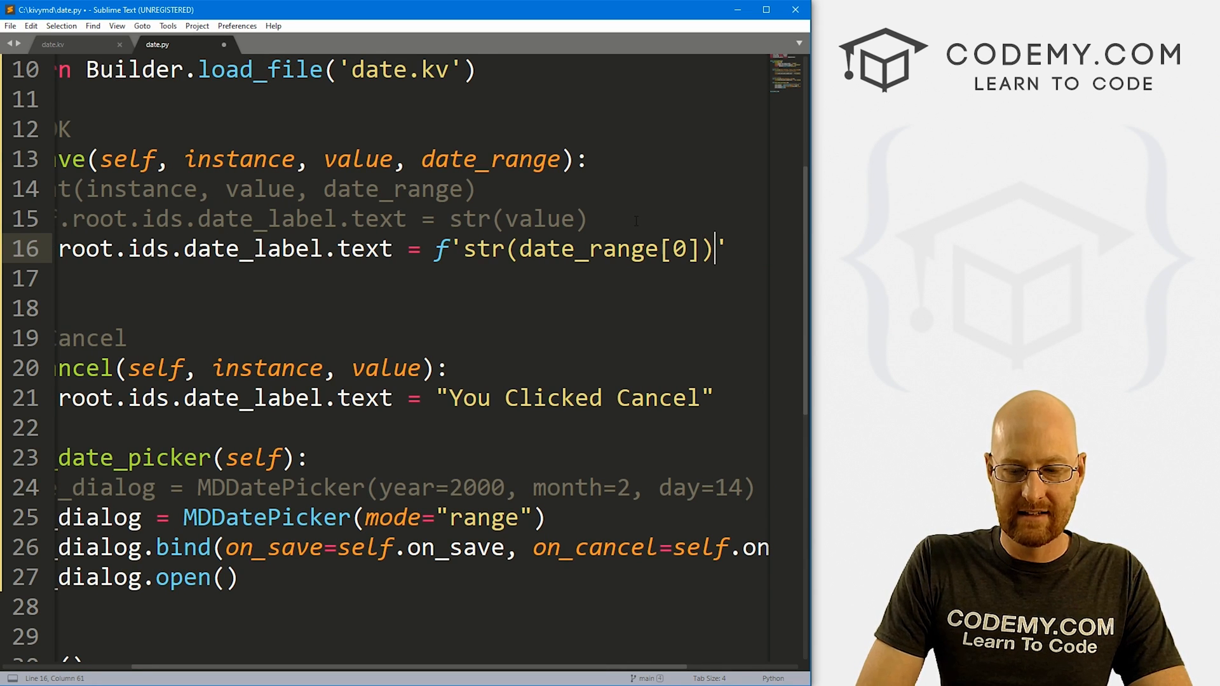
pyautogui.write('}')
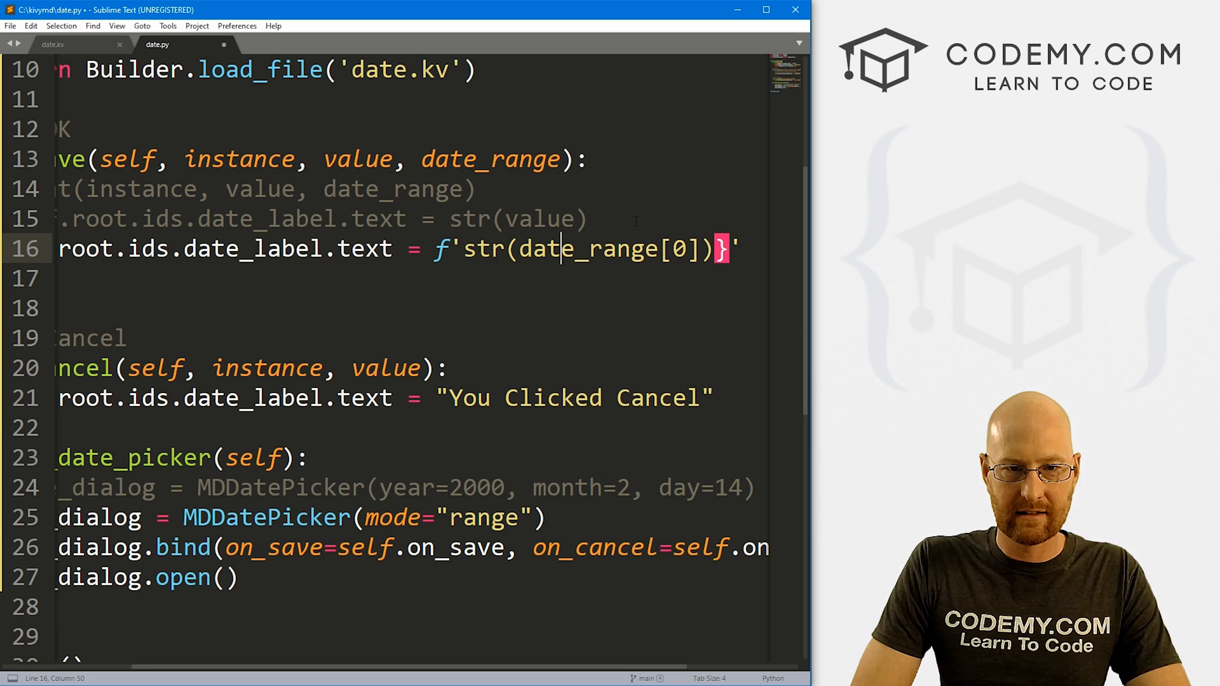
pyautogui.write('{')
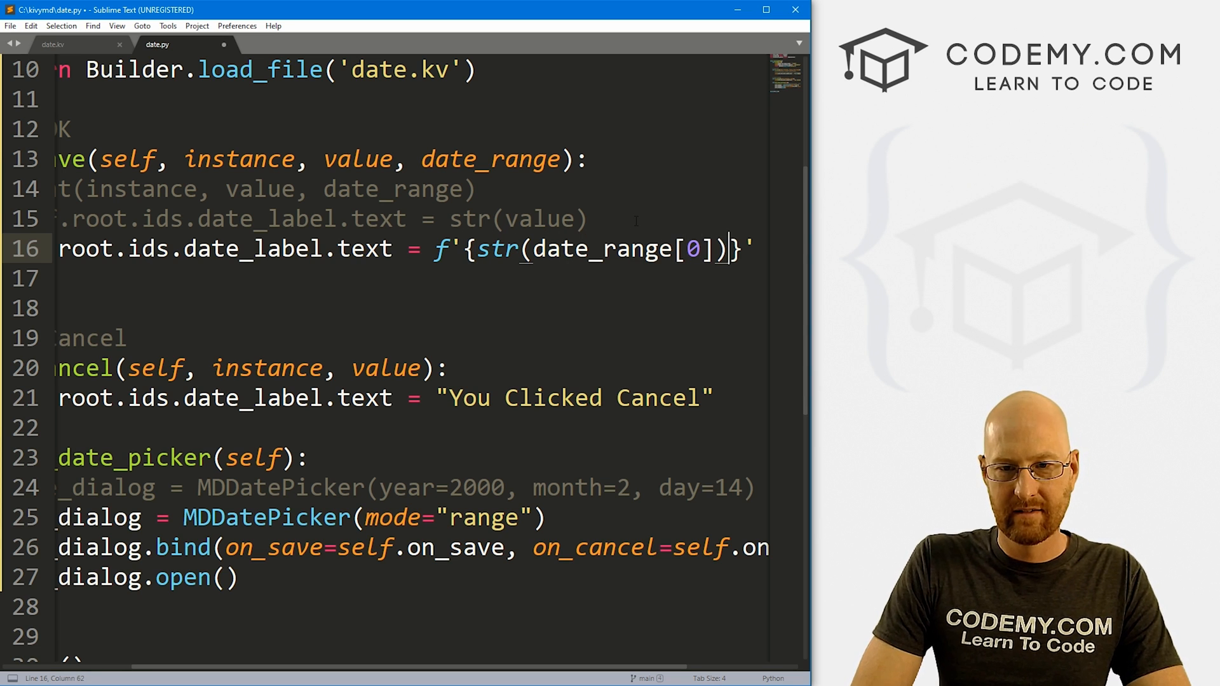
pyautogui.write('-')
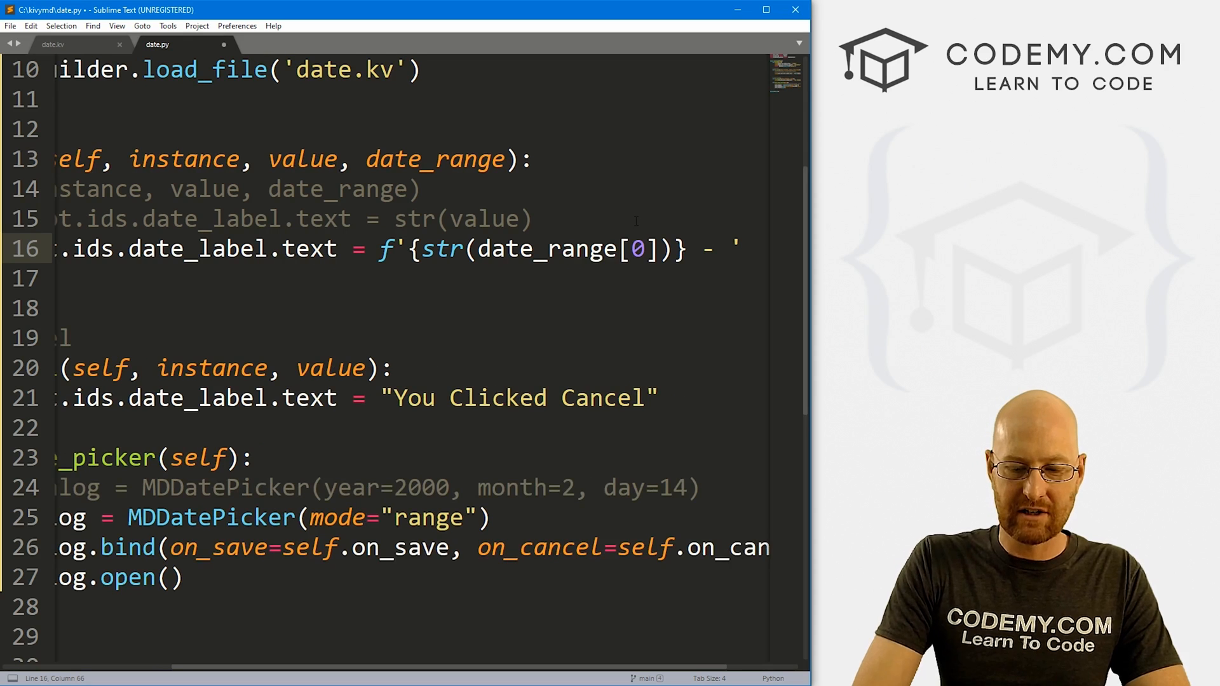
pyautogui.write('{str(')
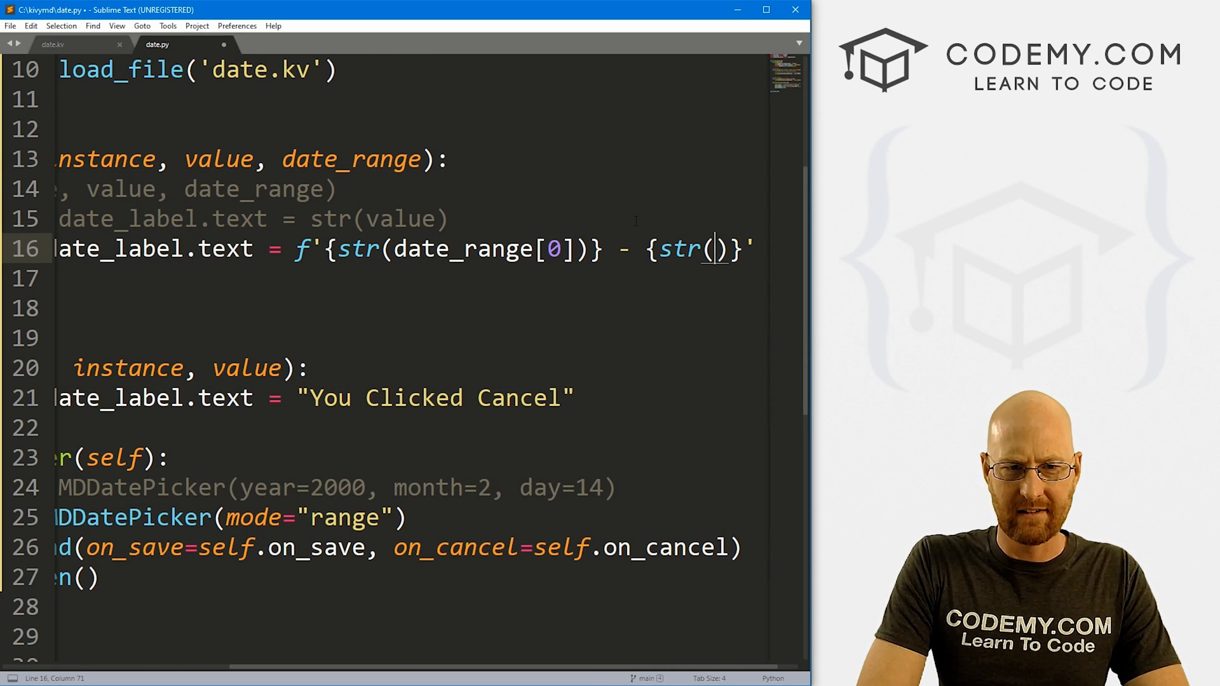
pyautogui.write('date_rang')
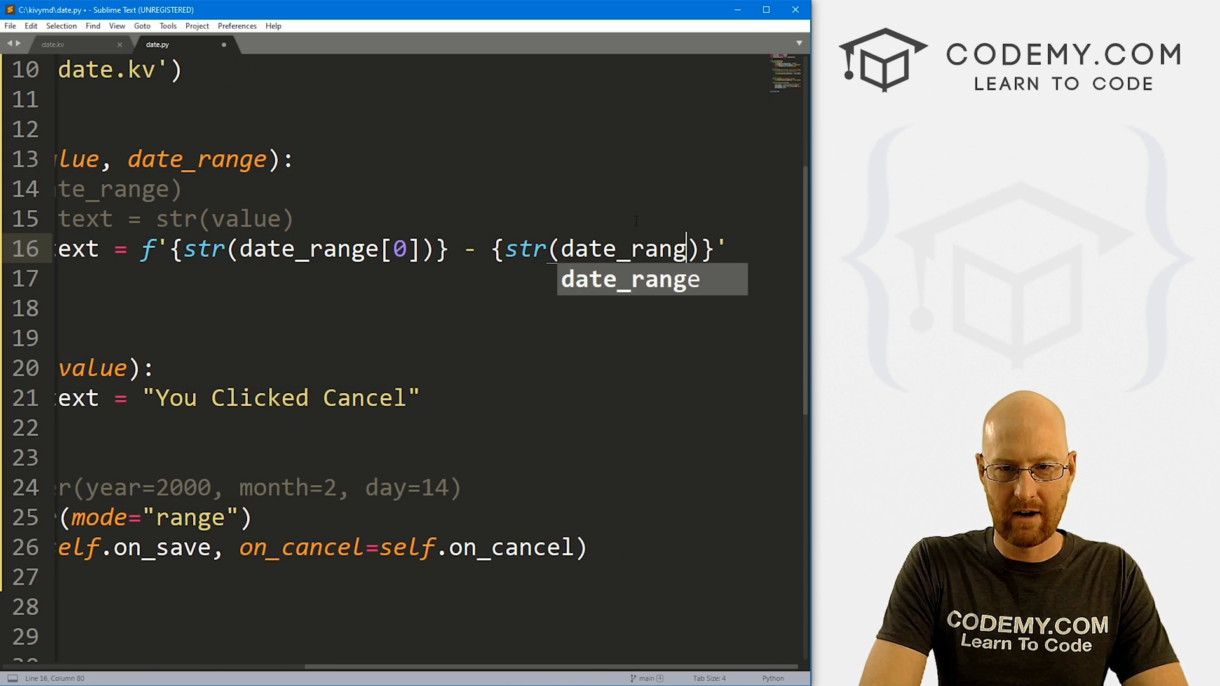
pyautogui.write('e[')
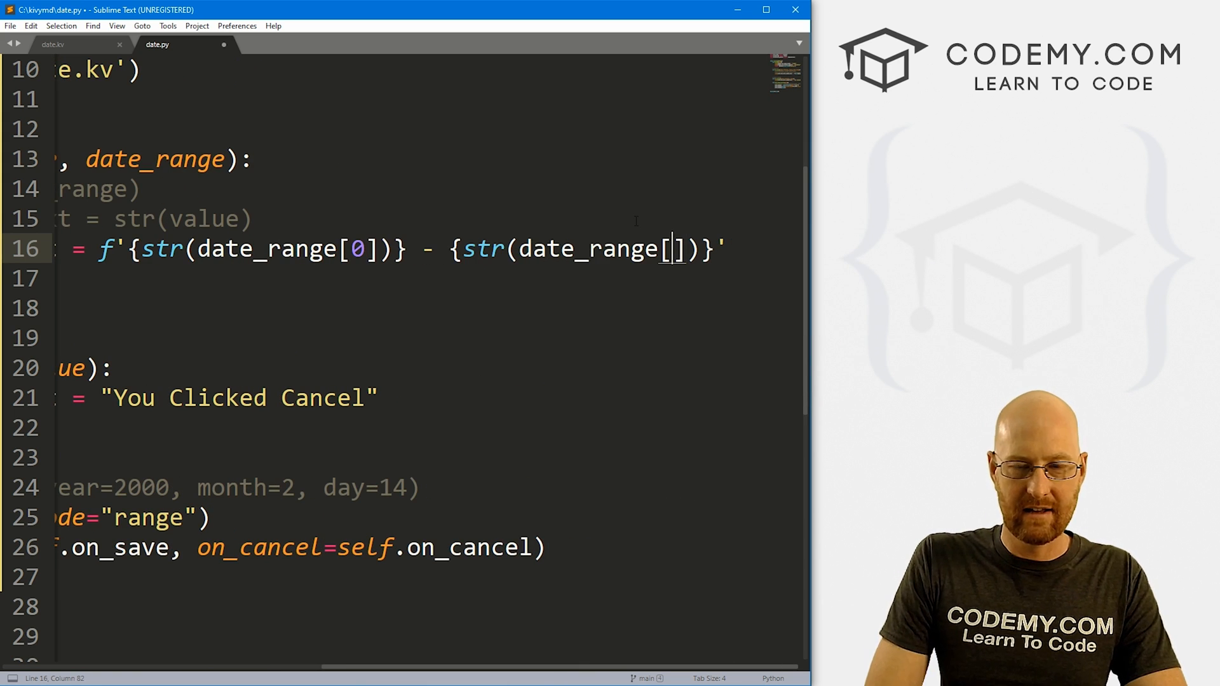
pyautogui.write('-1')
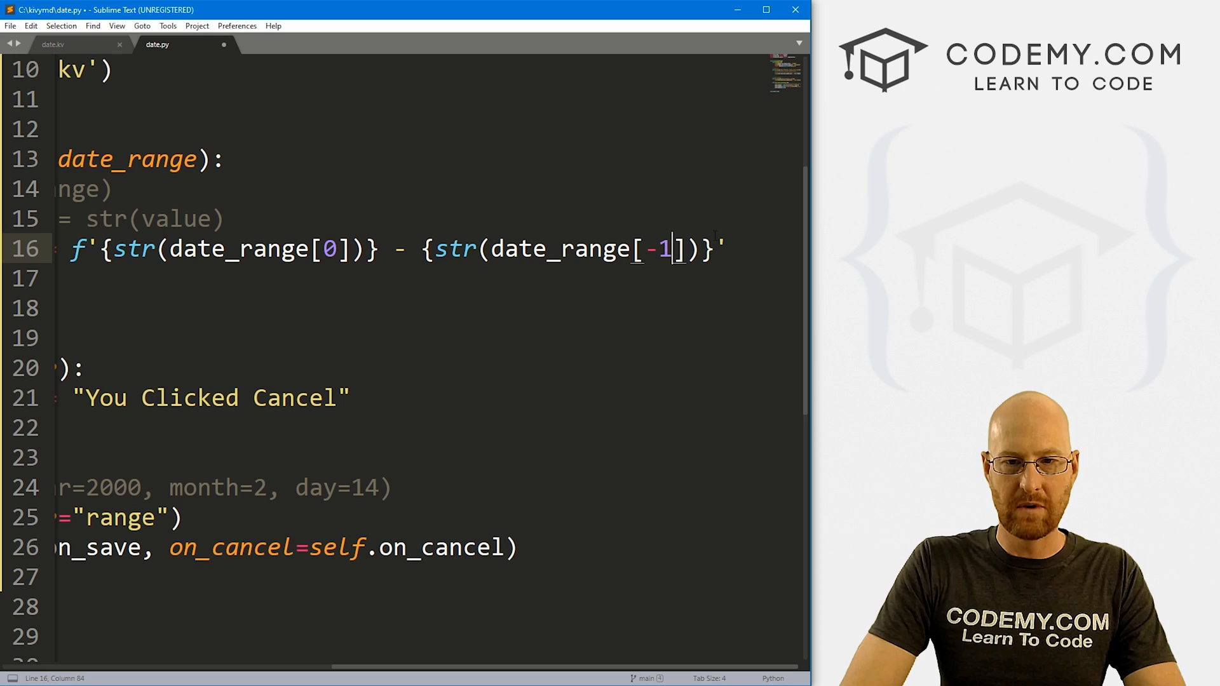
pyautogui.press('ctrl+s')
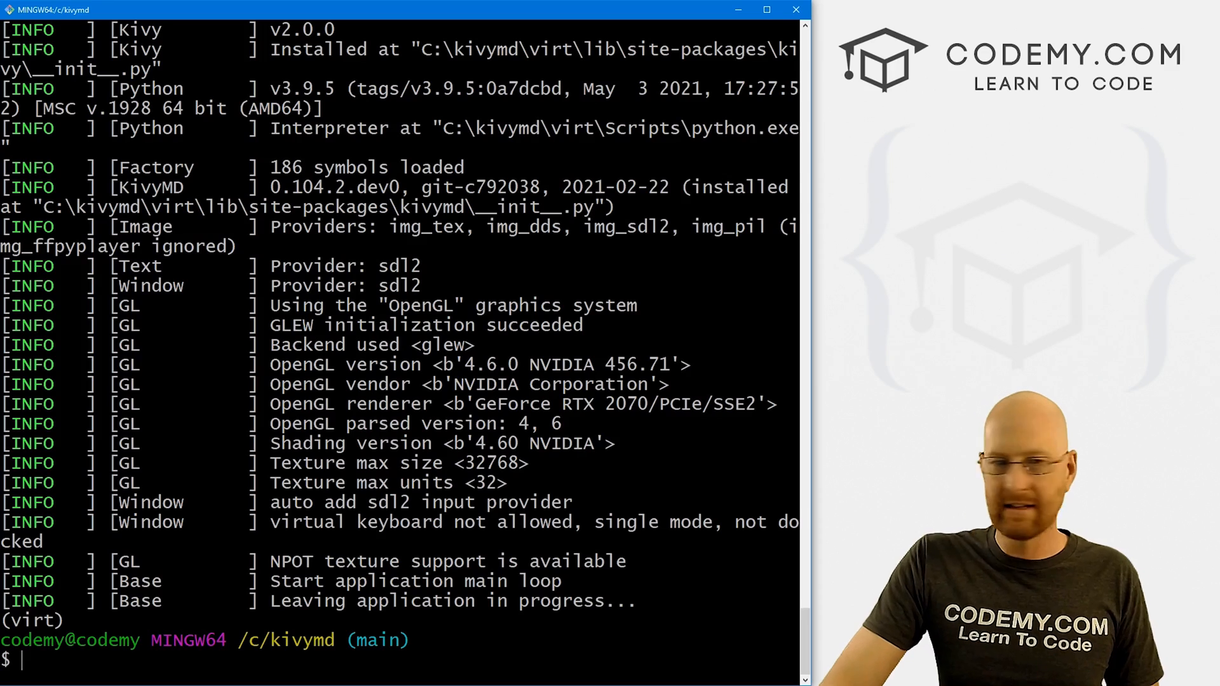
# Pick June 1 to June 10 in the relaunched app's date picker, confirm, then close the window.
pyautogui.scroll(3)
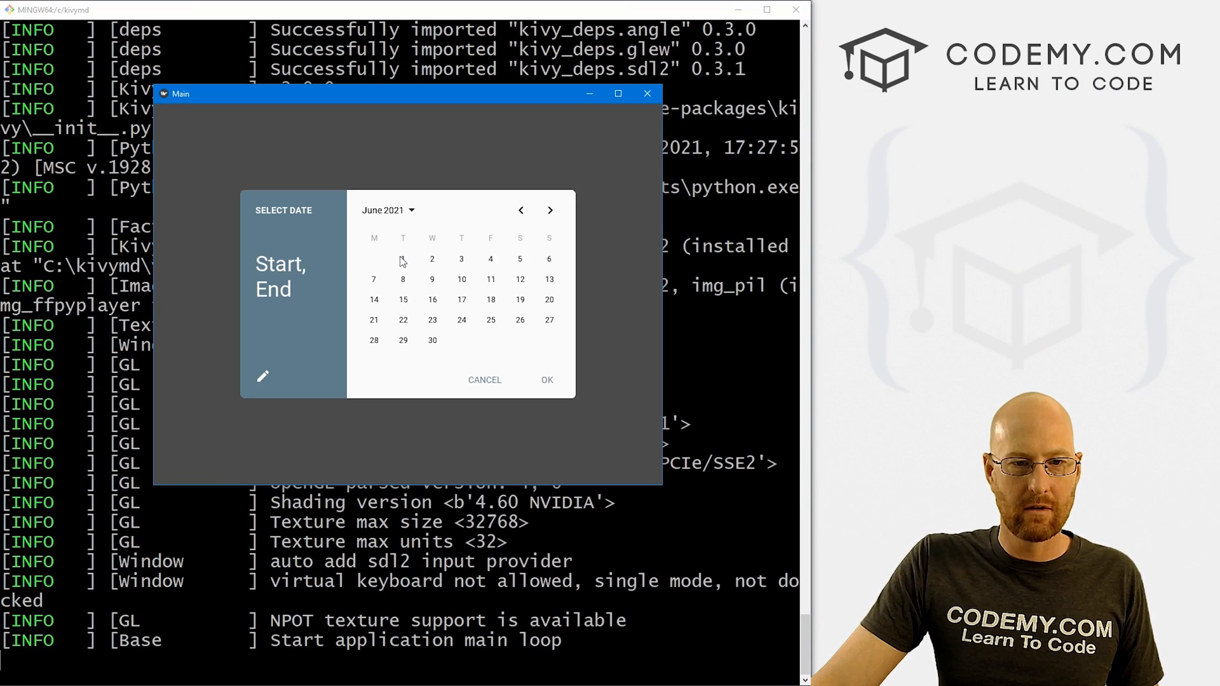
pyautogui.click(461, 279)
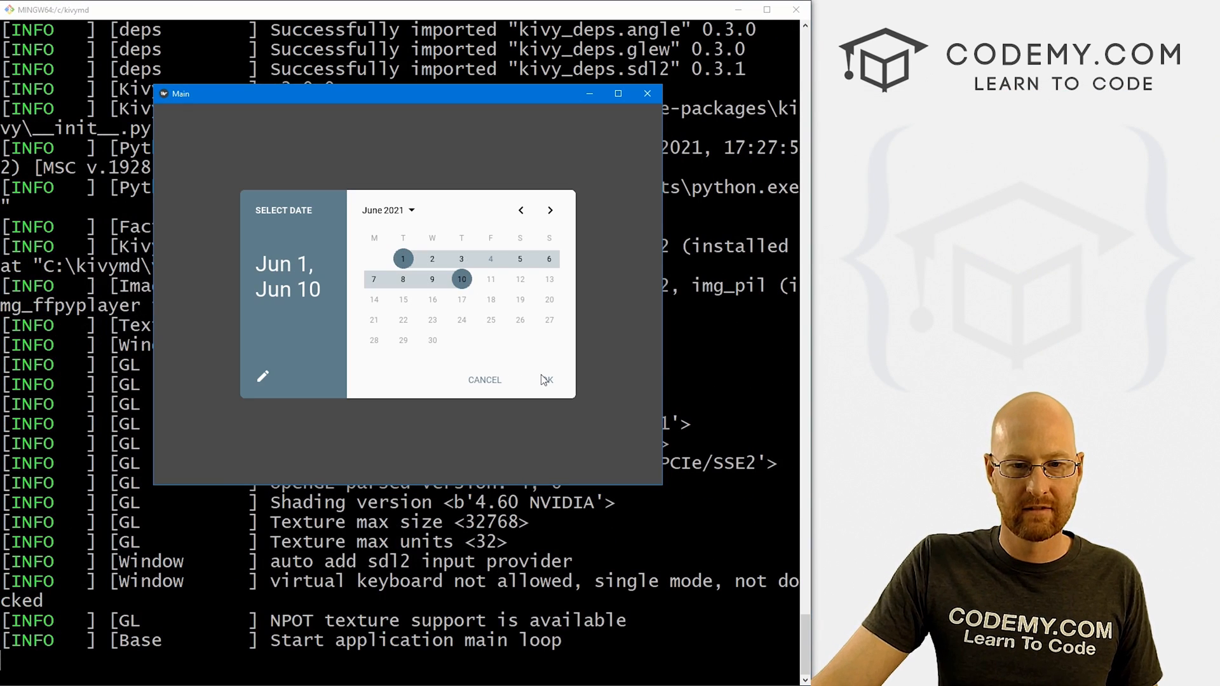
pyautogui.click(547, 380)
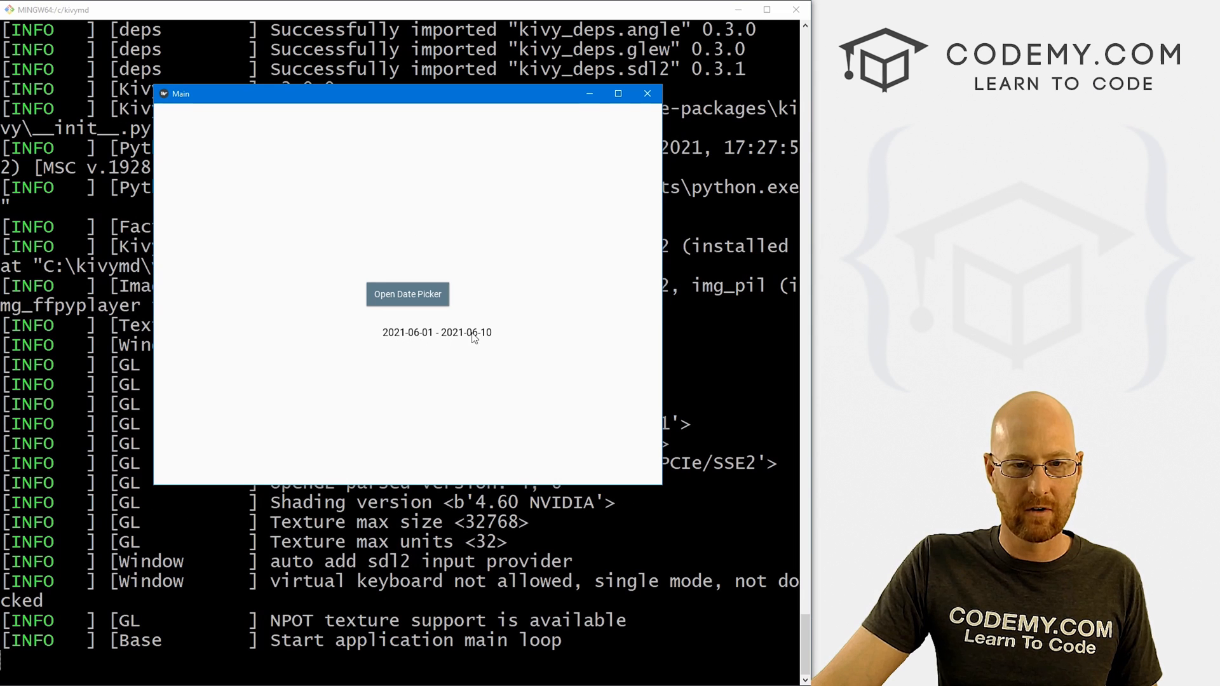
pyautogui.moveTo(514, 337)
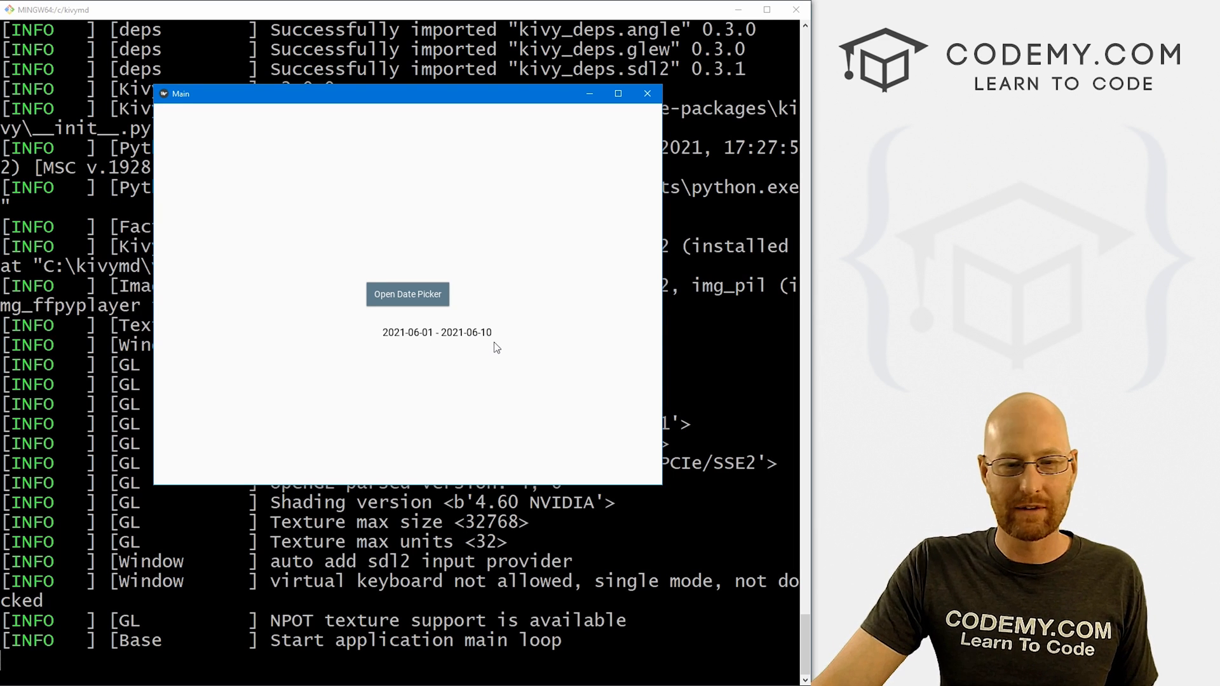
pyautogui.click(647, 94)
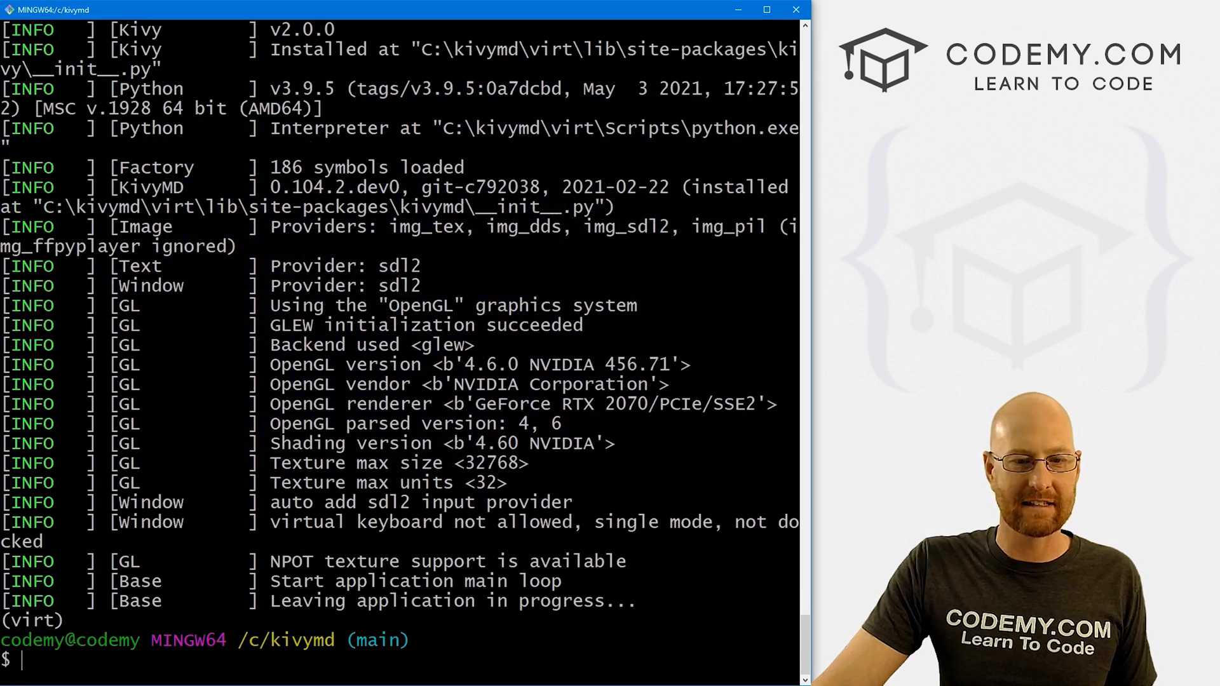